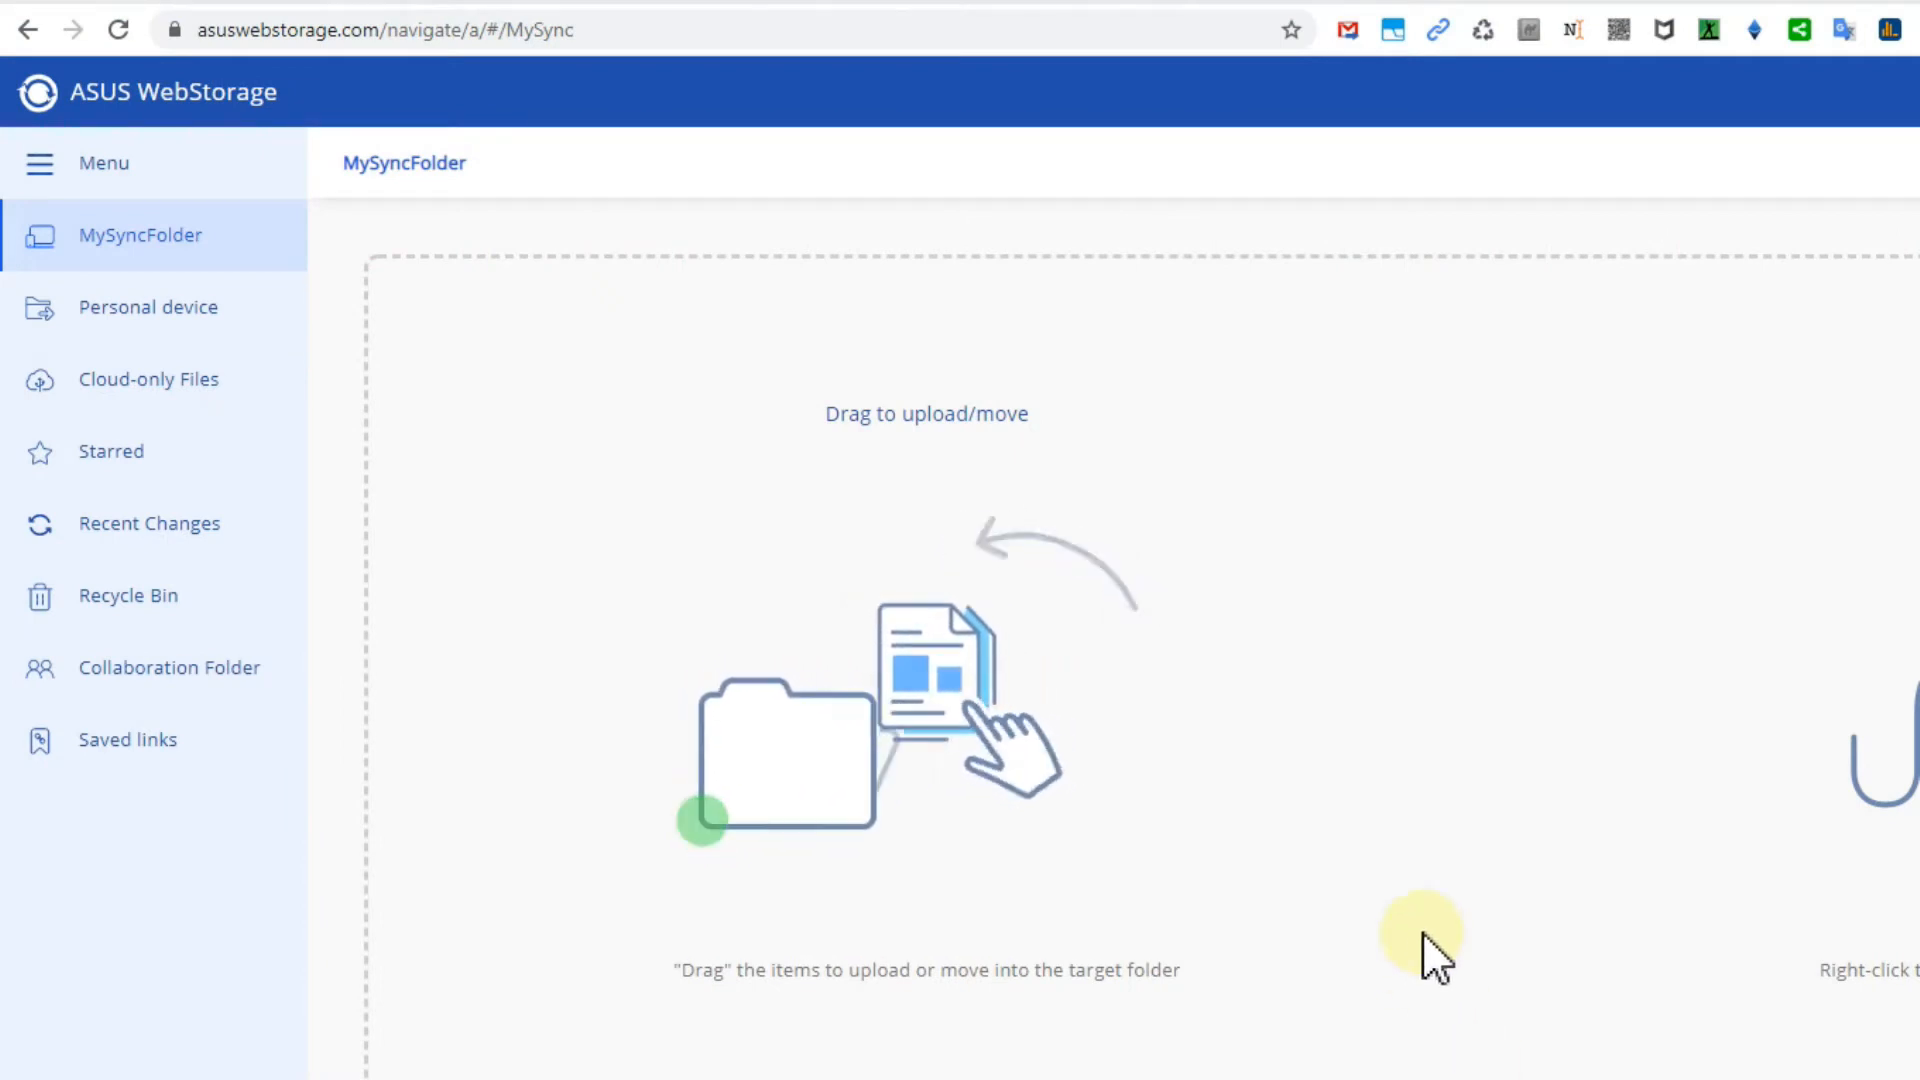
pyautogui.moveTo(1426, 348)
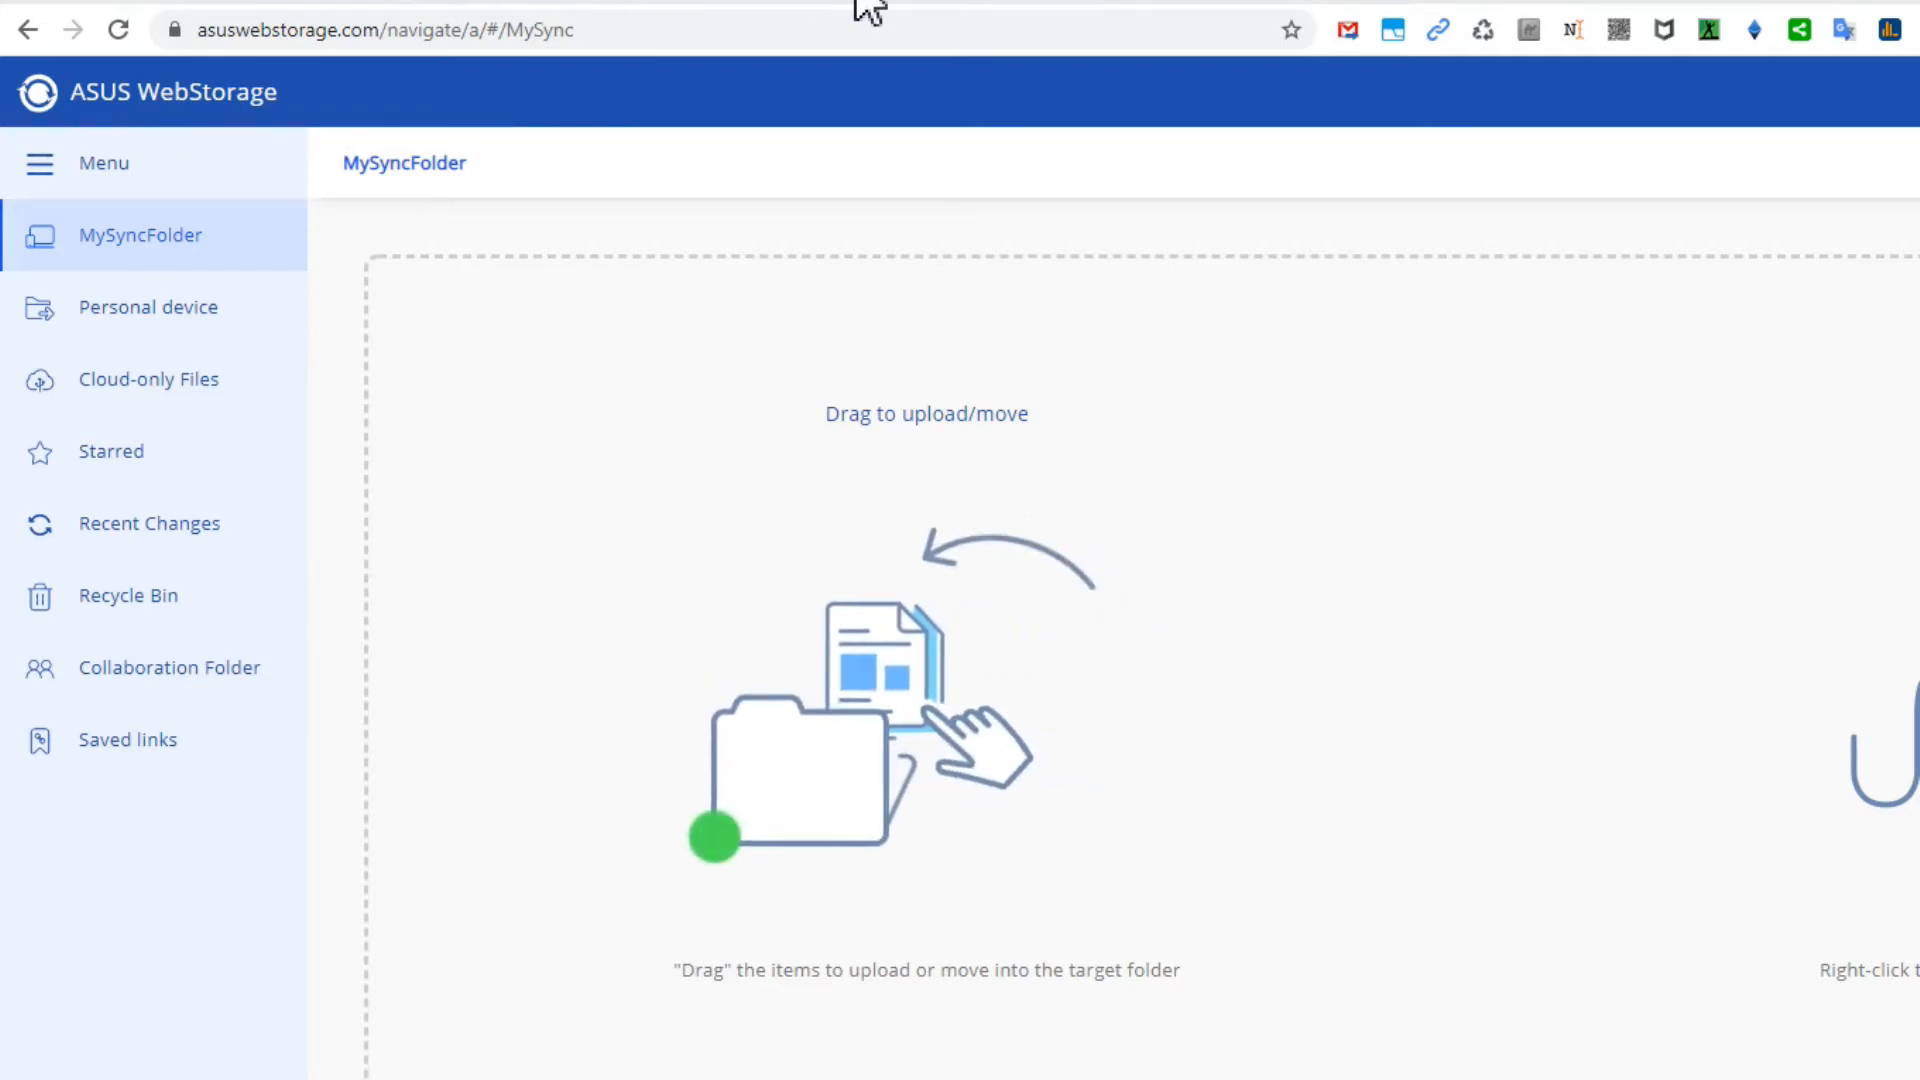
# Reveal the tray overflow icons and open the local MySyncFolder from the WebStorage tray icon
pyautogui.click(118, 30)
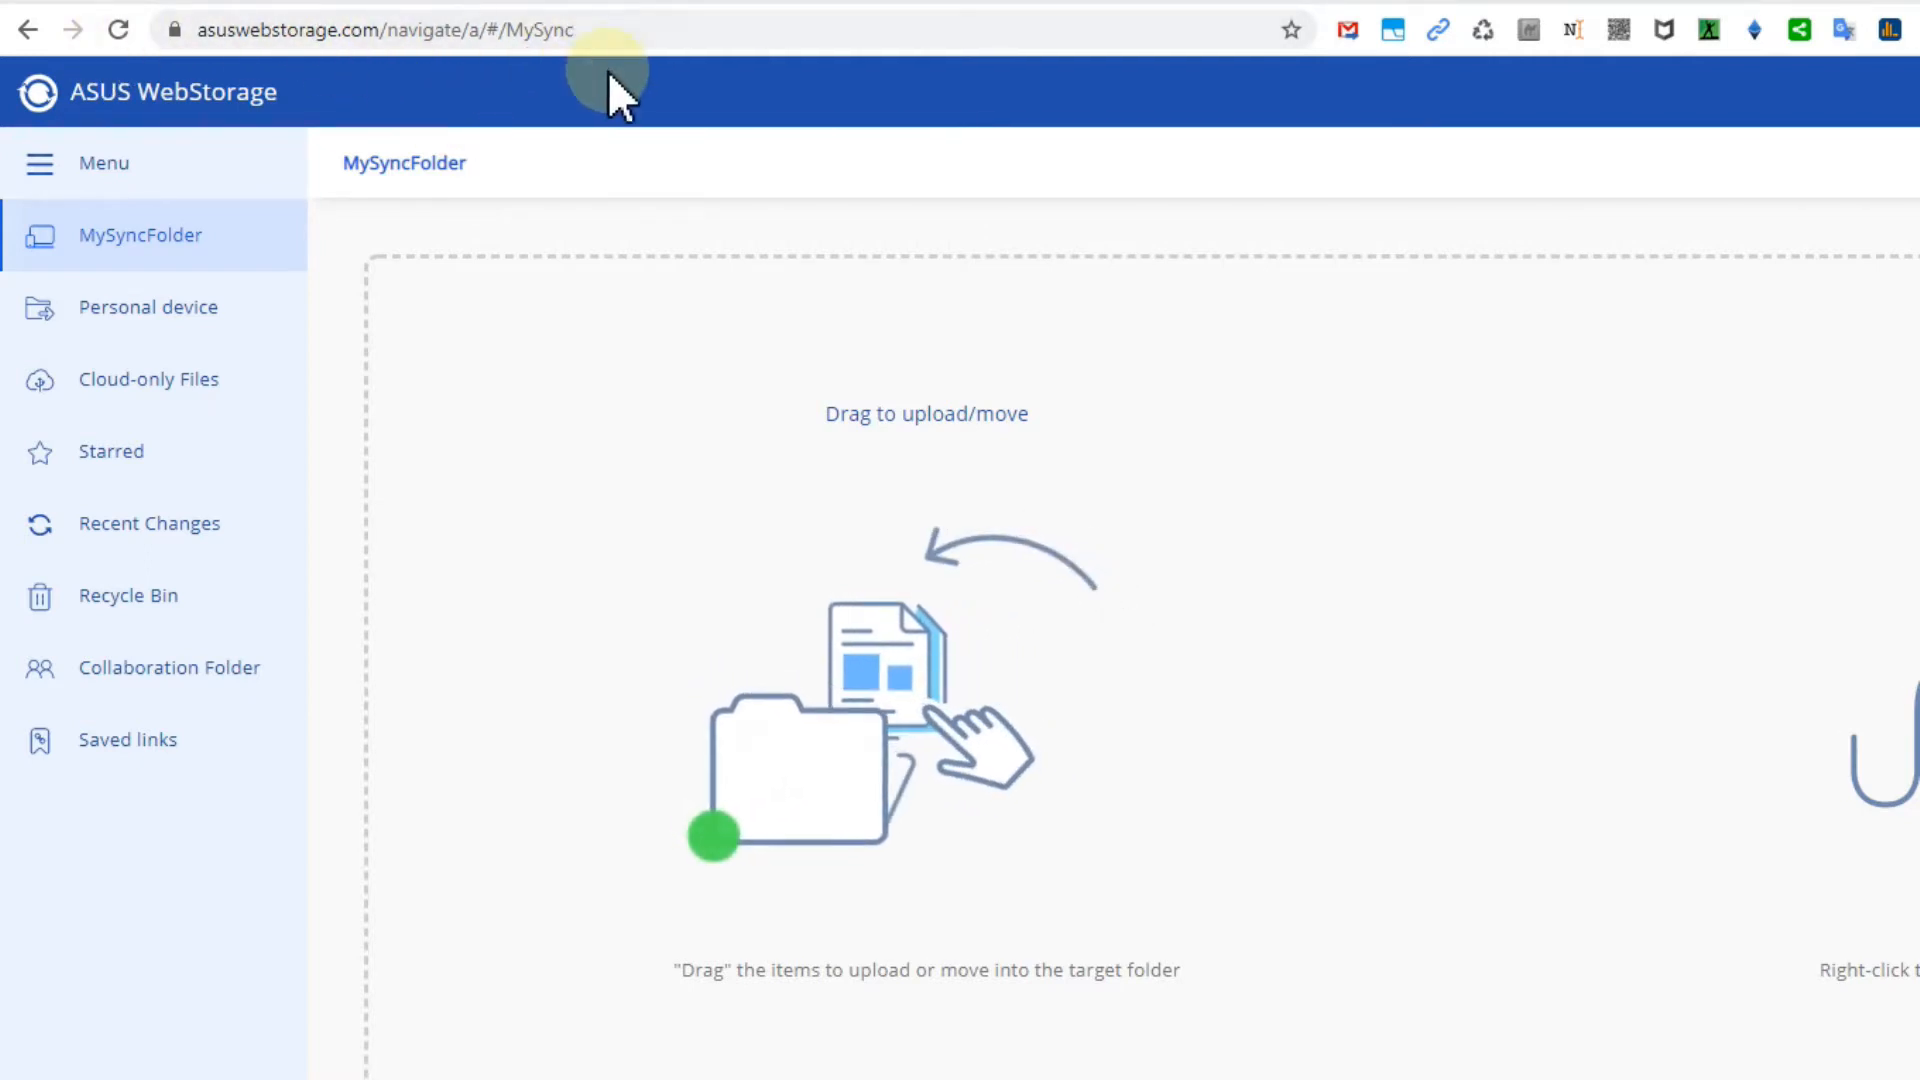
pyautogui.moveTo(708, 12)
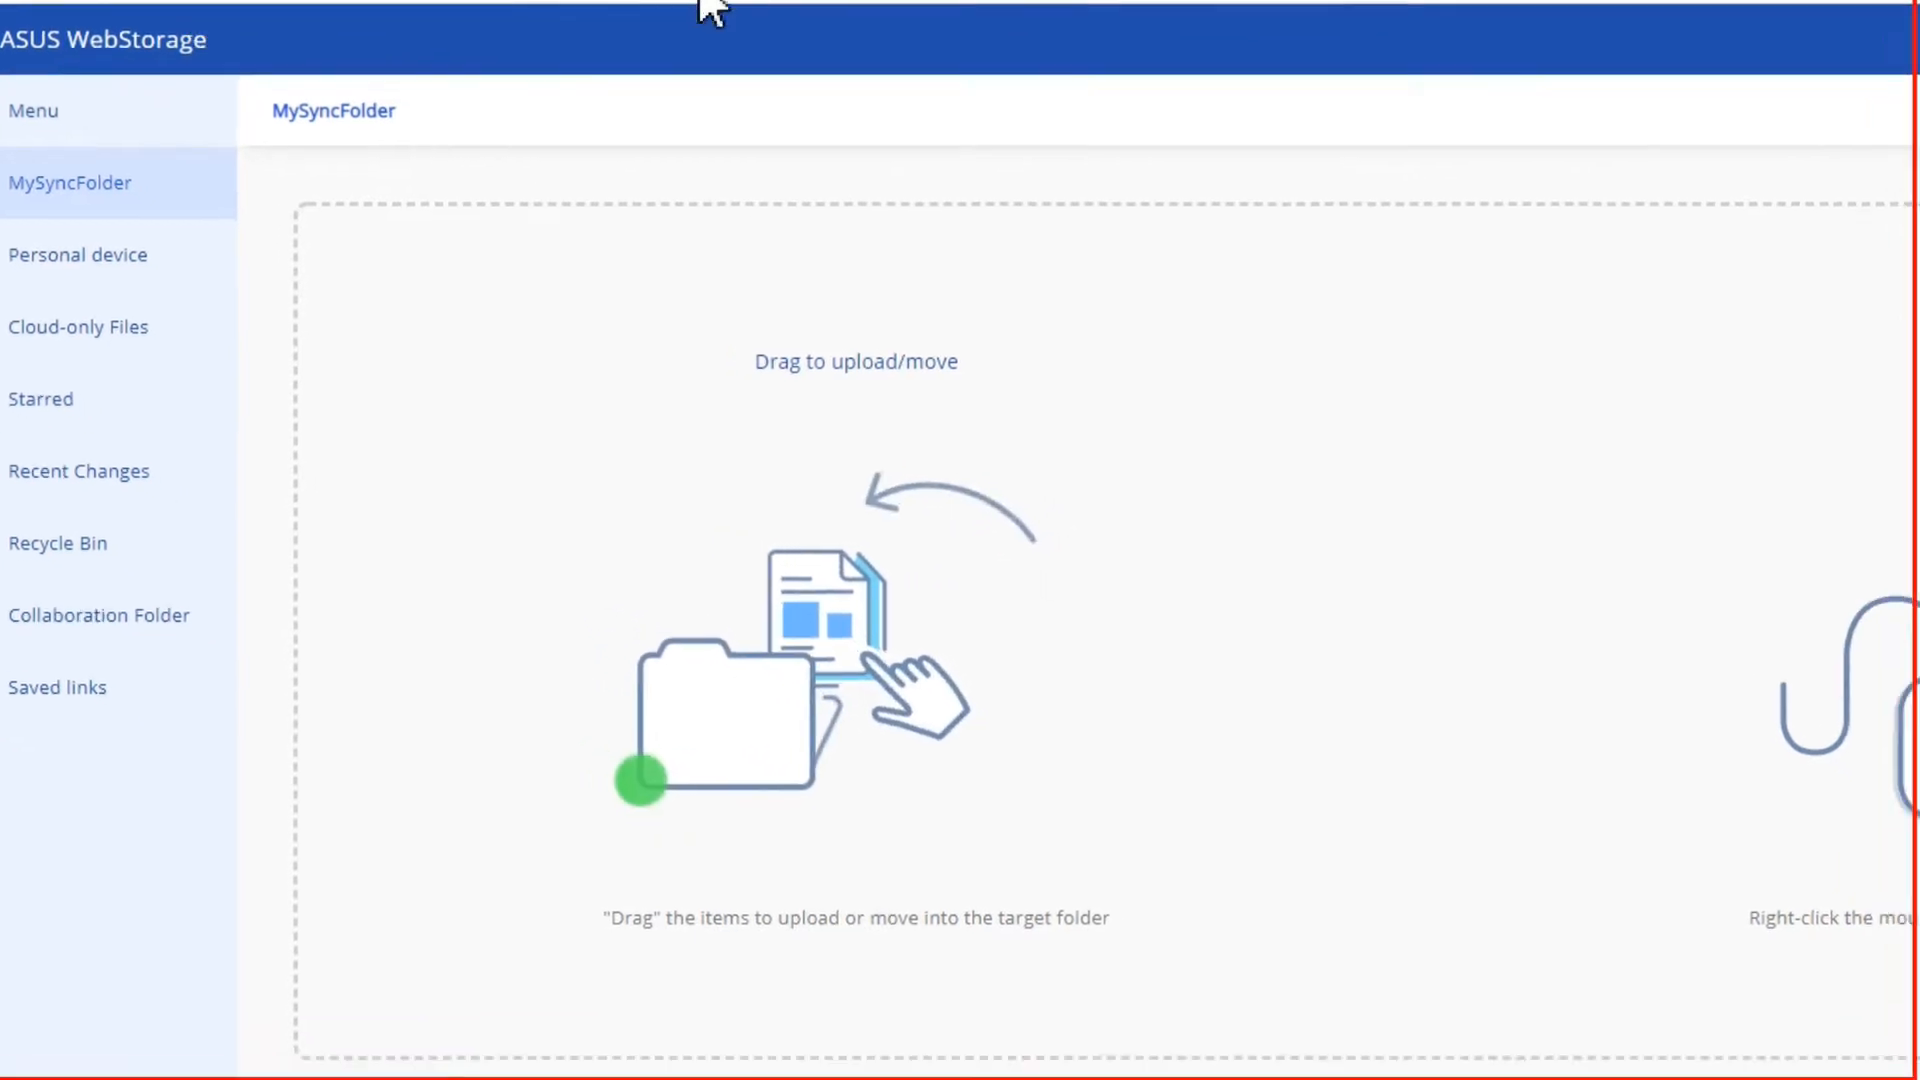
pyautogui.scroll(-3)
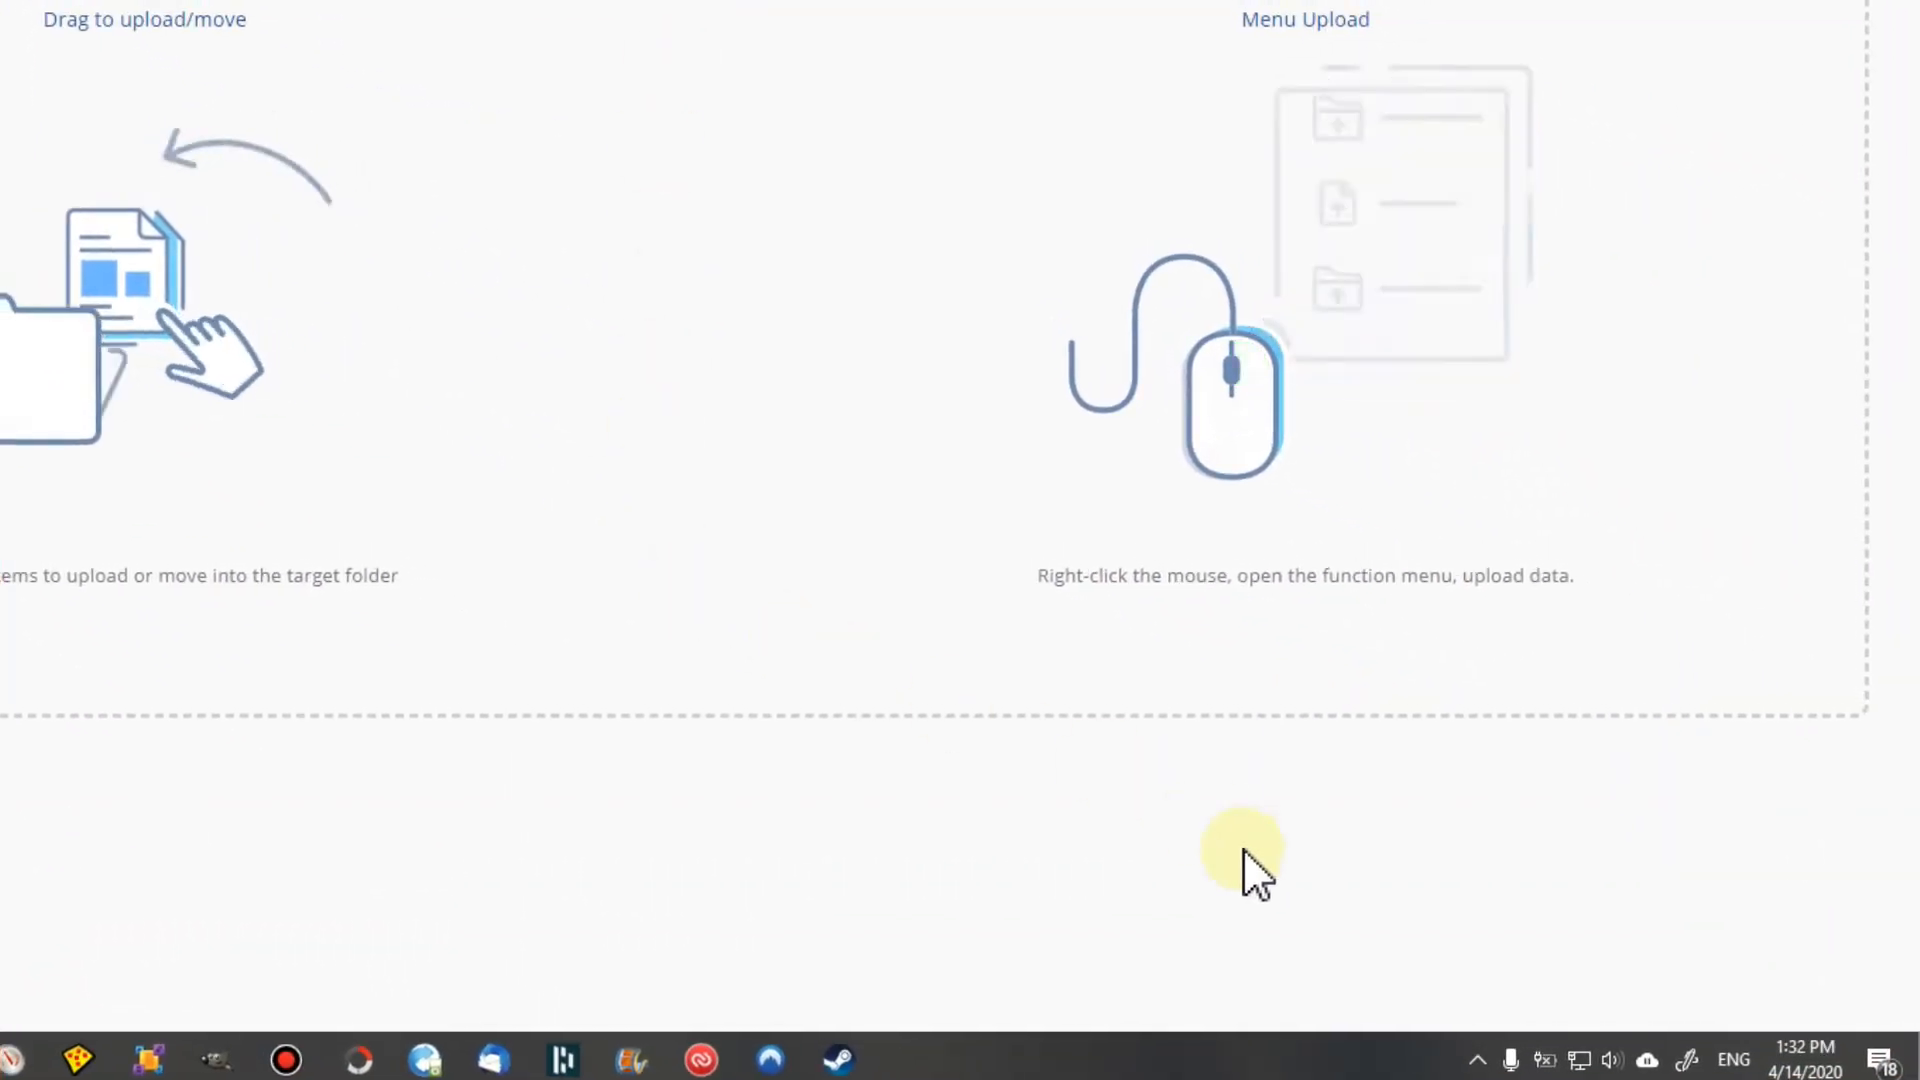
pyautogui.click(1476, 1058)
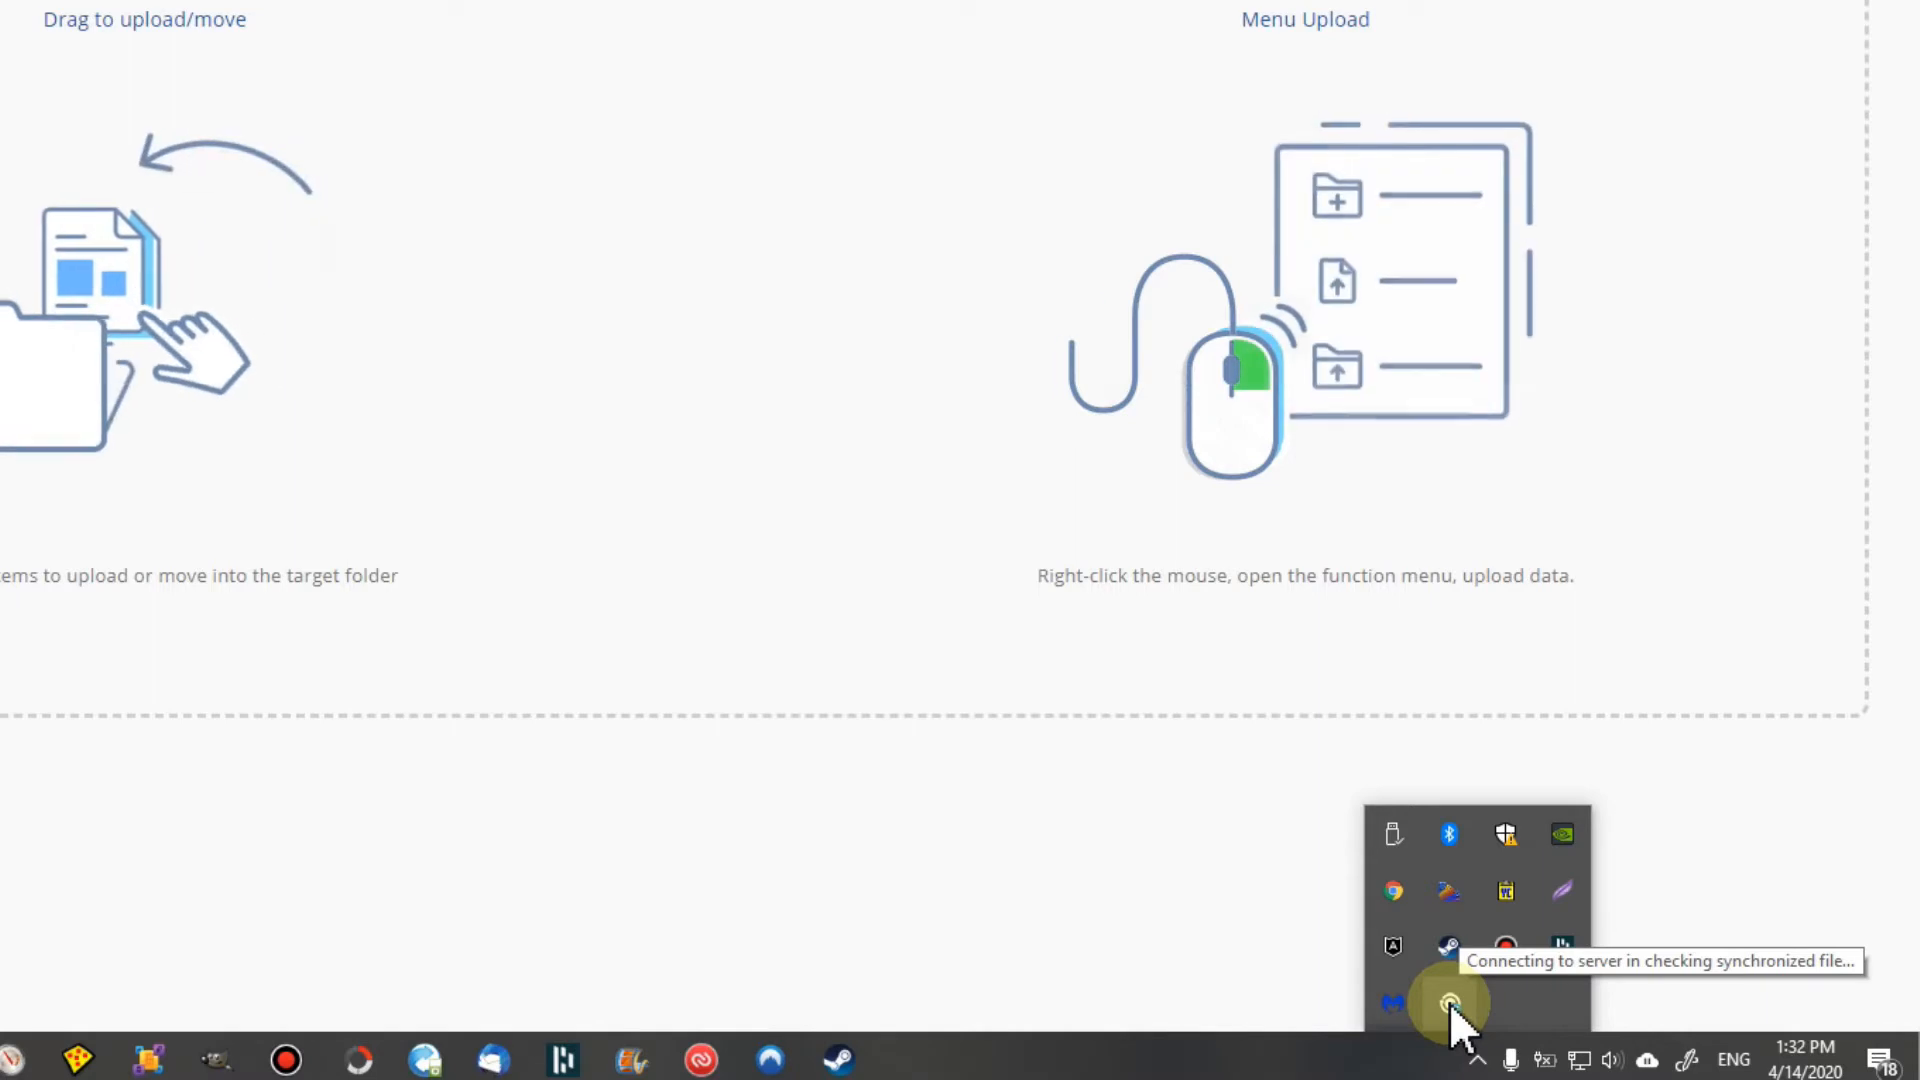
pyautogui.click(908, 1058)
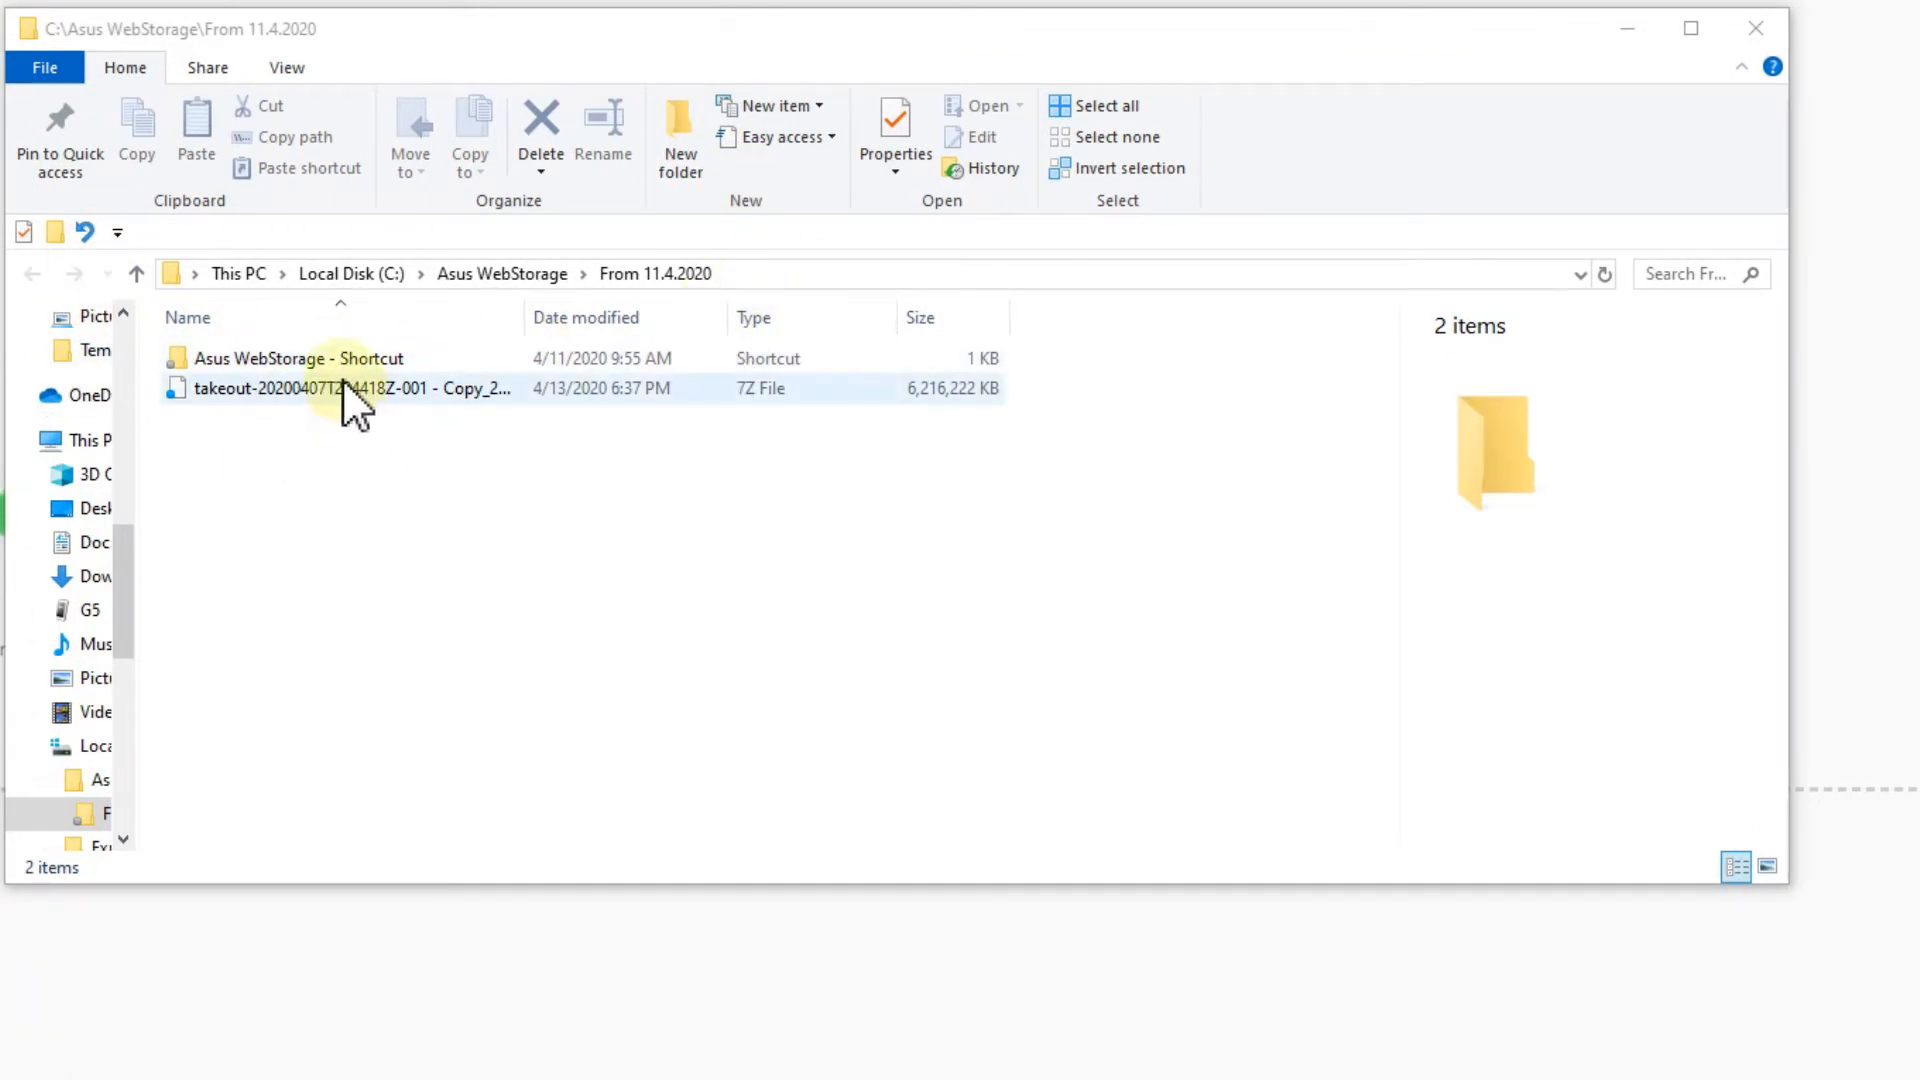
pyautogui.moveTo(340, 402)
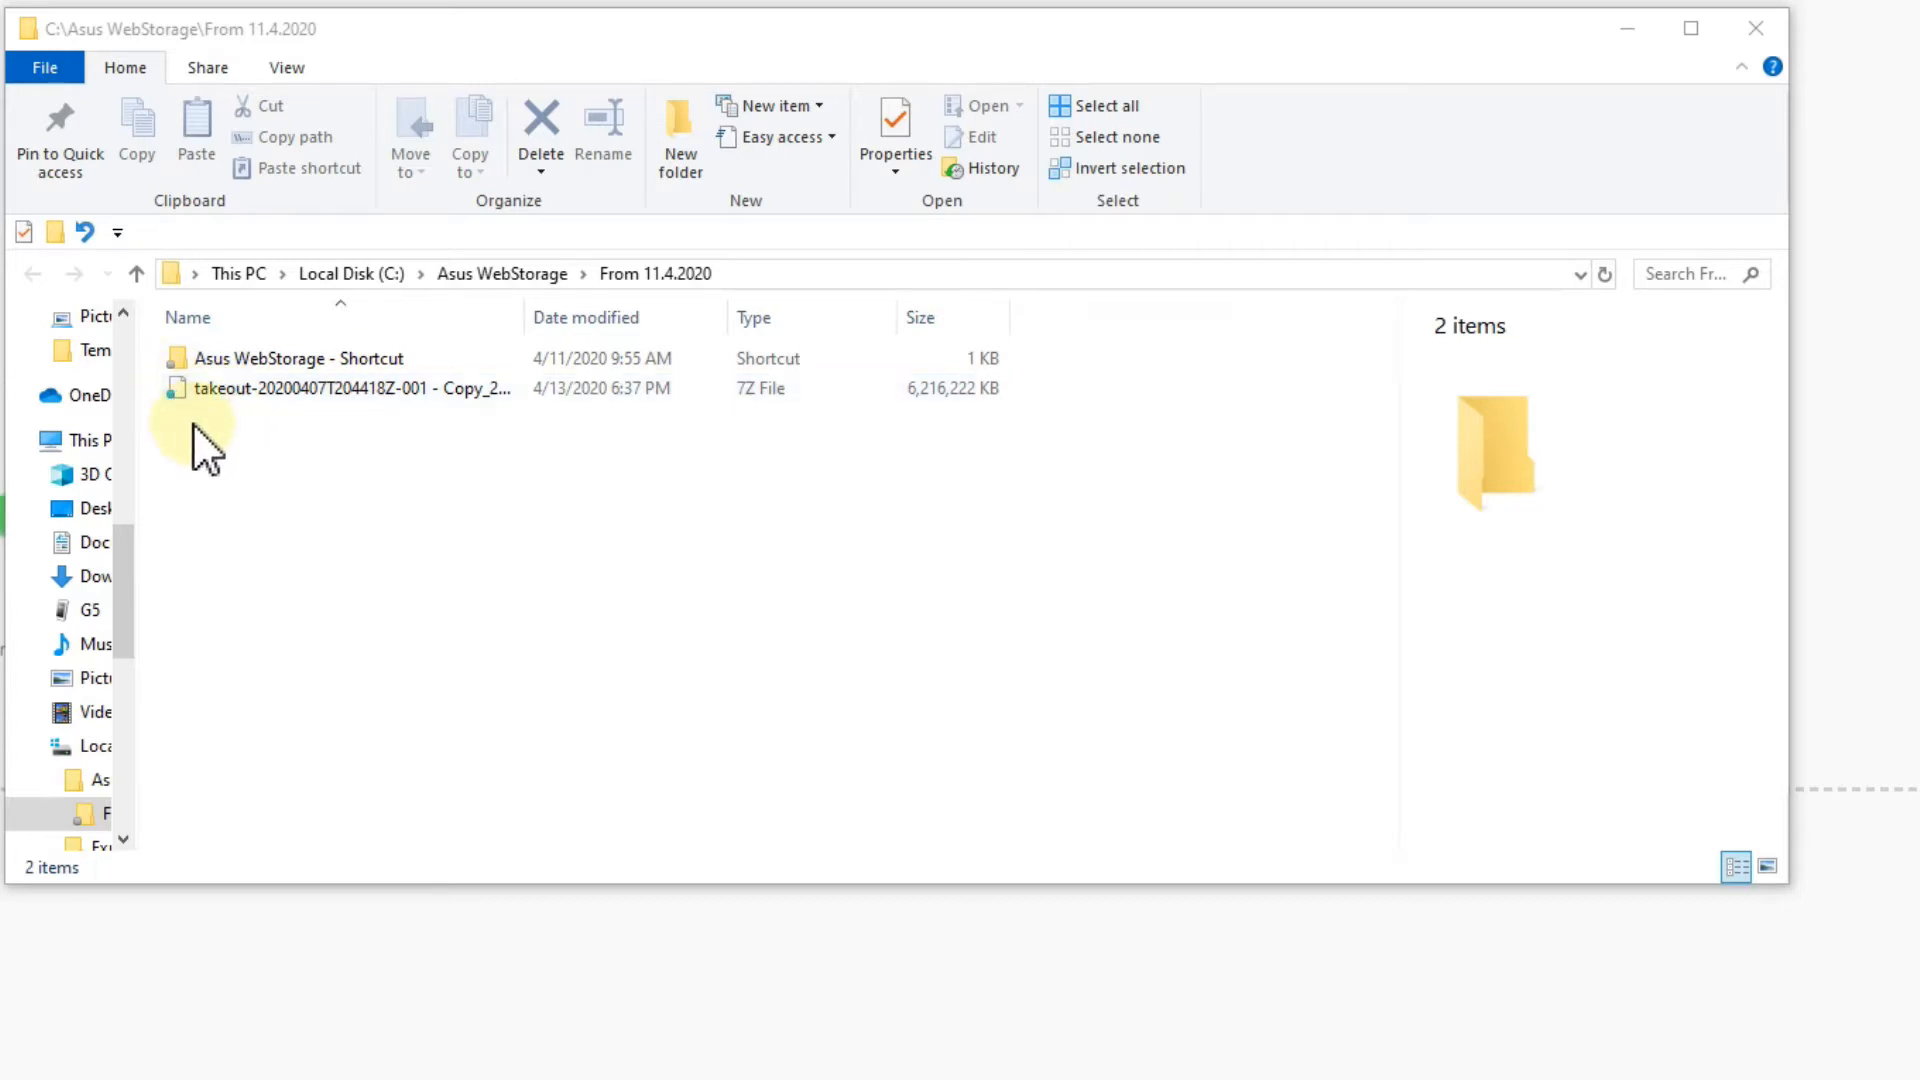
pyautogui.click(356, 388)
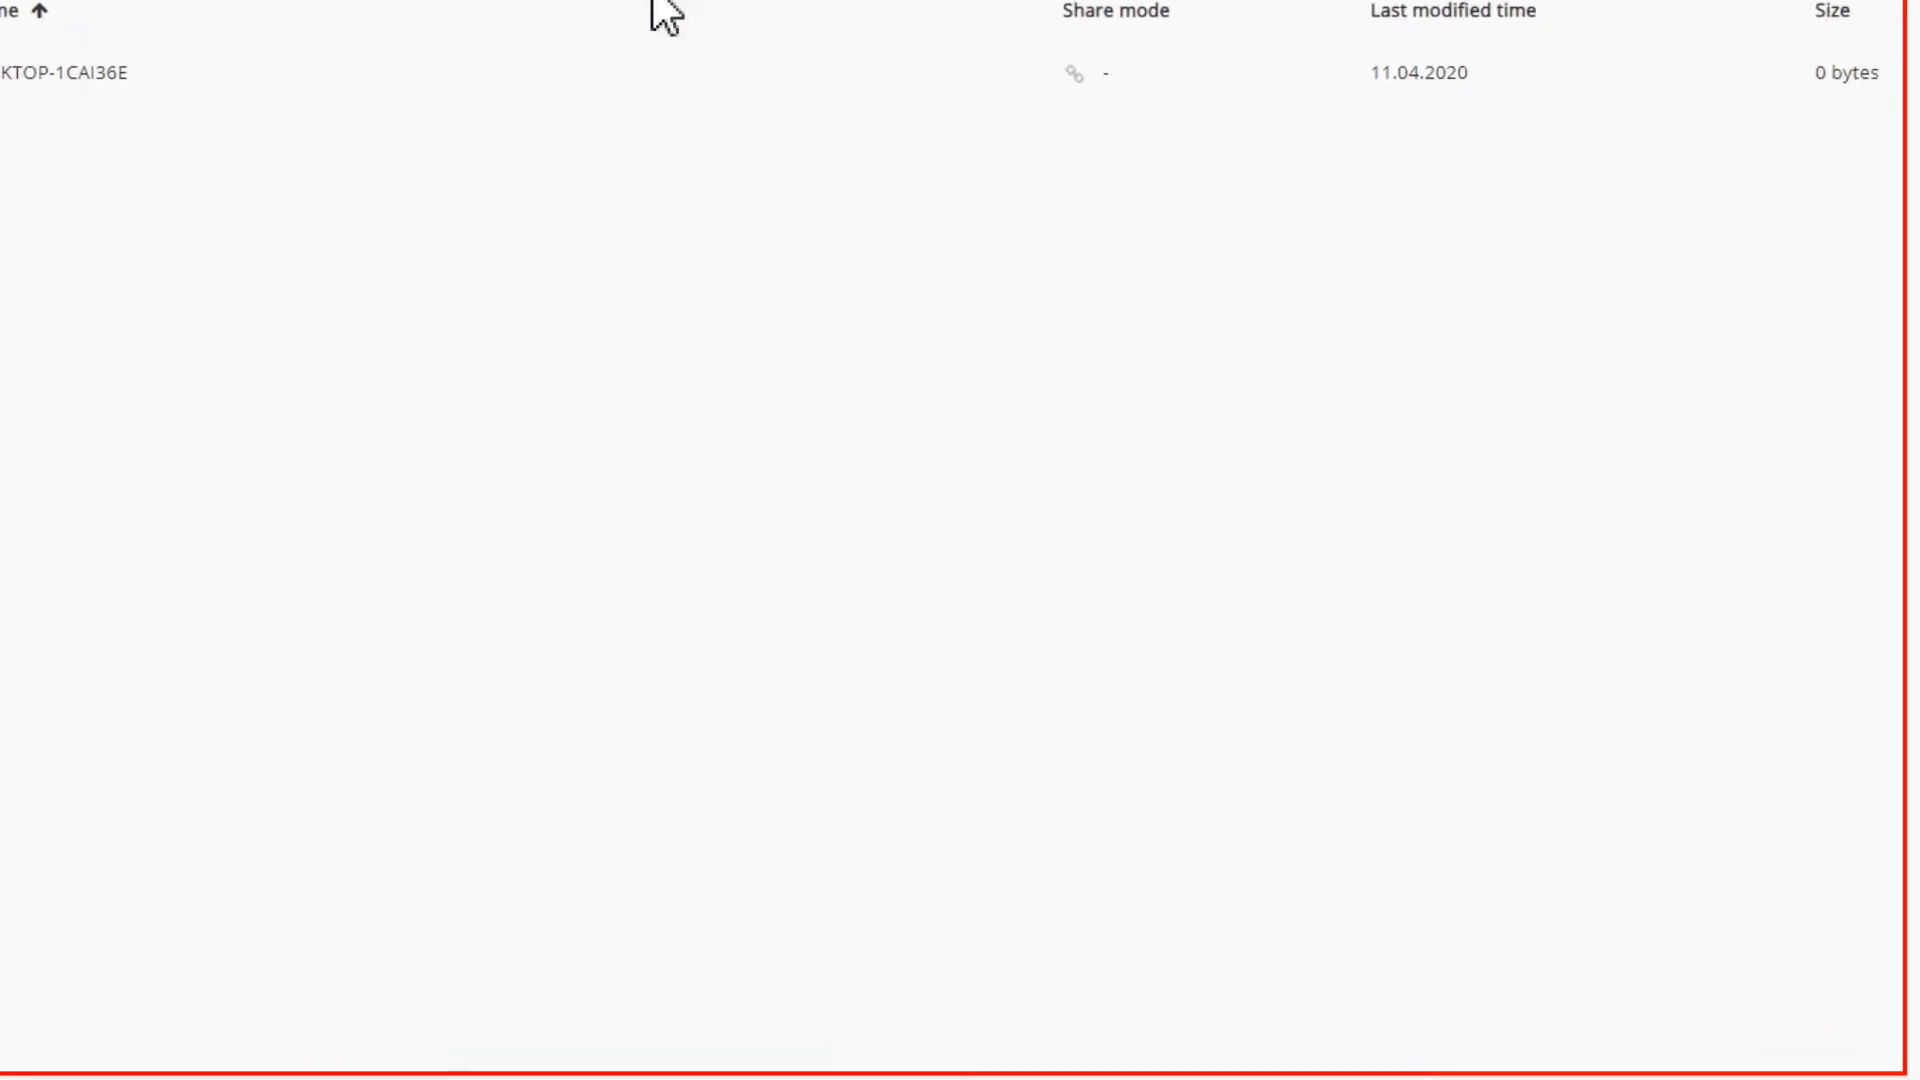
pyautogui.rightClick(1458, 1004)
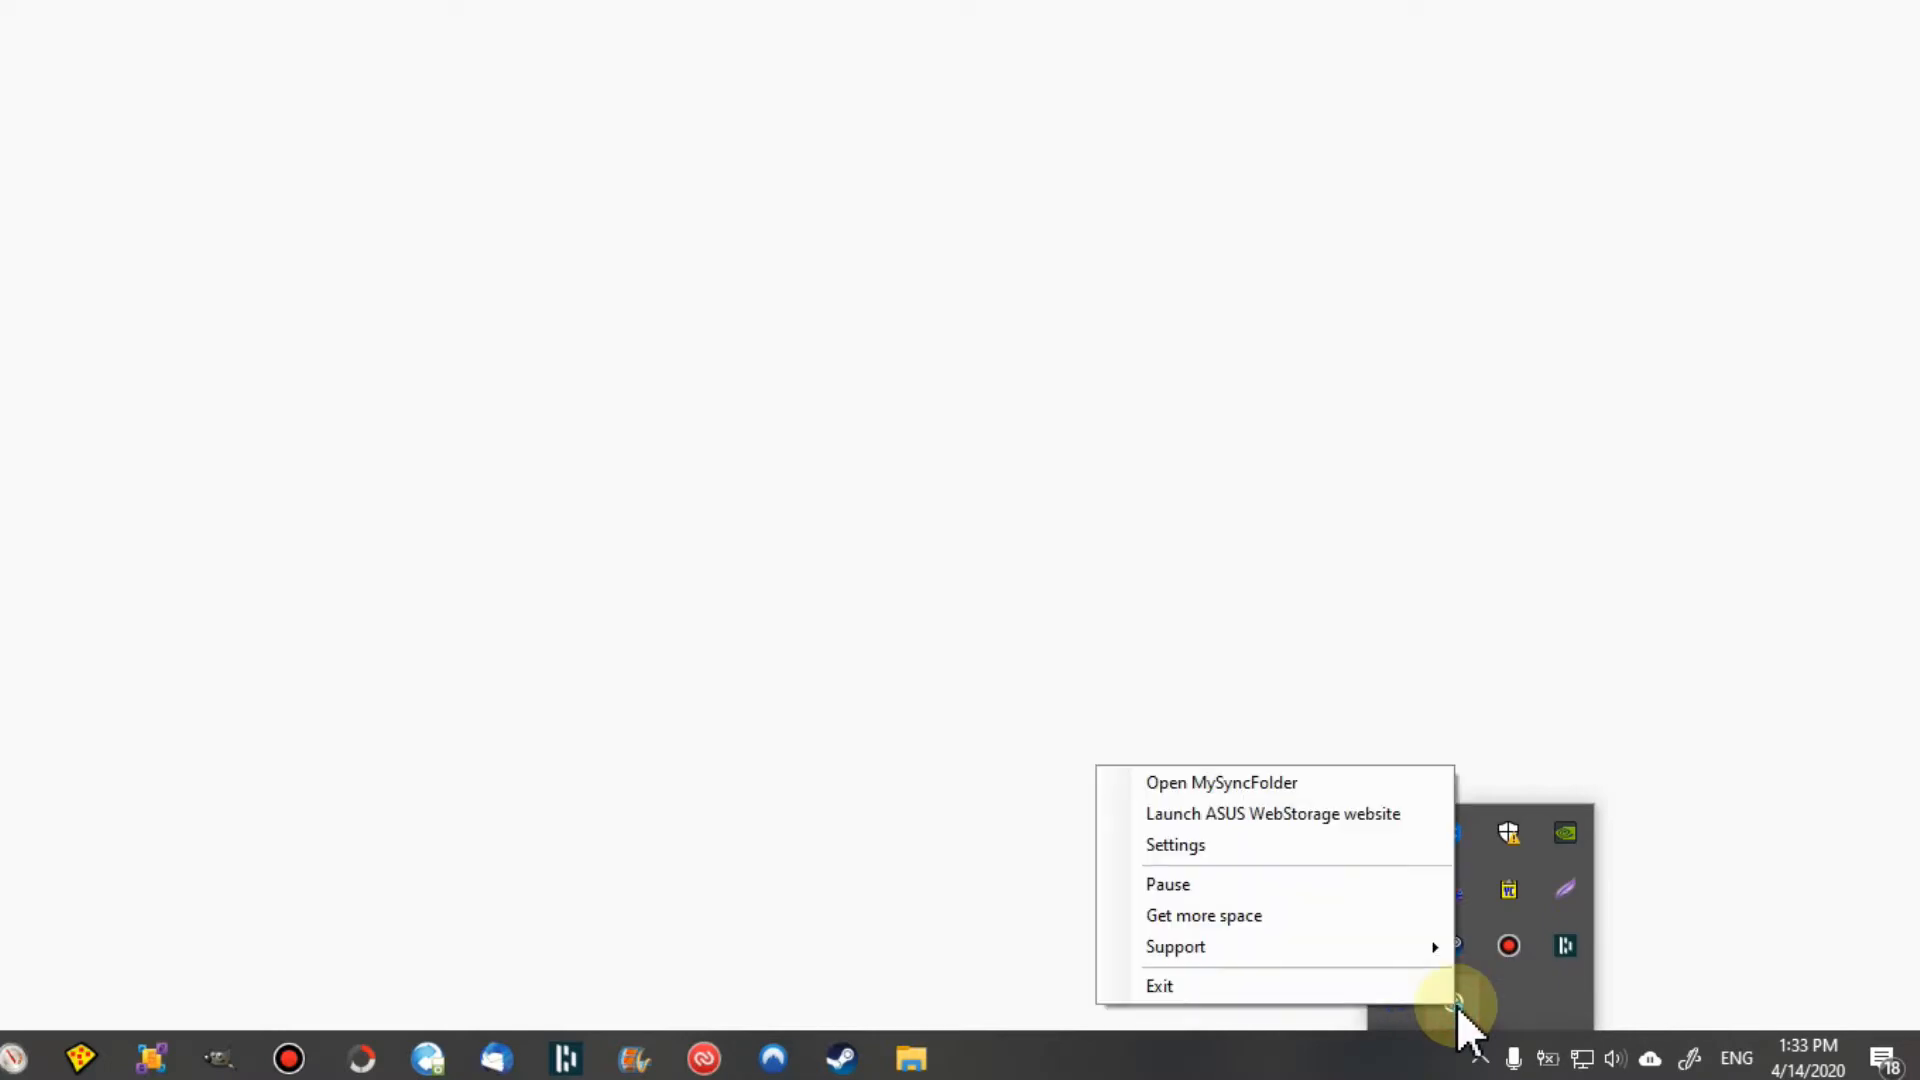
pyautogui.moveTo(1174, 844)
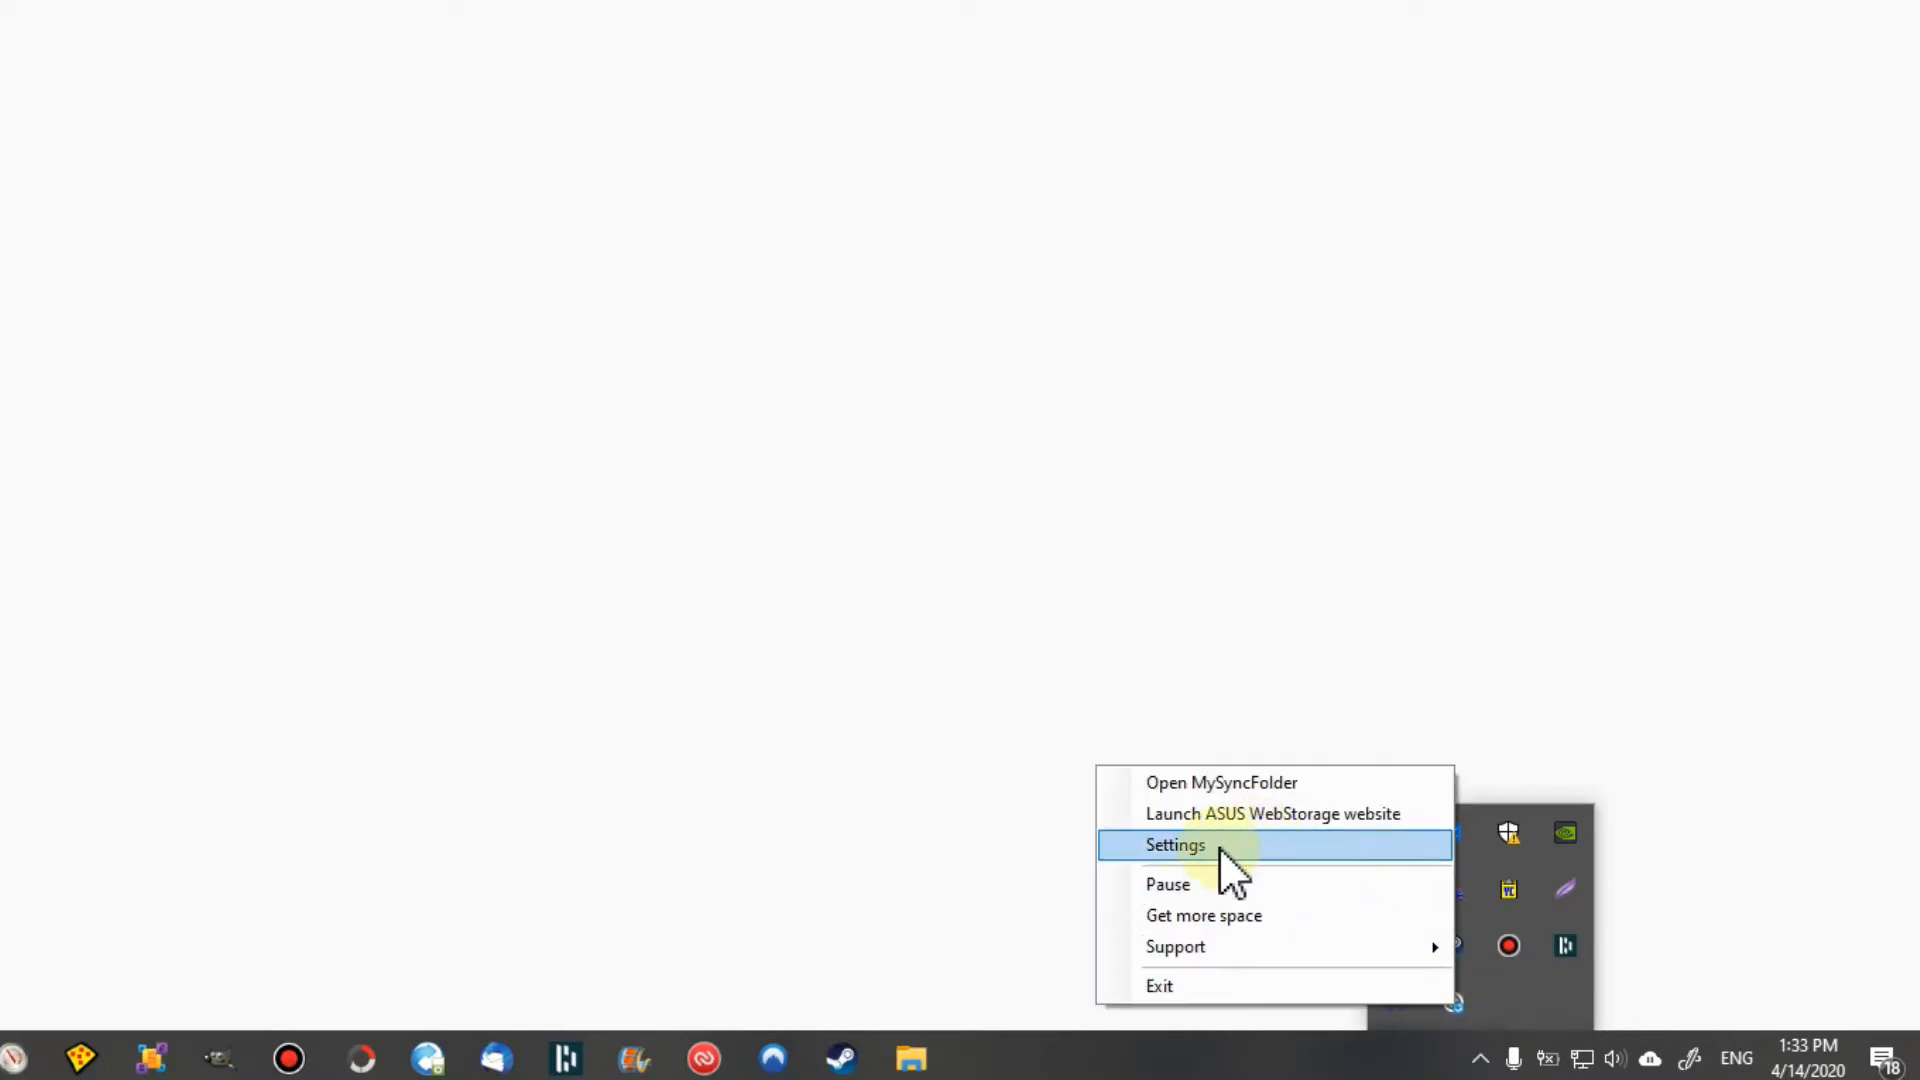
pyautogui.moveTo(1458, 1004)
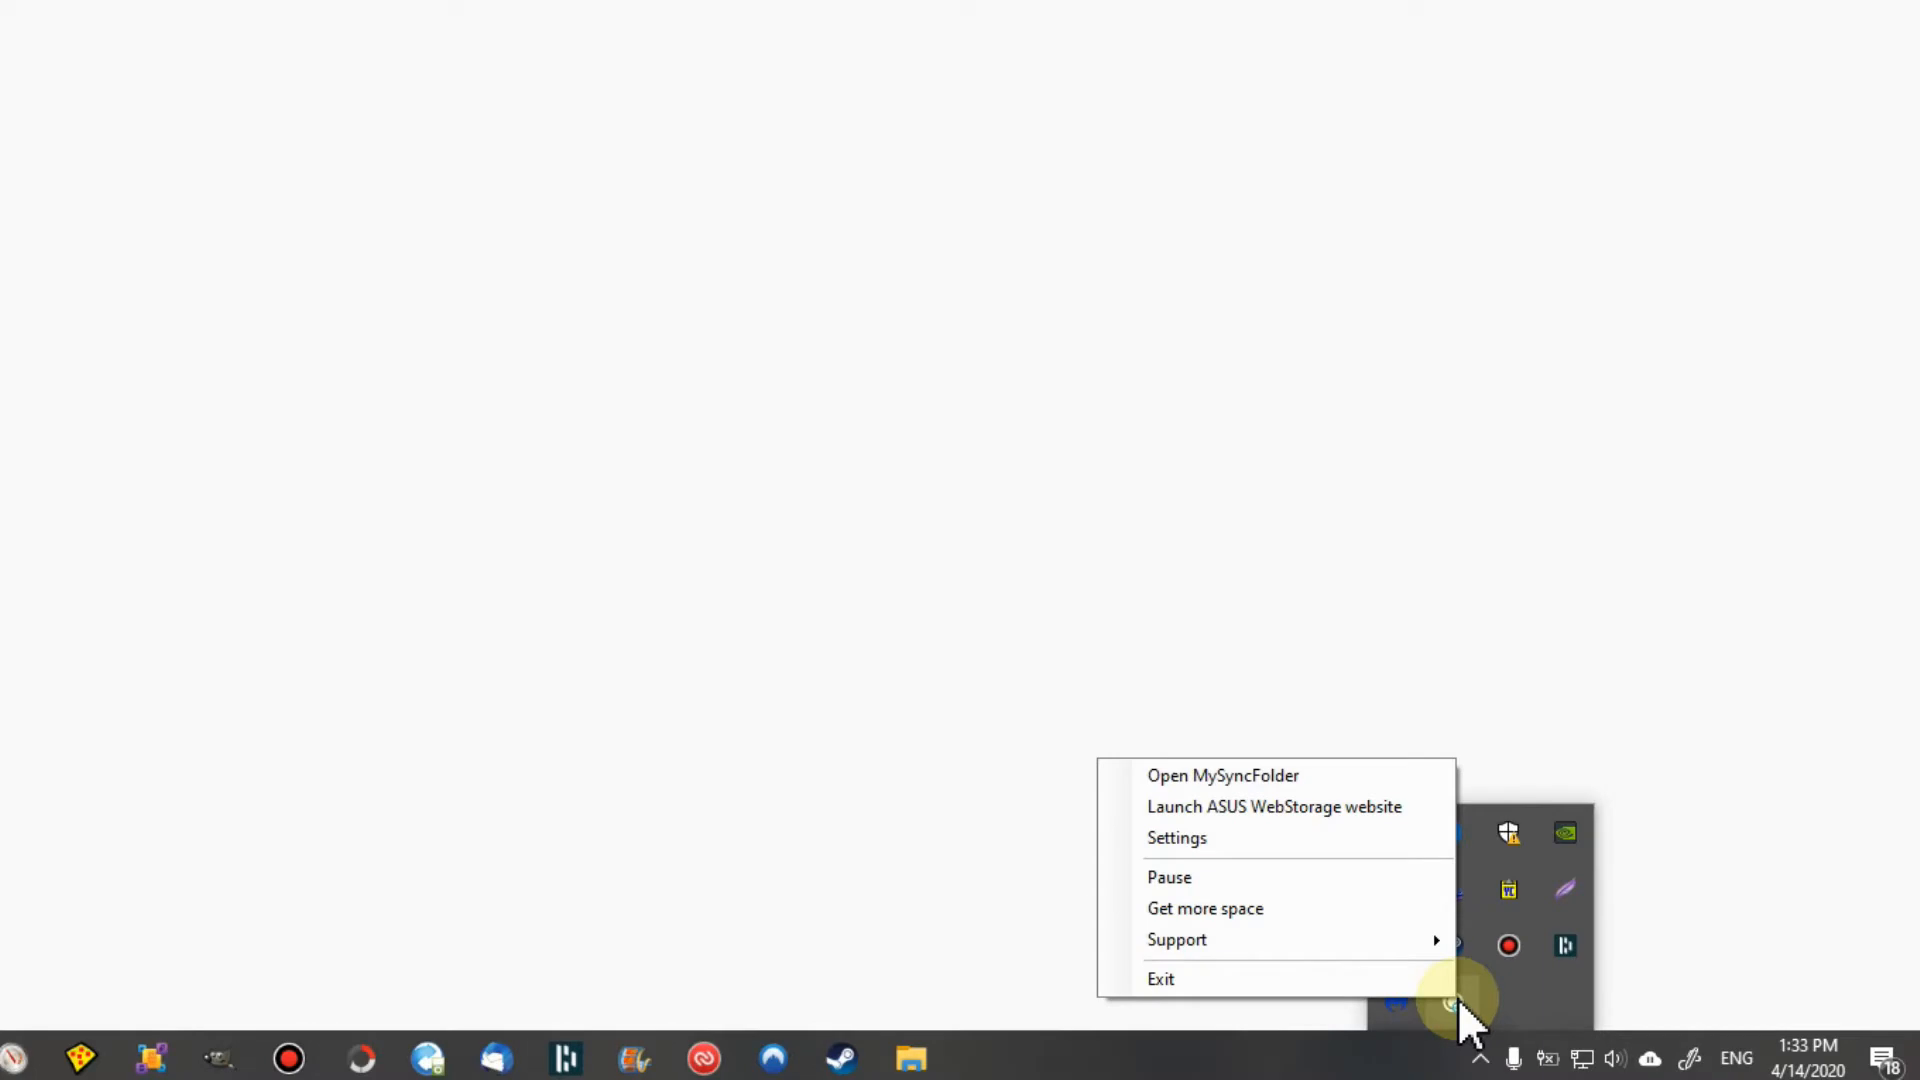
pyautogui.moveTo(1176, 838)
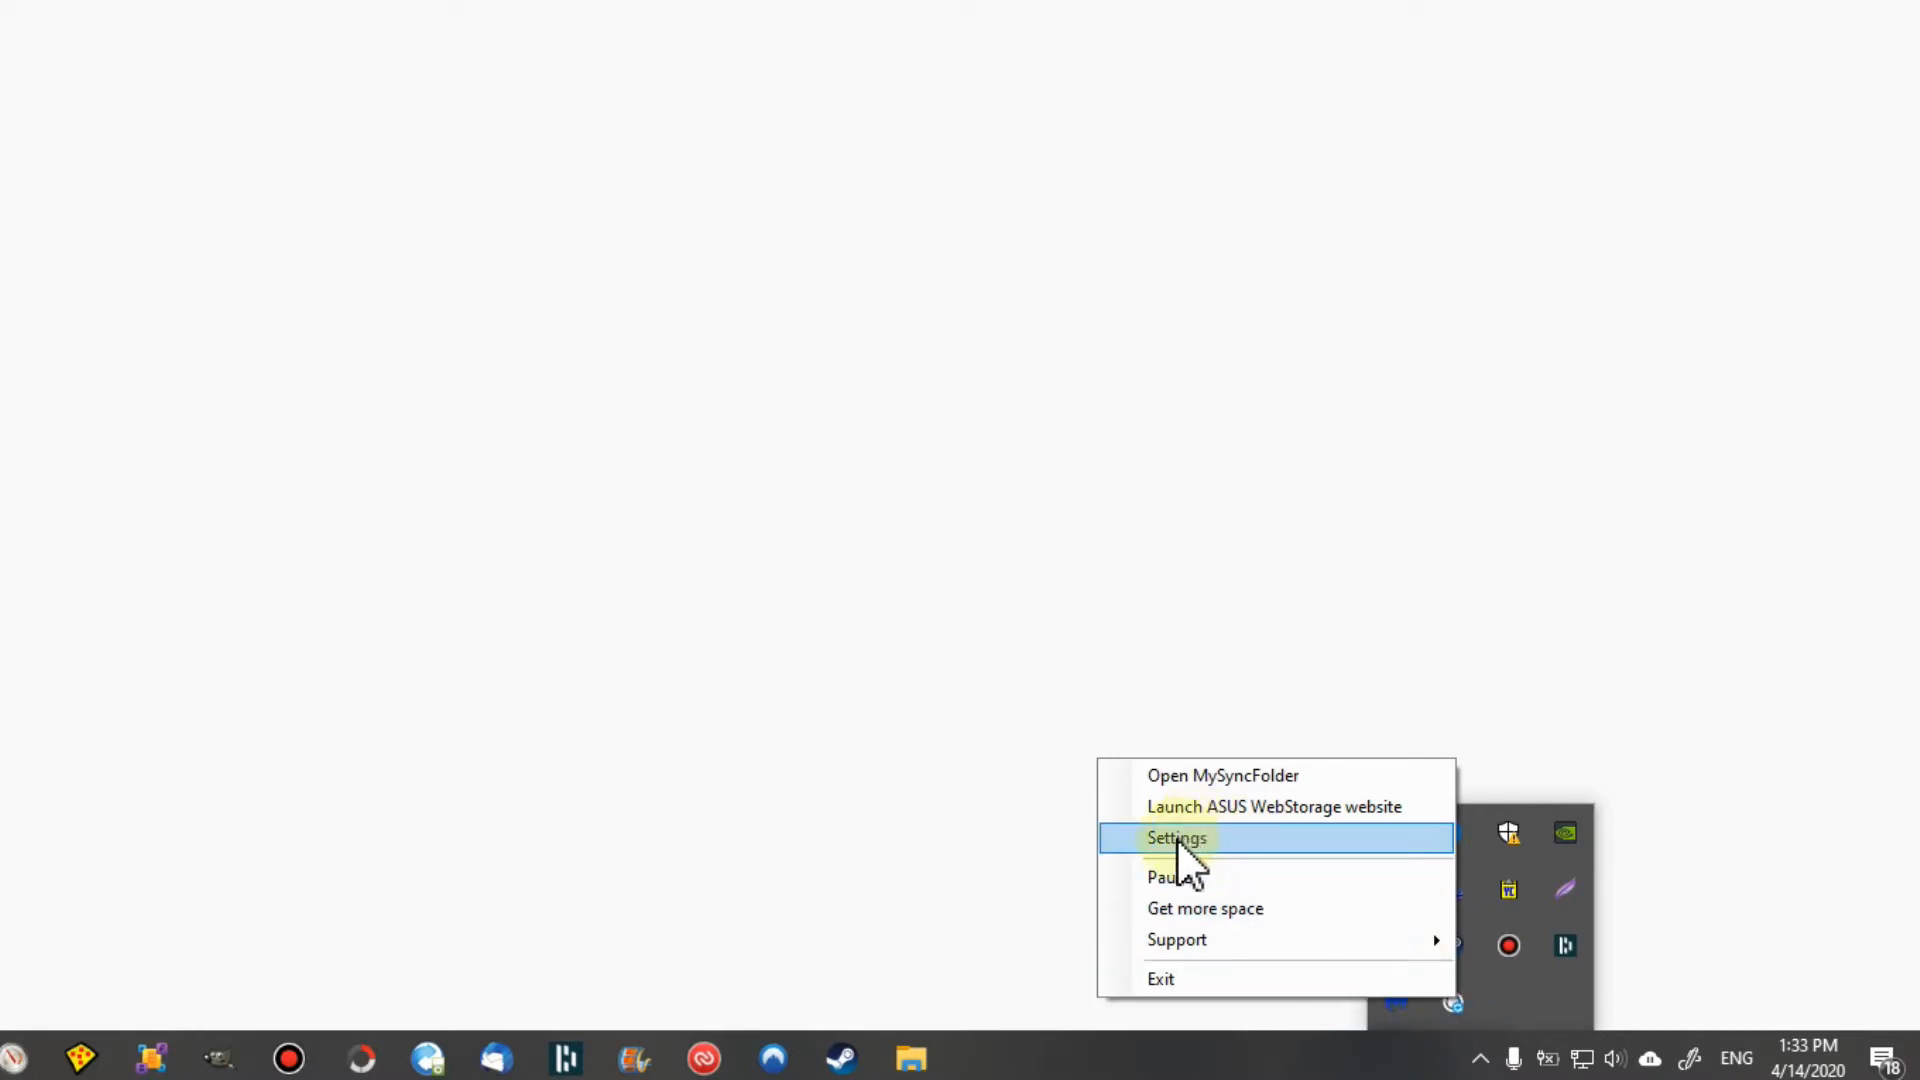
# Choose Settings from the tray icon's menu to show the client's Info settings
pyautogui.click(1176, 837)
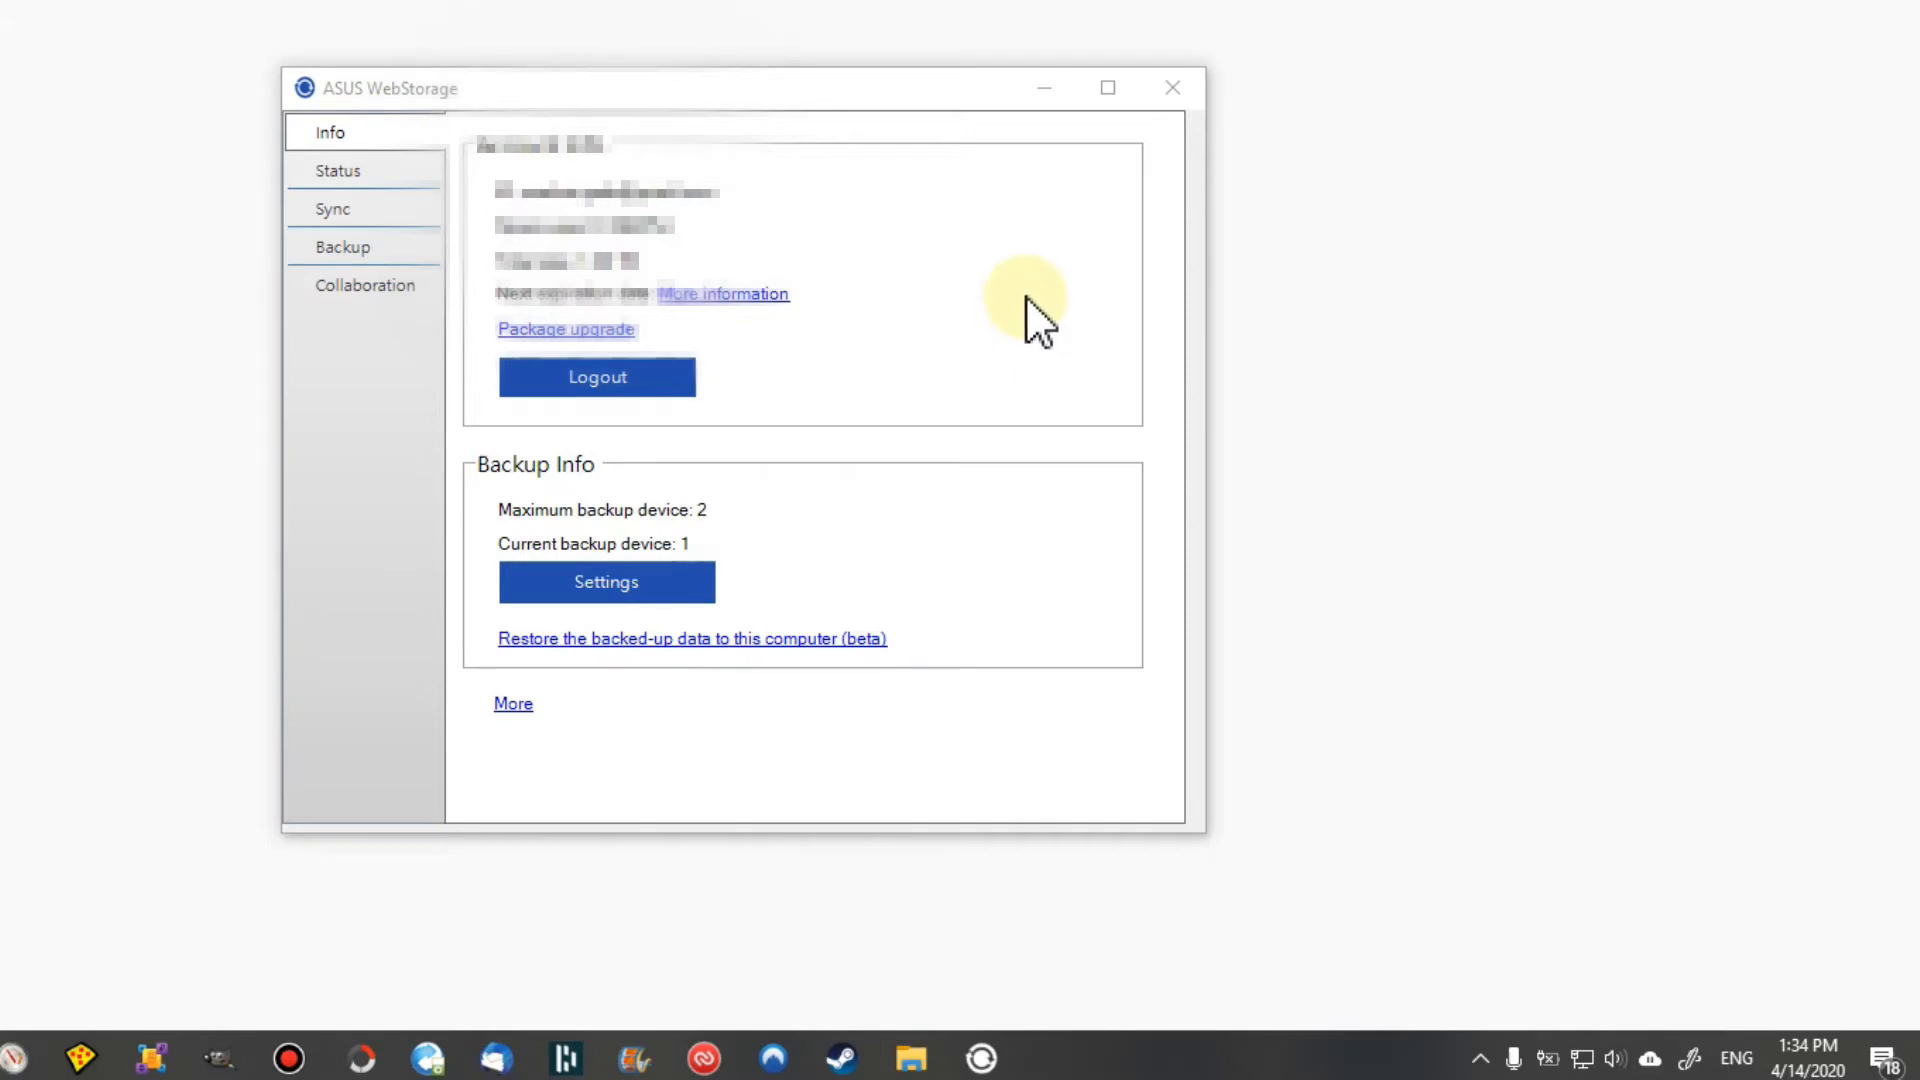
pyautogui.moveTo(336, 238)
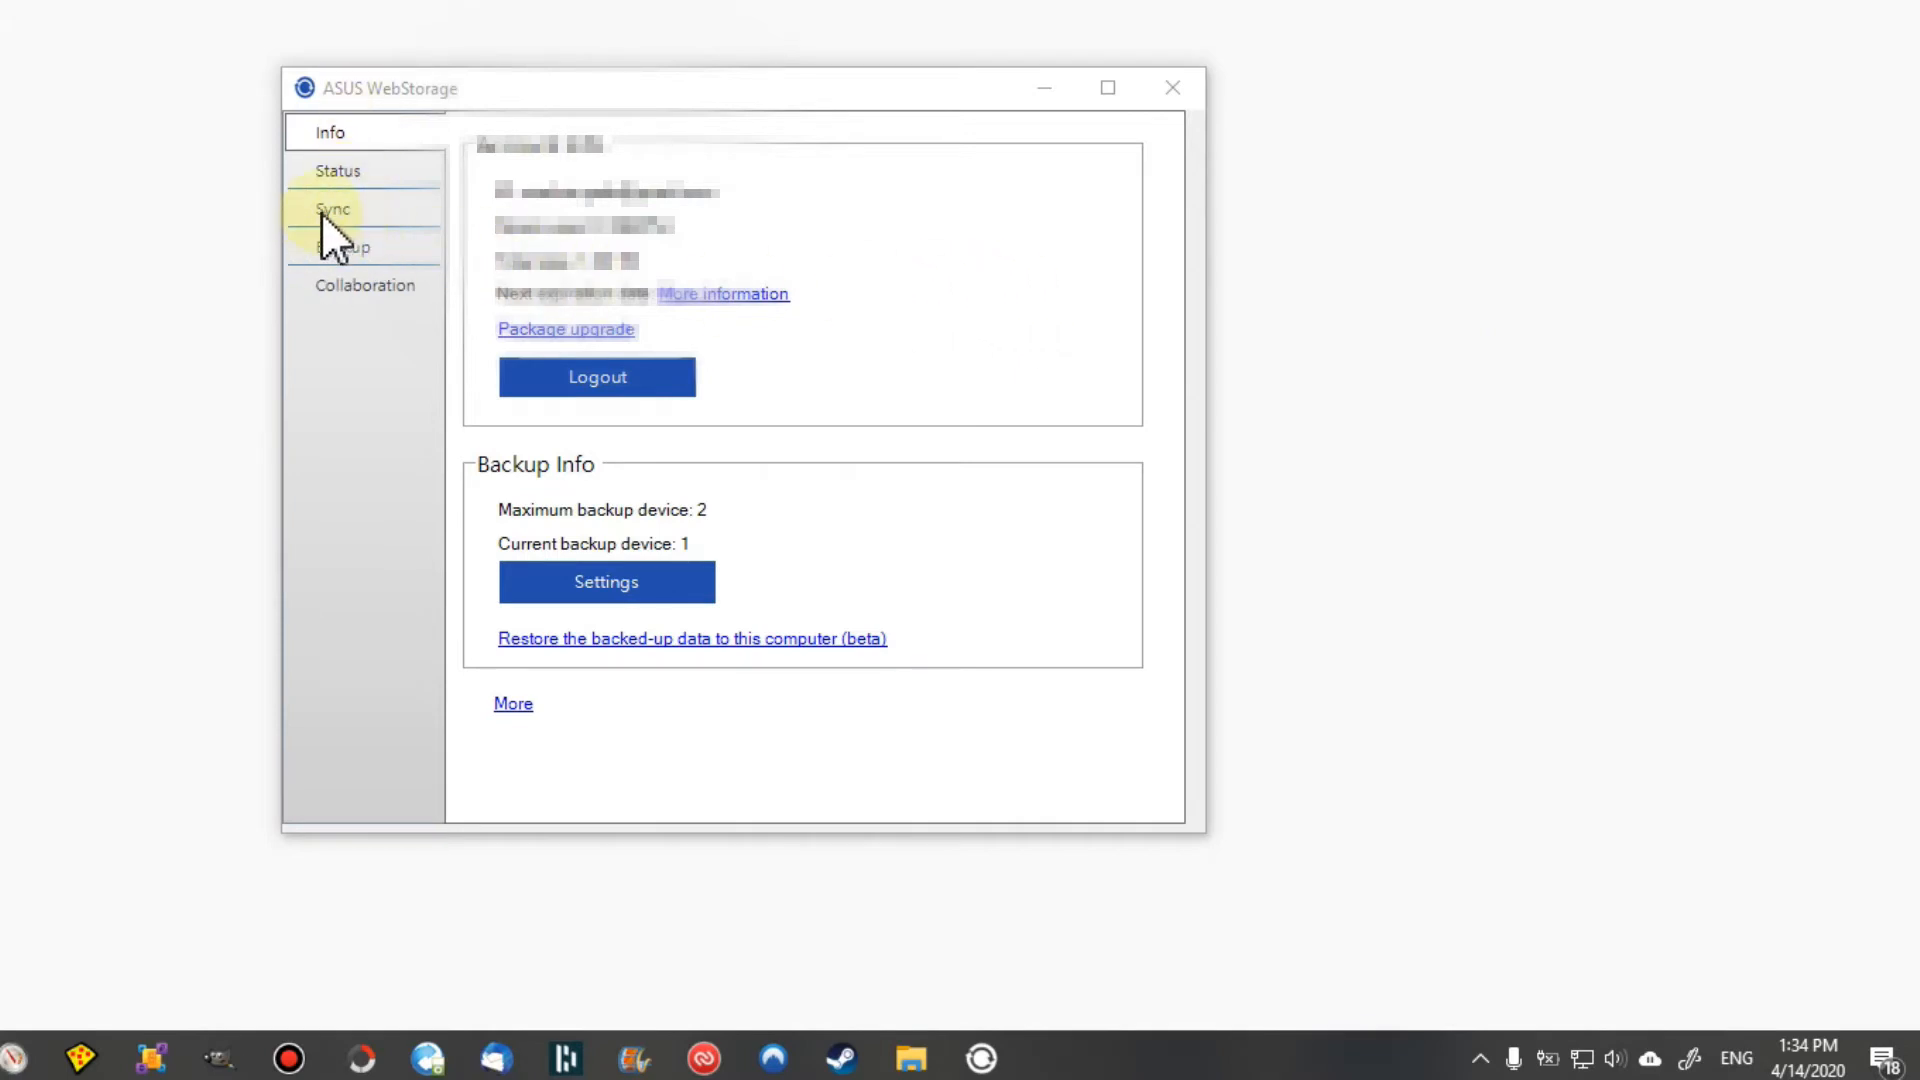
# Show the Sync settings and confirm the sync folder path C:\Asus WebStorage\From 11.4.2020\ unchanged
pyautogui.click(332, 208)
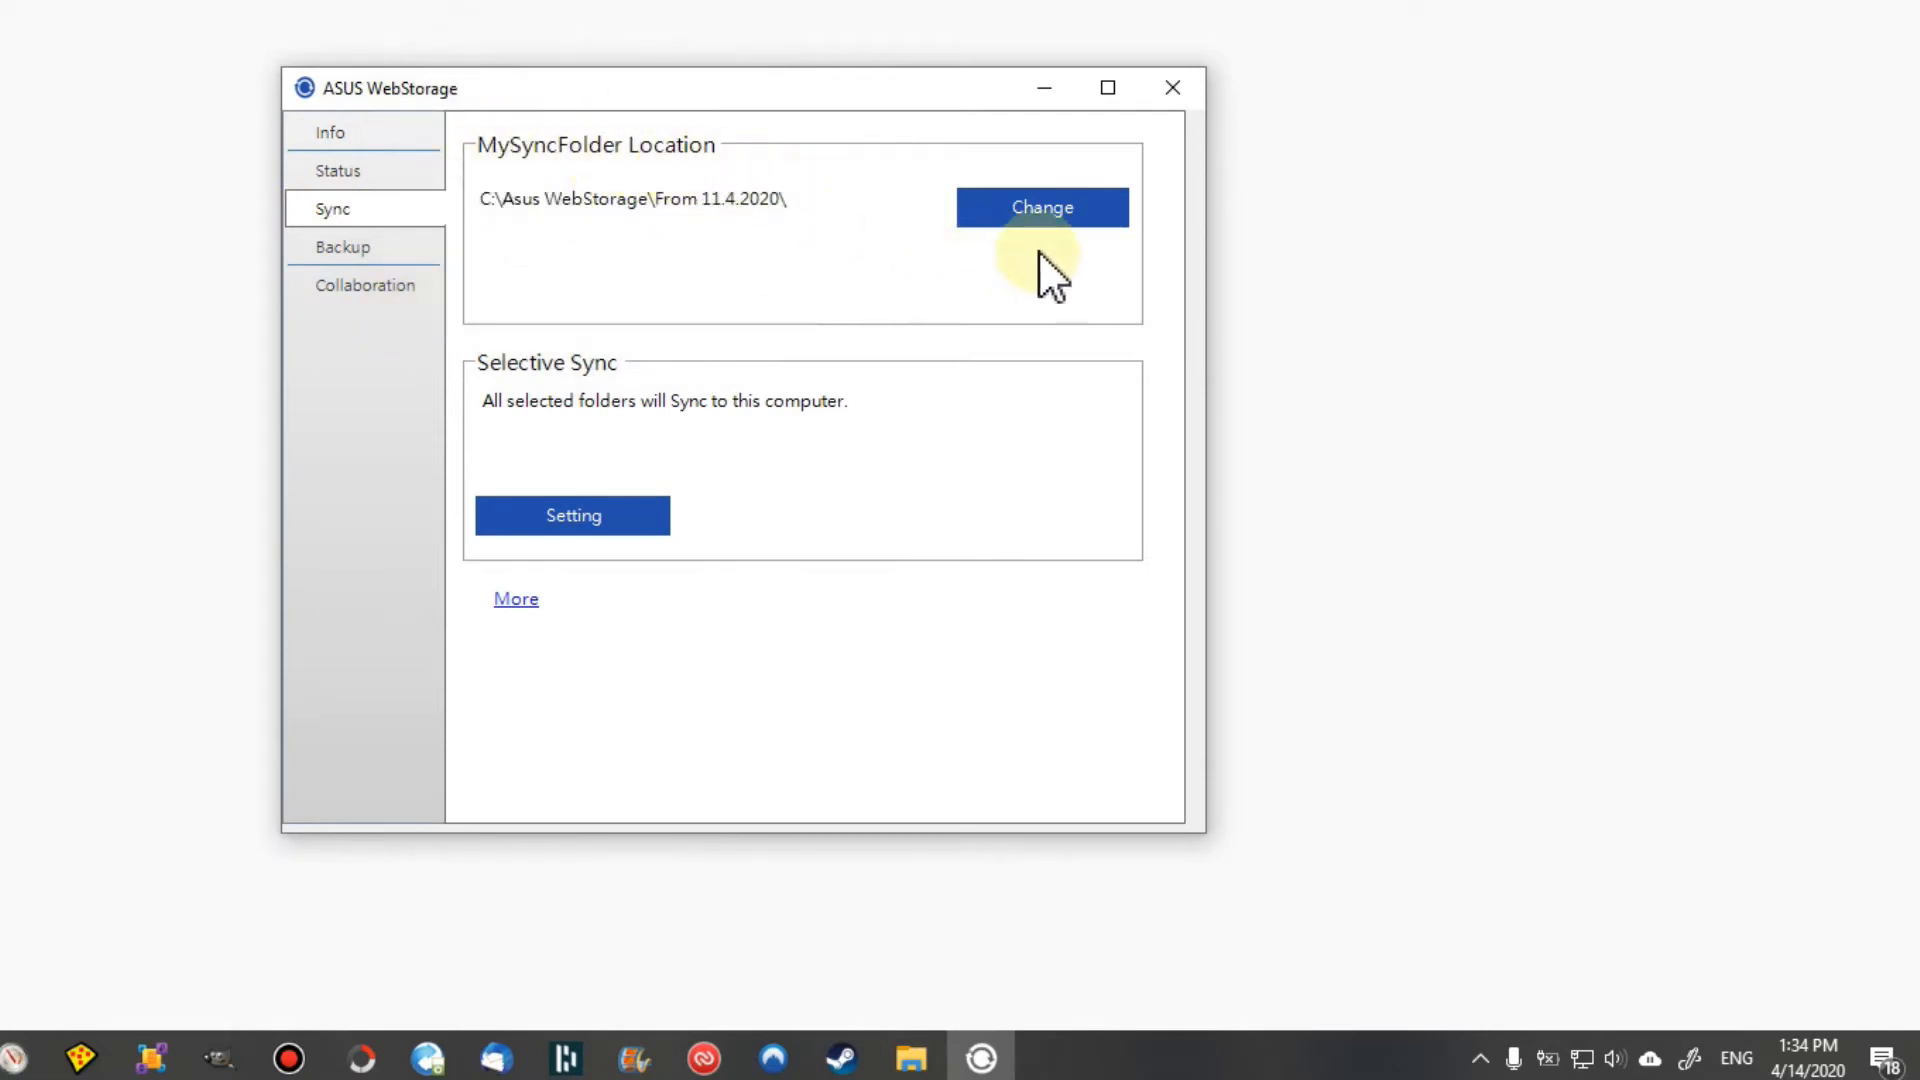
pyautogui.moveTo(864, 252)
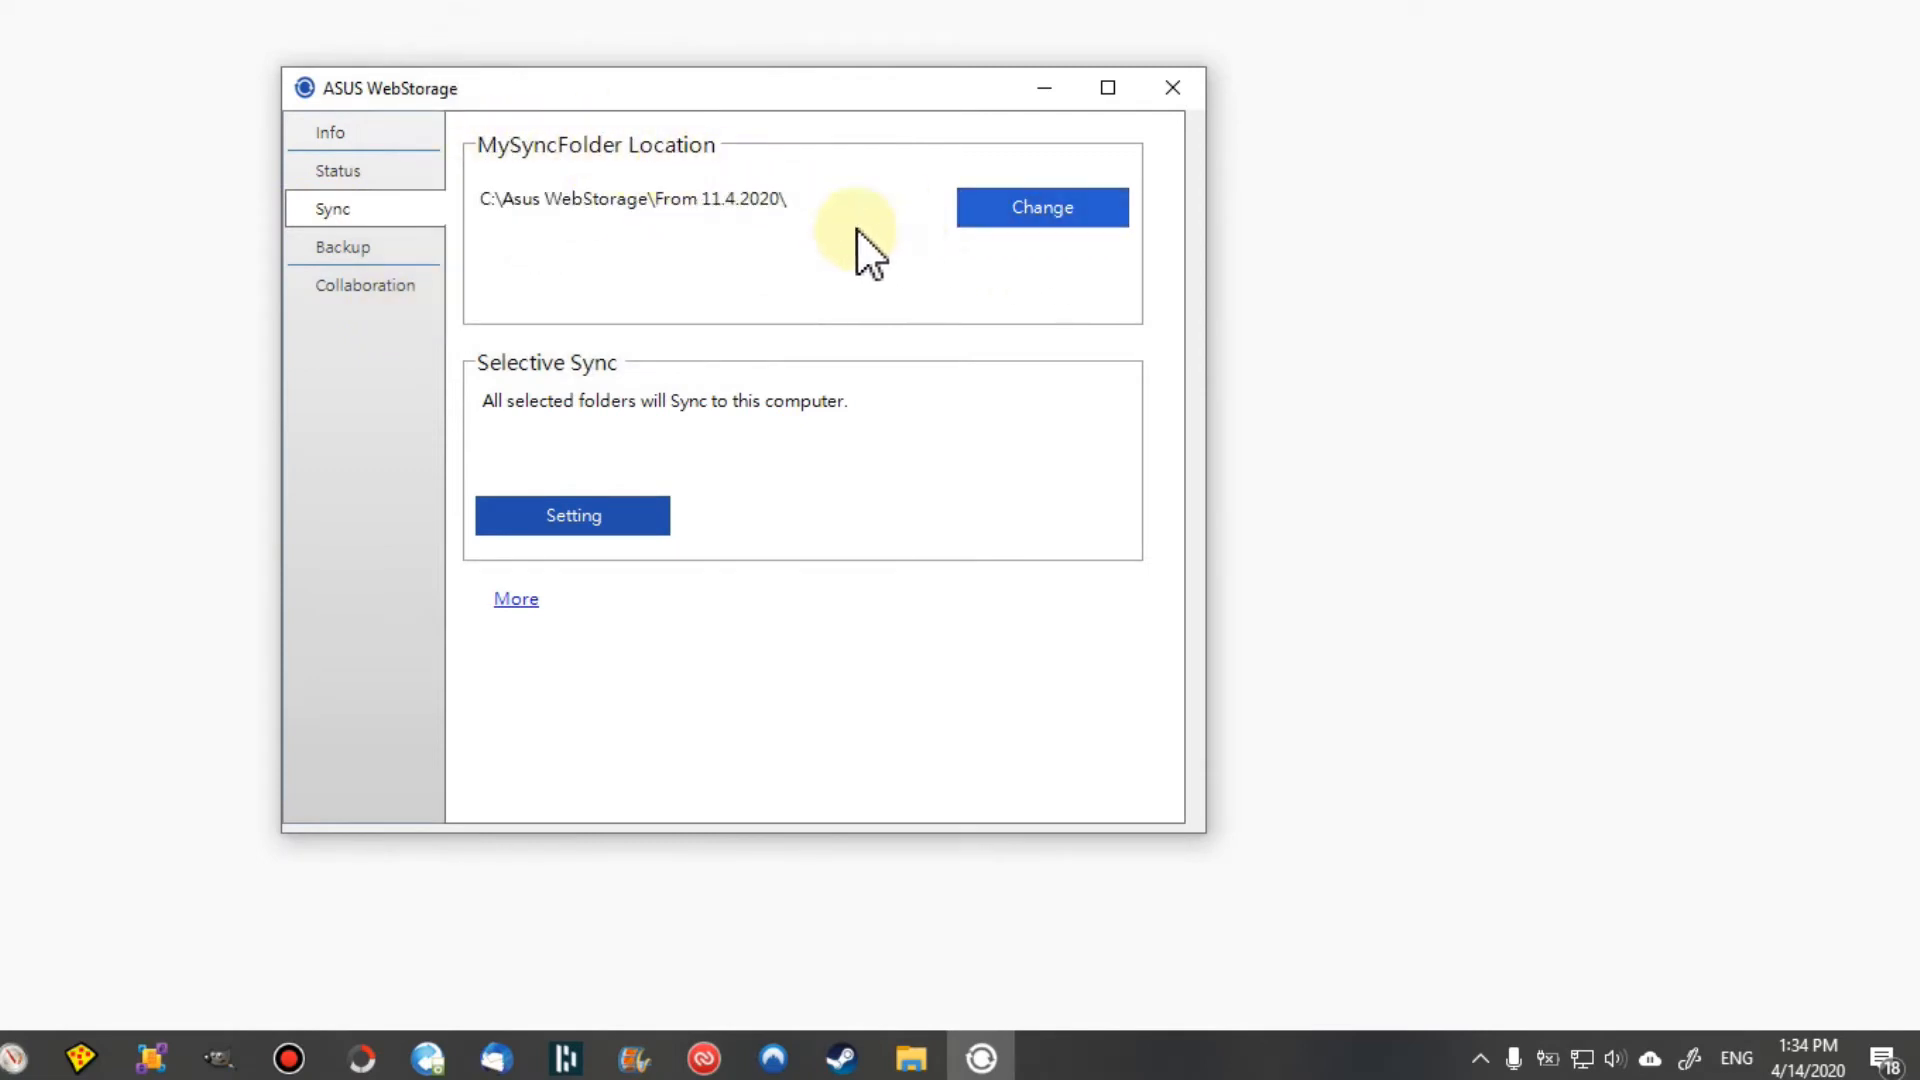
pyautogui.moveTo(740, 270)
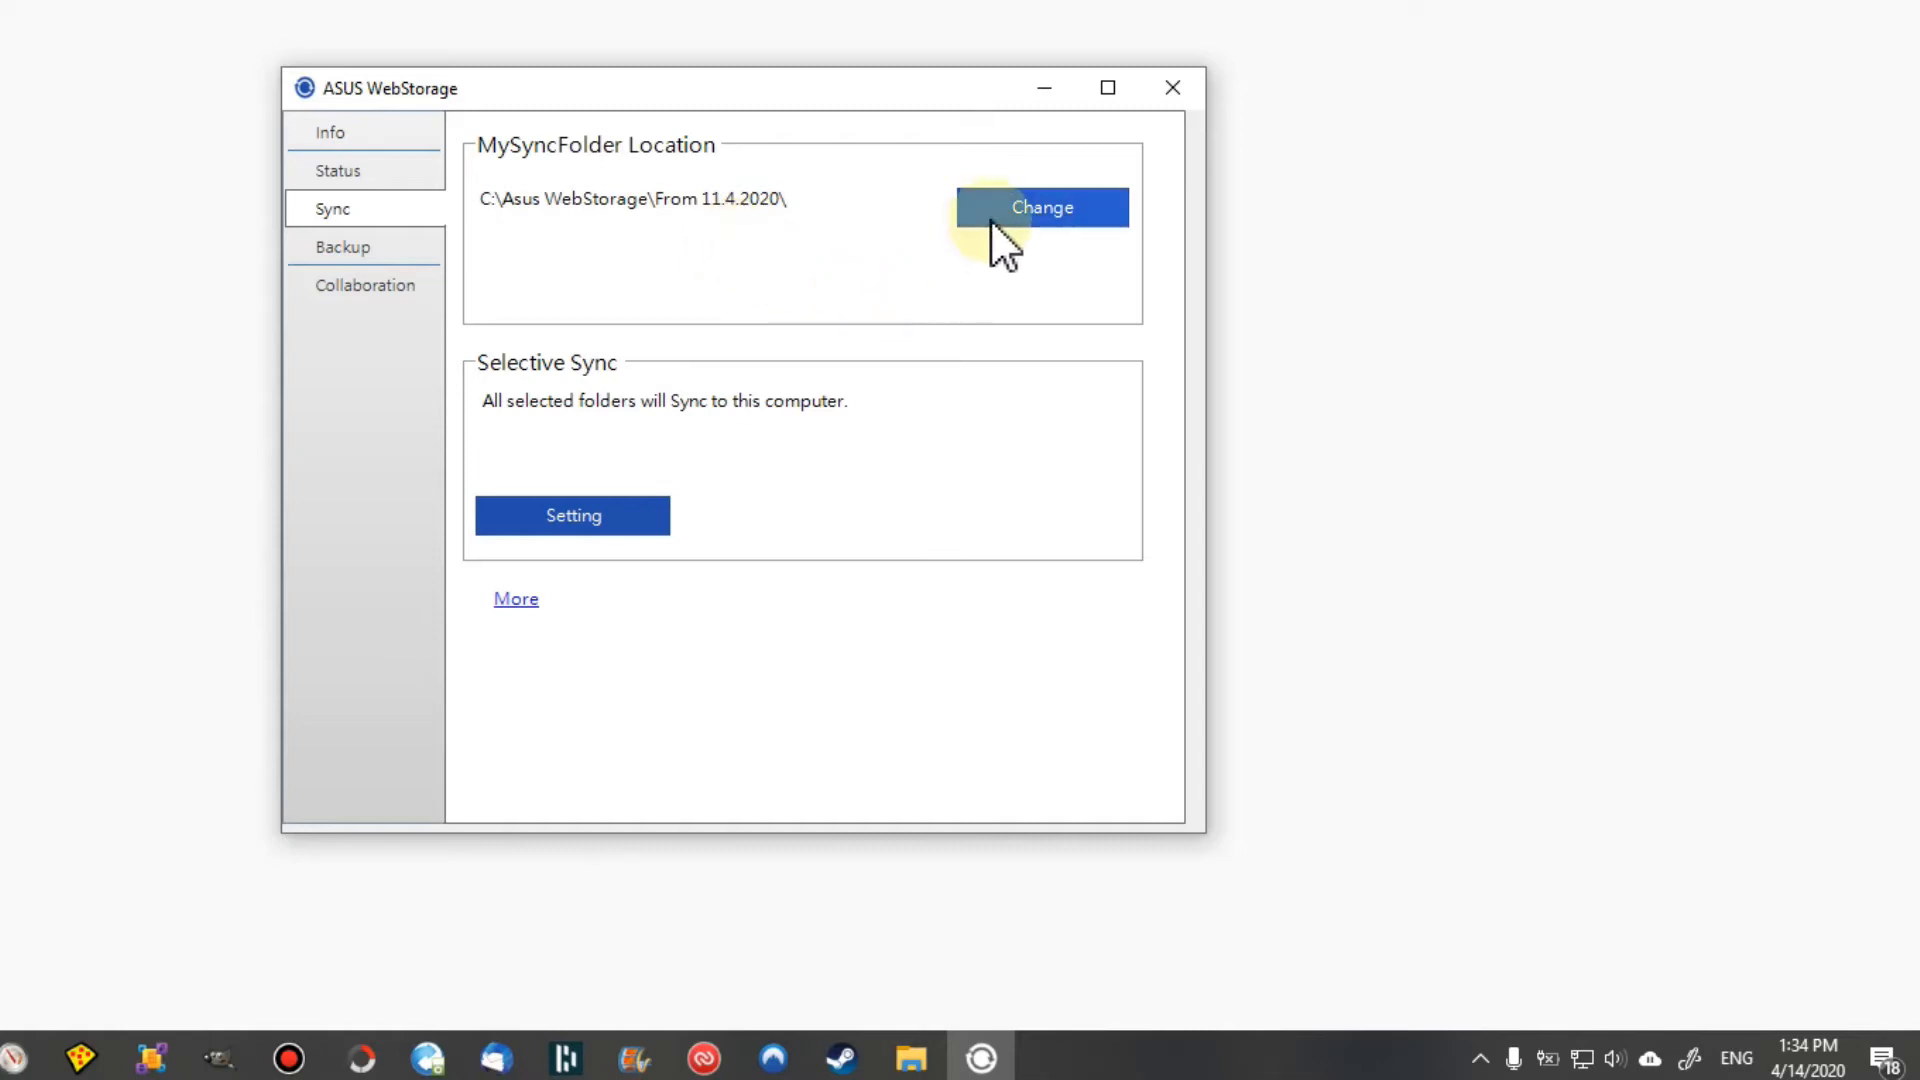
pyautogui.moveTo(904, 304)
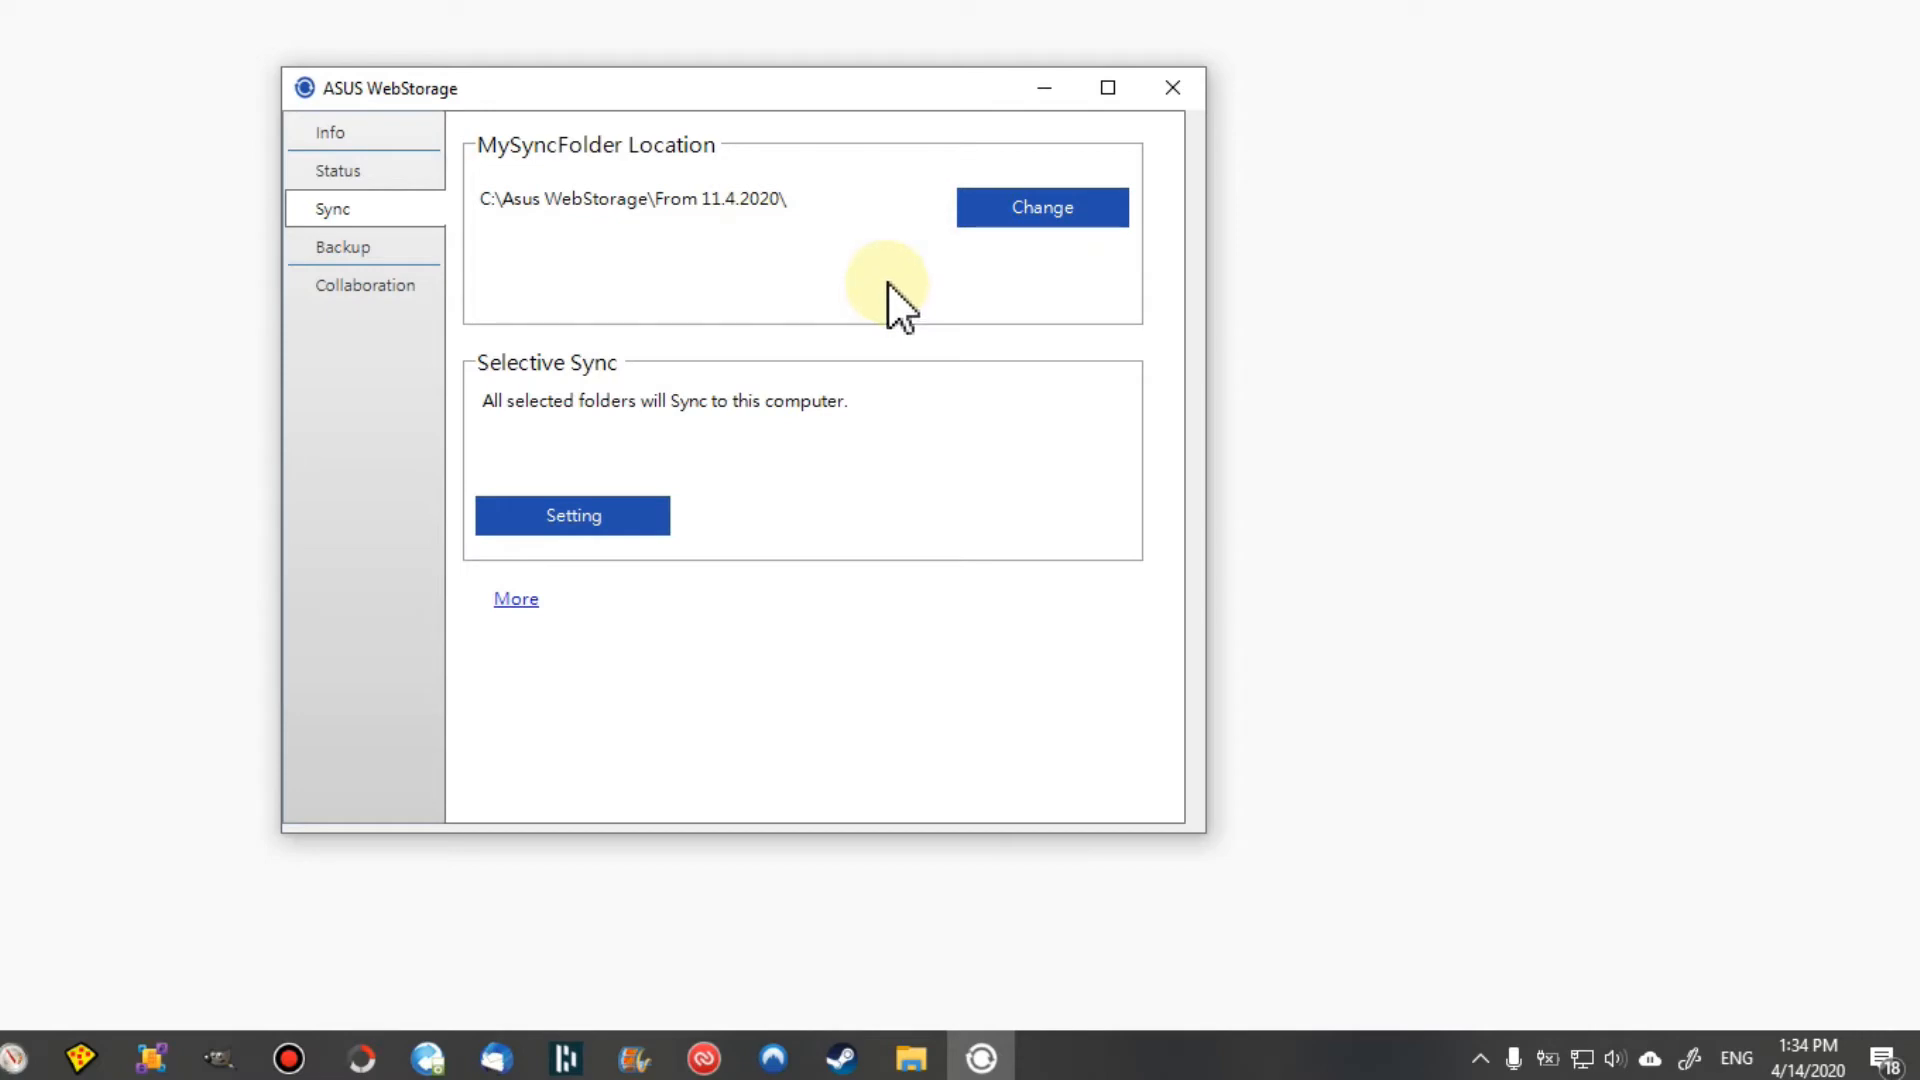
pyautogui.moveTo(1002, 237)
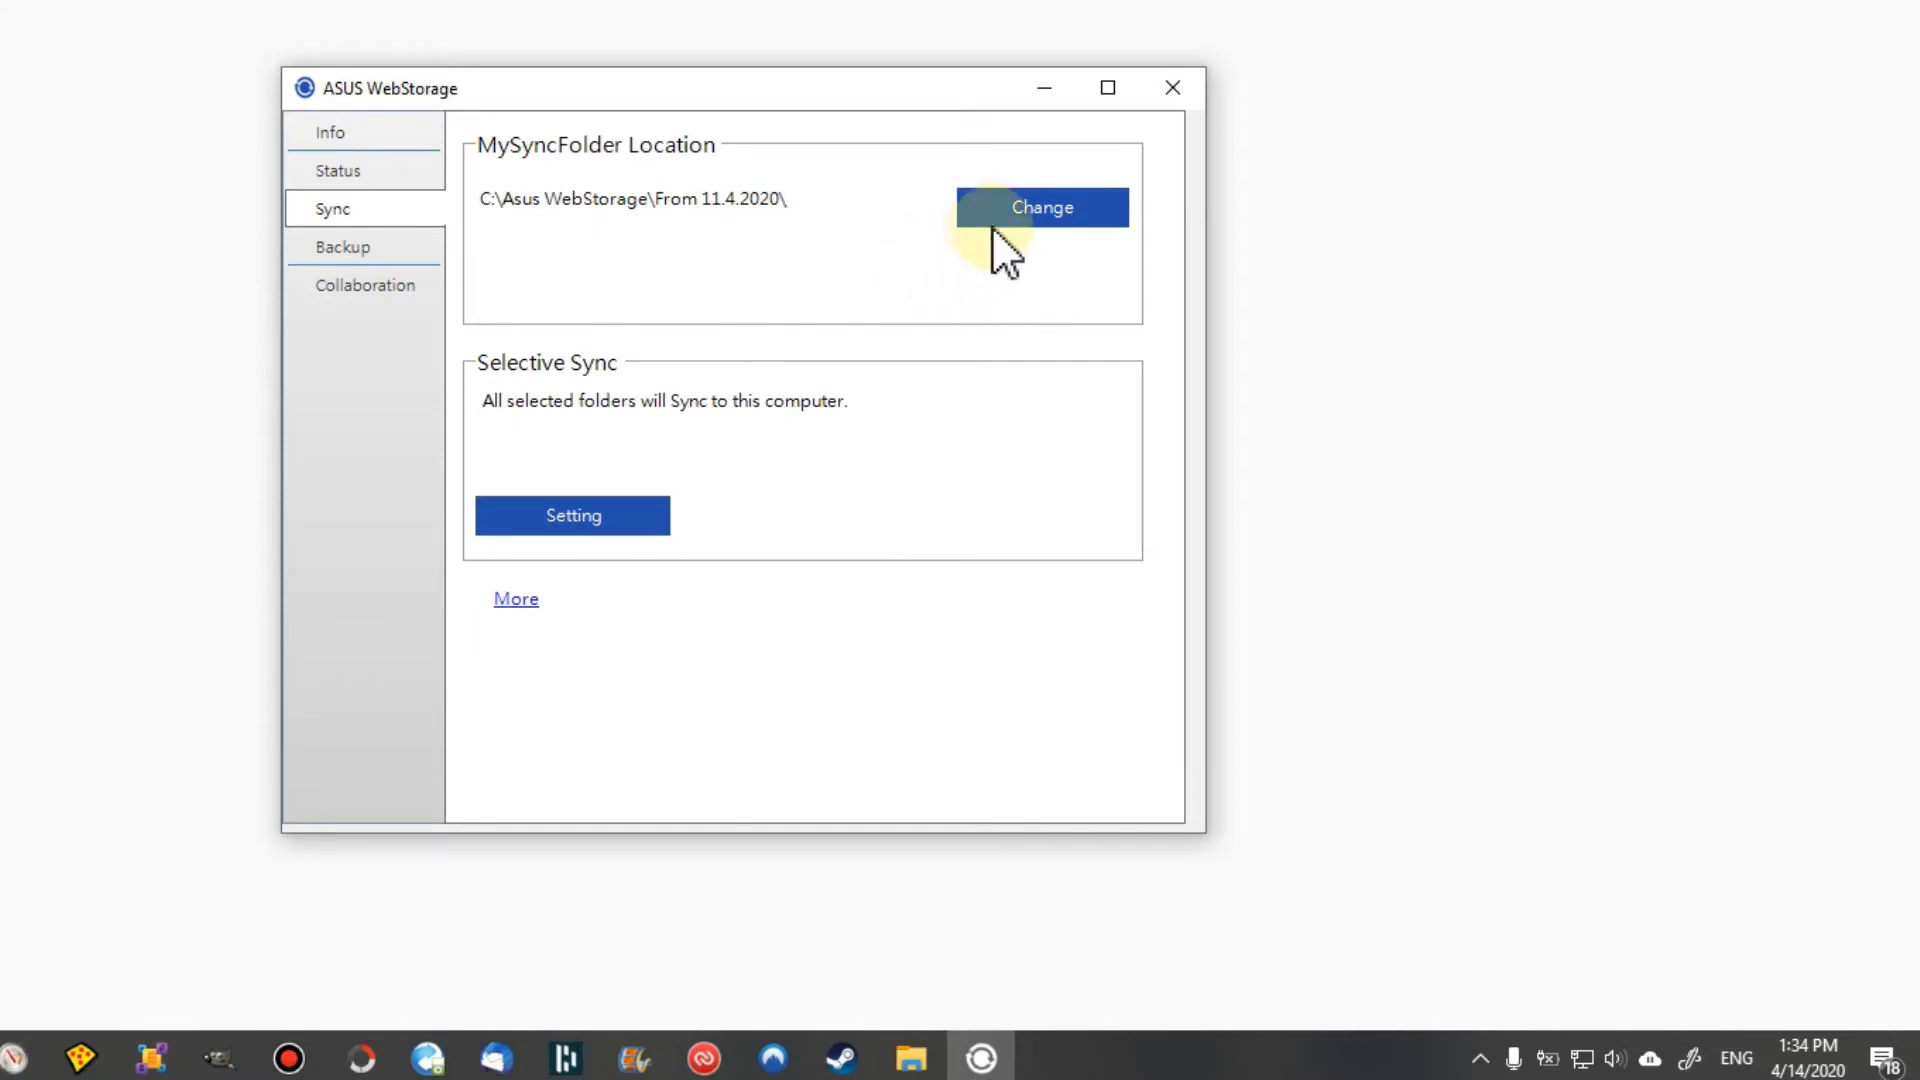
pyautogui.click(1040, 206)
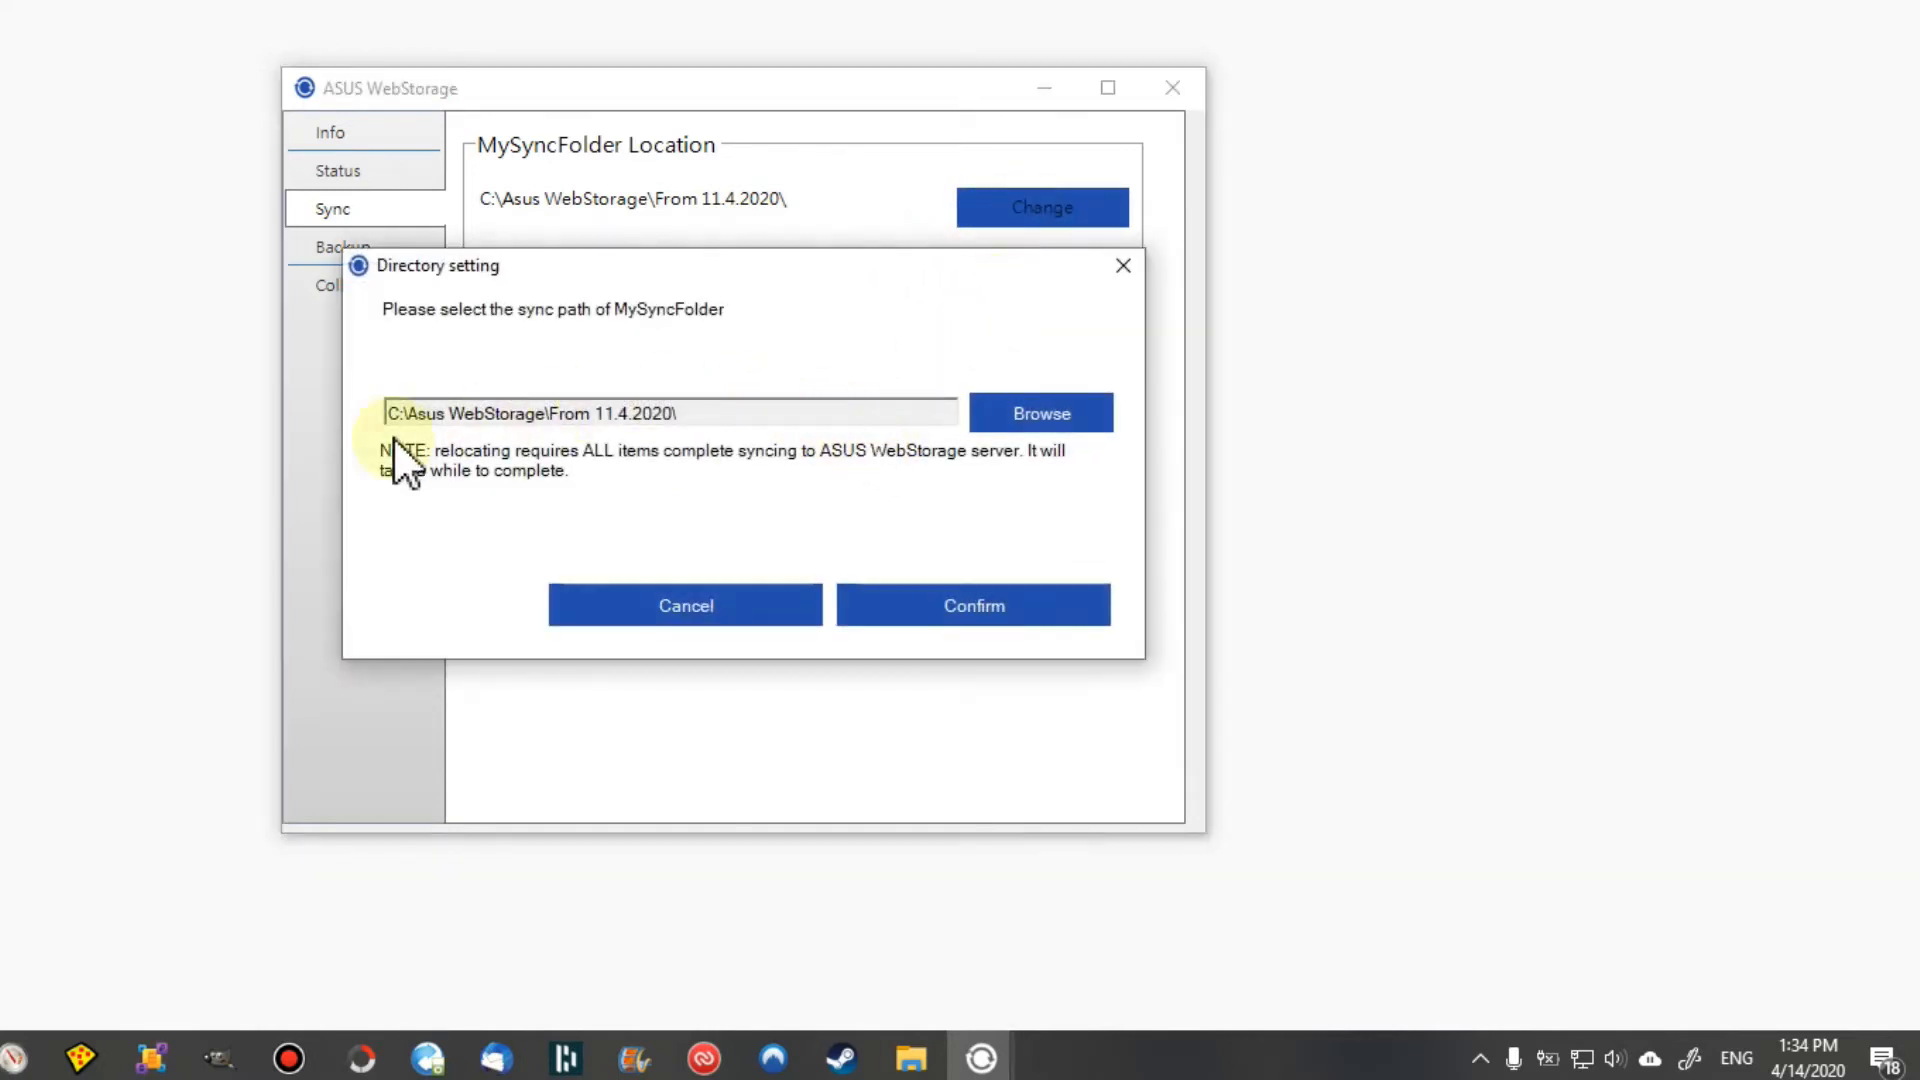
pyautogui.moveTo(604, 412)
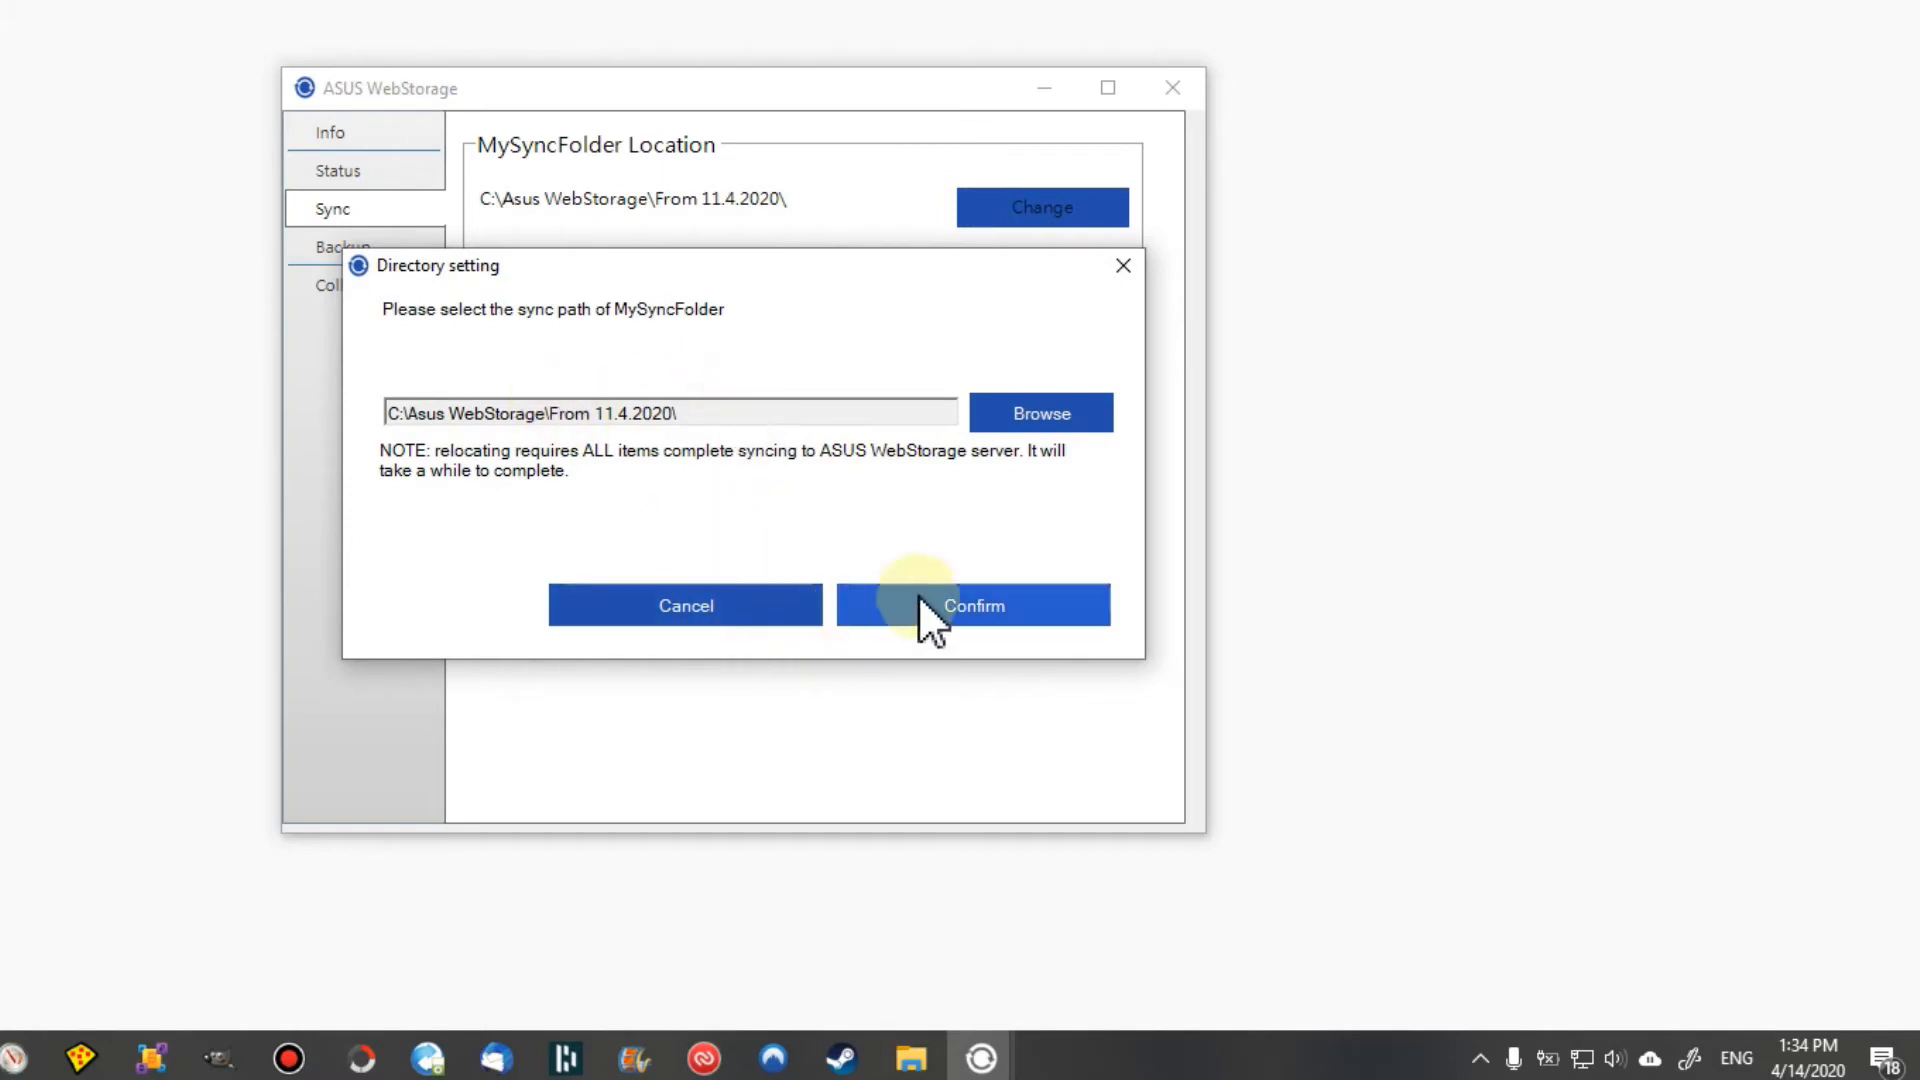
pyautogui.click(972, 604)
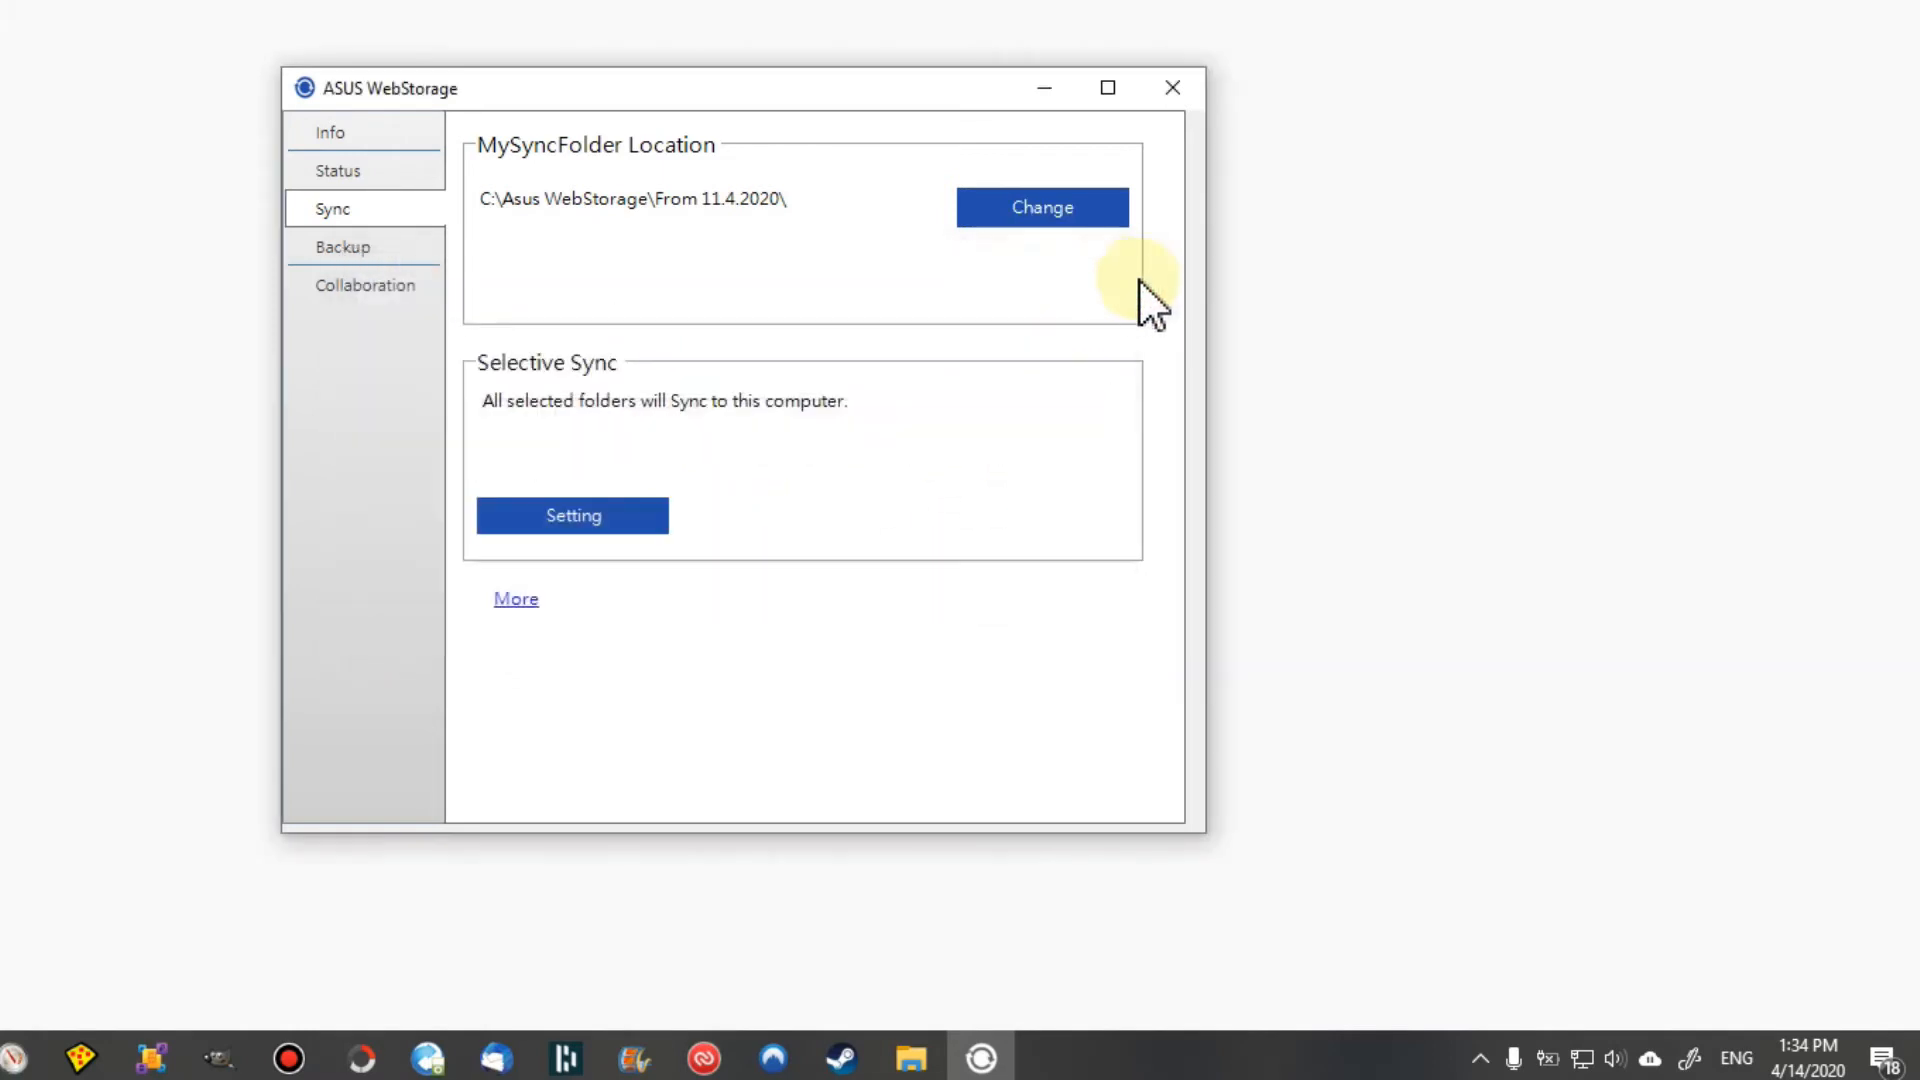
pyautogui.moveTo(1327, 348)
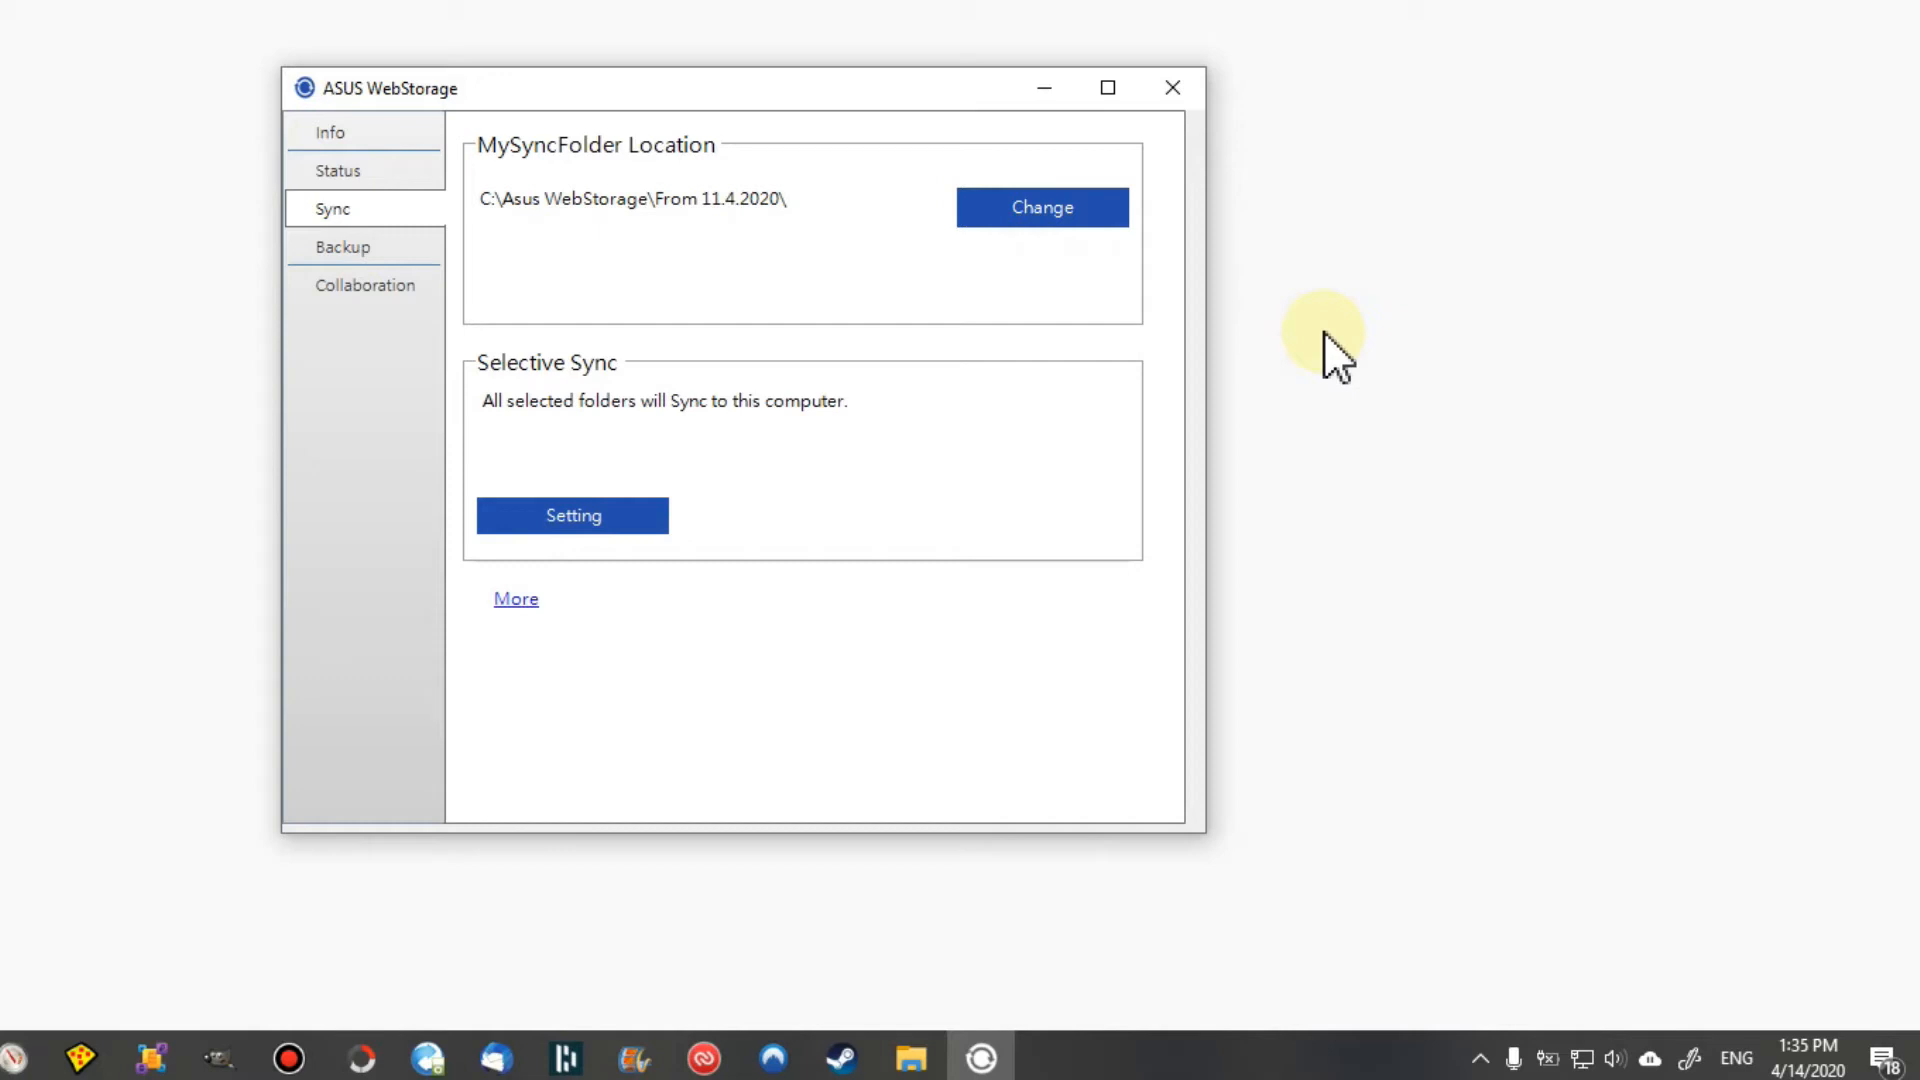
pyautogui.moveTo(1384, 326)
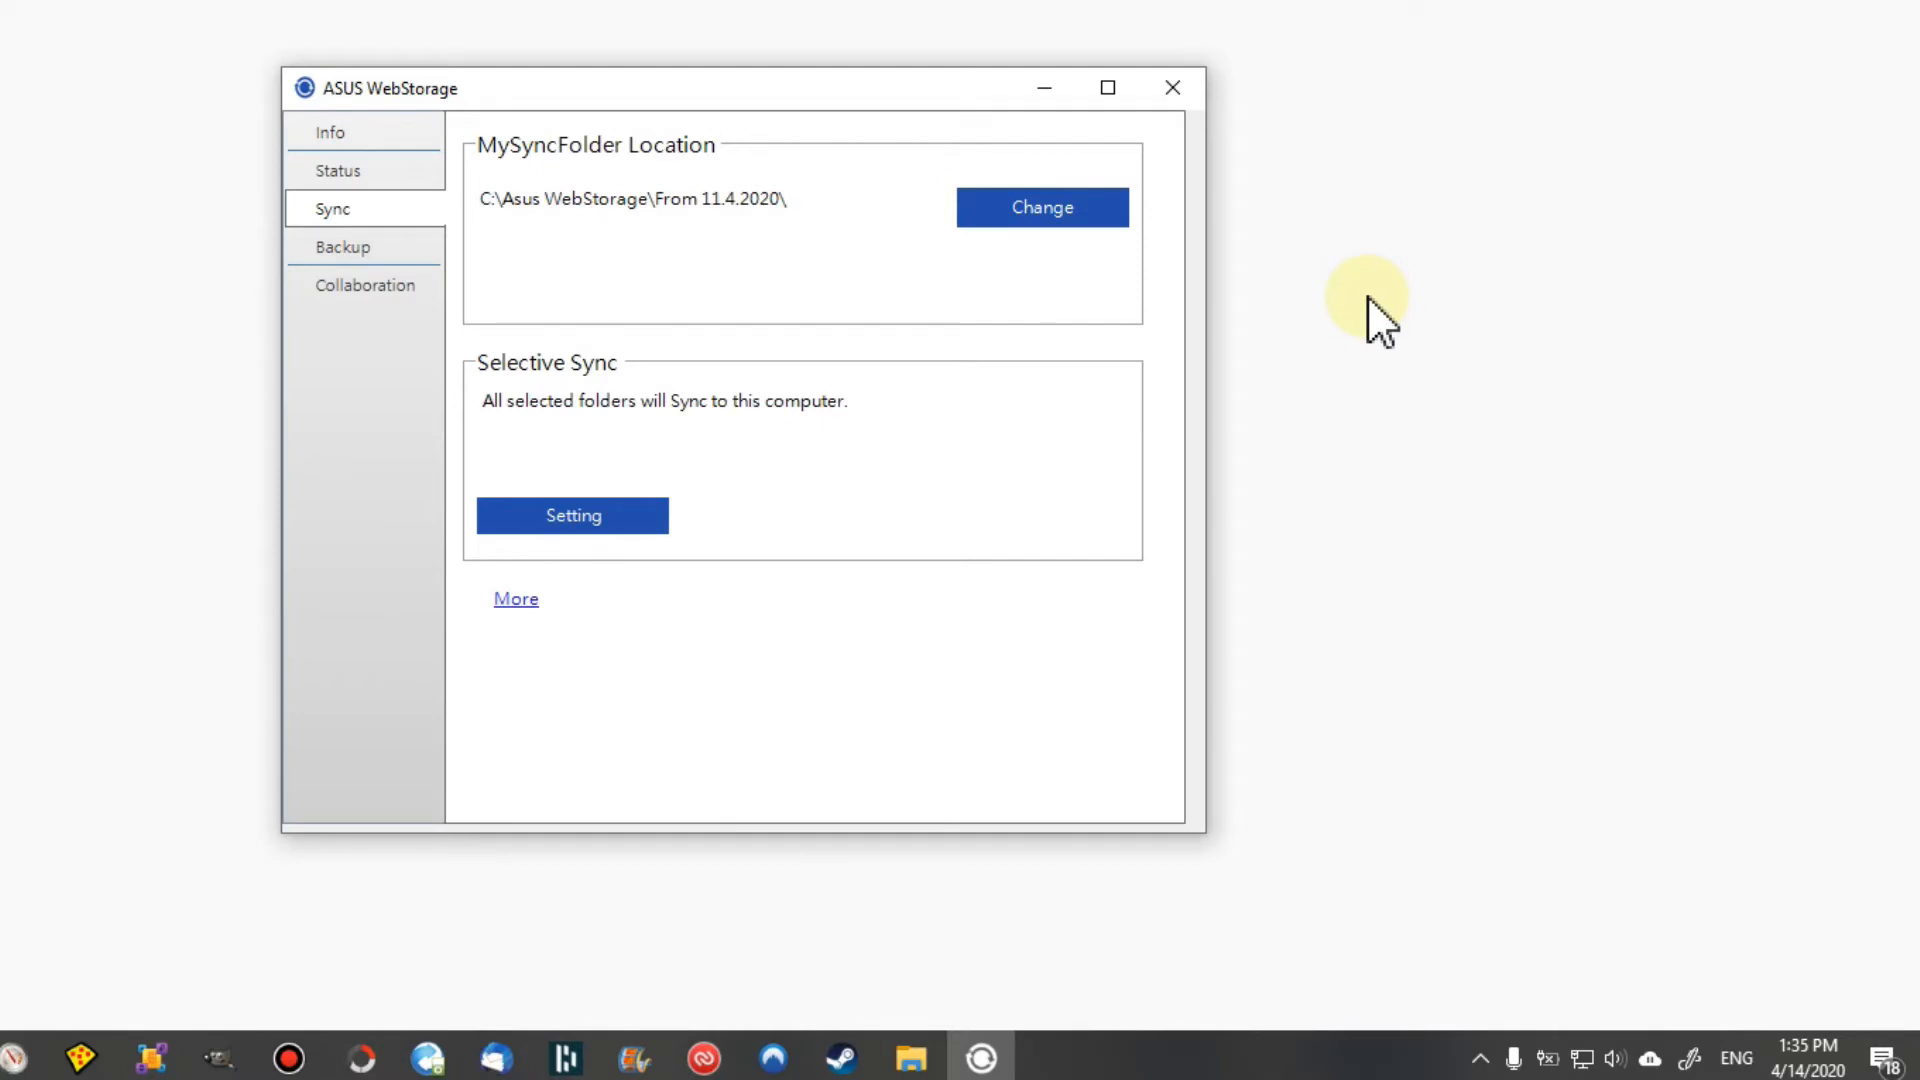
pyautogui.moveTo(1388, 376)
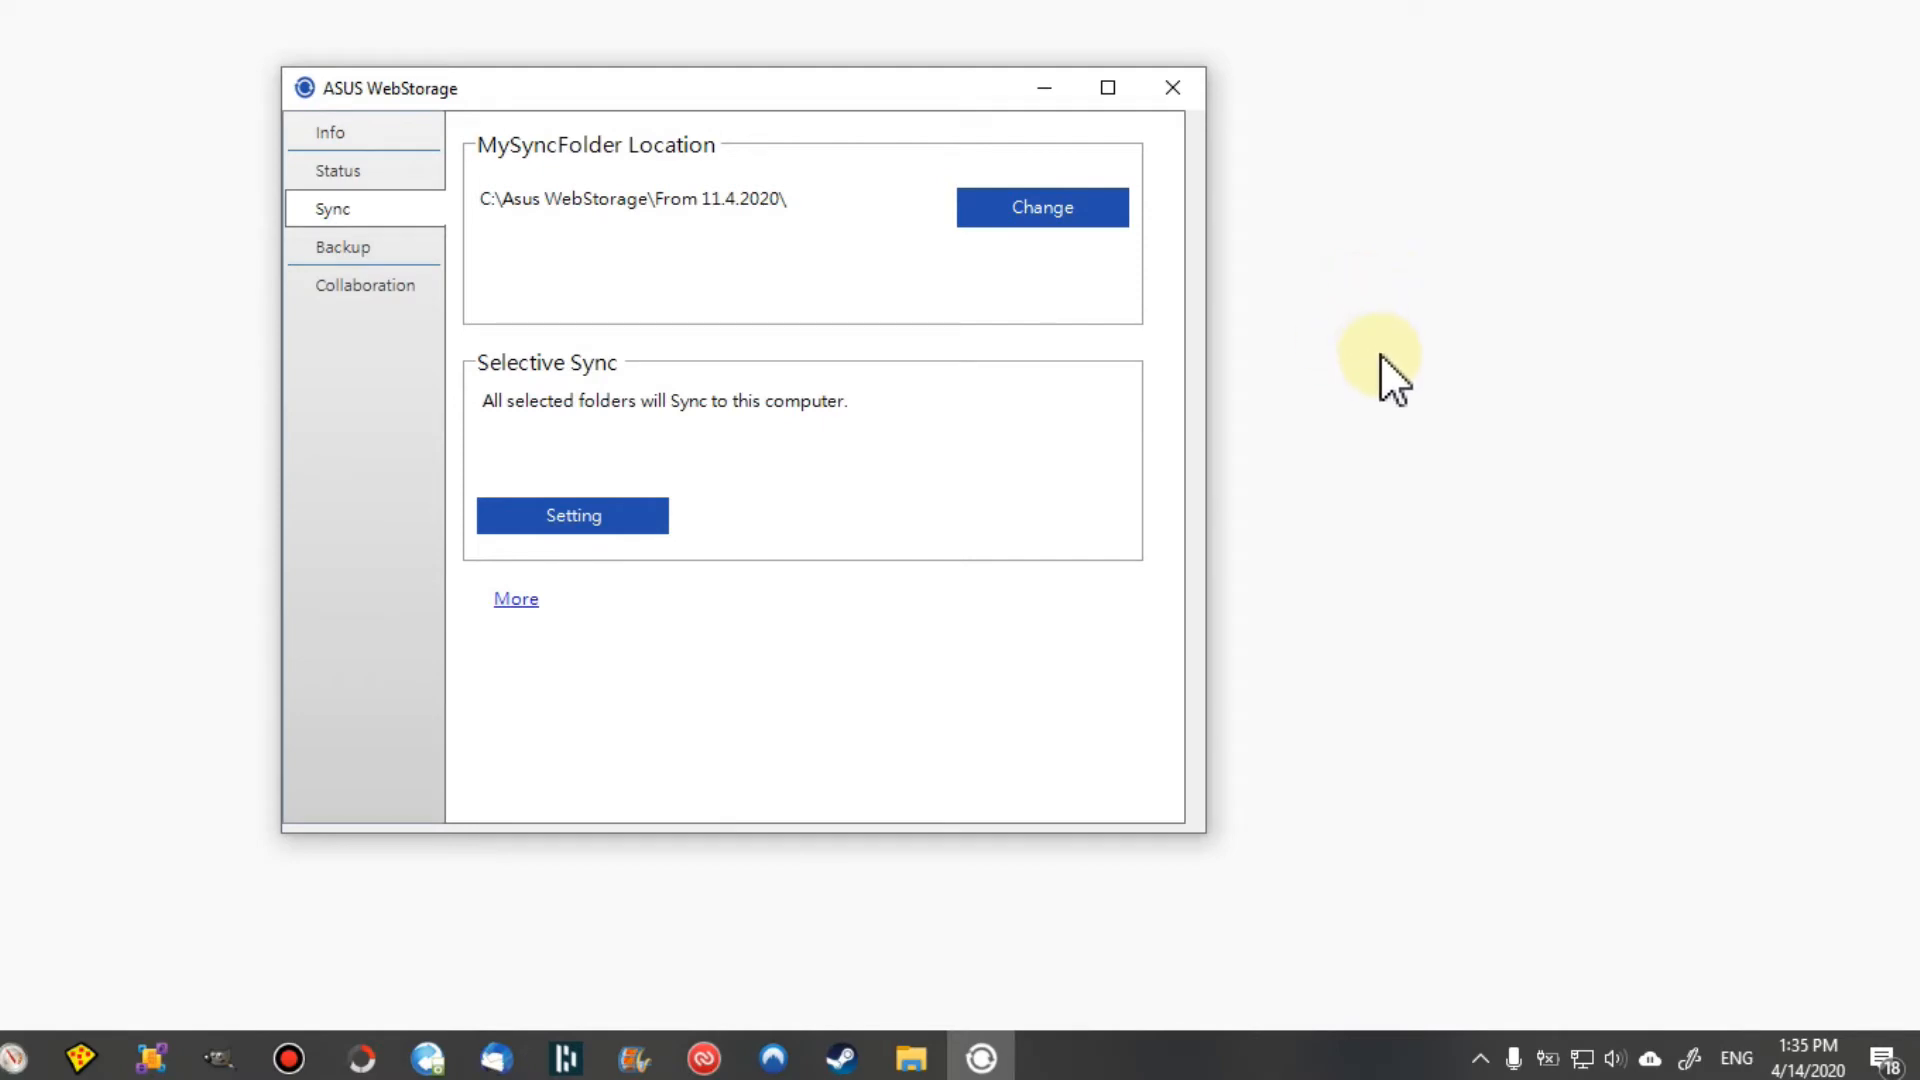
pyautogui.moveTo(1466, 414)
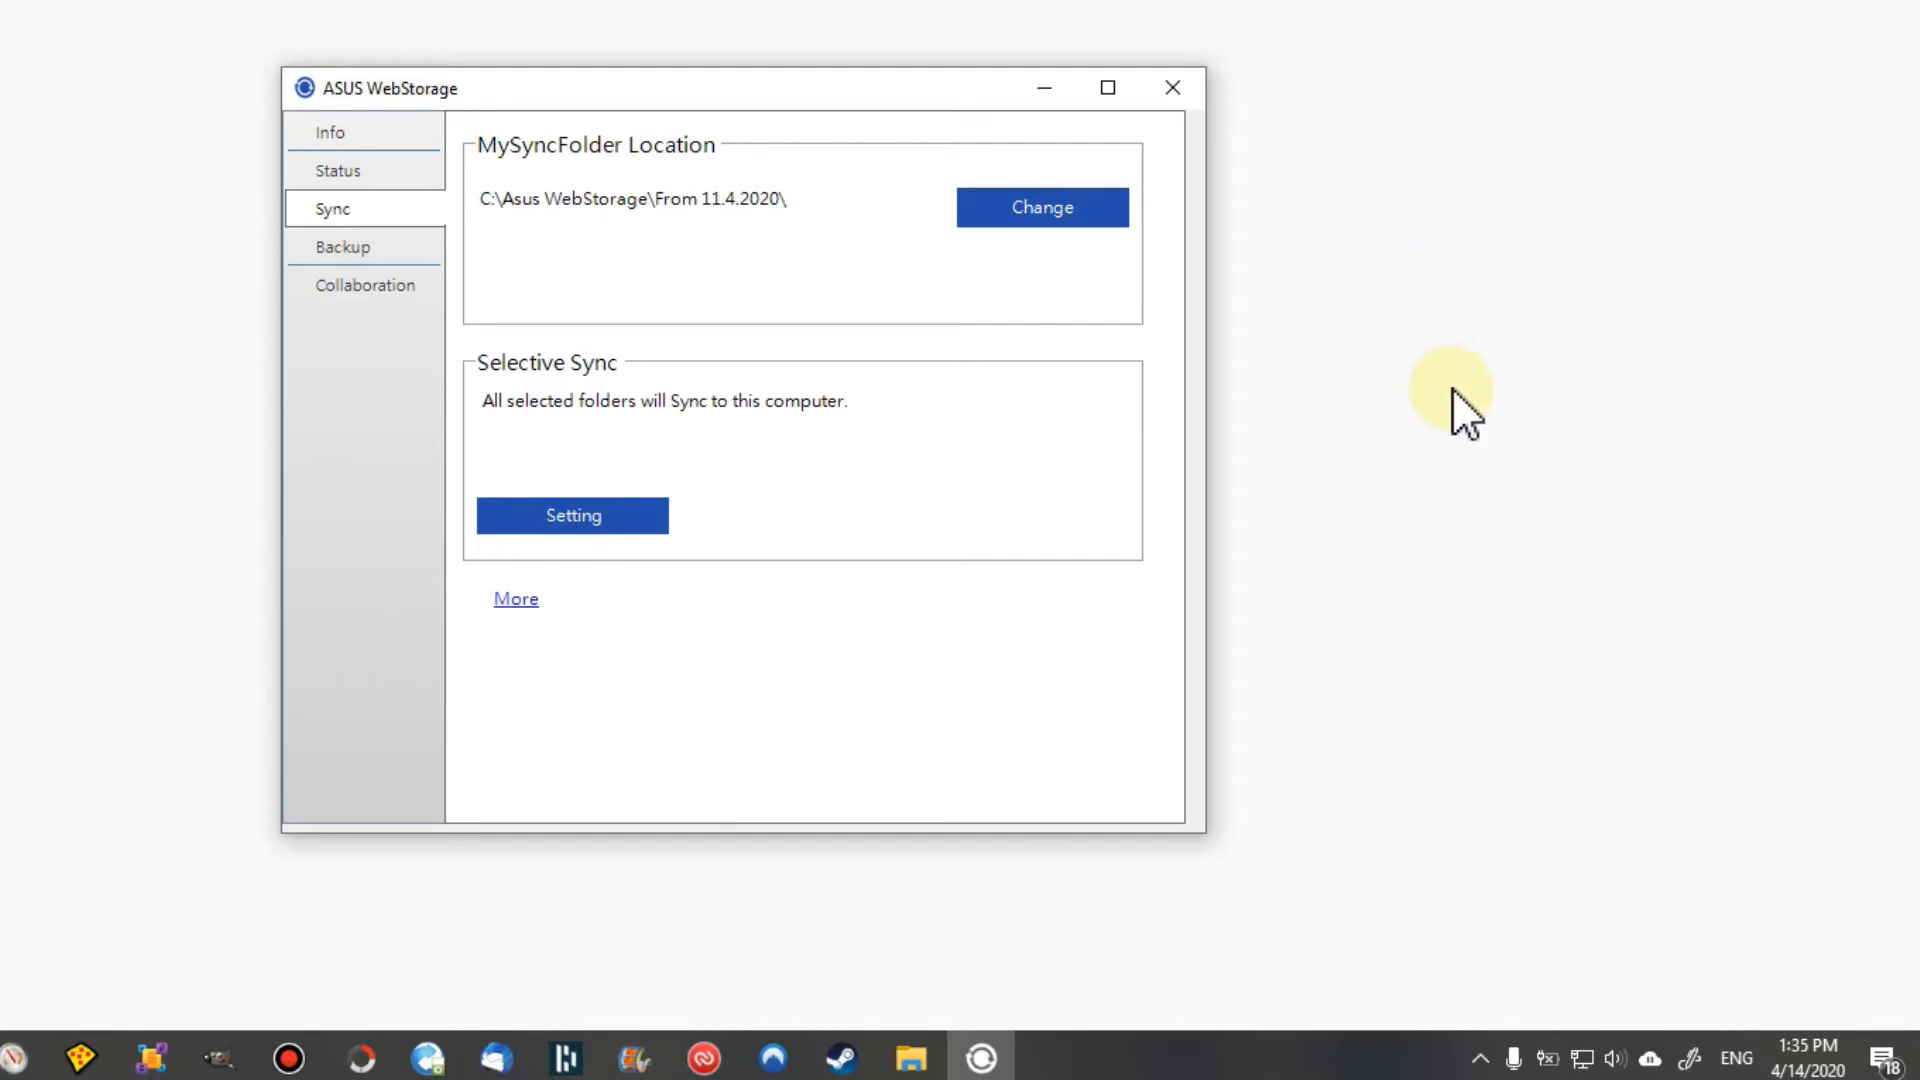
pyautogui.moveTo(1429, 335)
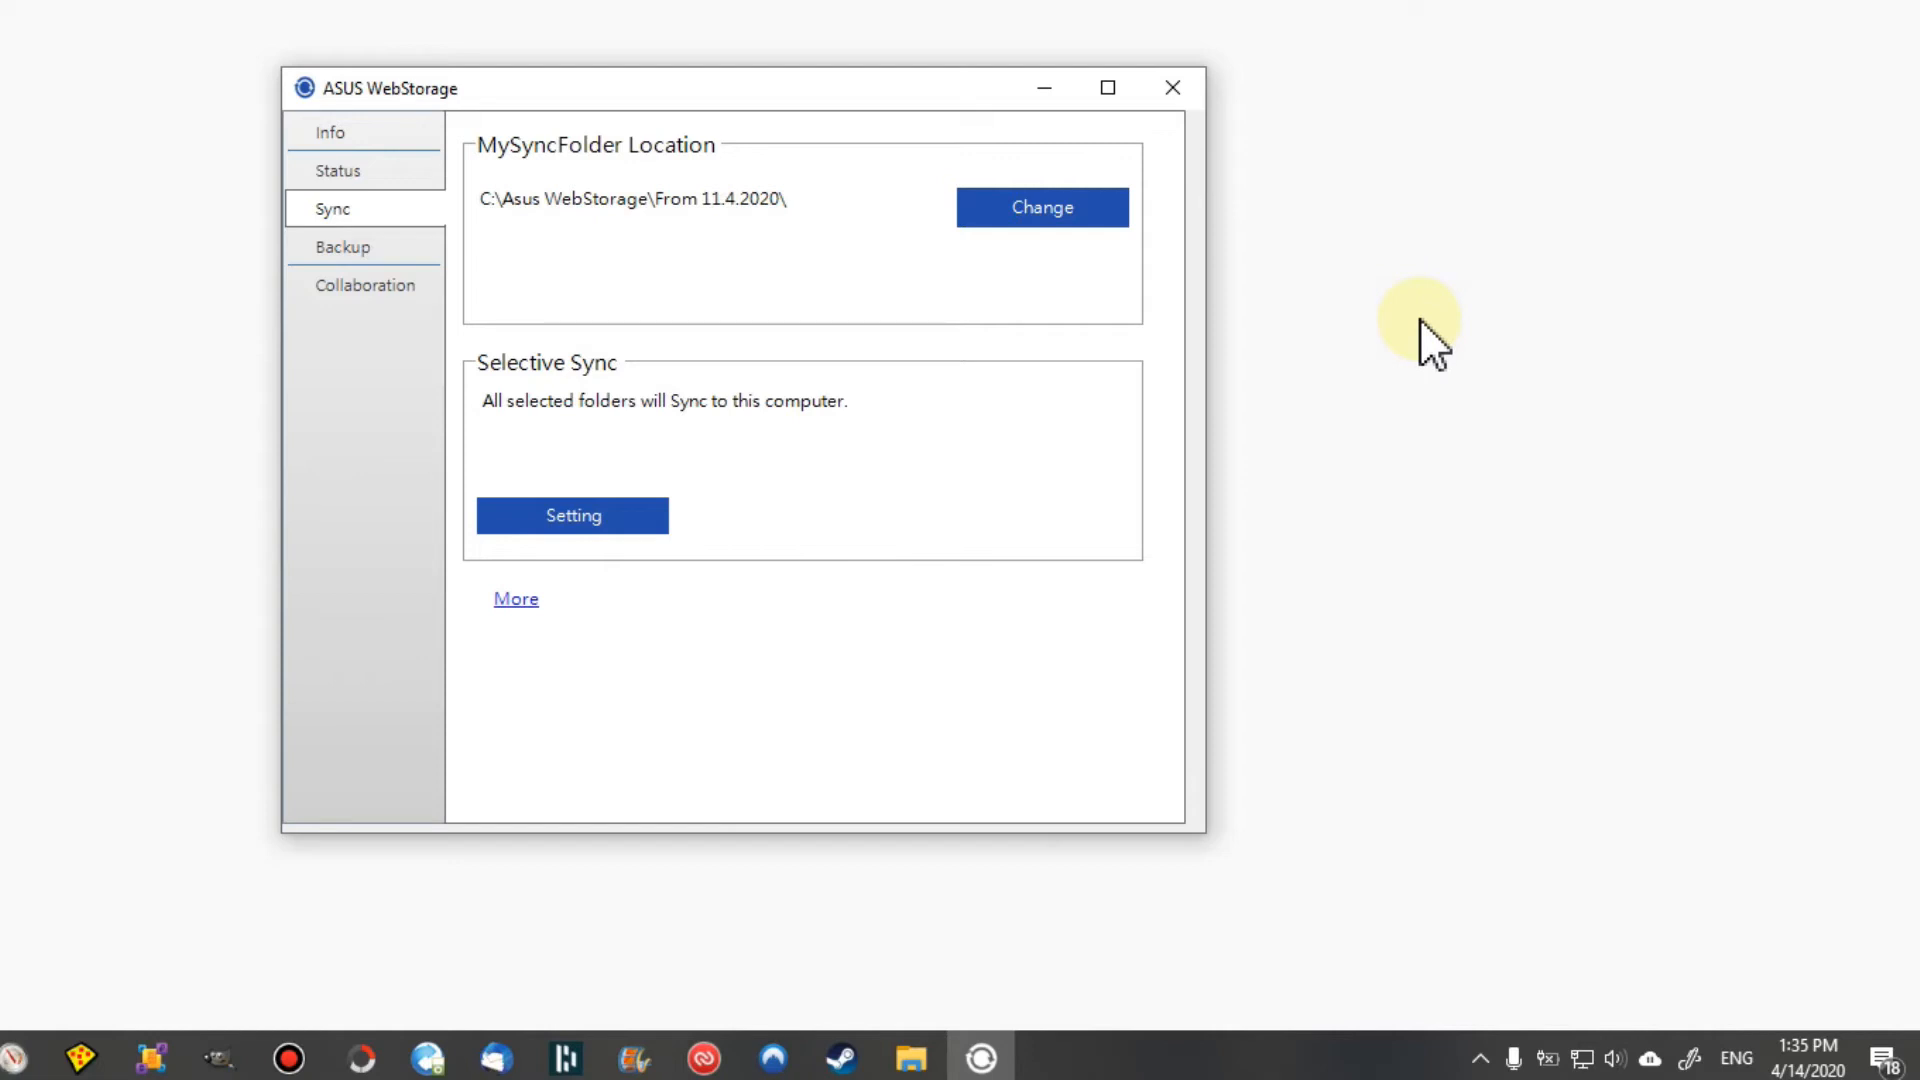
pyautogui.moveTo(716, 288)
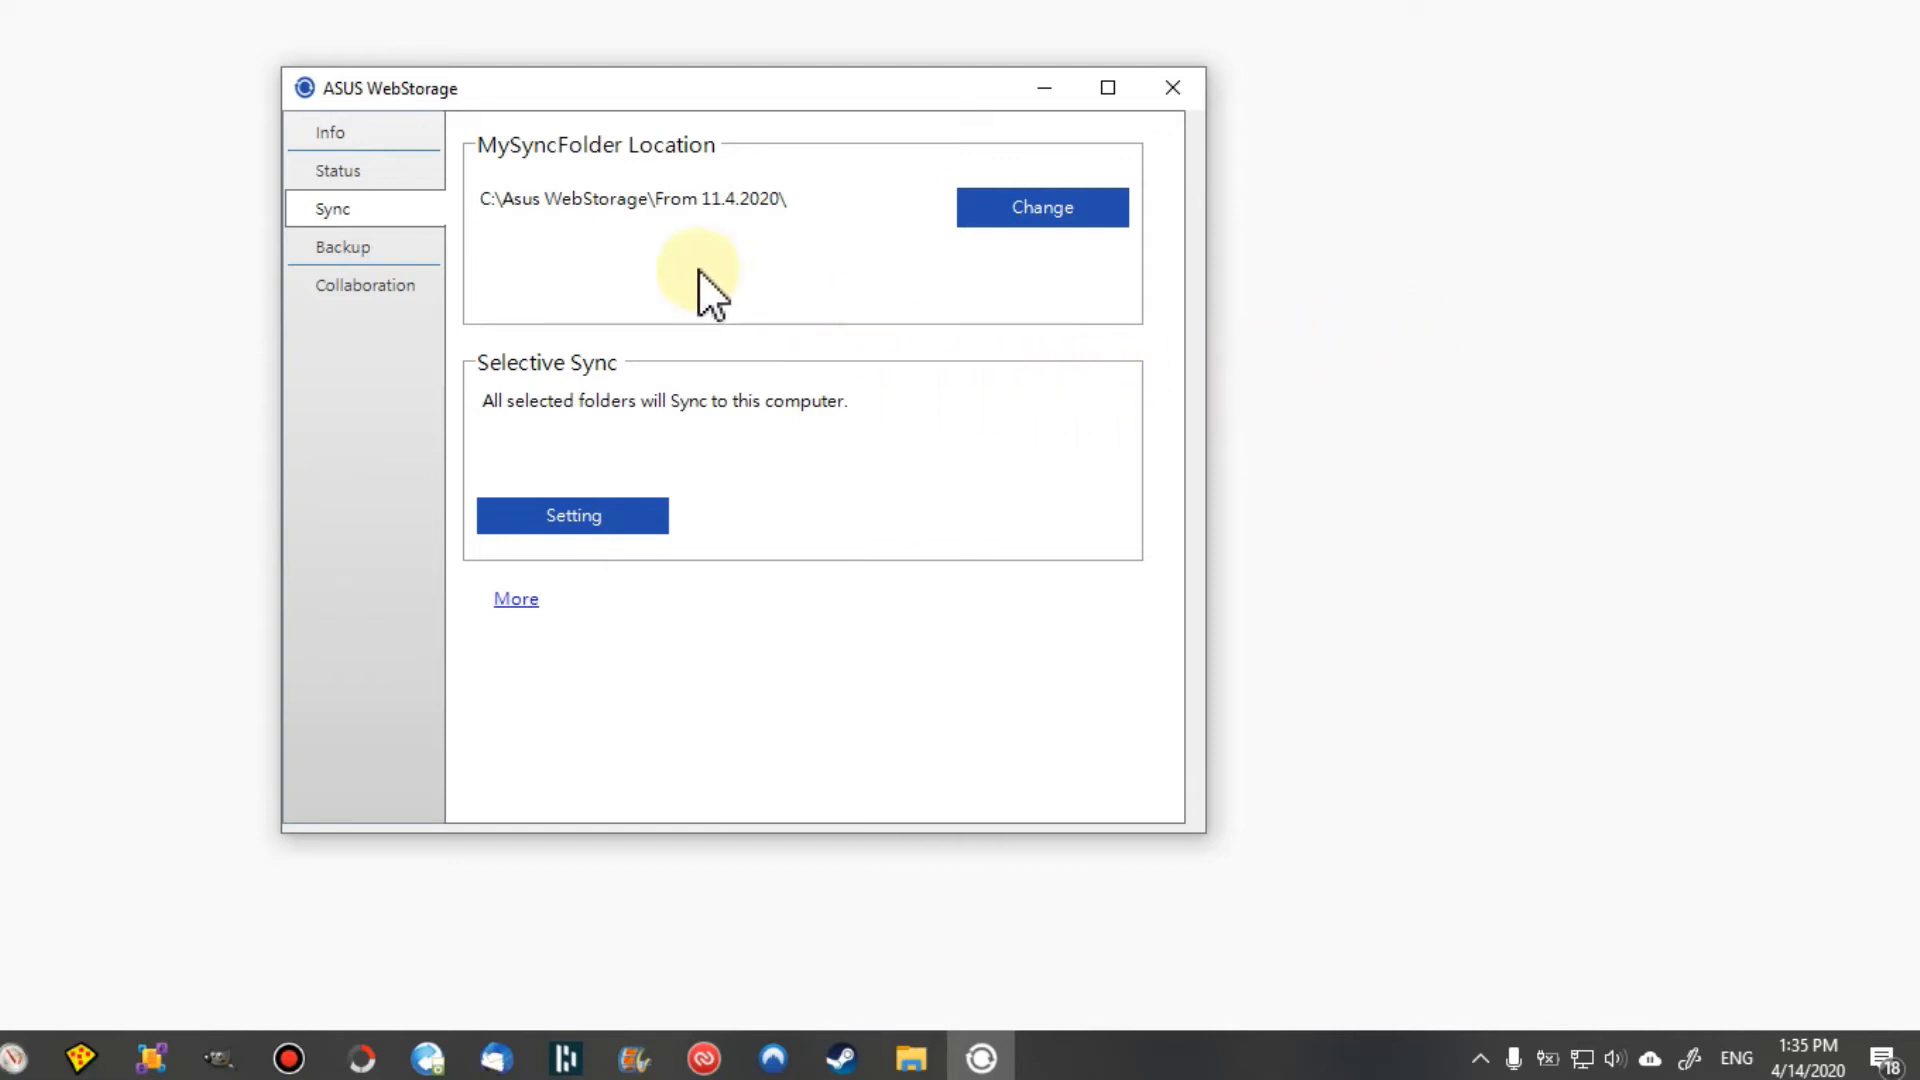
pyautogui.moveTo(720, 280)
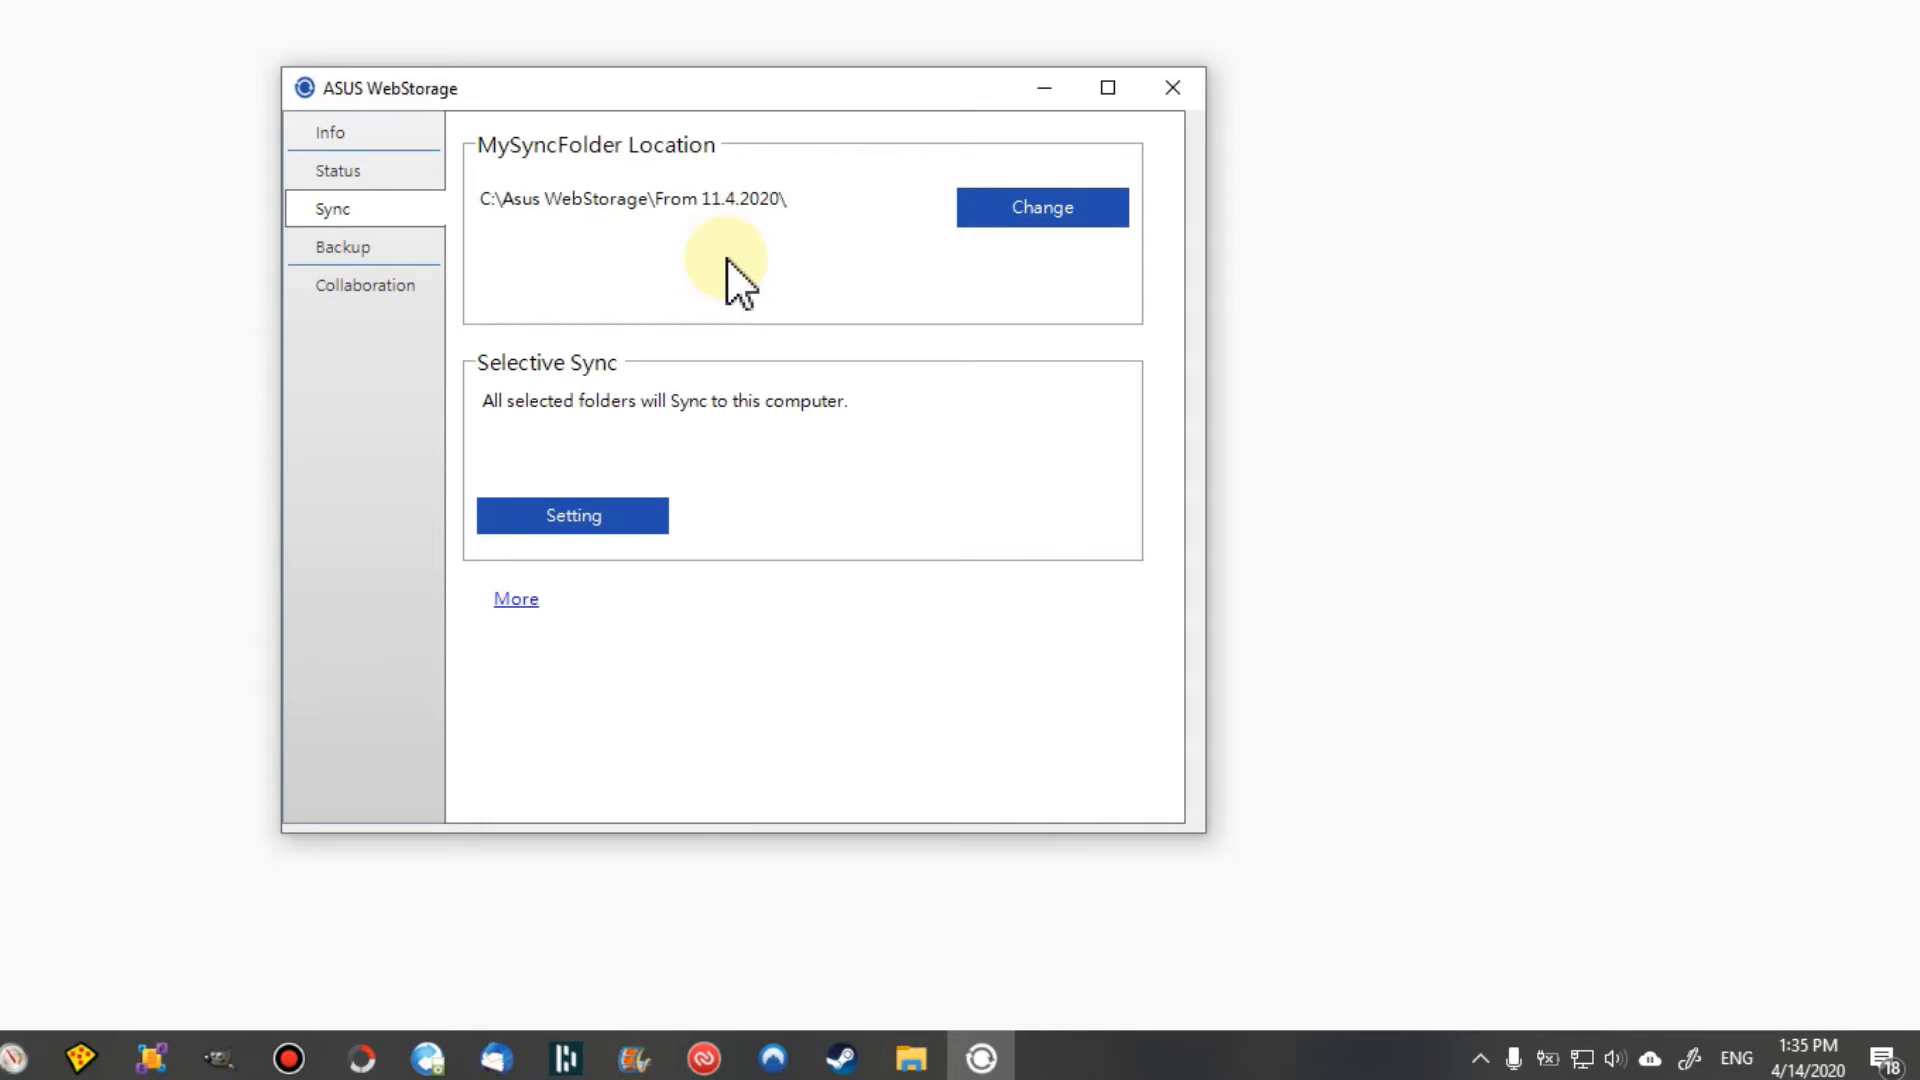
pyautogui.moveTo(580, 232)
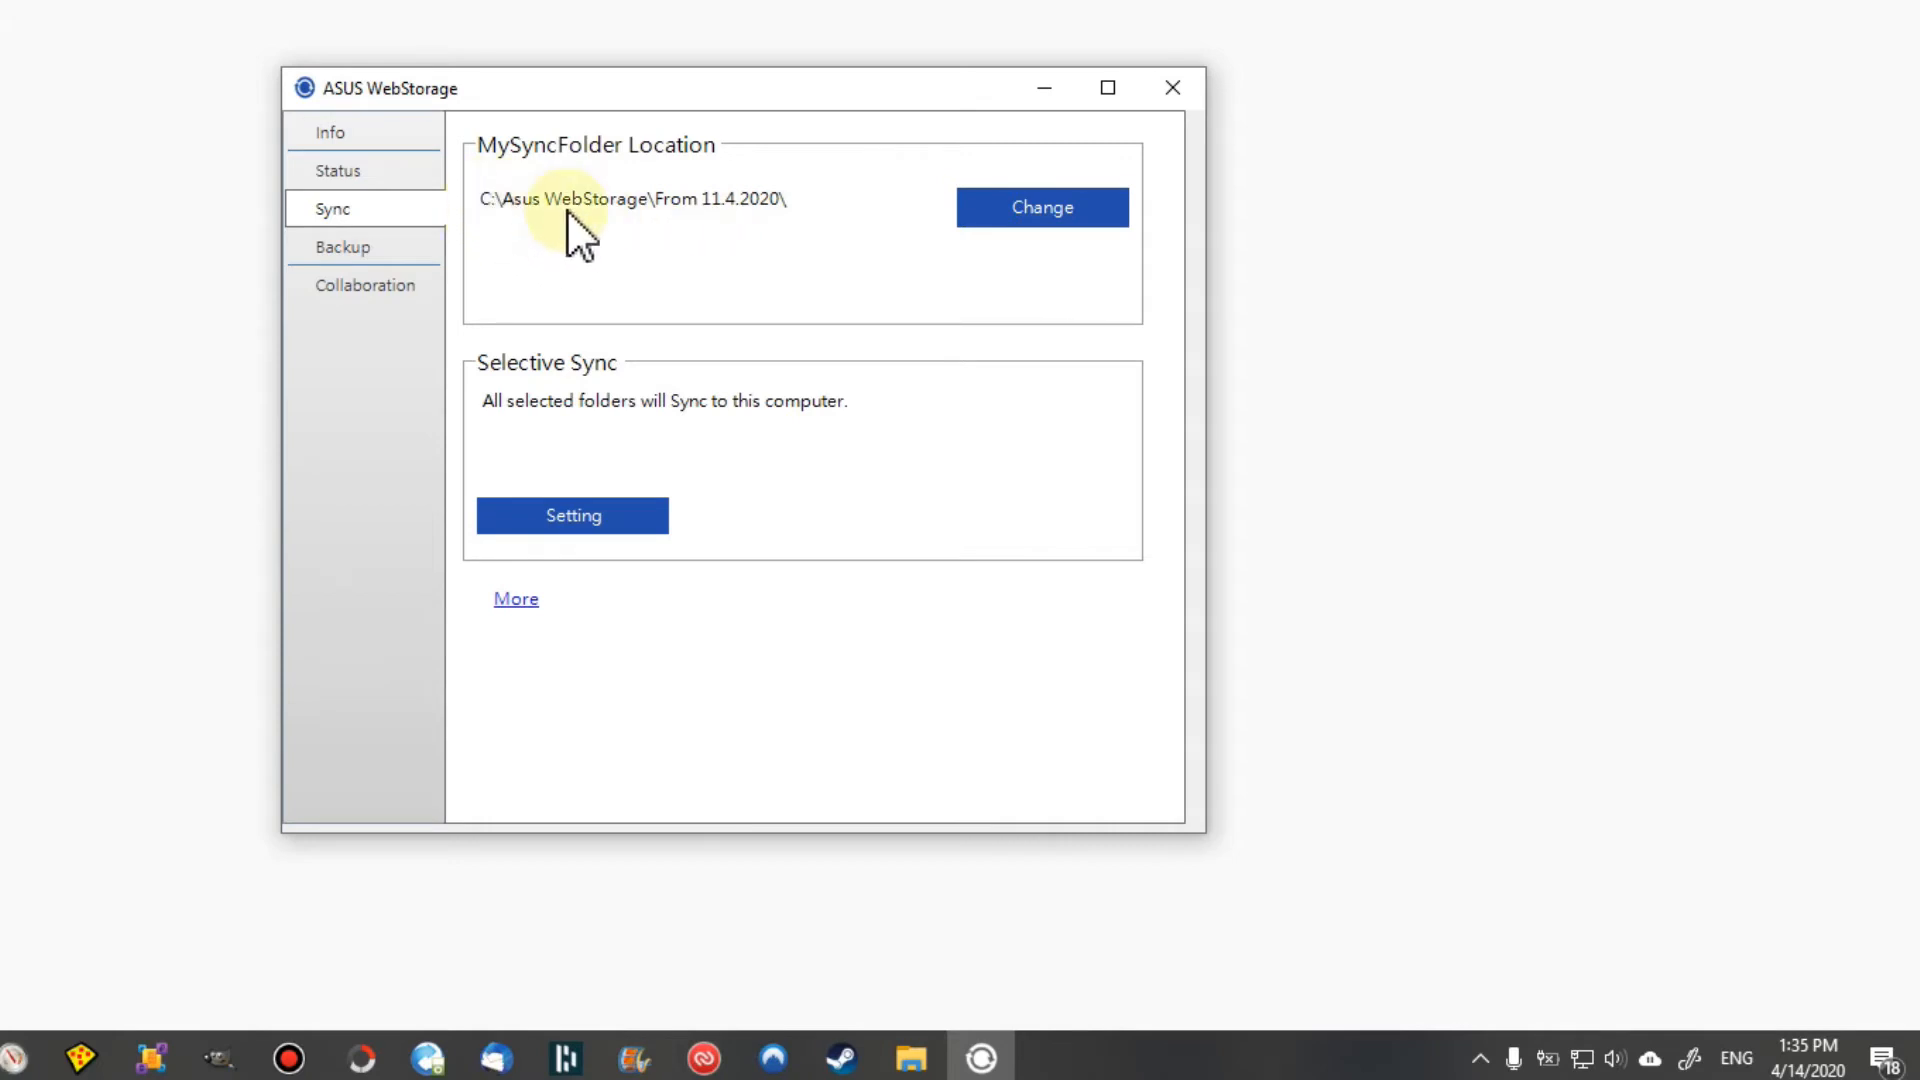
pyautogui.moveTo(796, 263)
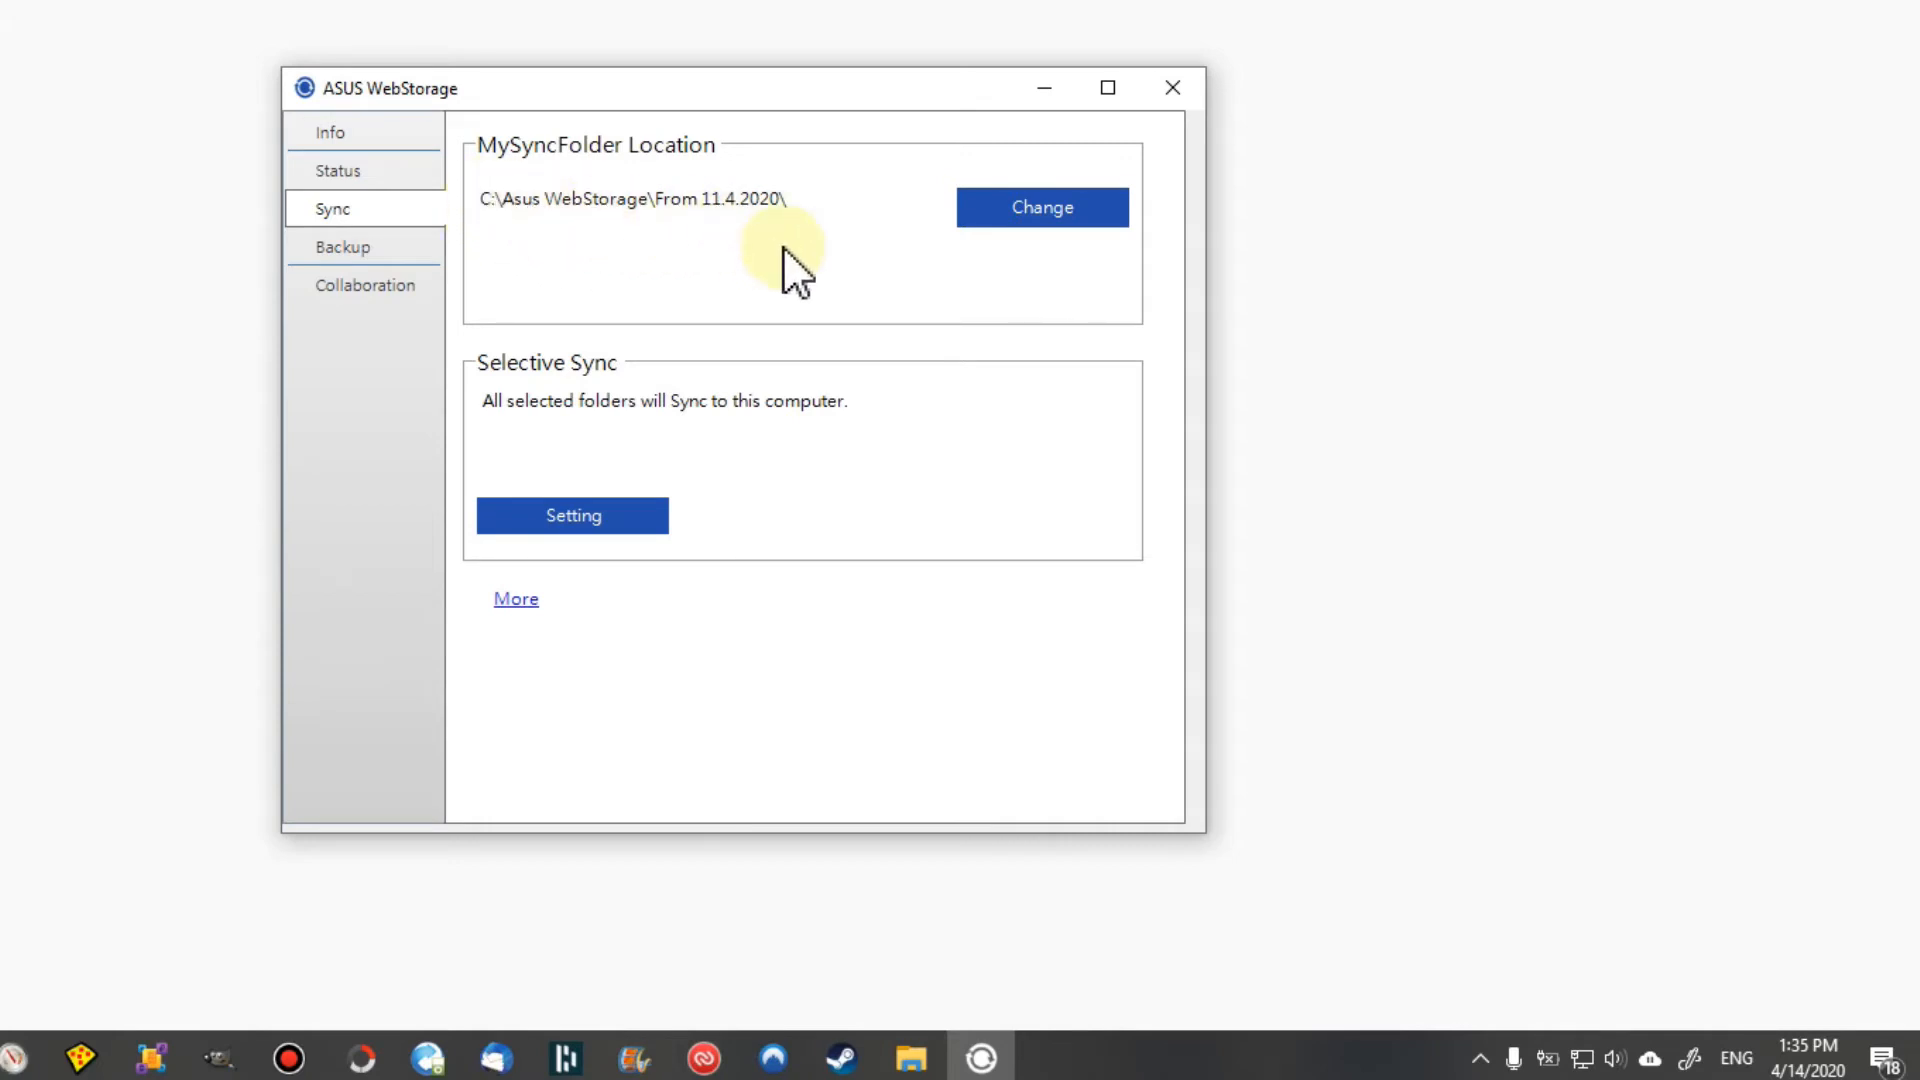
pyautogui.moveTo(1431, 336)
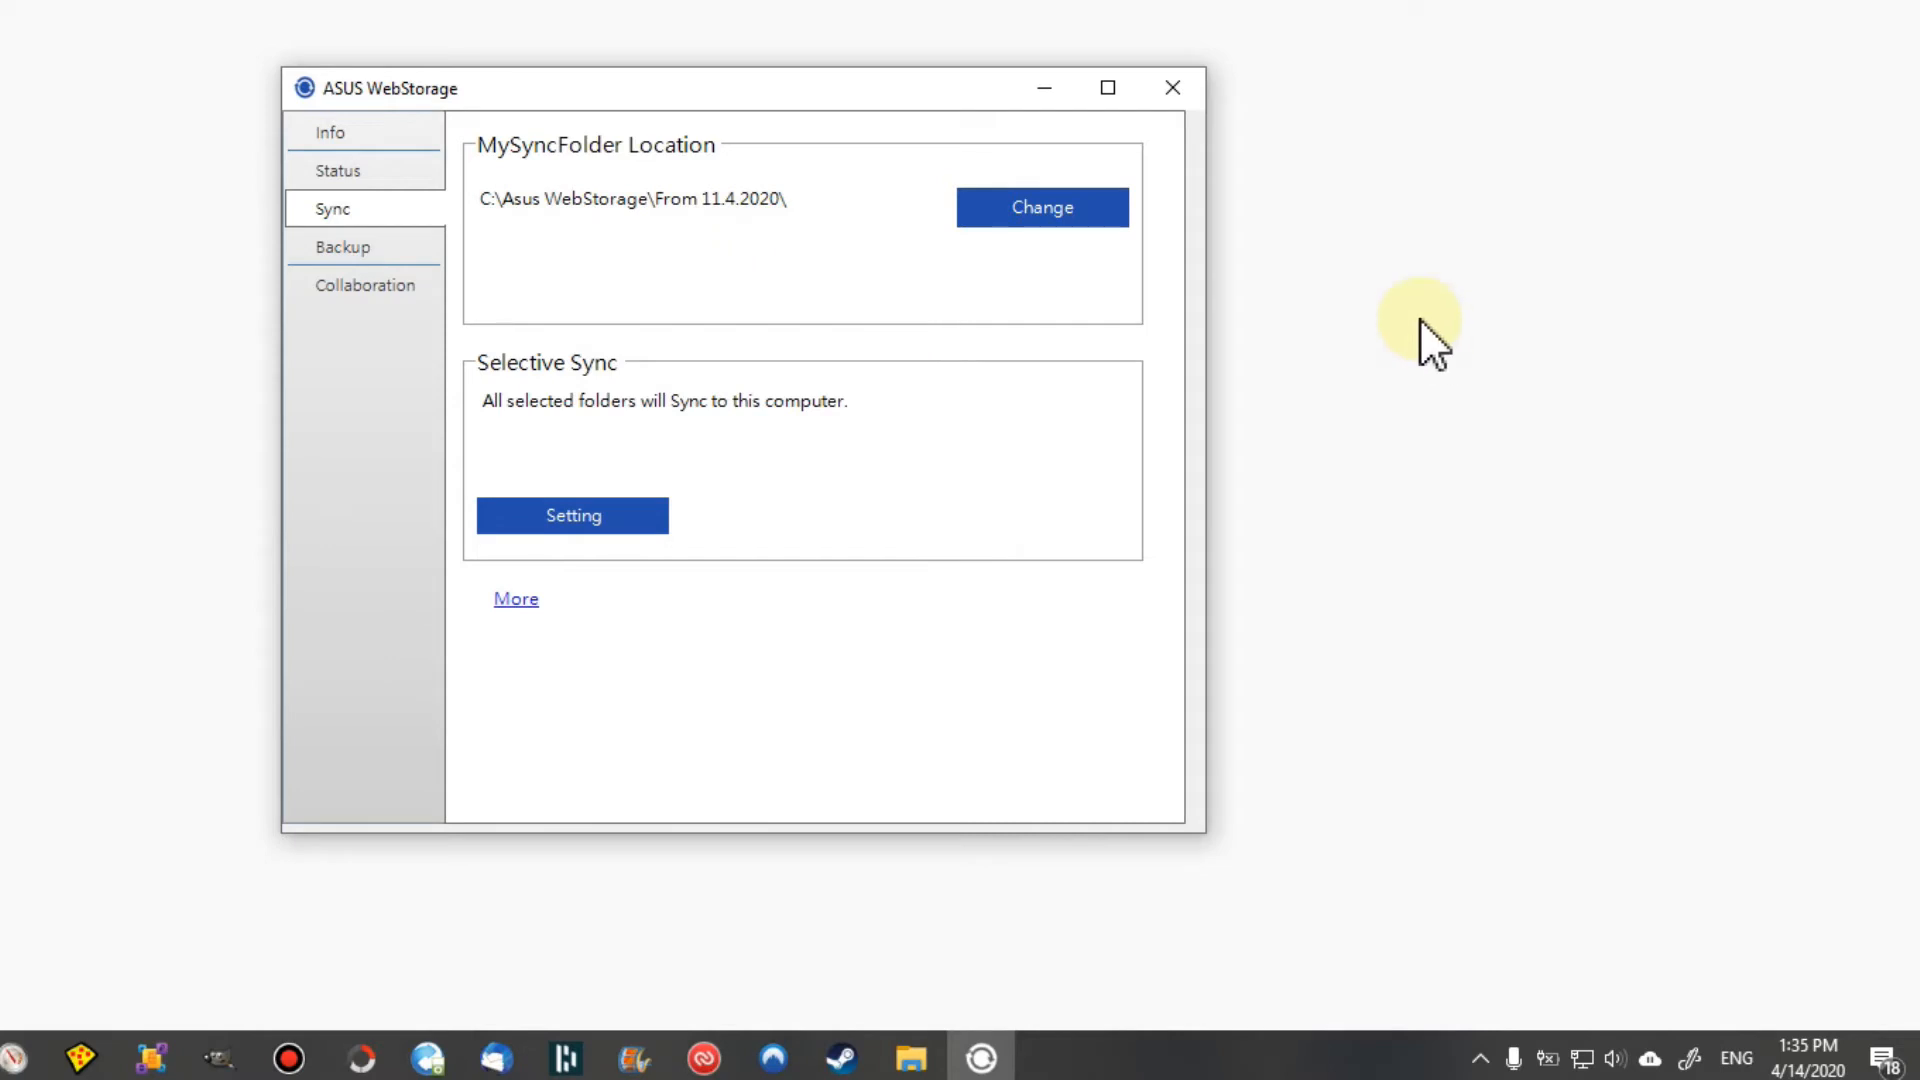
pyautogui.moveTo(1108, 403)
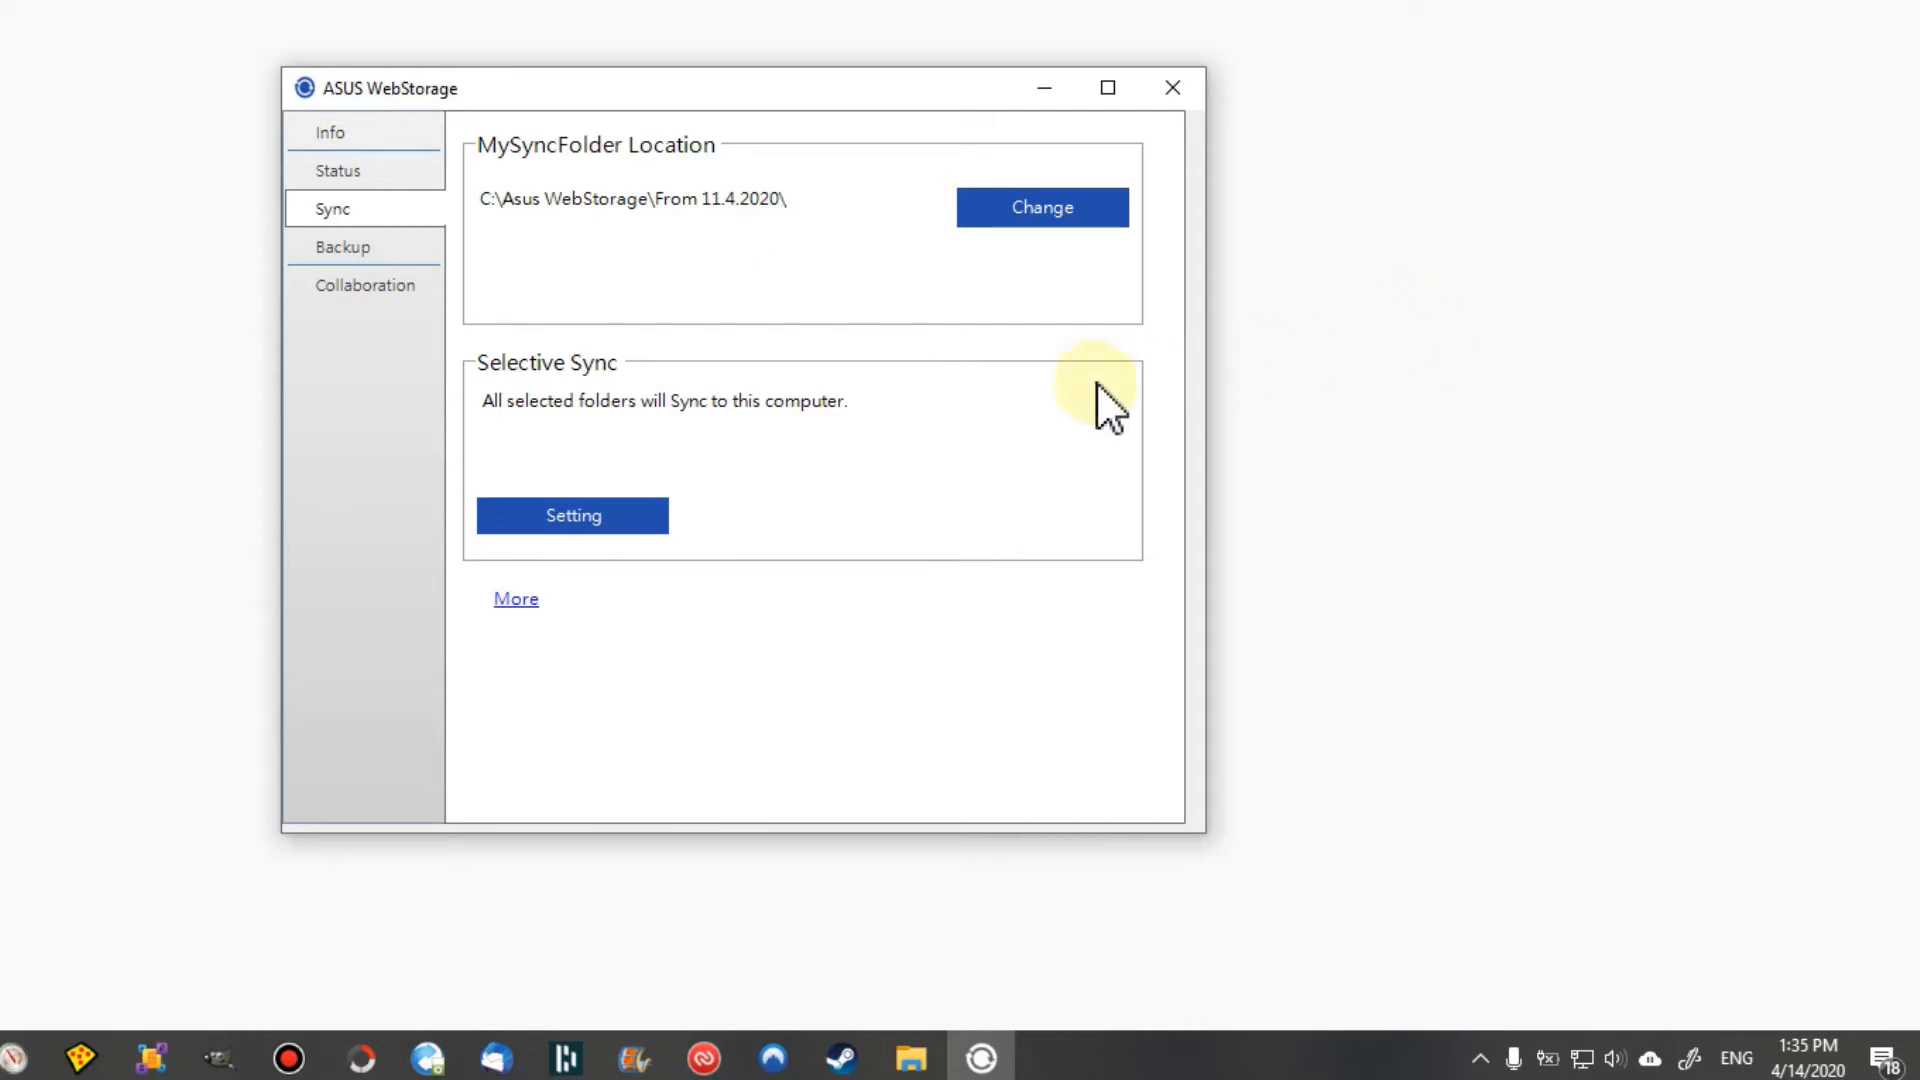
pyautogui.moveTo(636, 272)
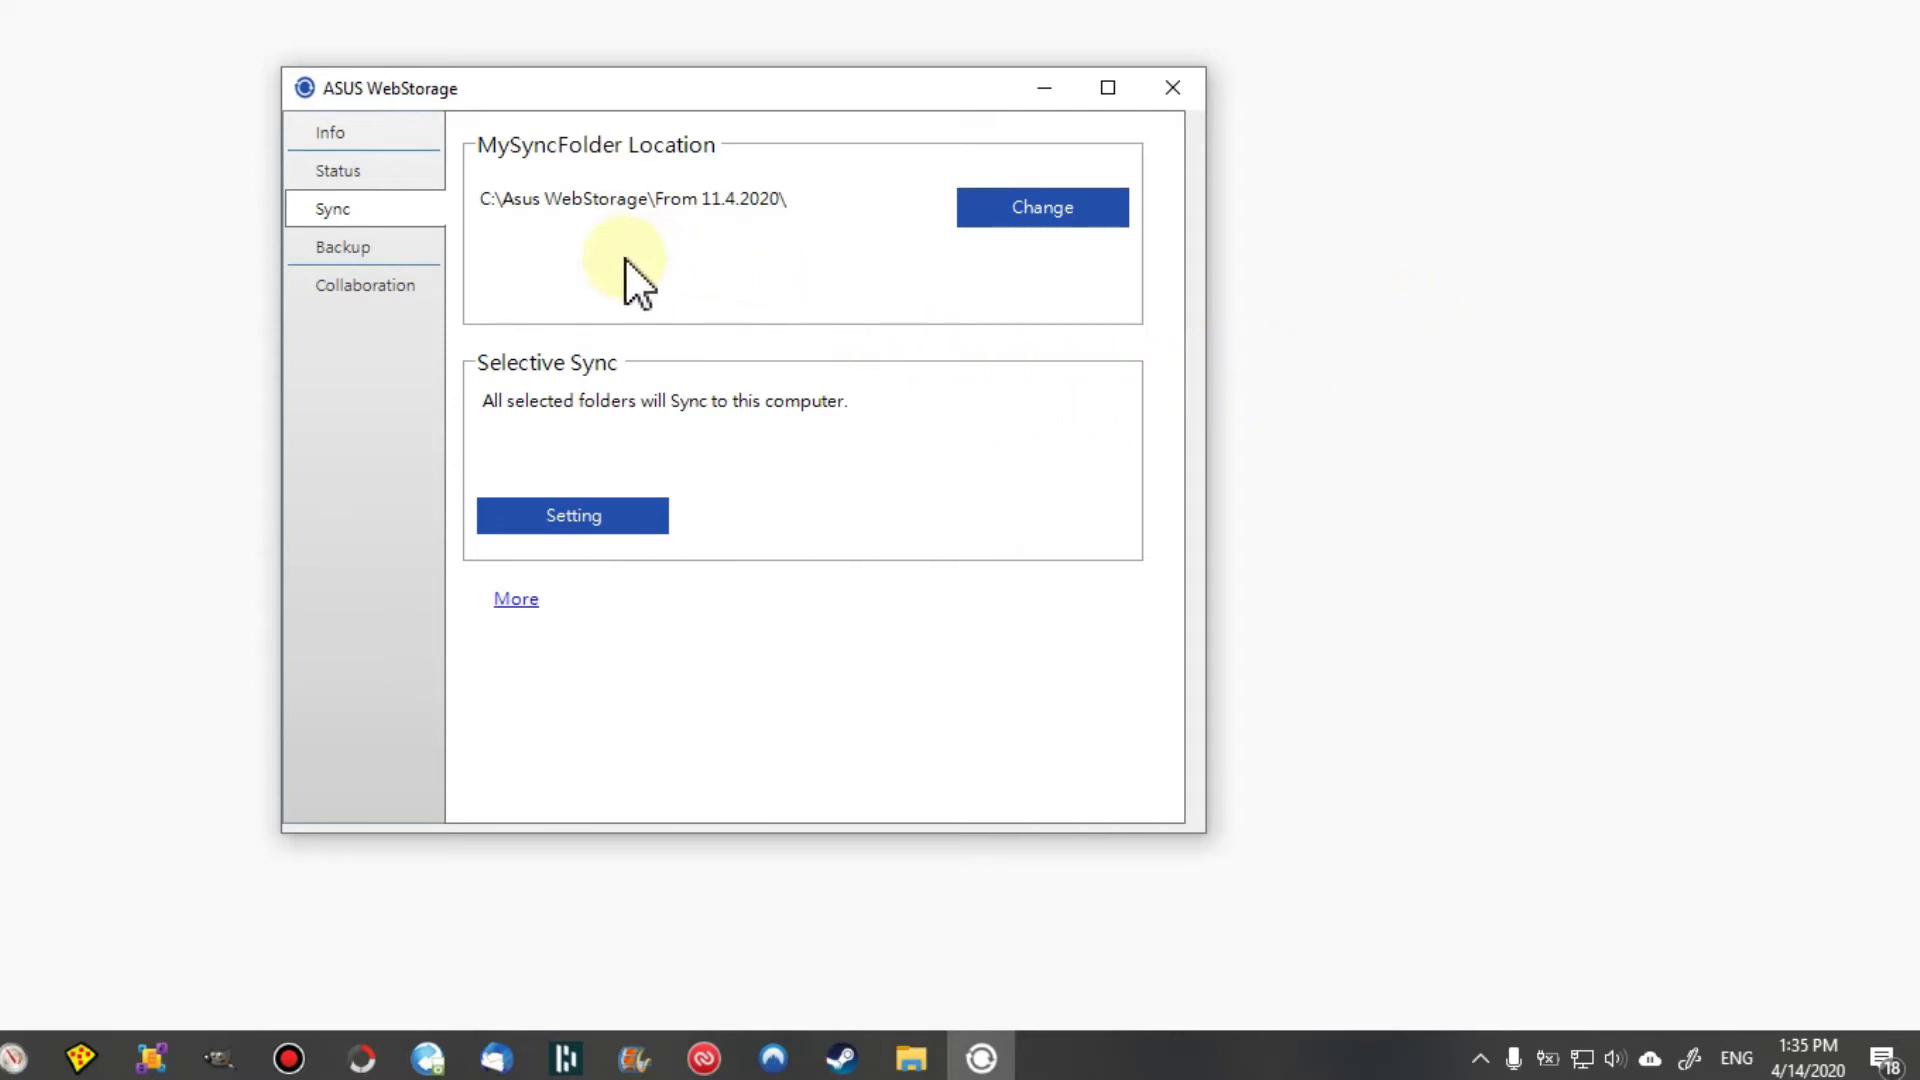
pyautogui.moveTo(728, 270)
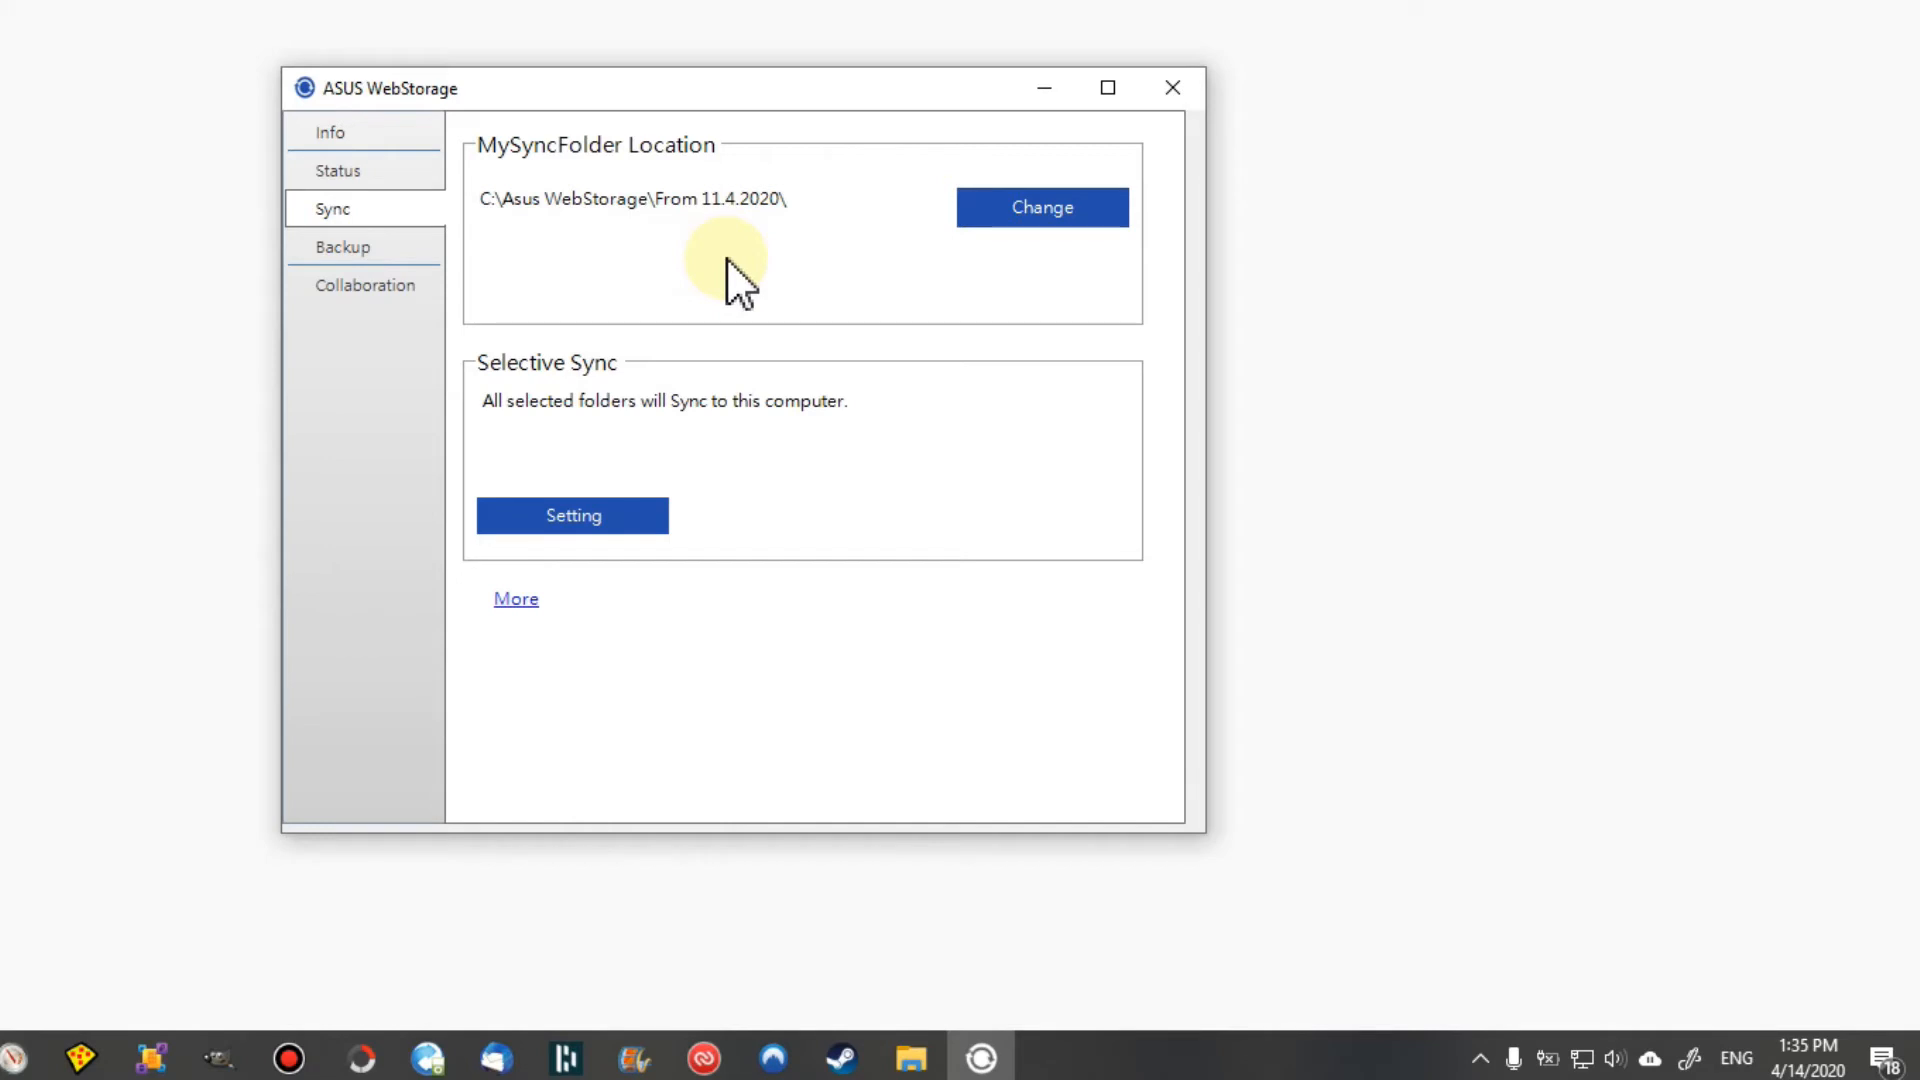
pyautogui.moveTo(500, 218)
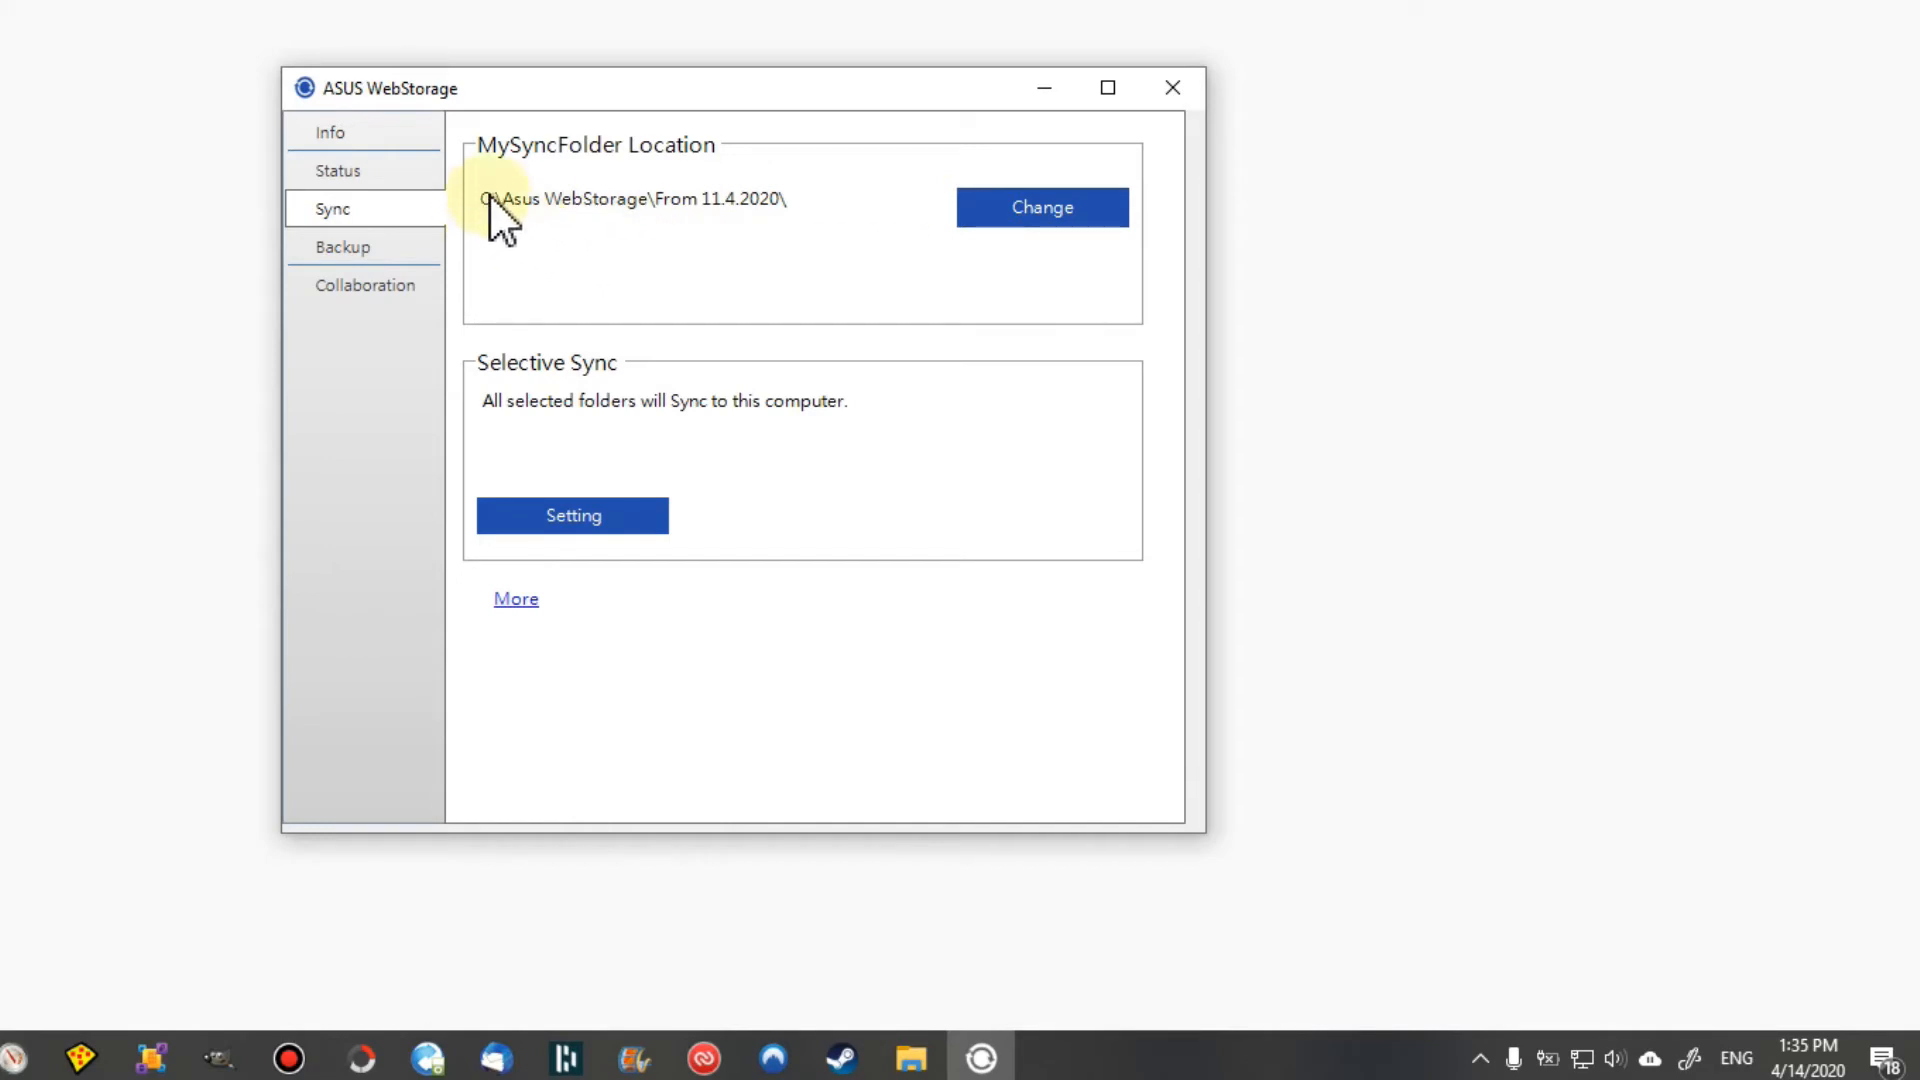
pyautogui.moveTo(796, 264)
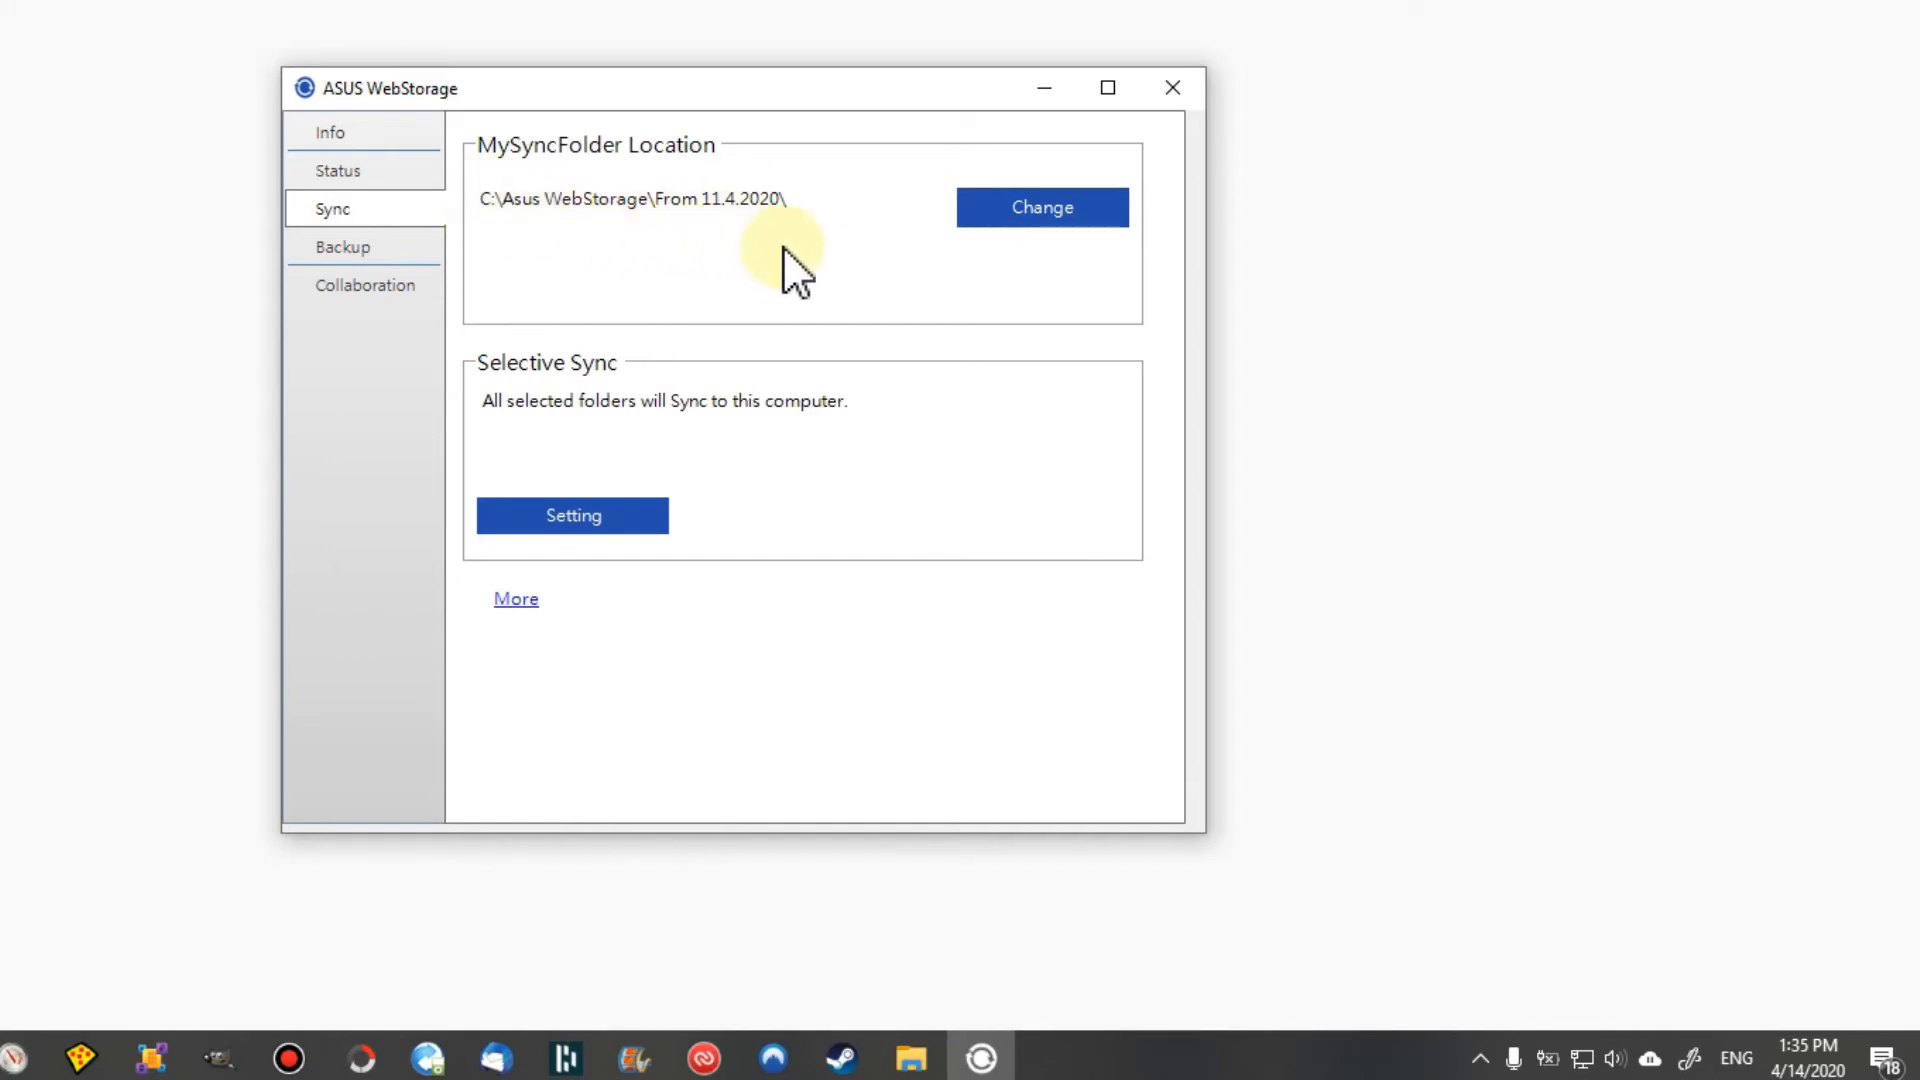
pyautogui.moveTo(1132, 220)
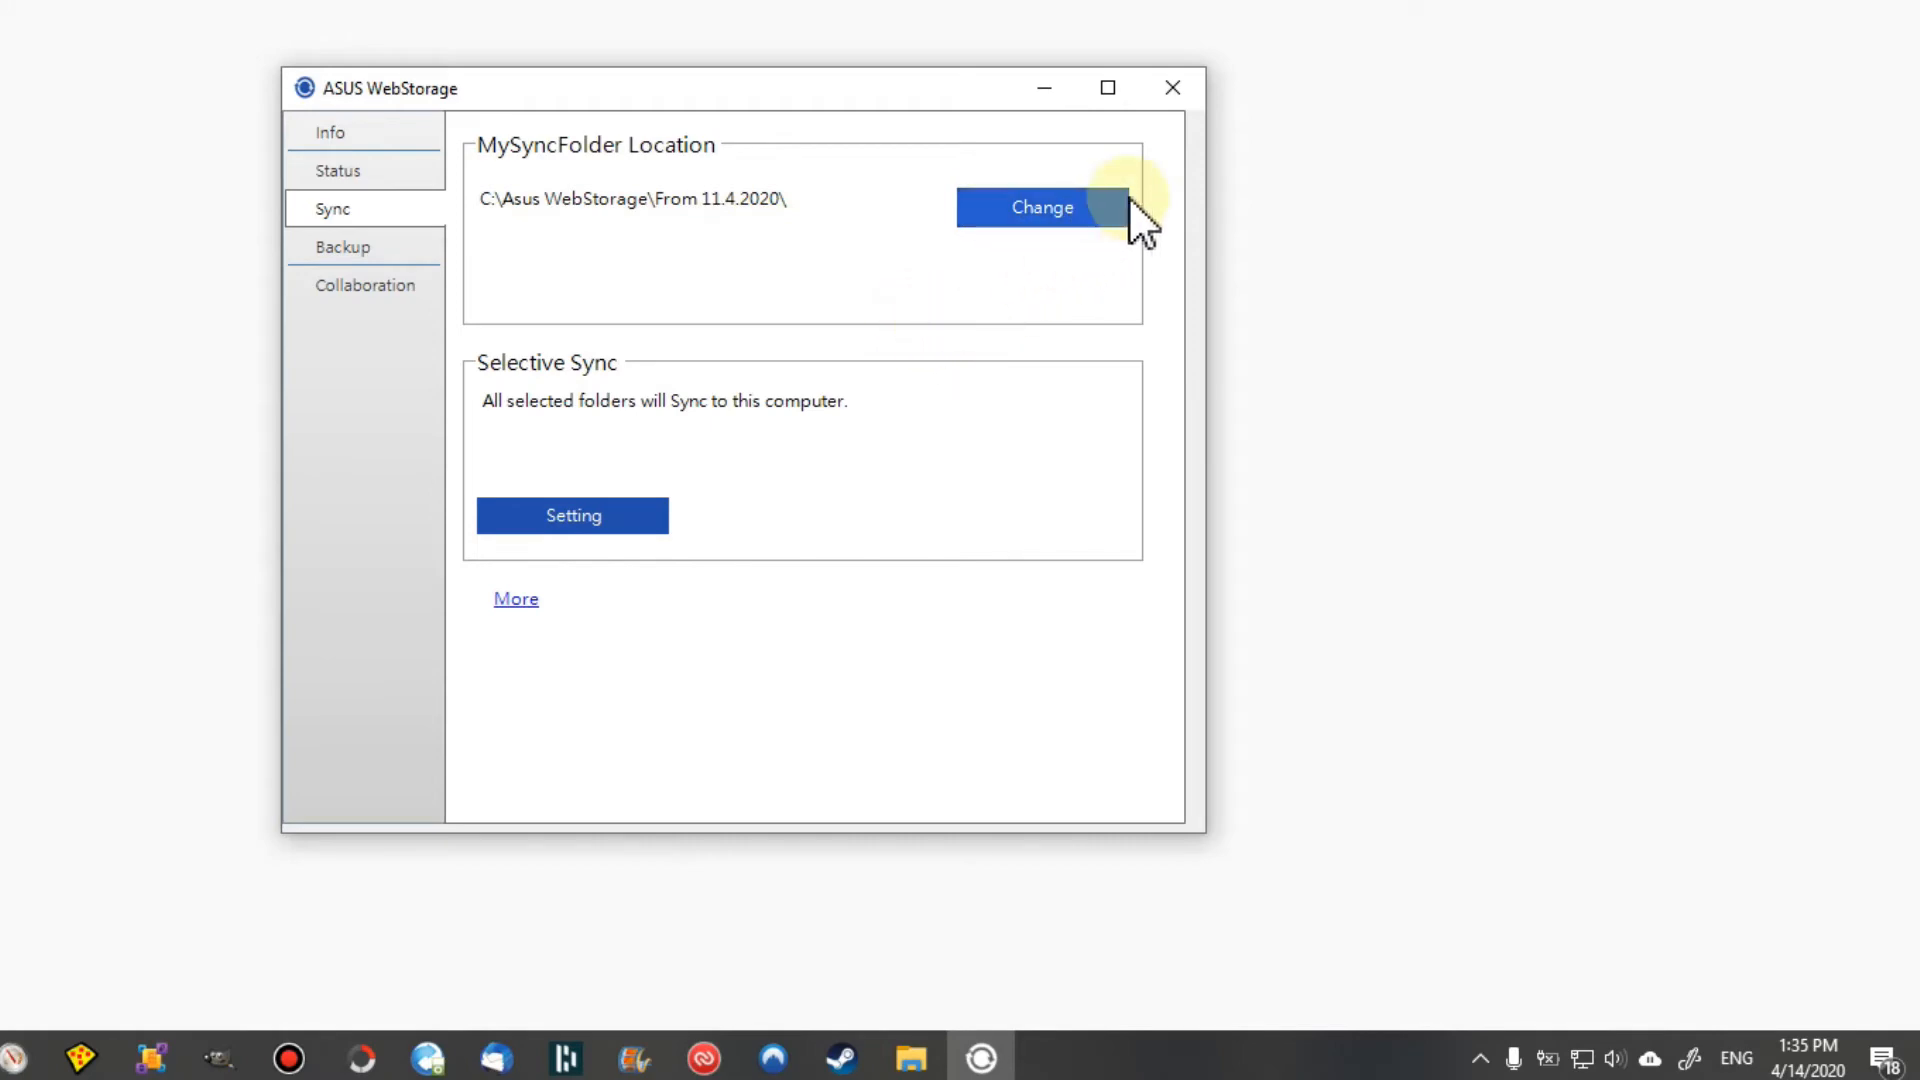
pyautogui.moveTo(1170, 88)
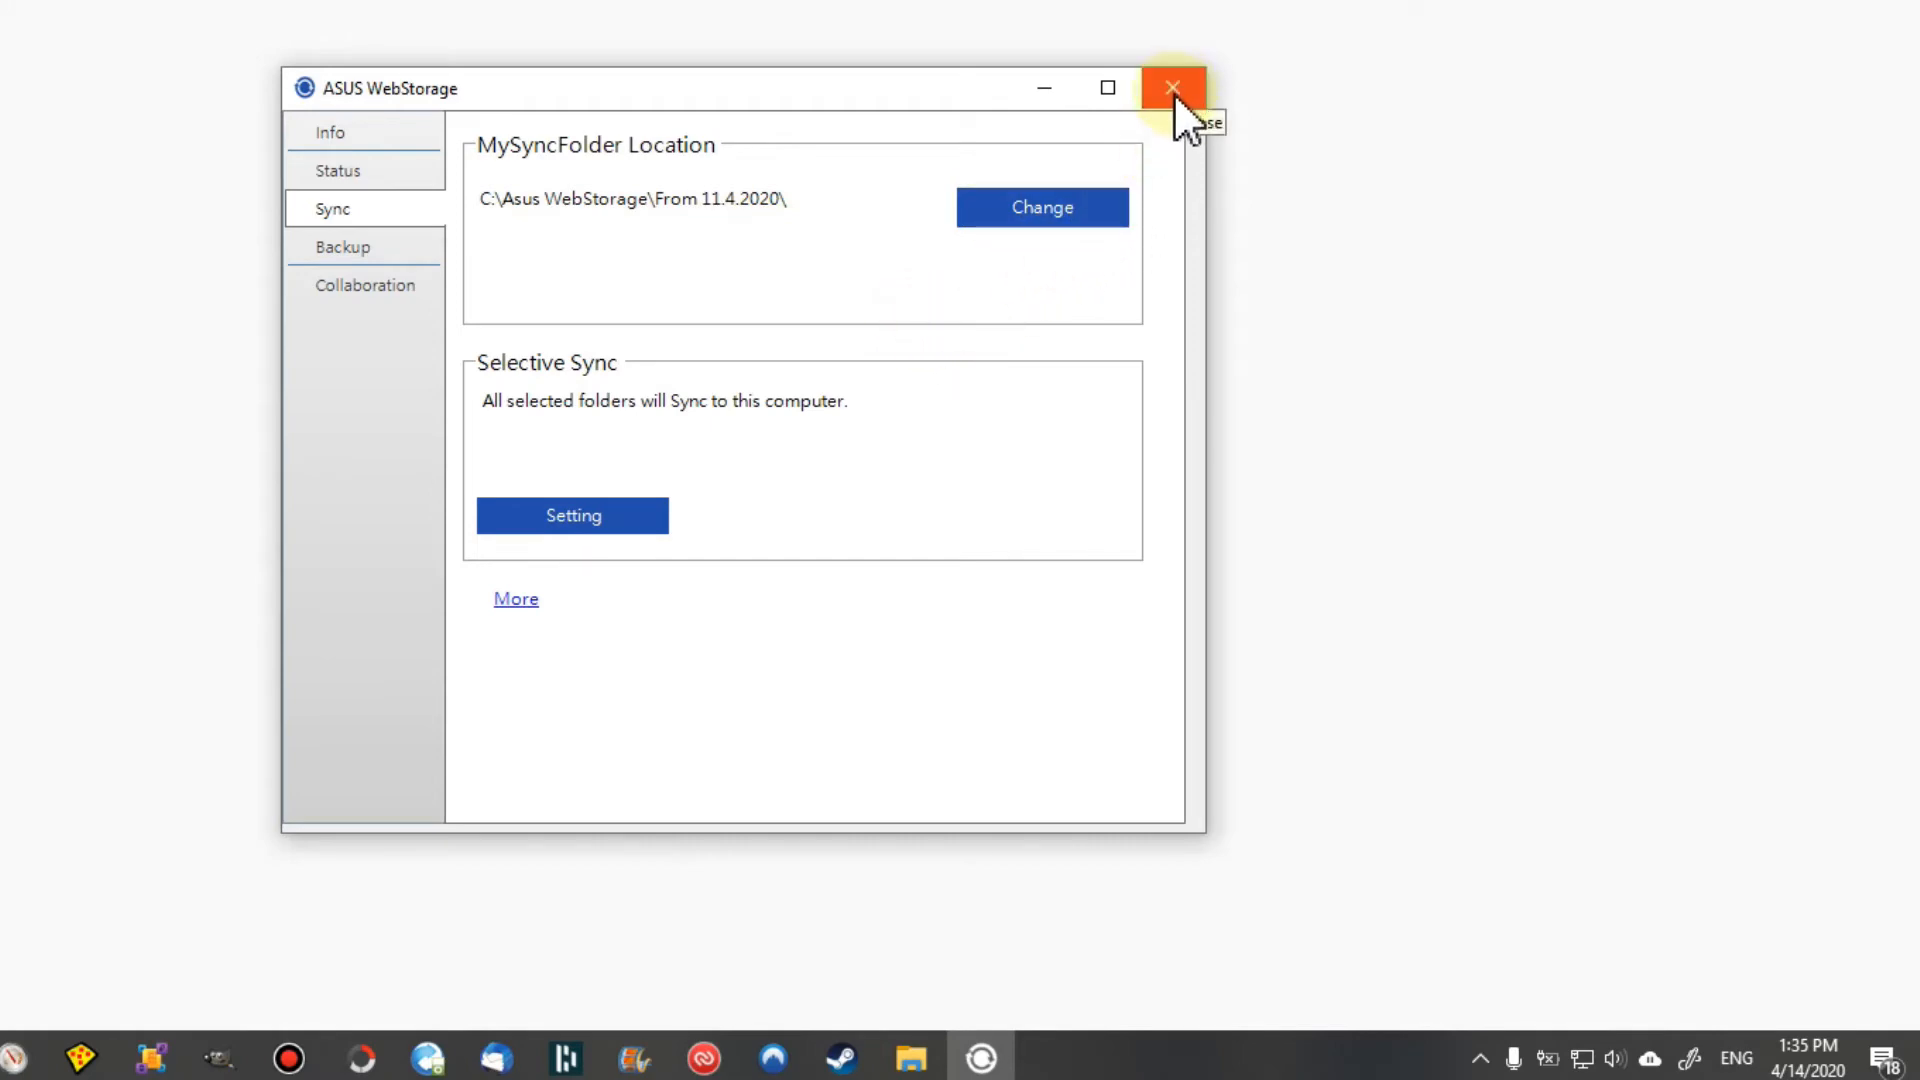
pyautogui.moveTo(904, 140)
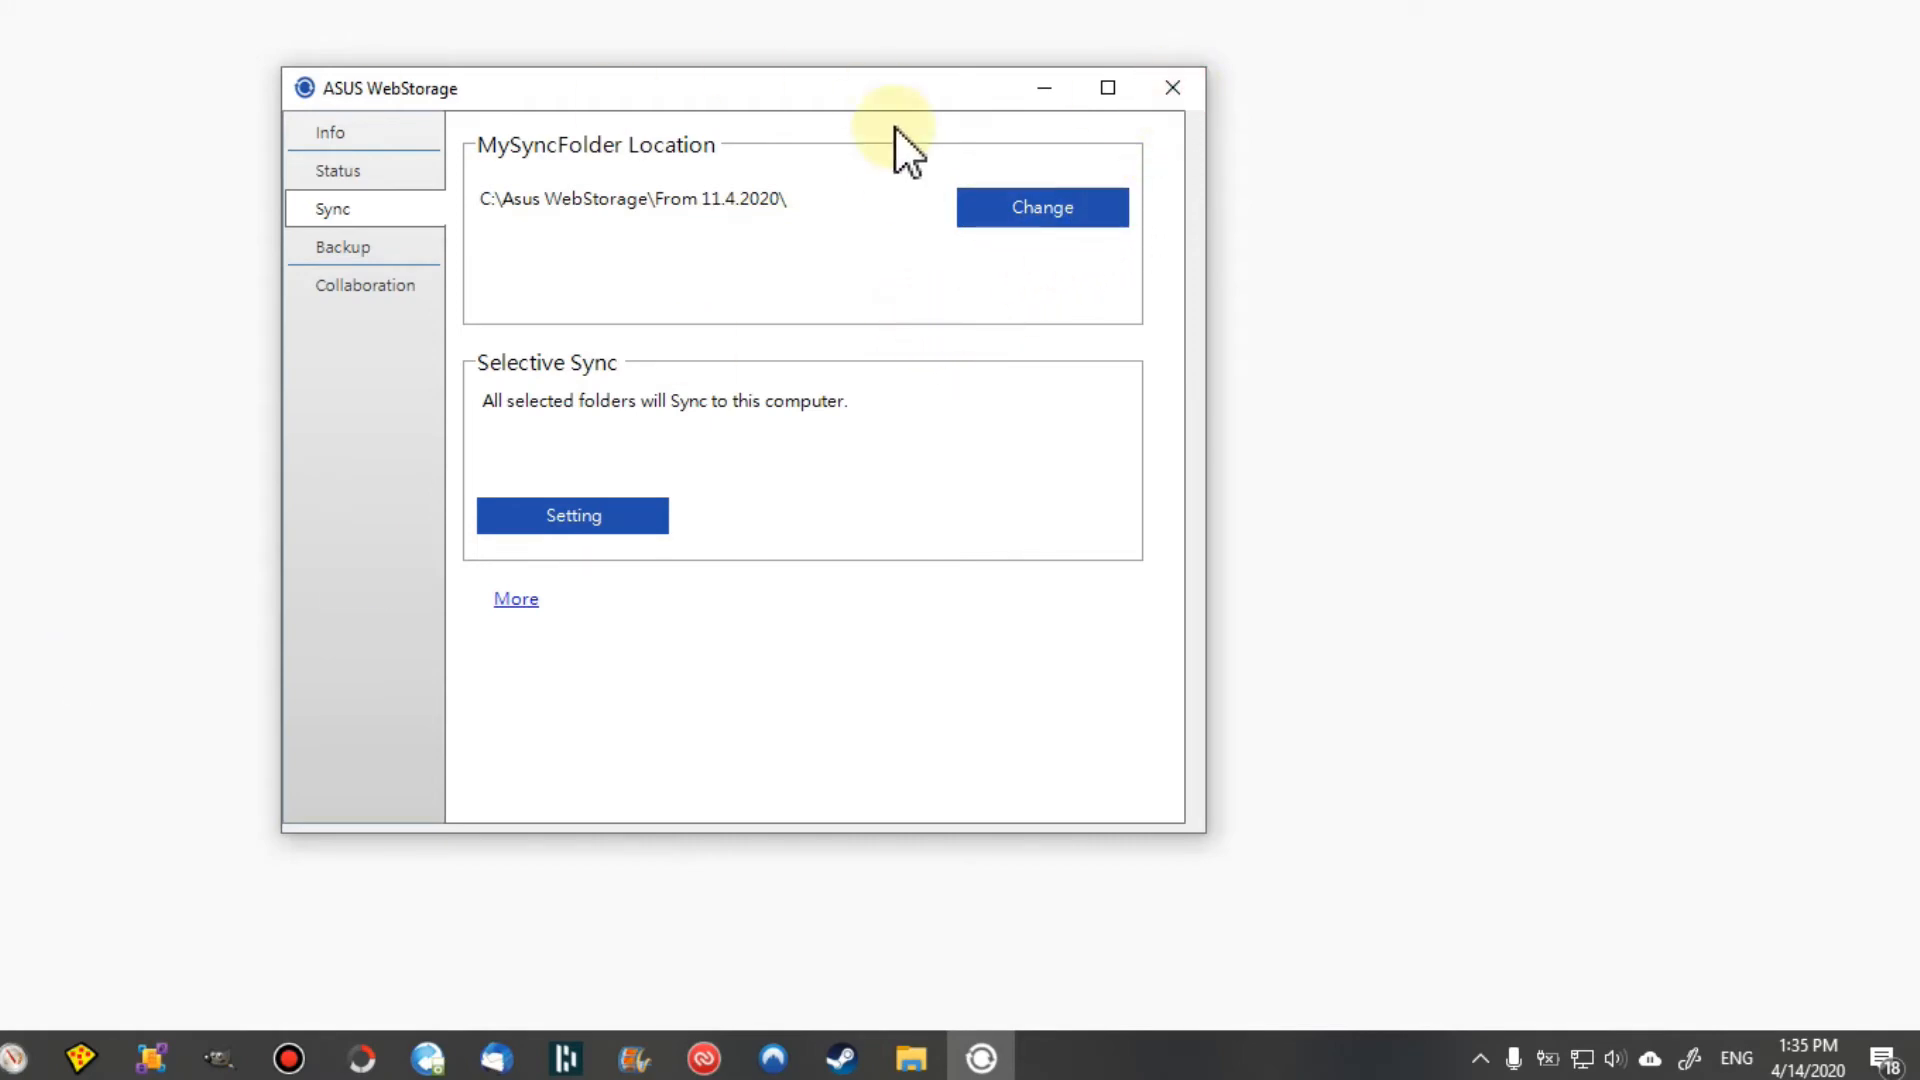
pyautogui.moveTo(618, 460)
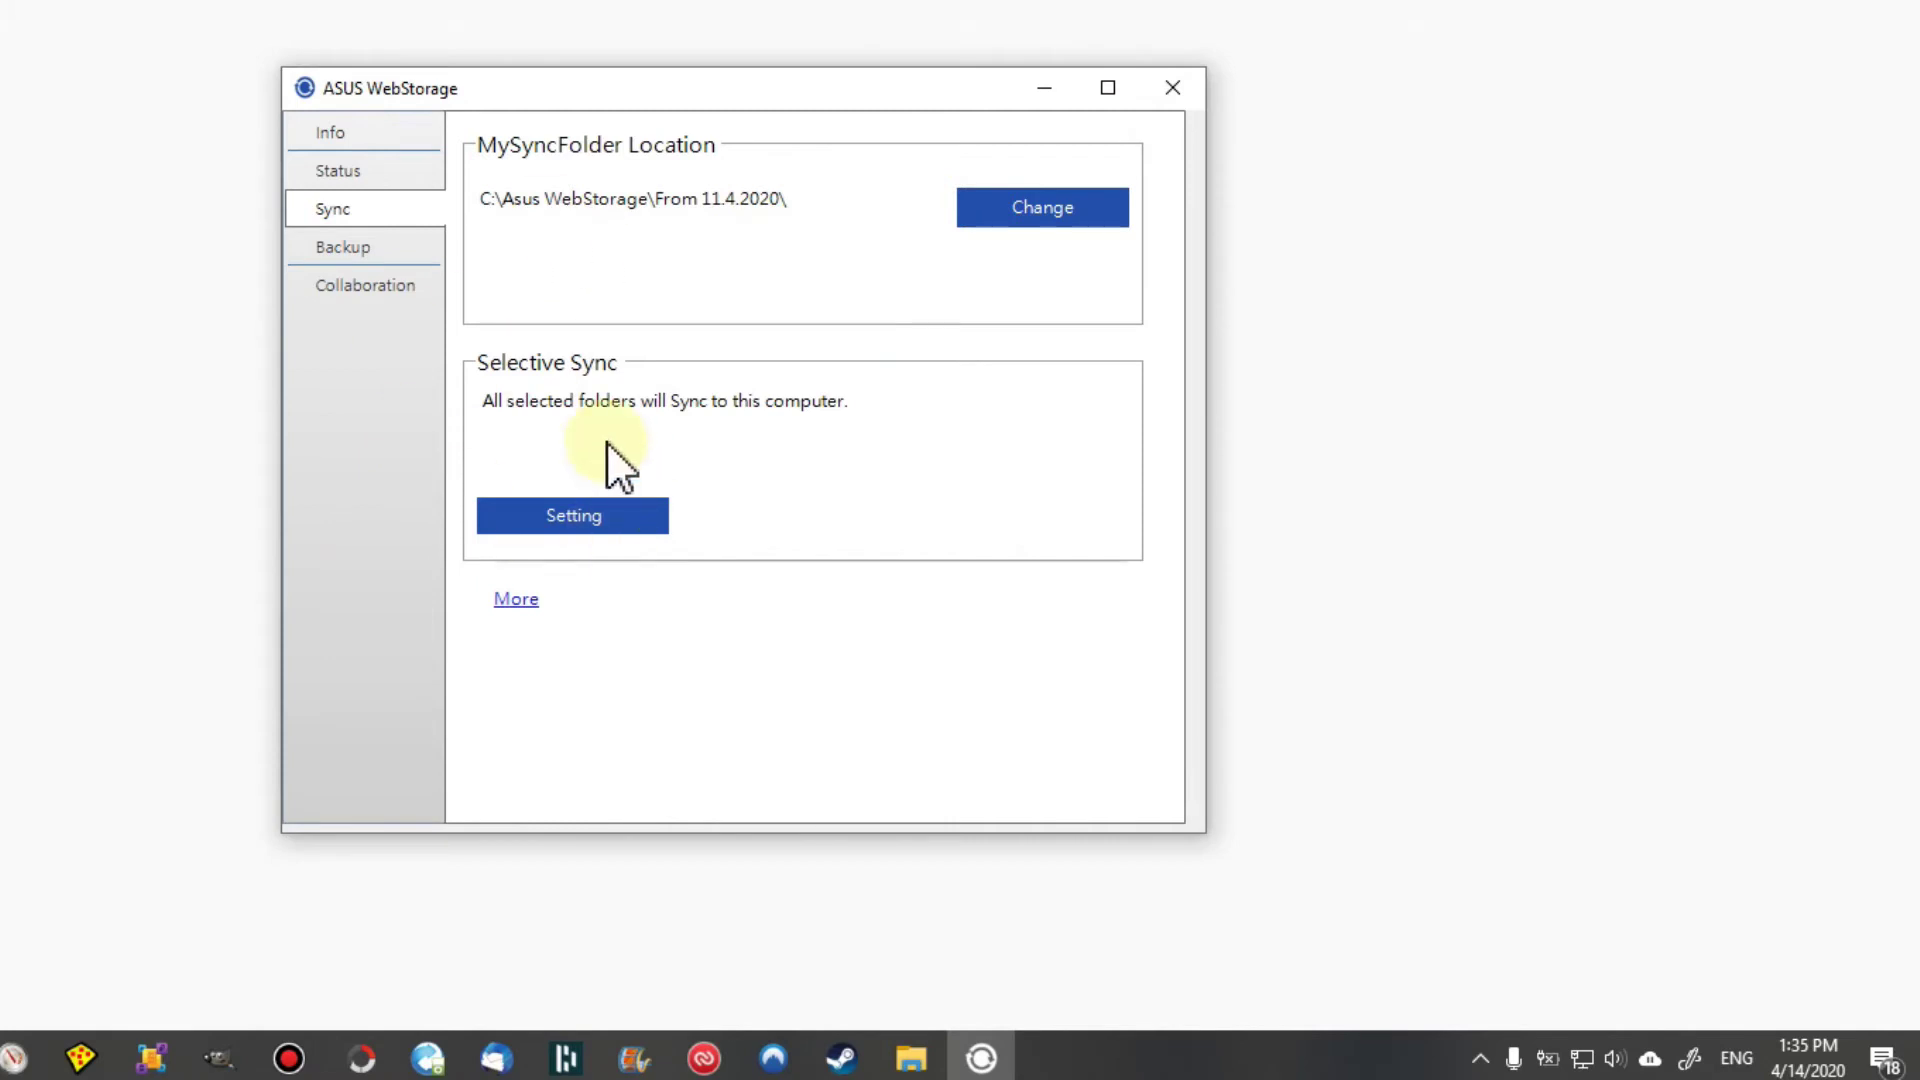
pyautogui.moveTo(768, 476)
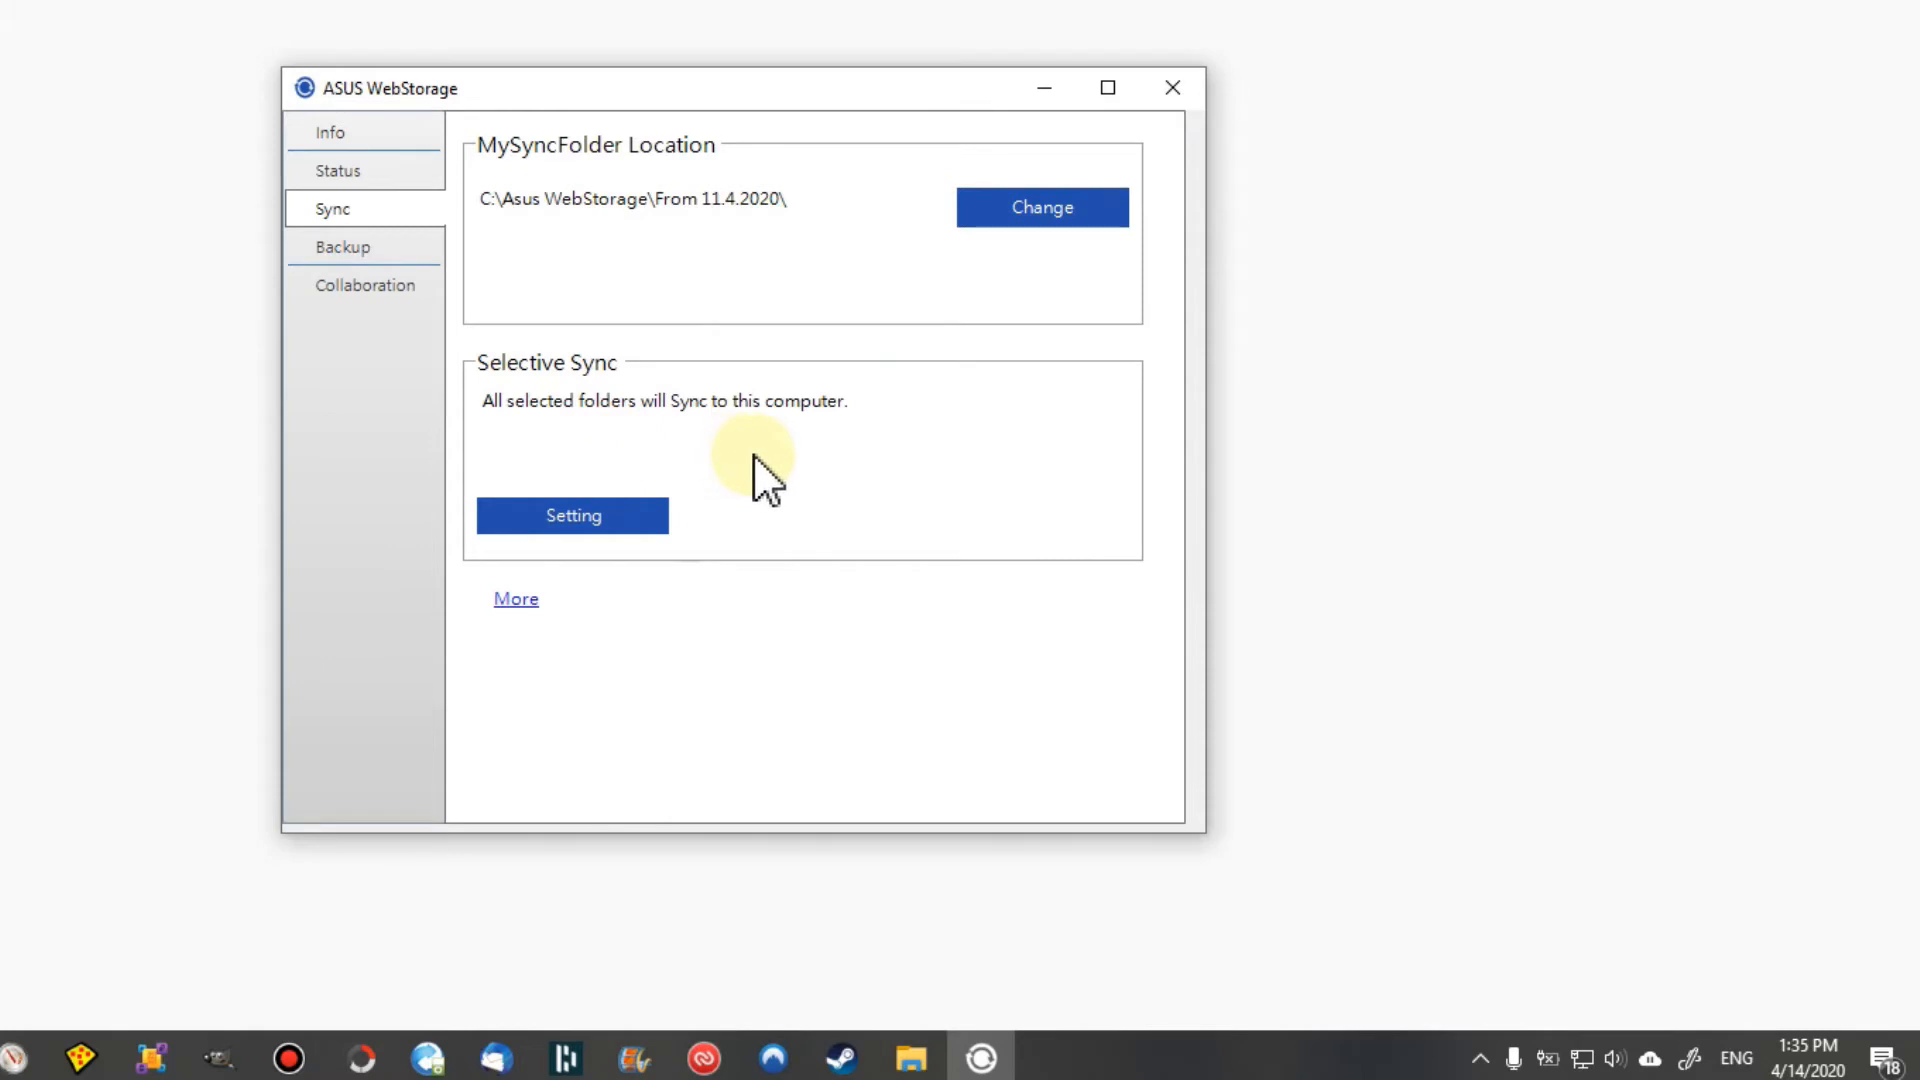
pyautogui.moveTo(956, 392)
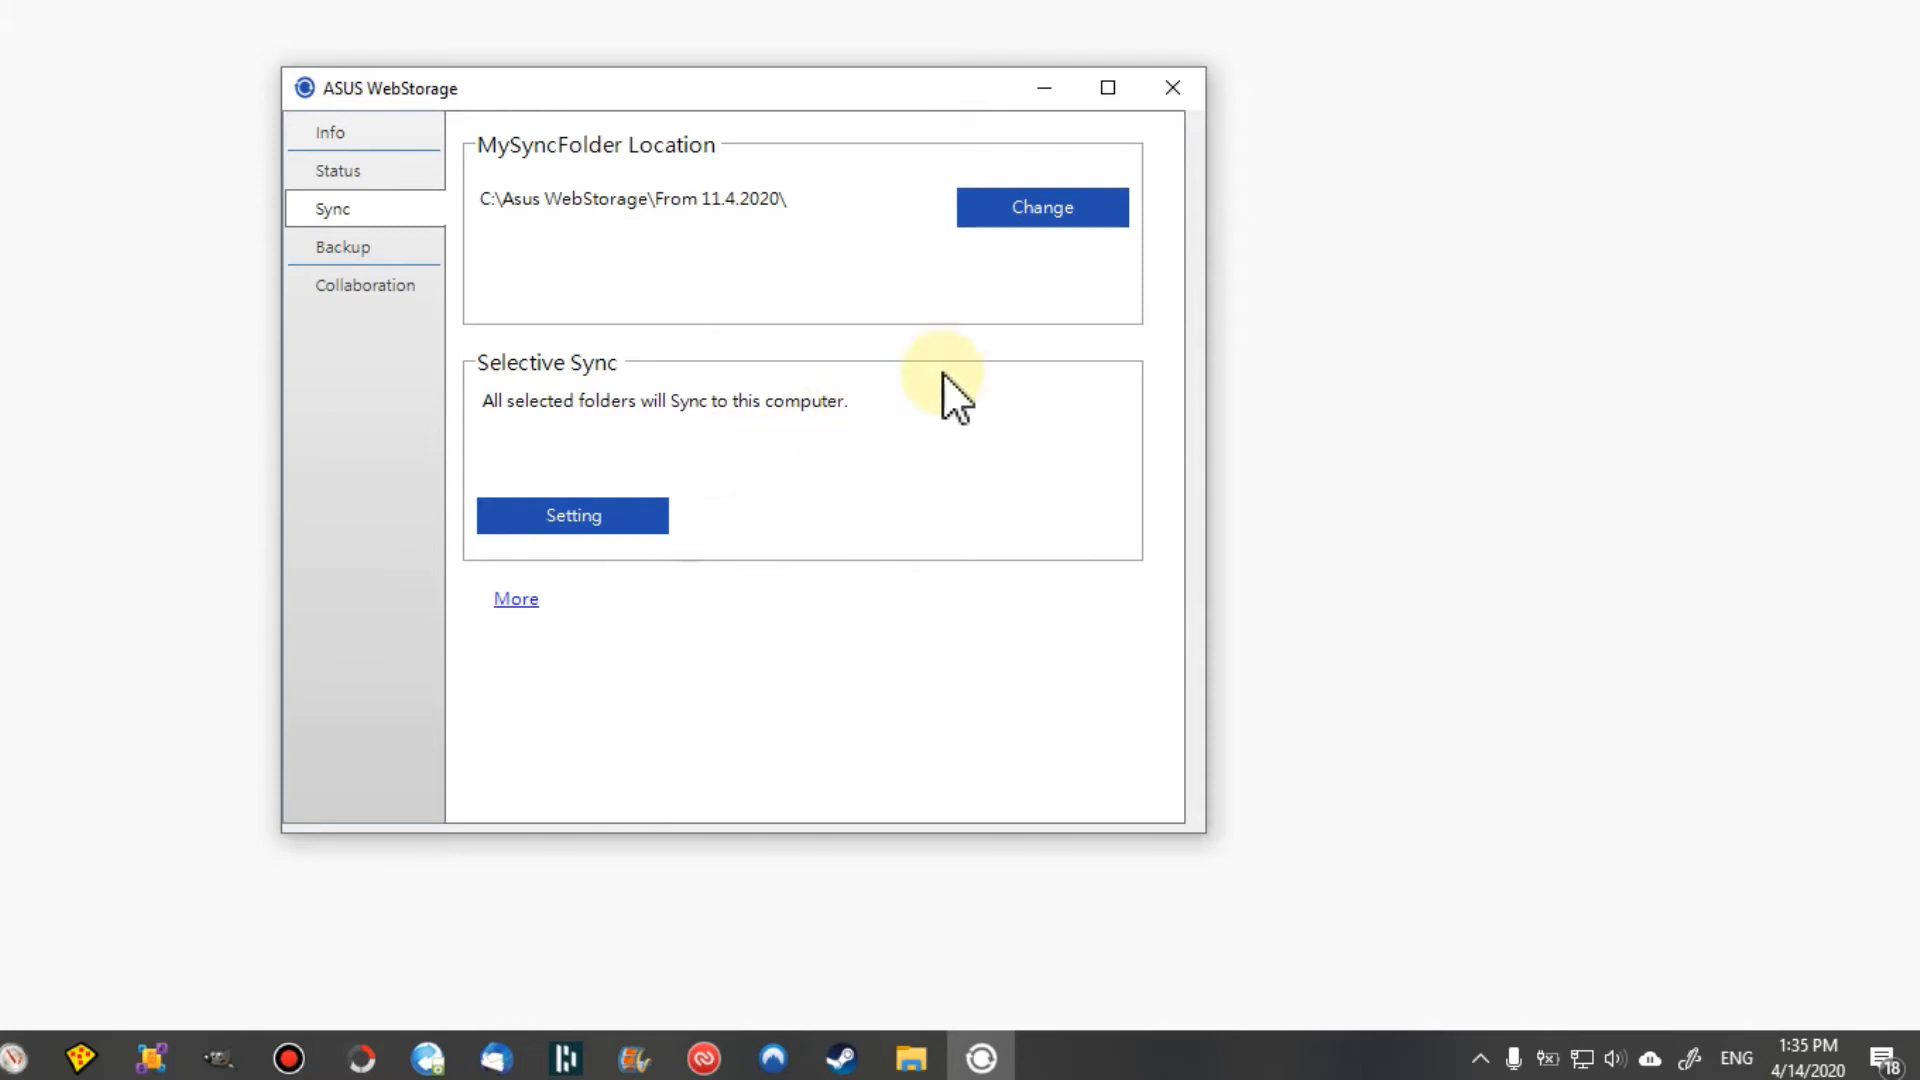
pyautogui.moveTo(980, 380)
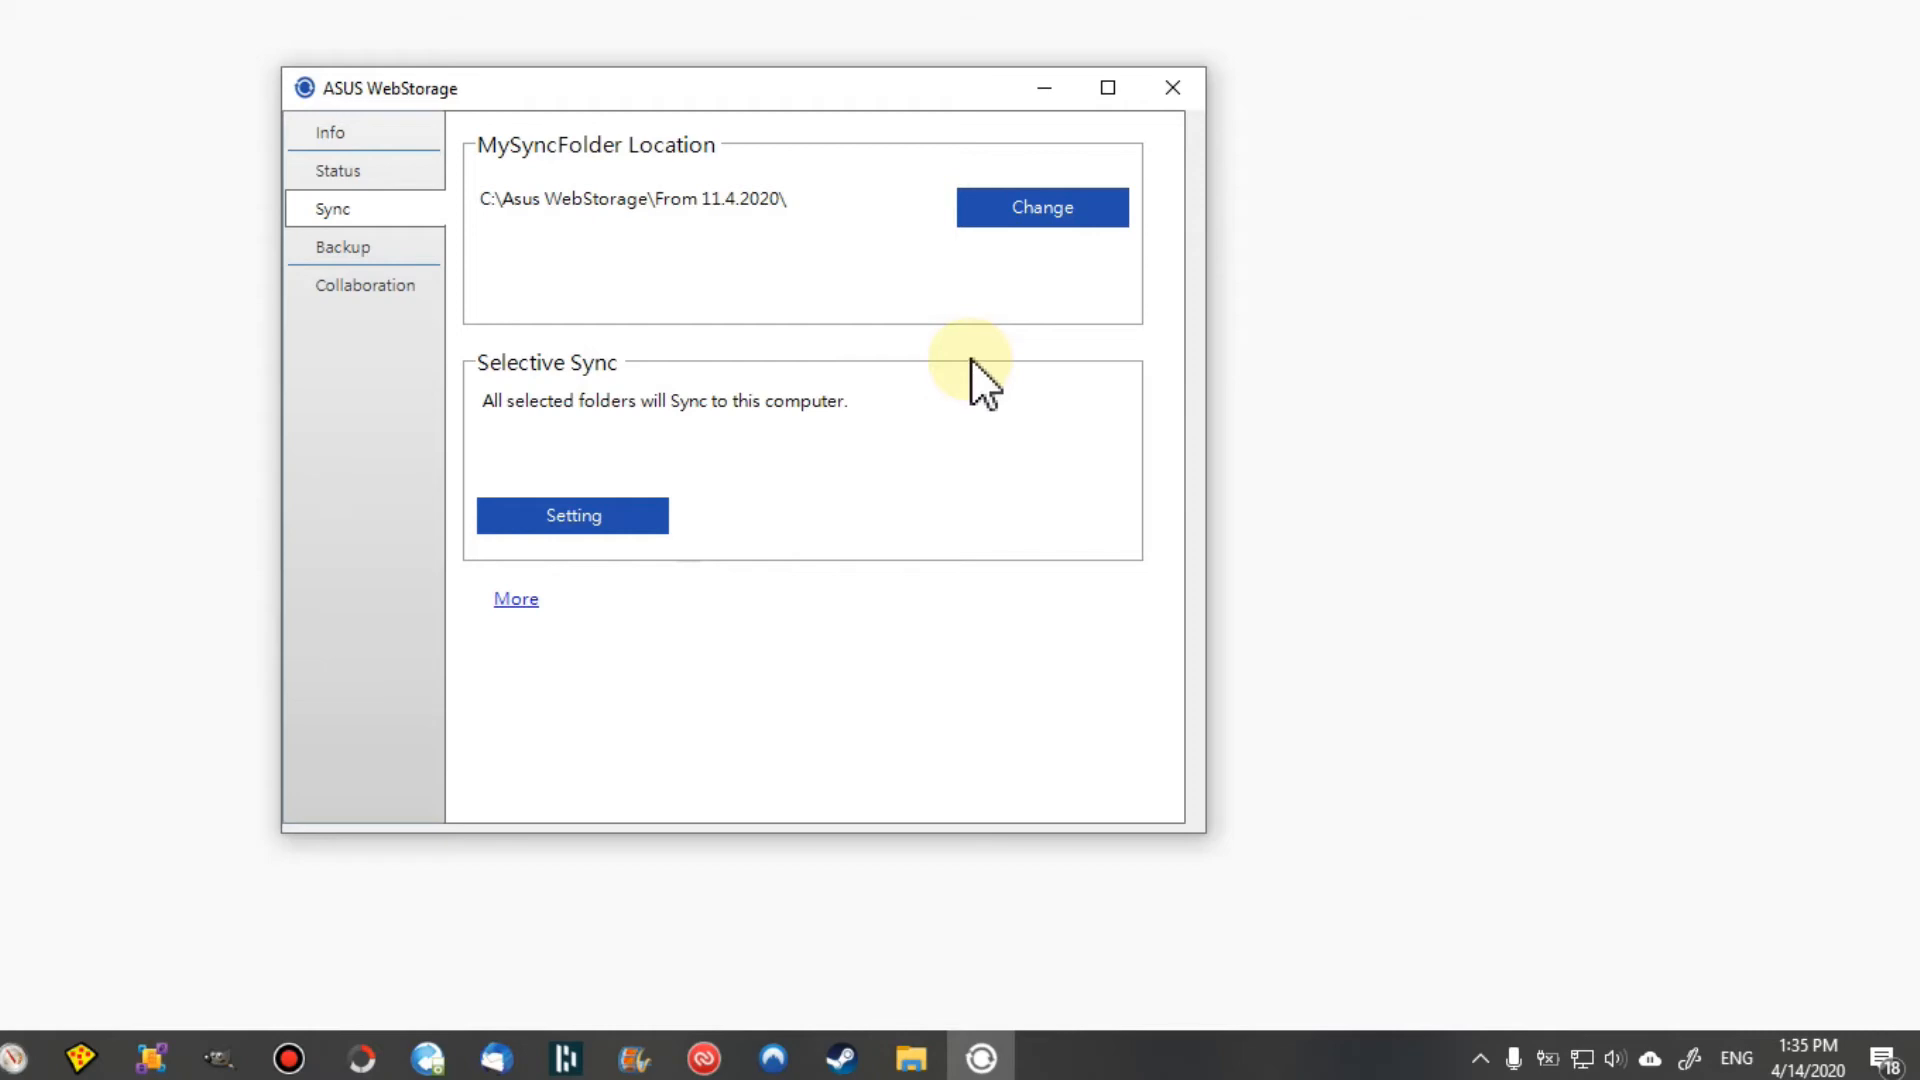
pyautogui.moveTo(941, 312)
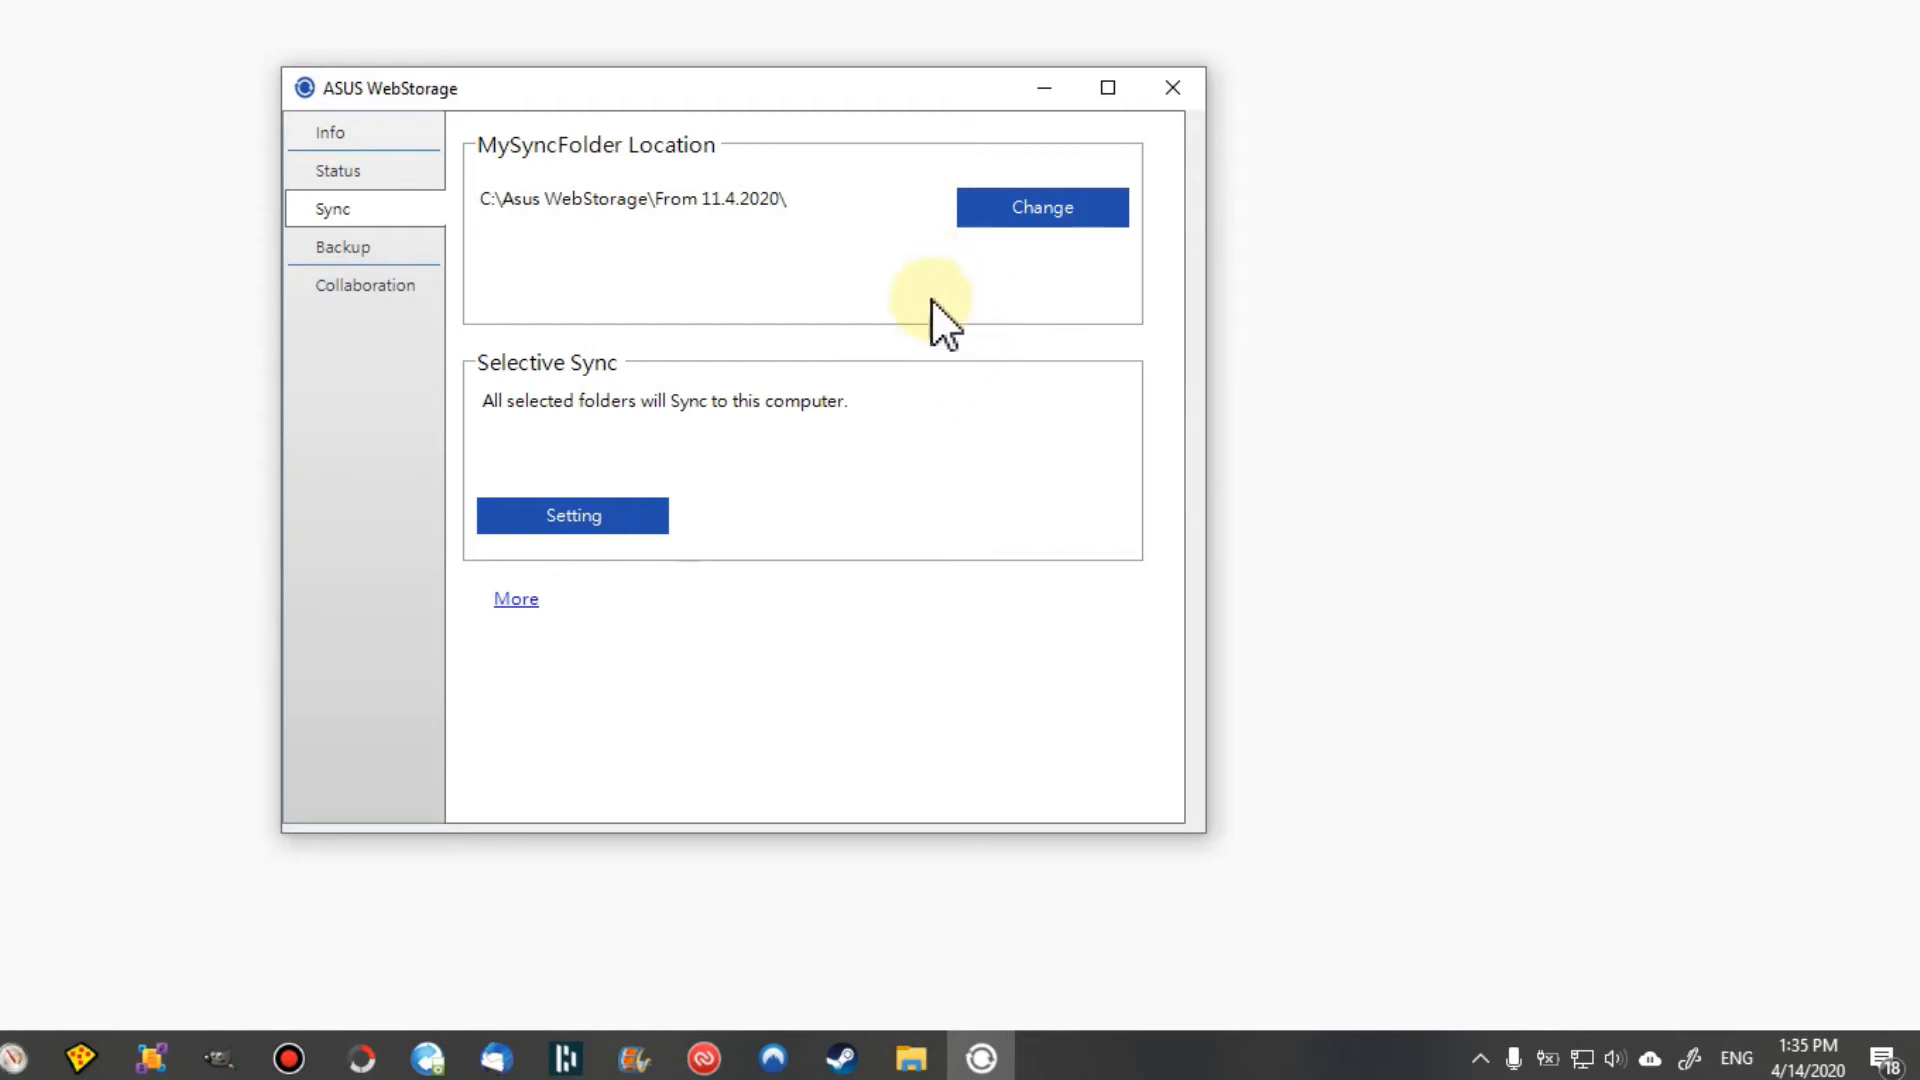
pyautogui.moveTo(594, 184)
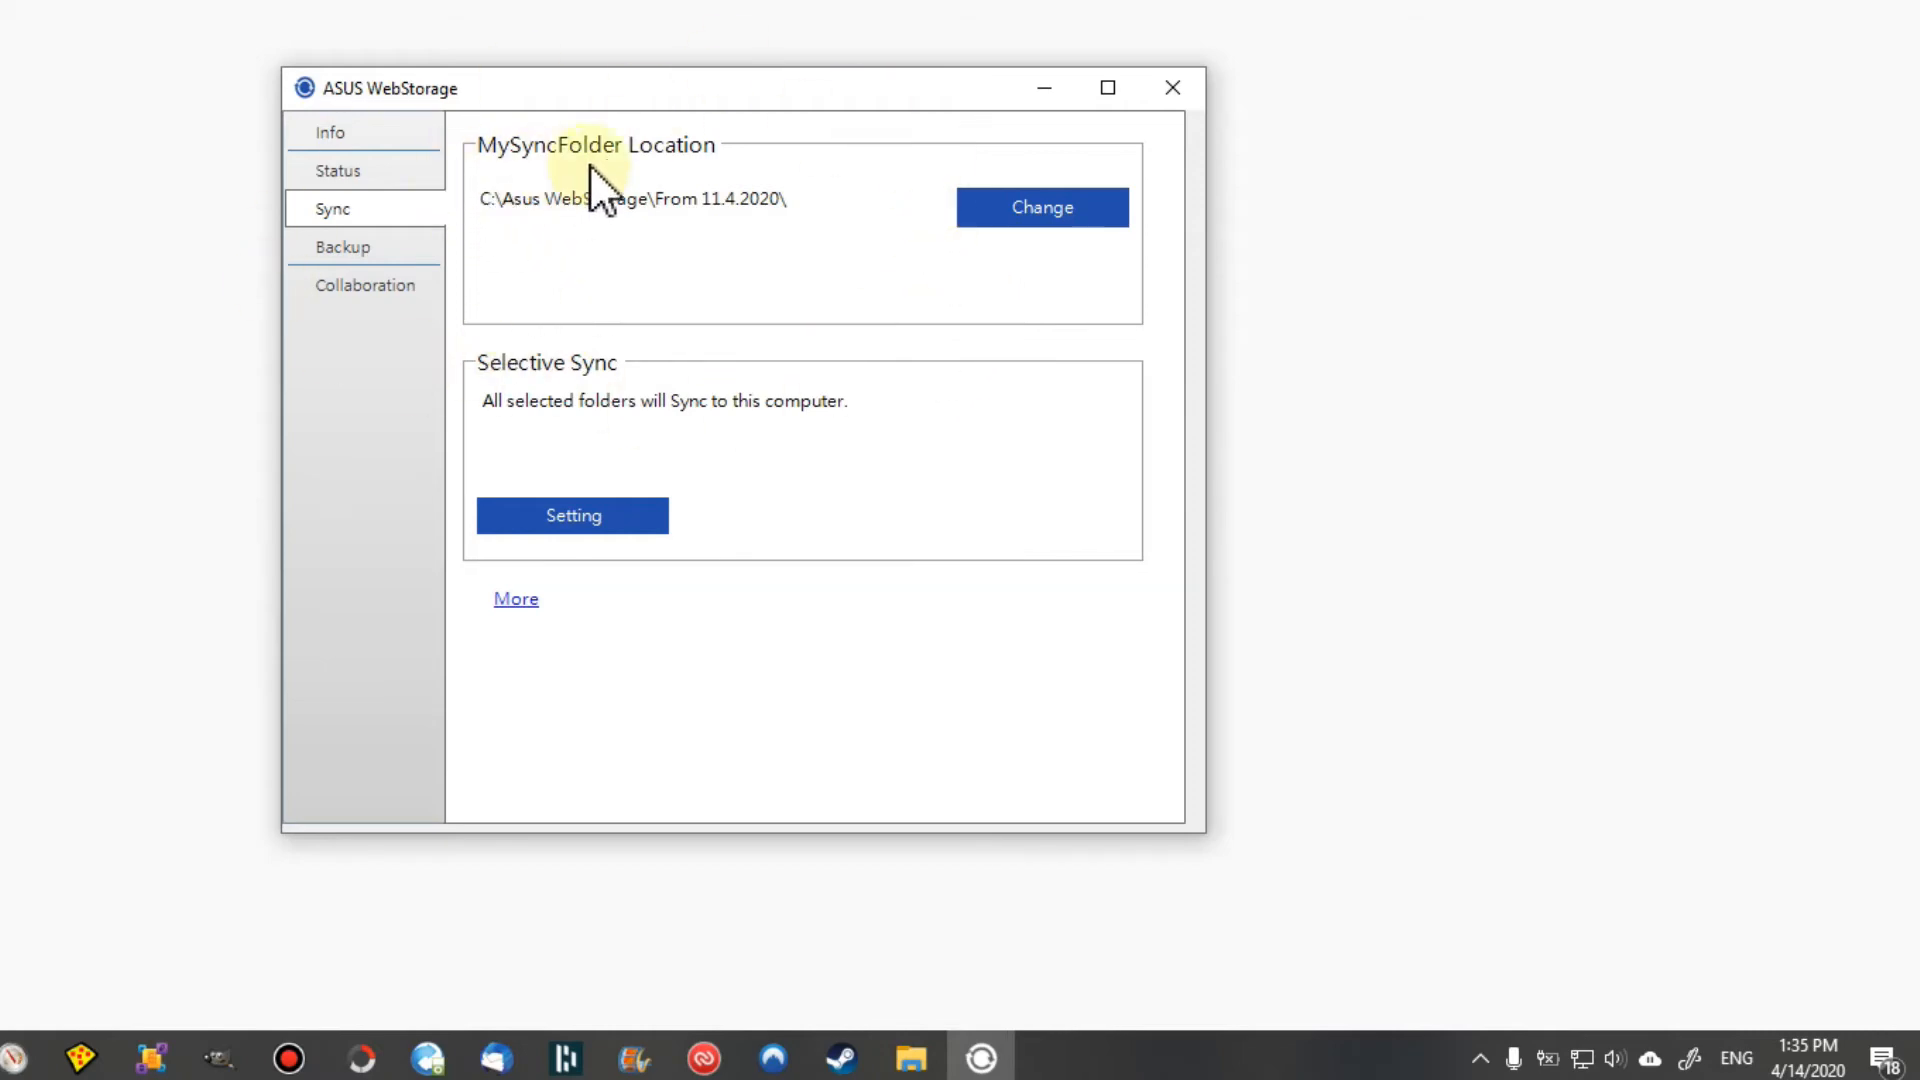
pyautogui.moveTo(876, 294)
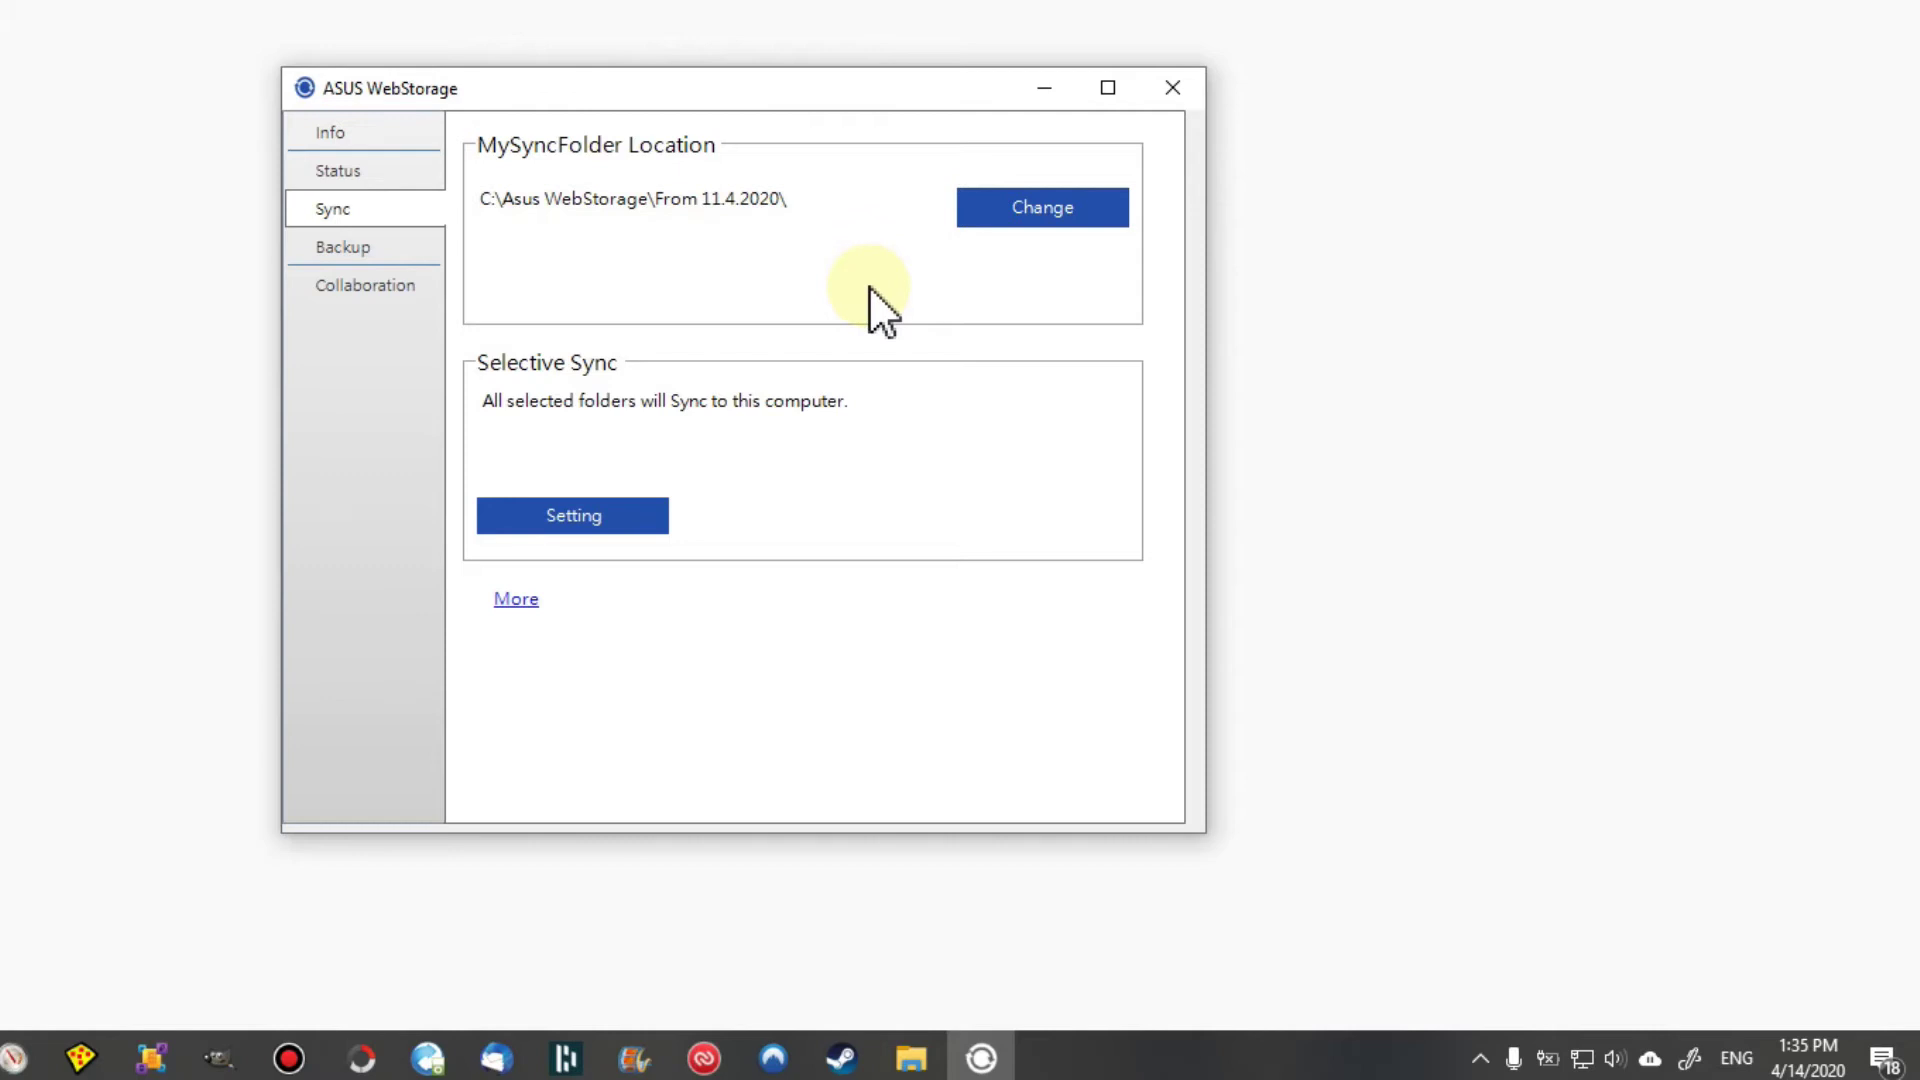
pyautogui.moveTo(1114, 300)
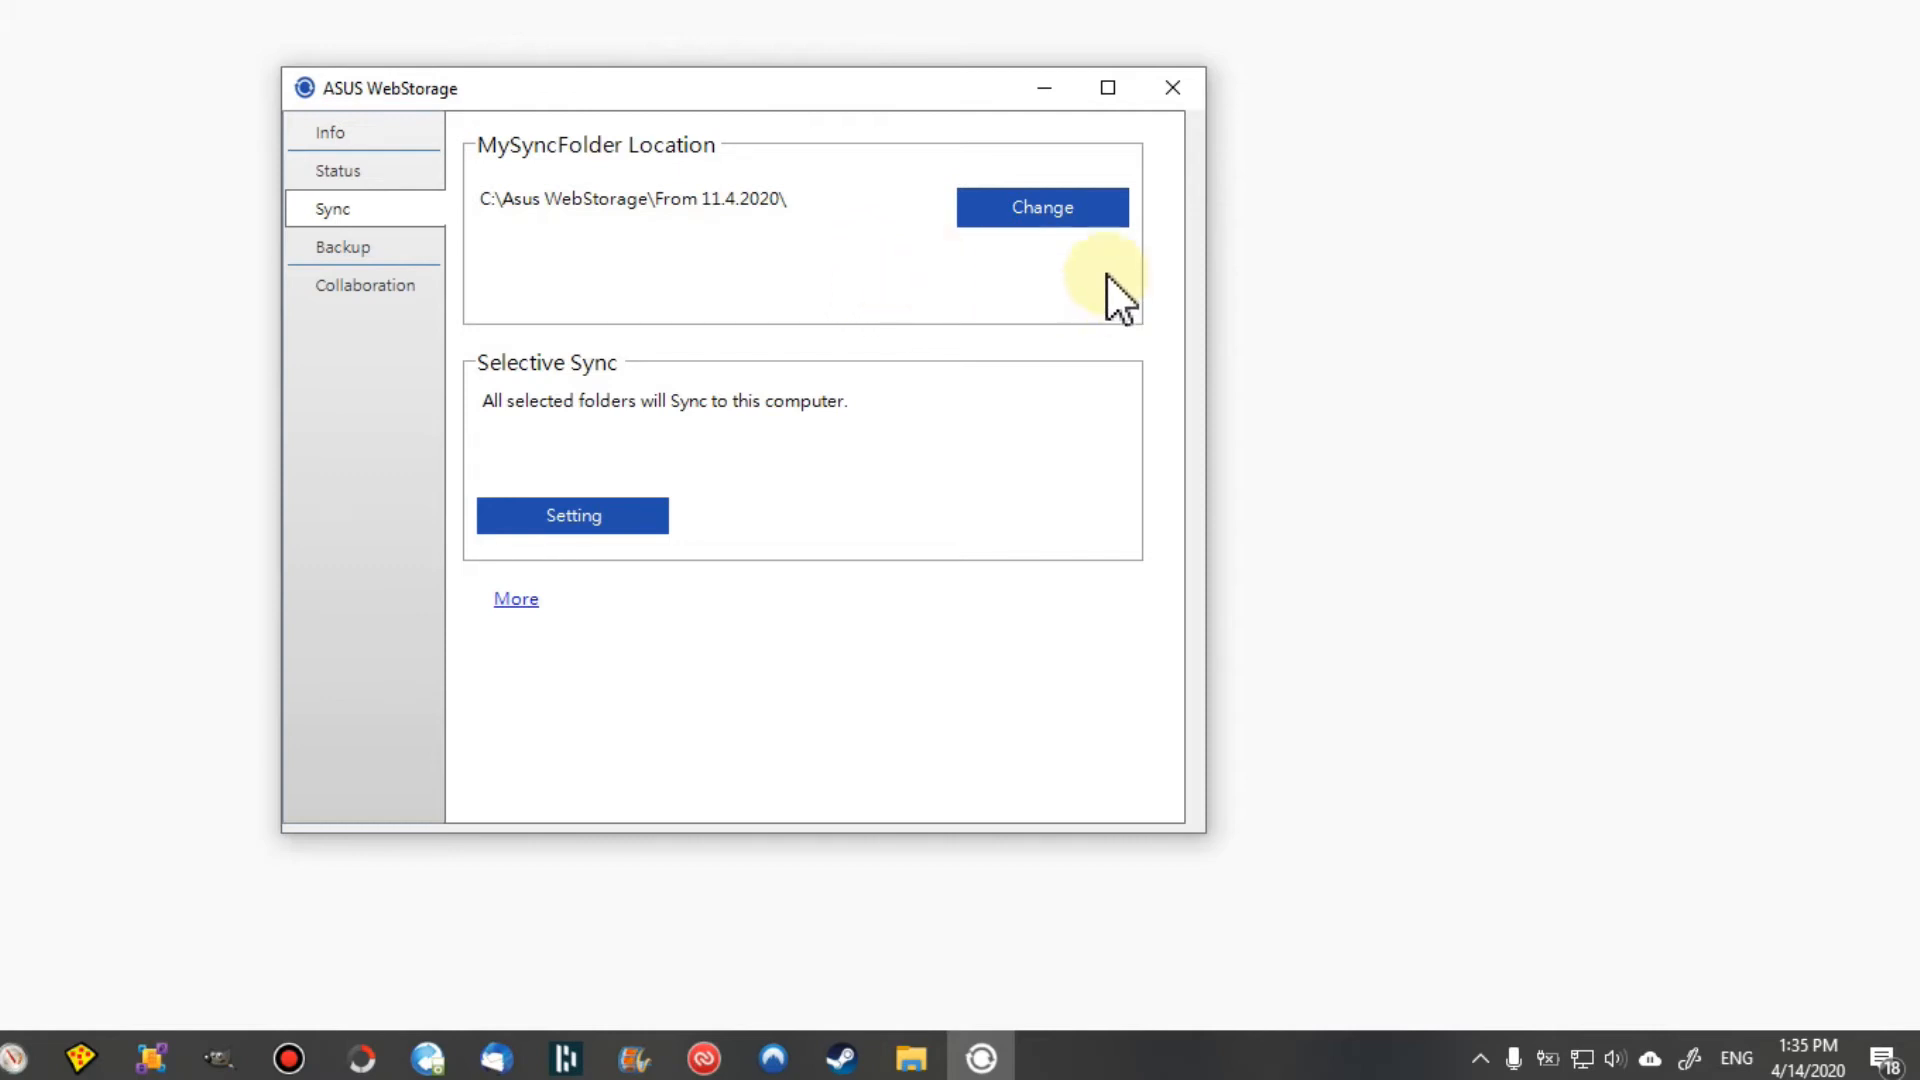
pyautogui.moveTo(1096, 299)
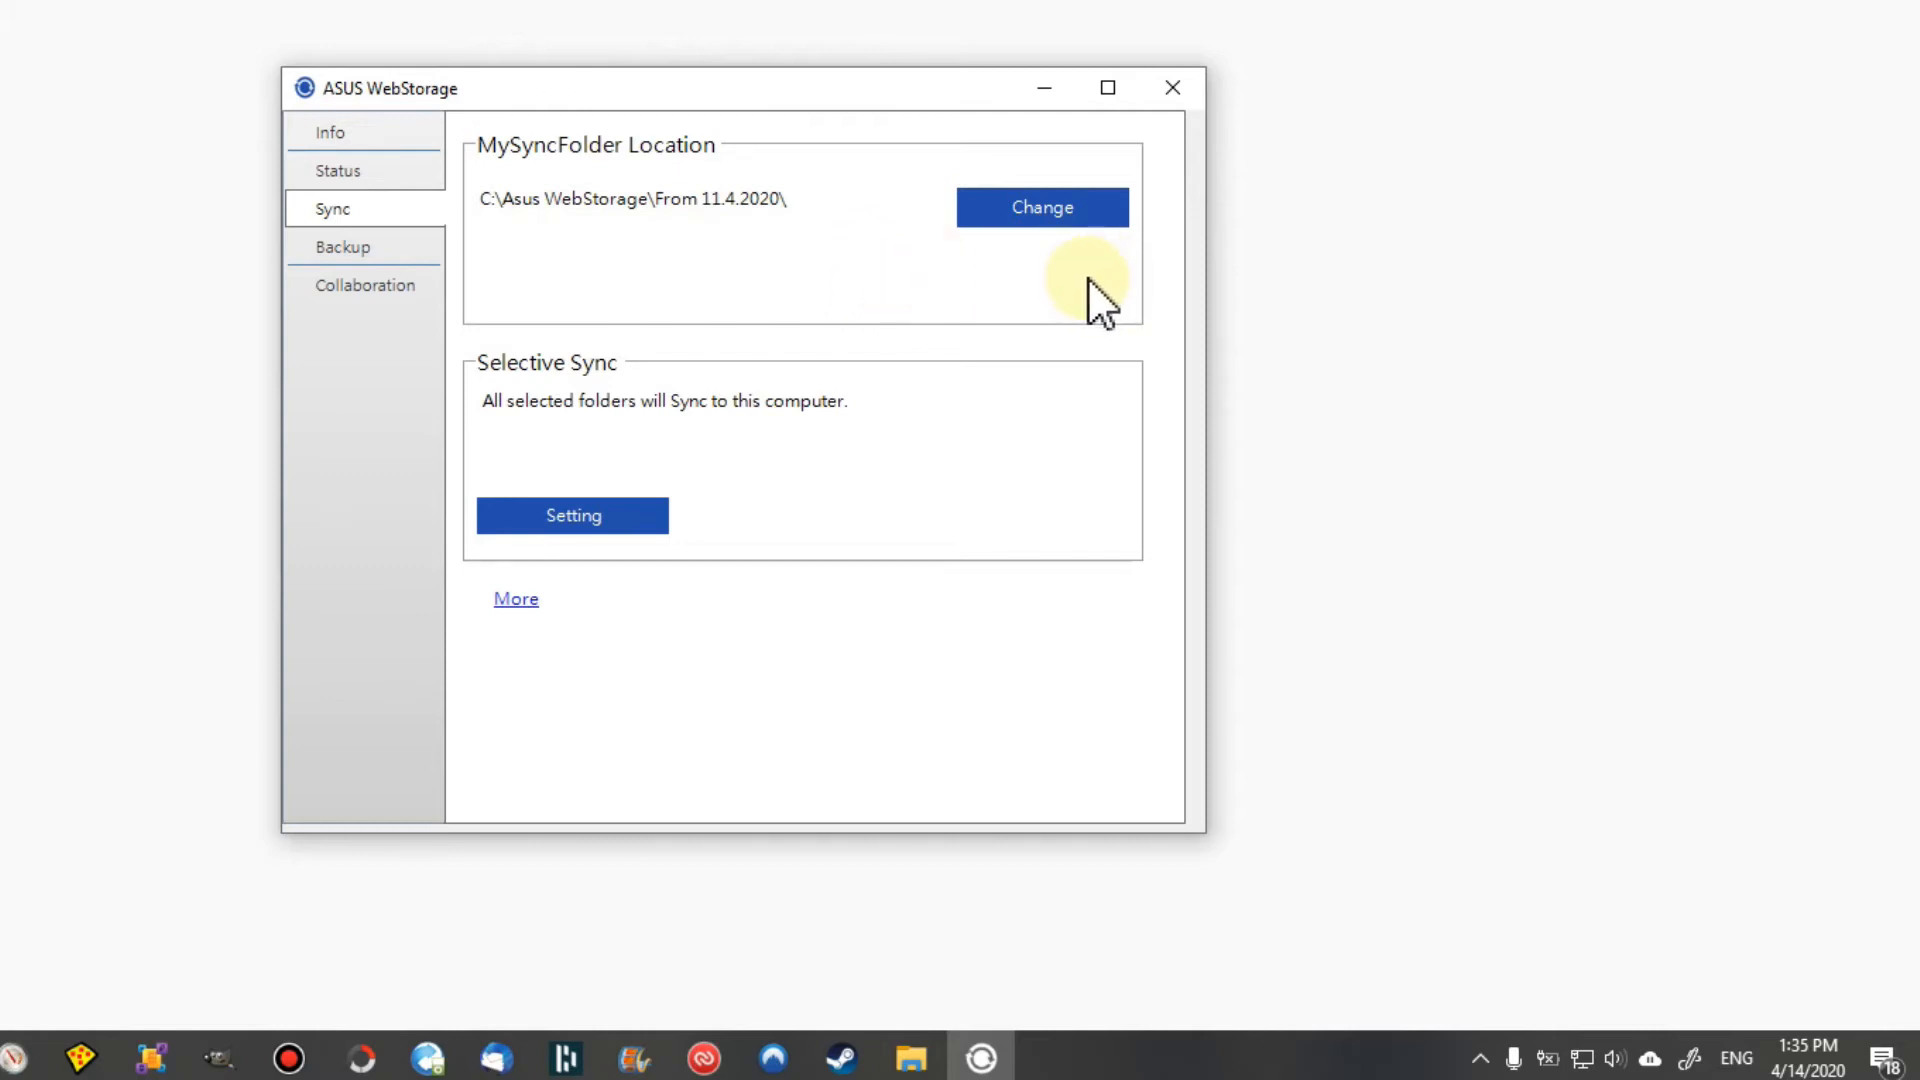
pyautogui.moveTo(1076, 294)
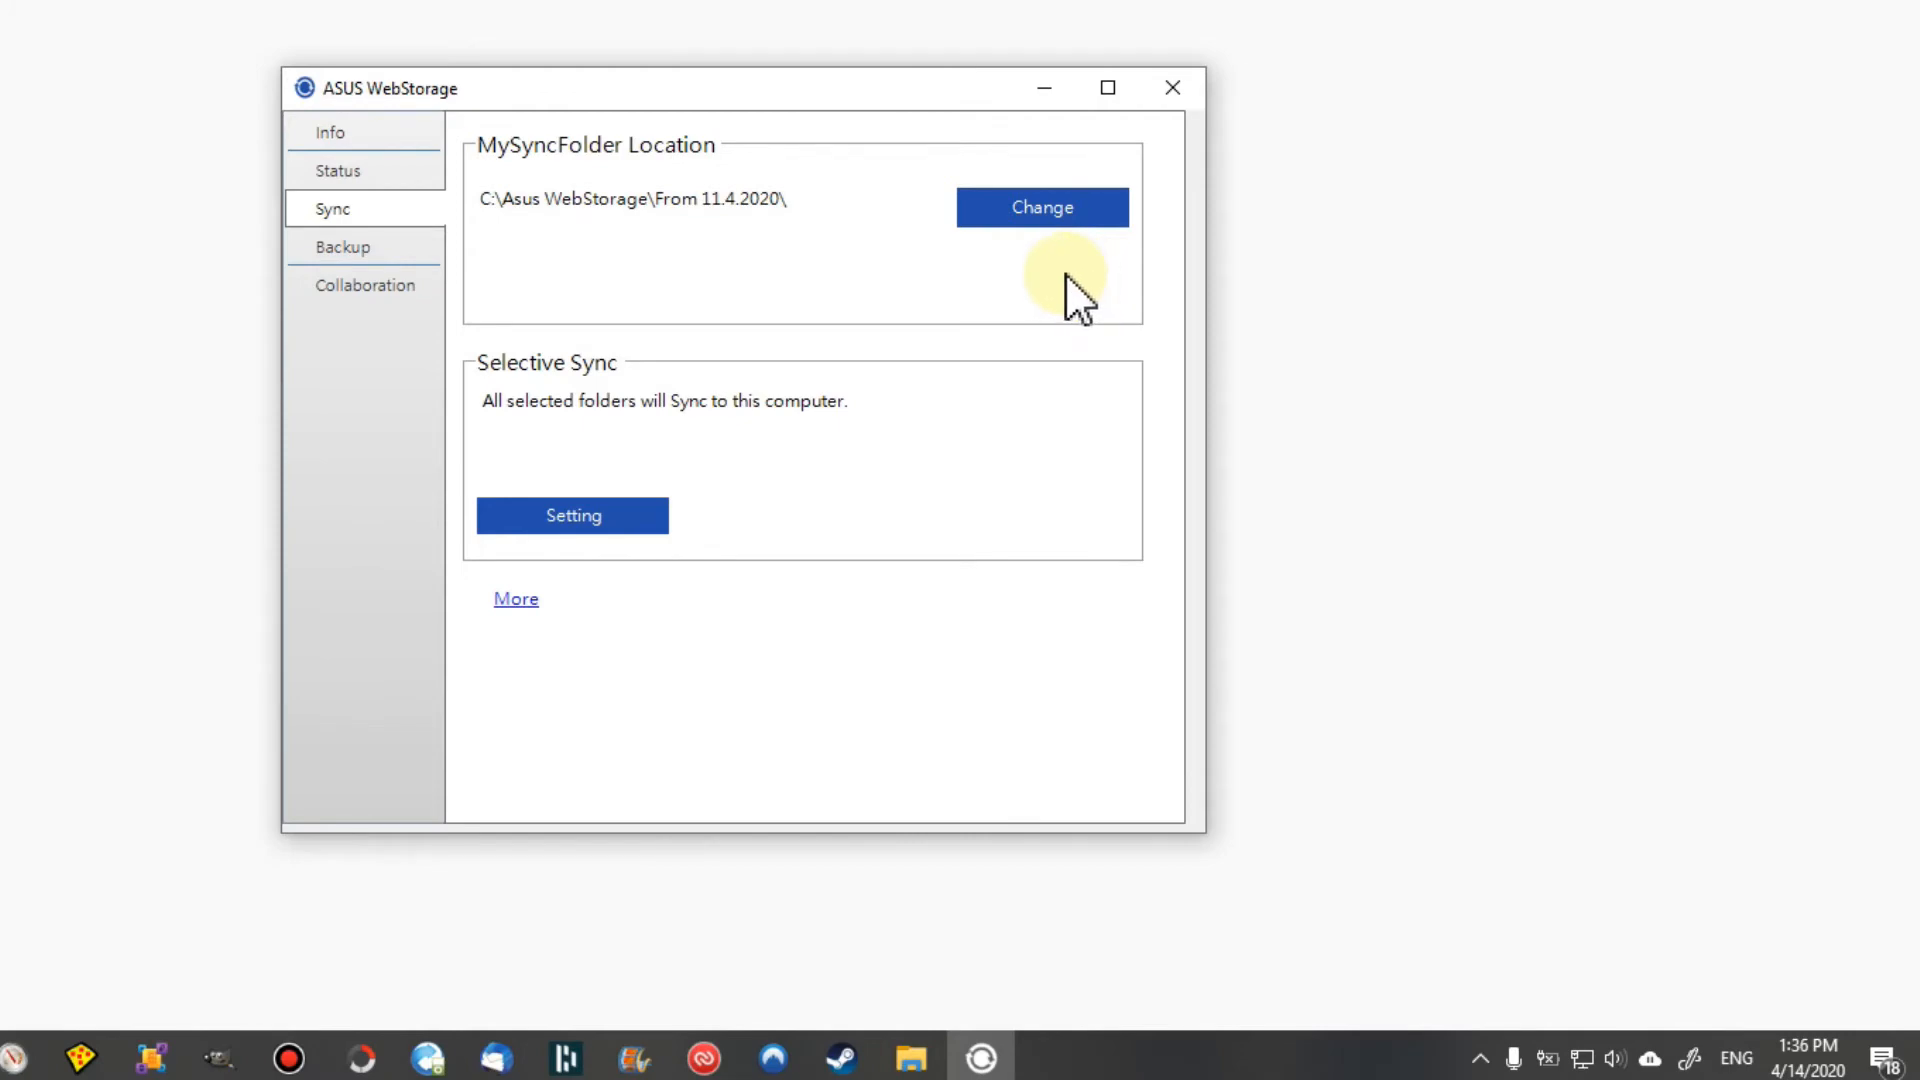
pyautogui.moveTo(1076, 478)
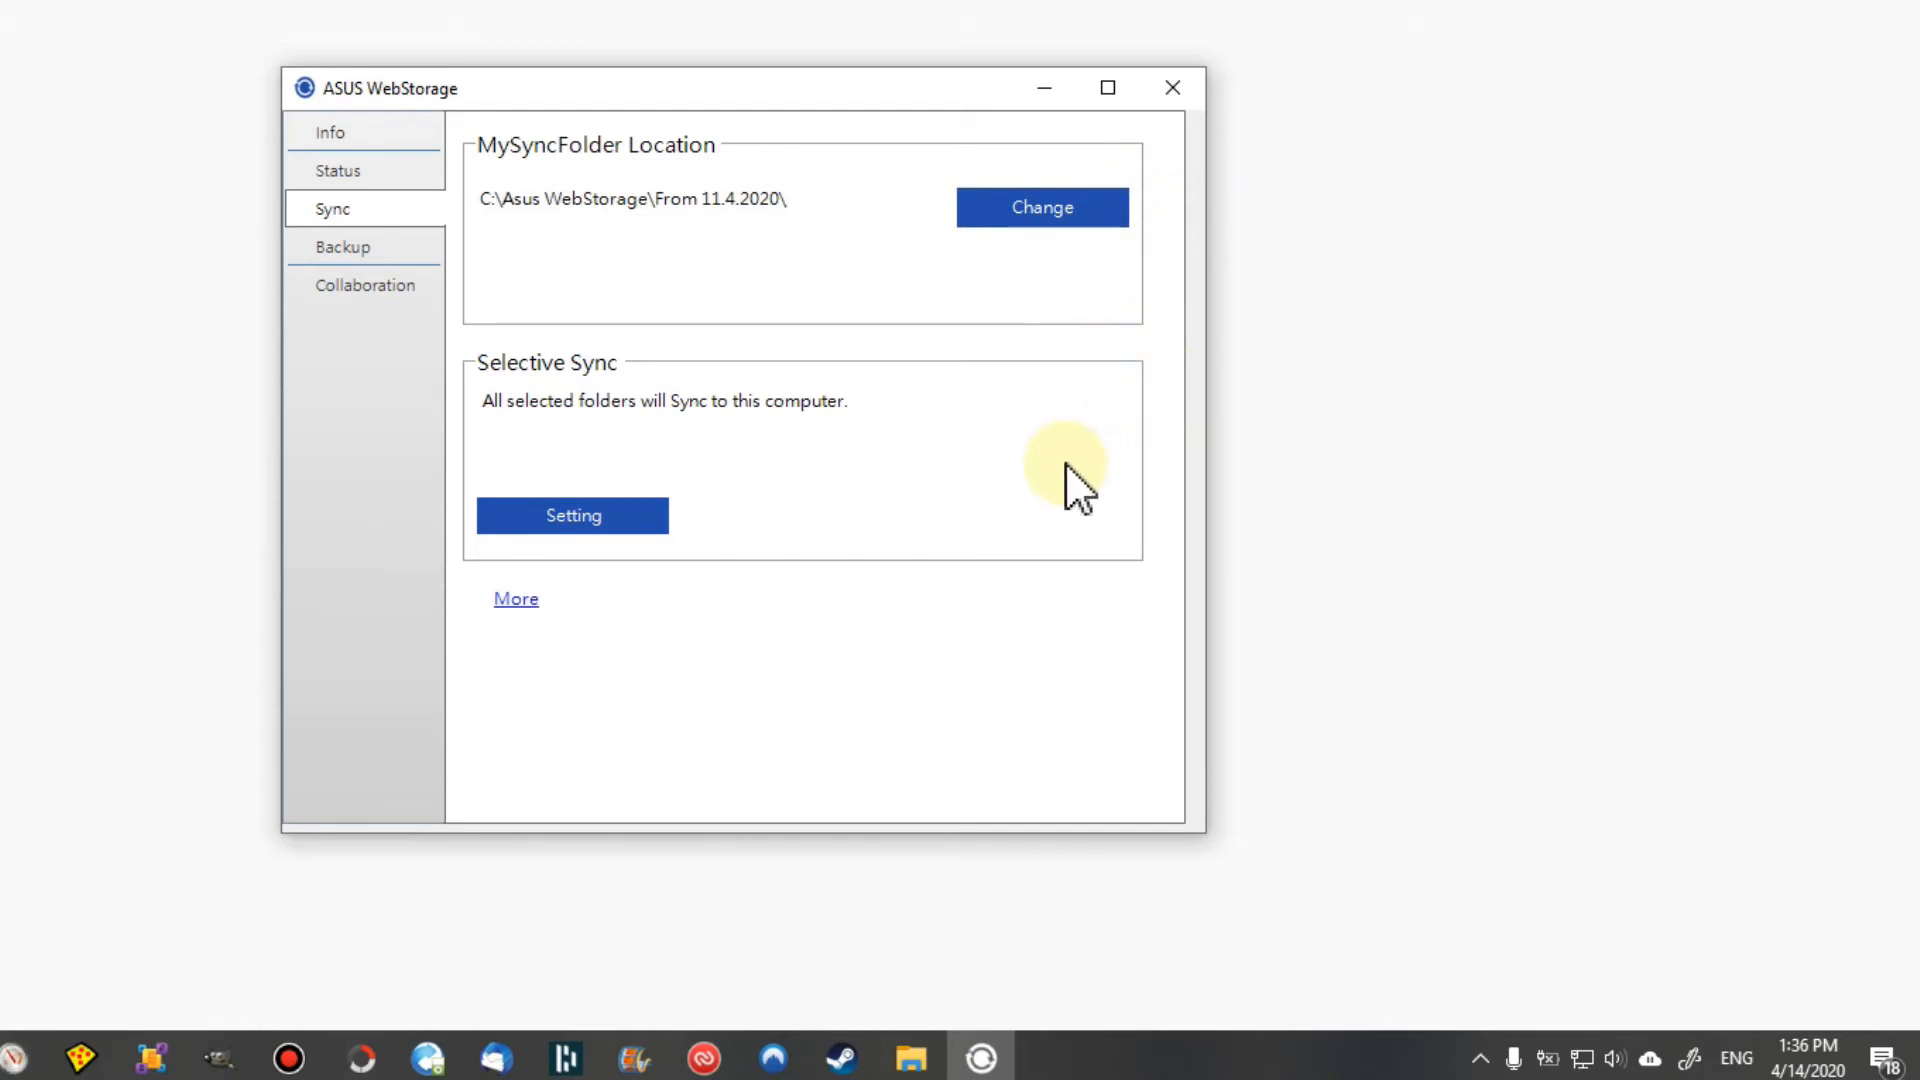
pyautogui.moveTo(1026, 422)
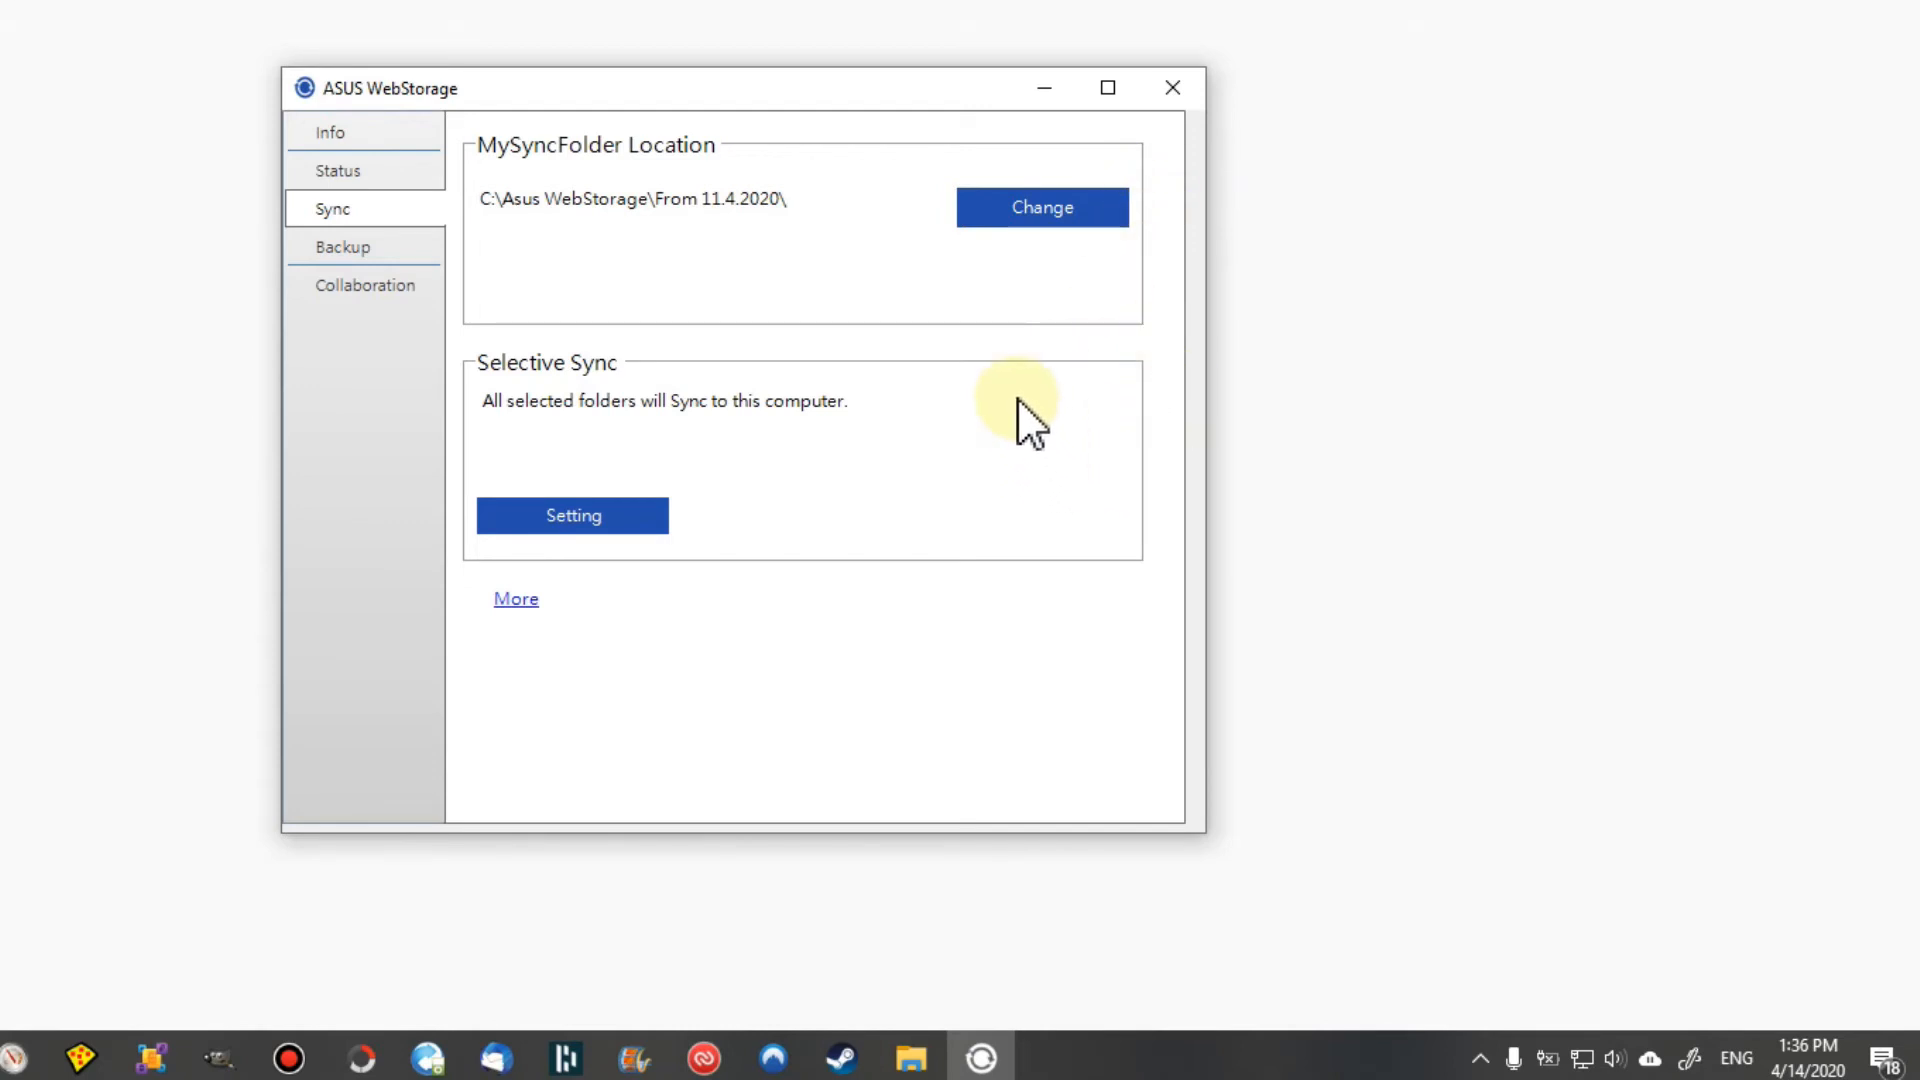
pyautogui.moveTo(991, 398)
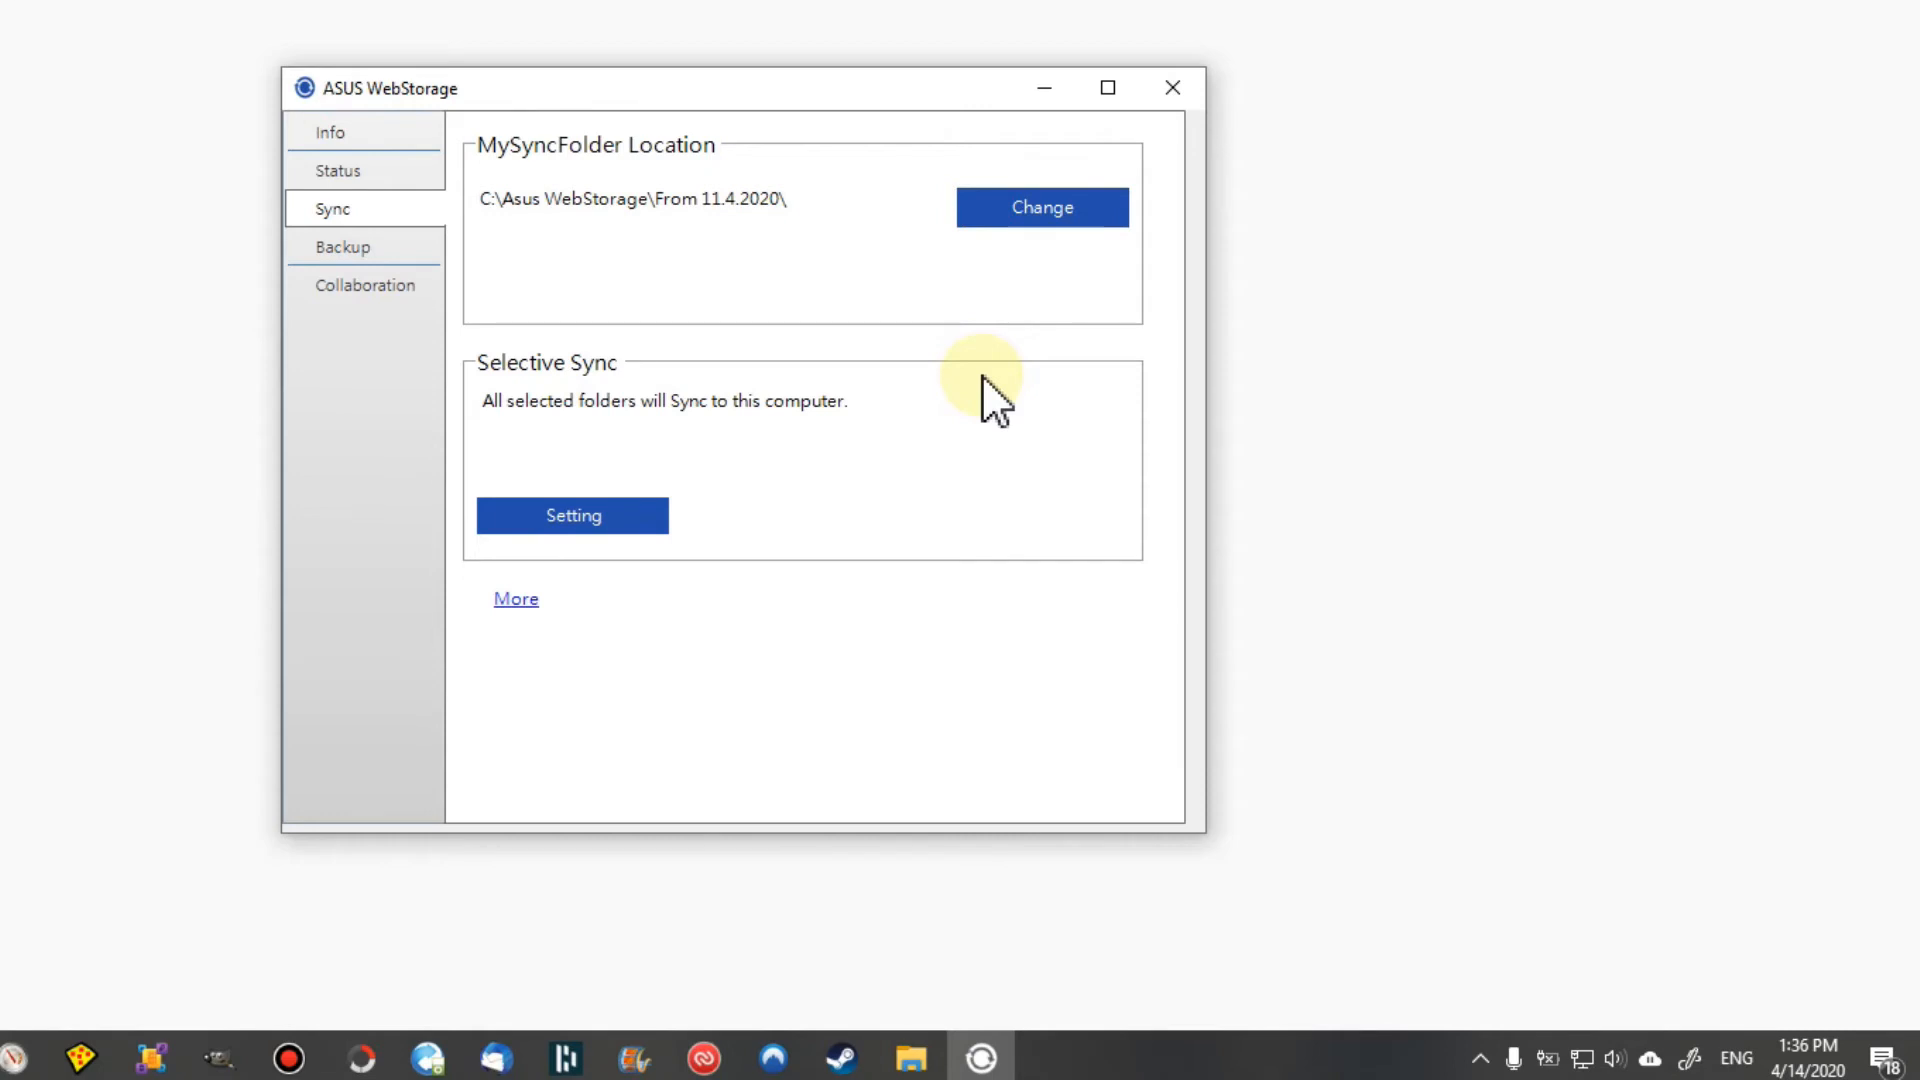
pyautogui.moveTo(858, 330)
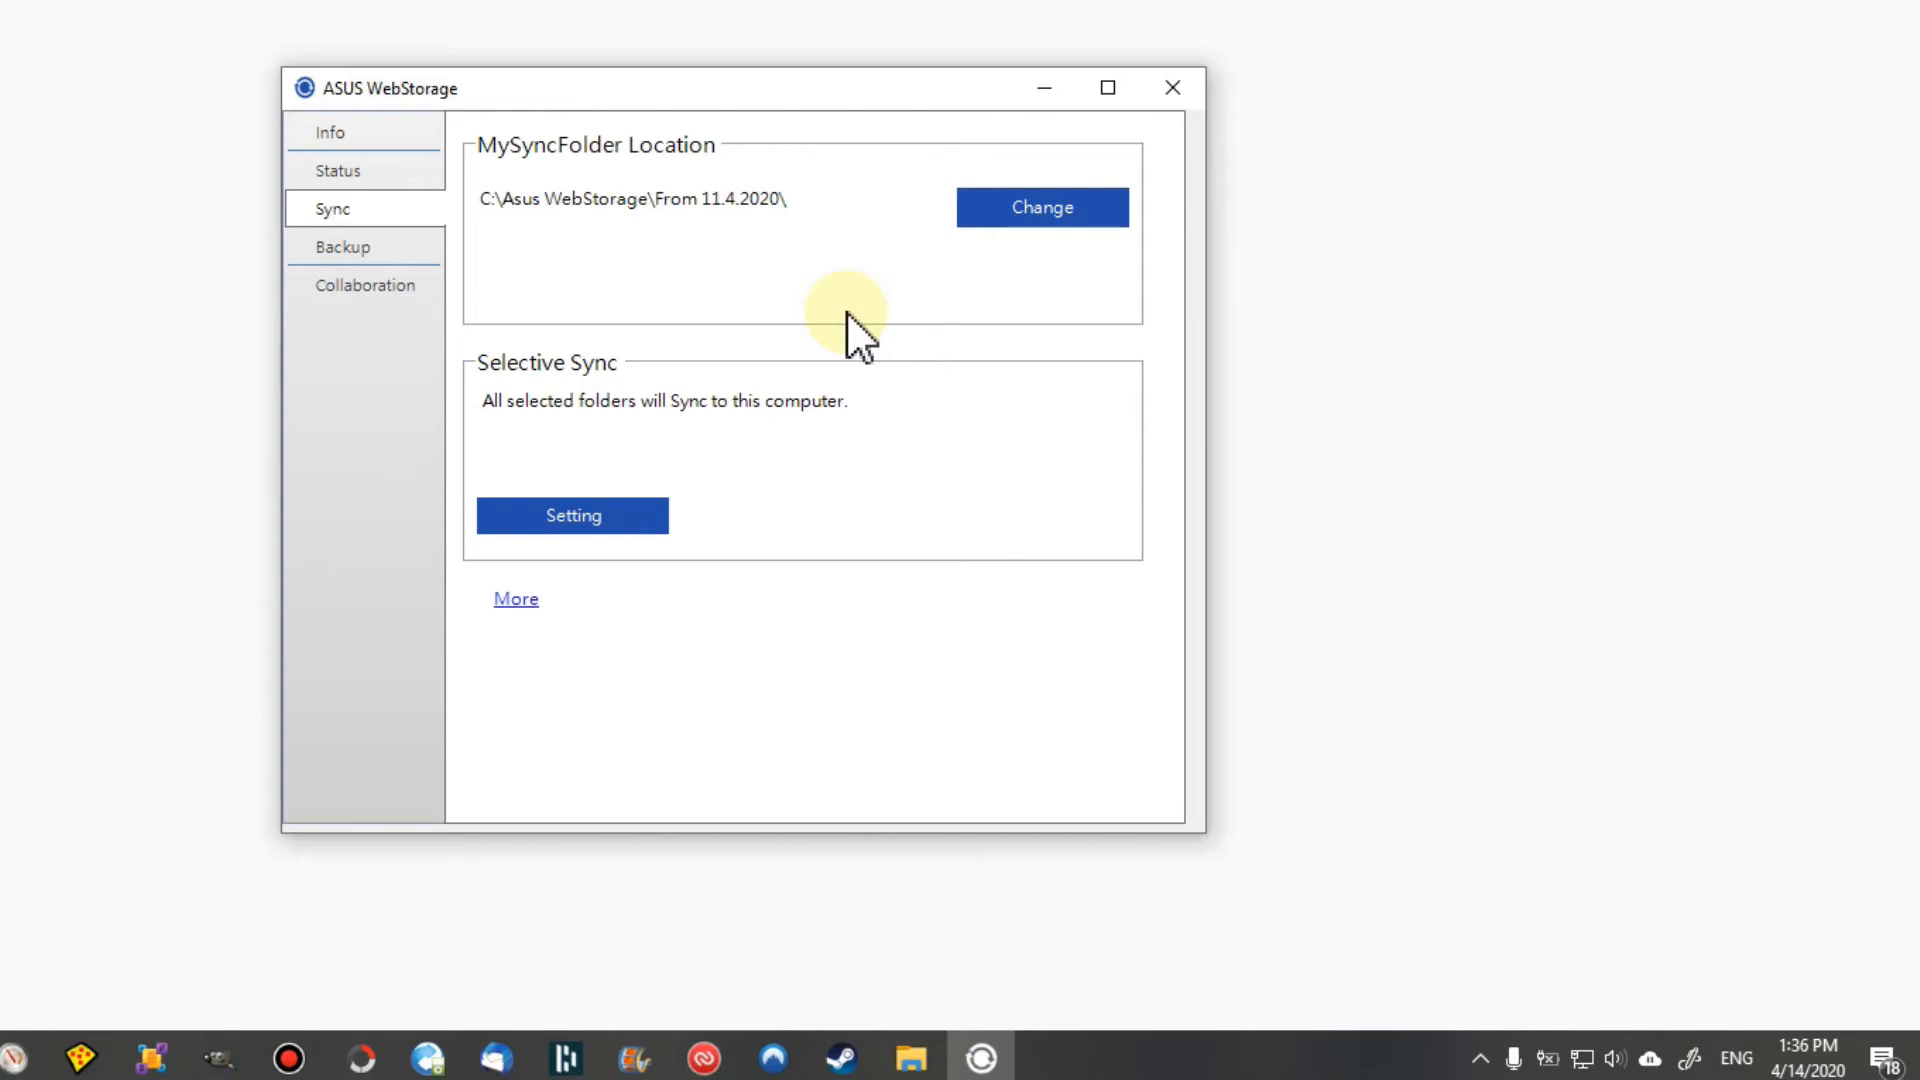
pyautogui.moveTo(858, 356)
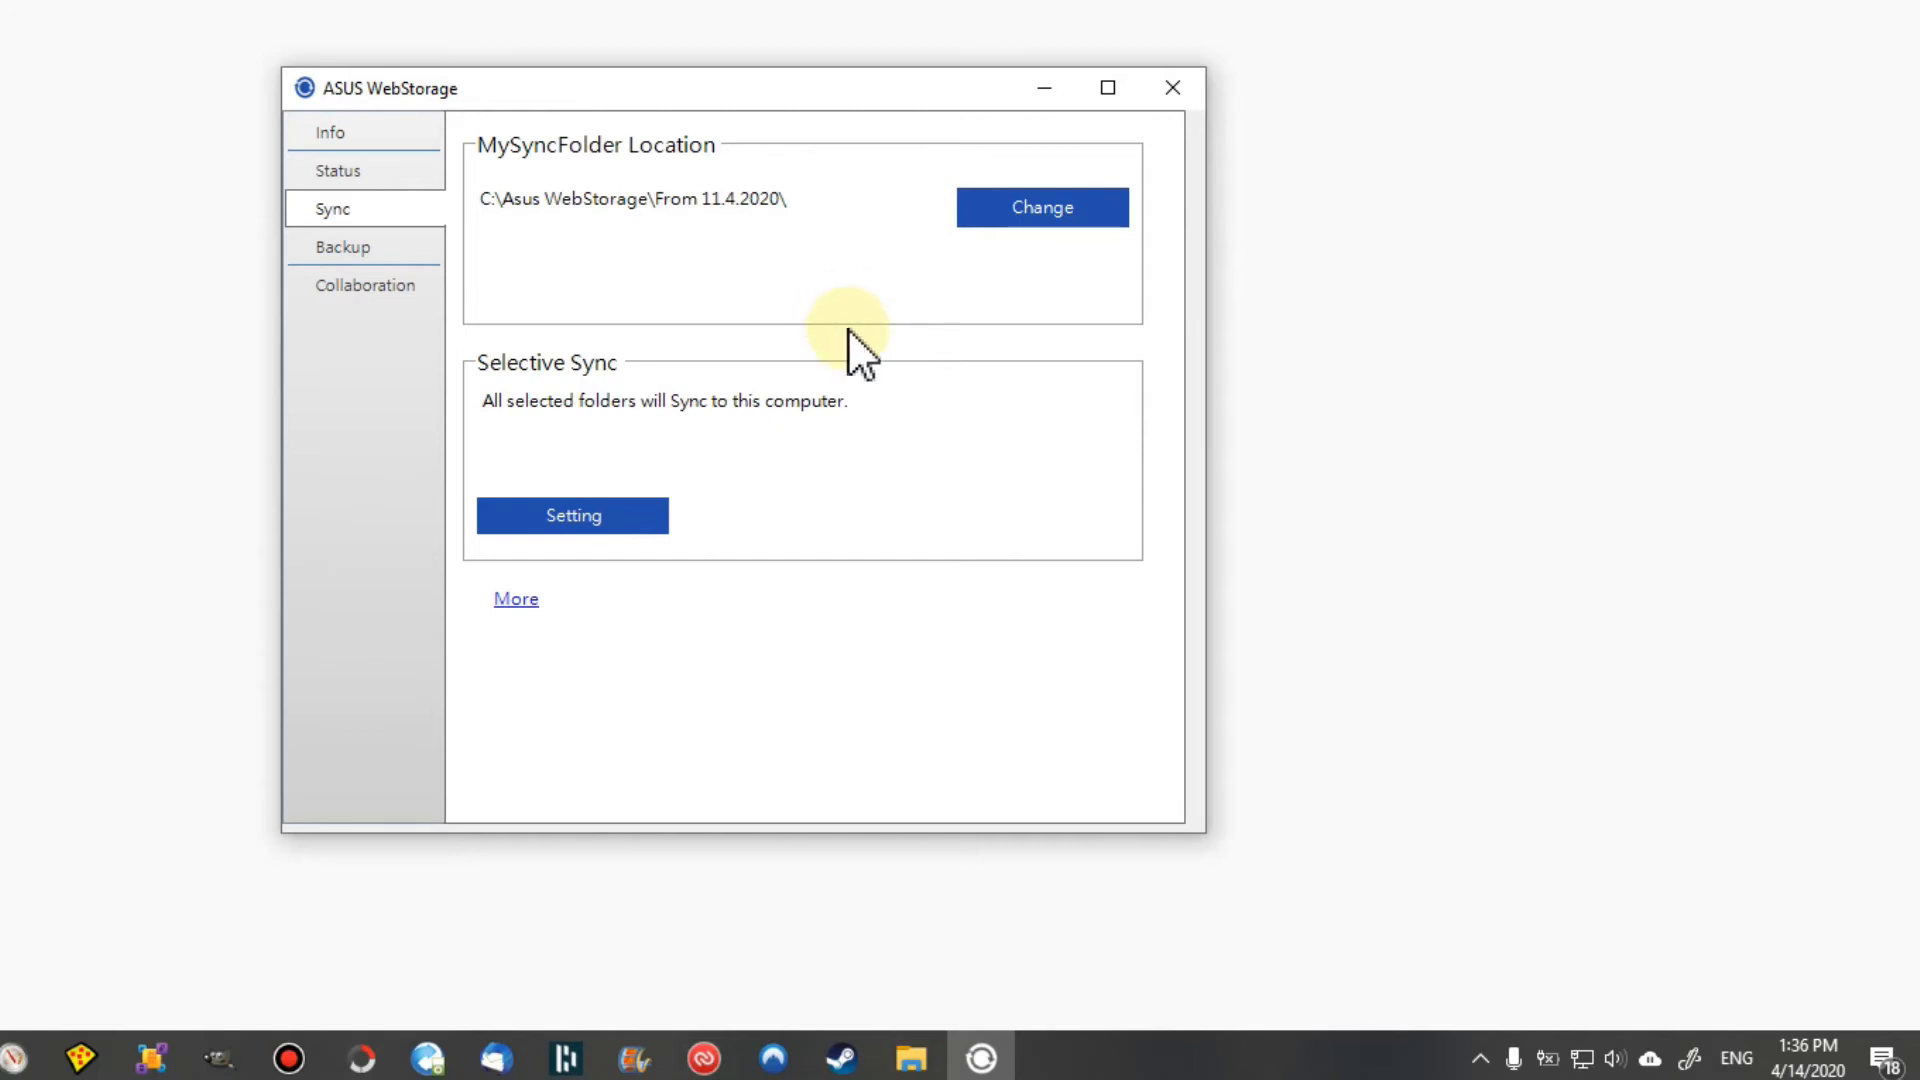
pyautogui.moveTo(1236, 514)
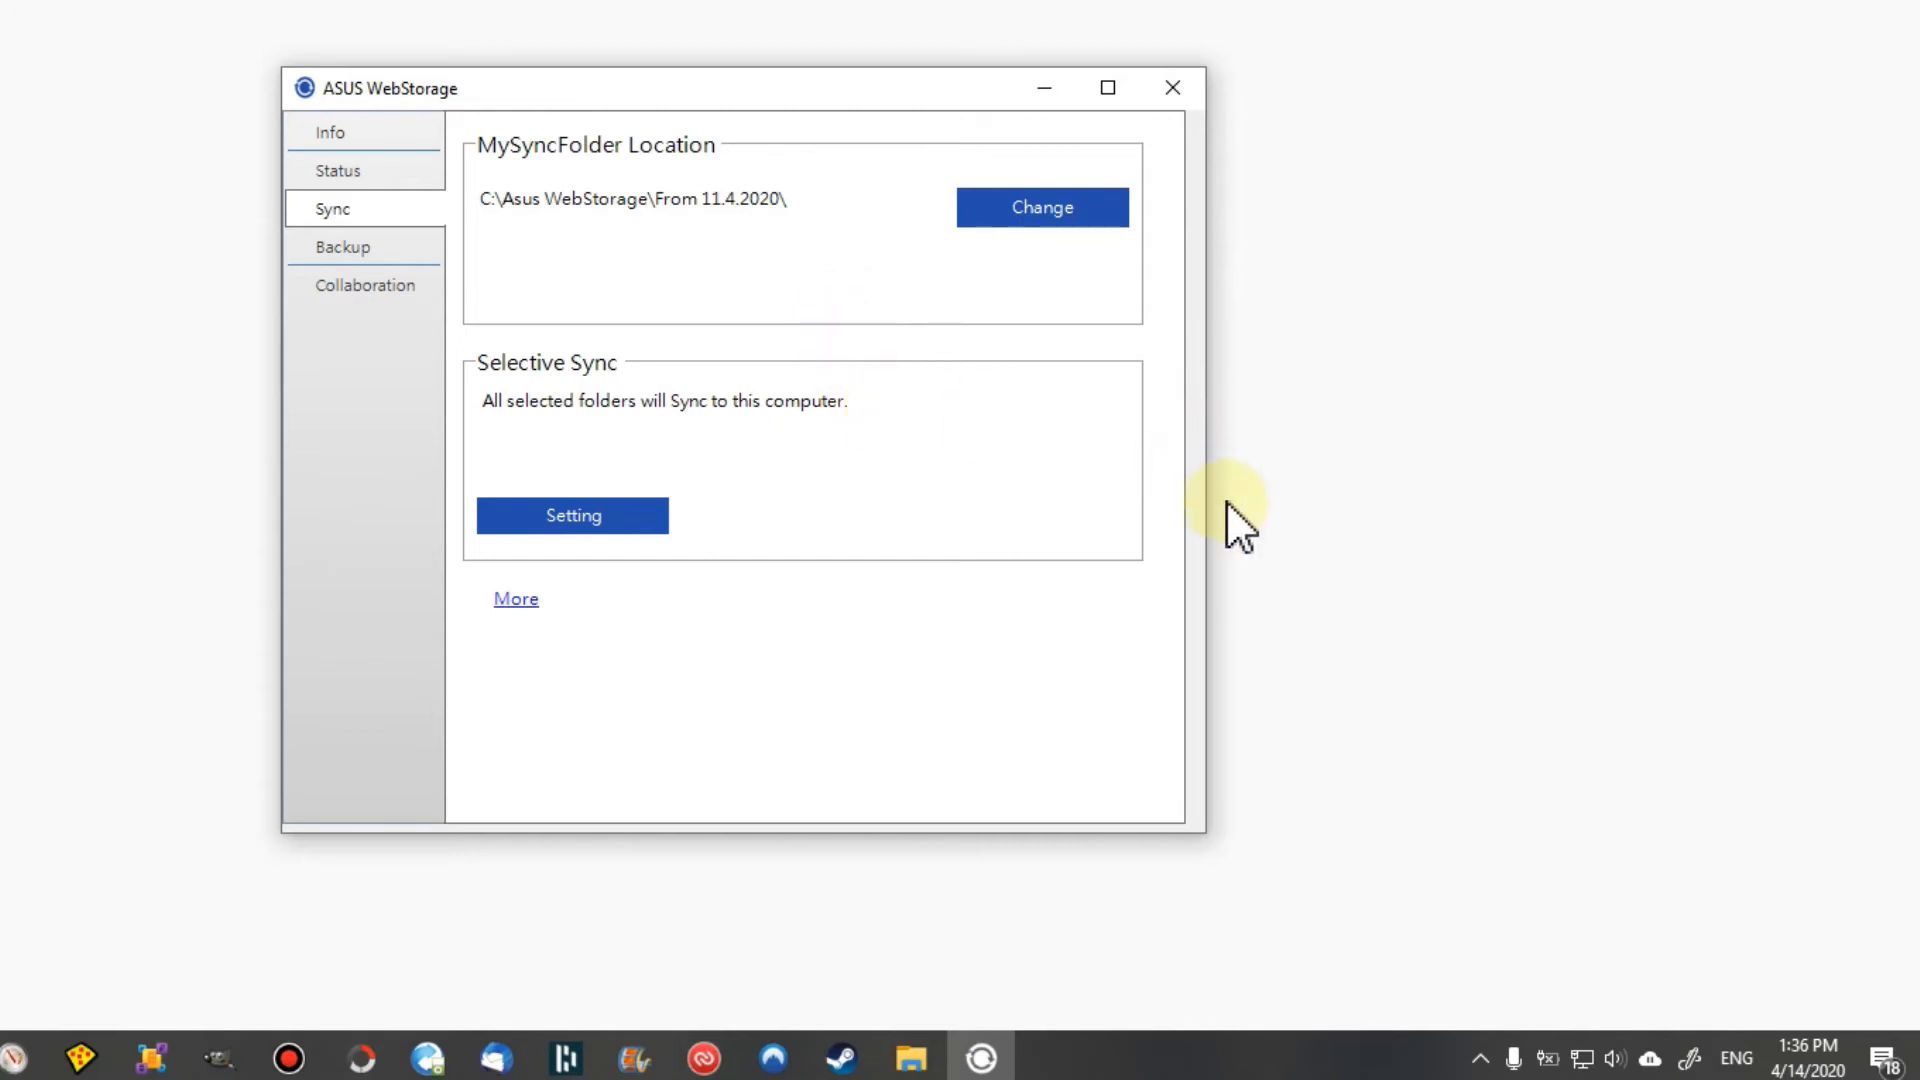
pyautogui.moveTo(1242, 404)
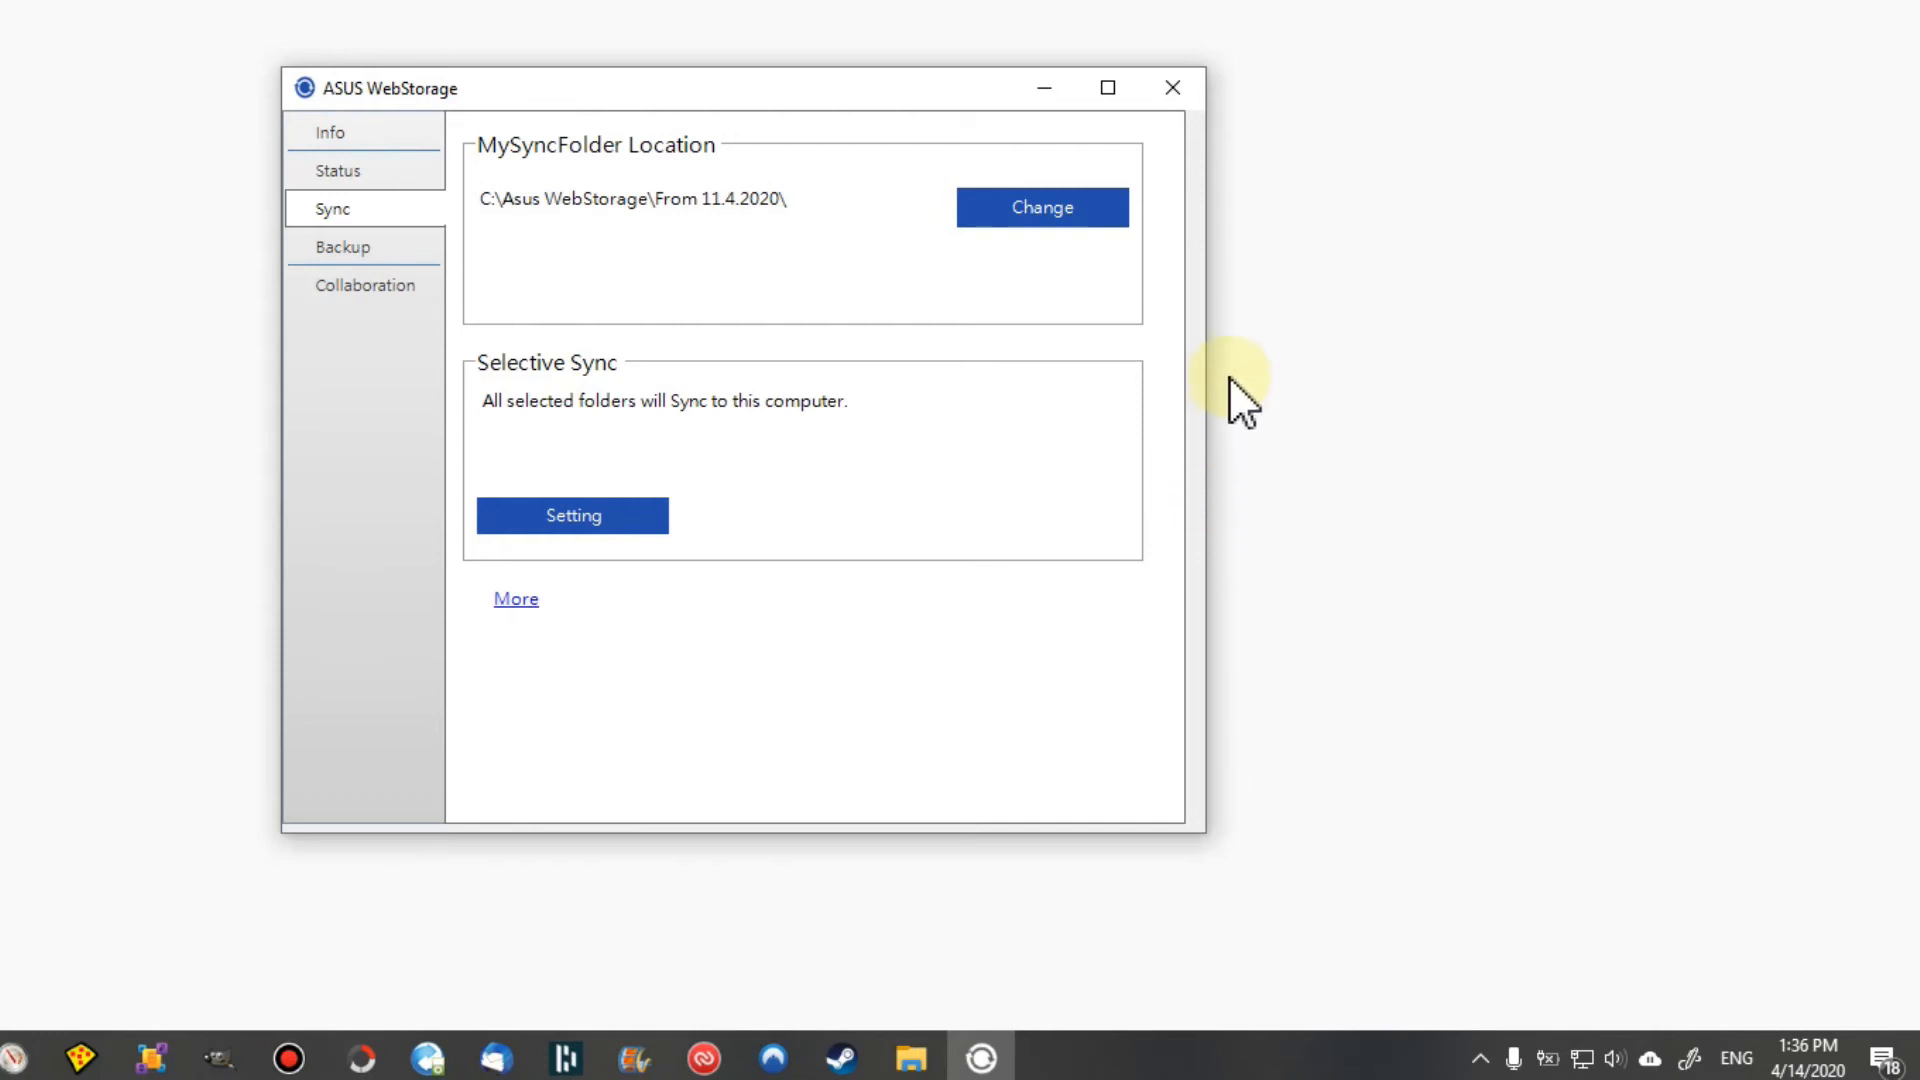
pyautogui.moveTo(1242, 322)
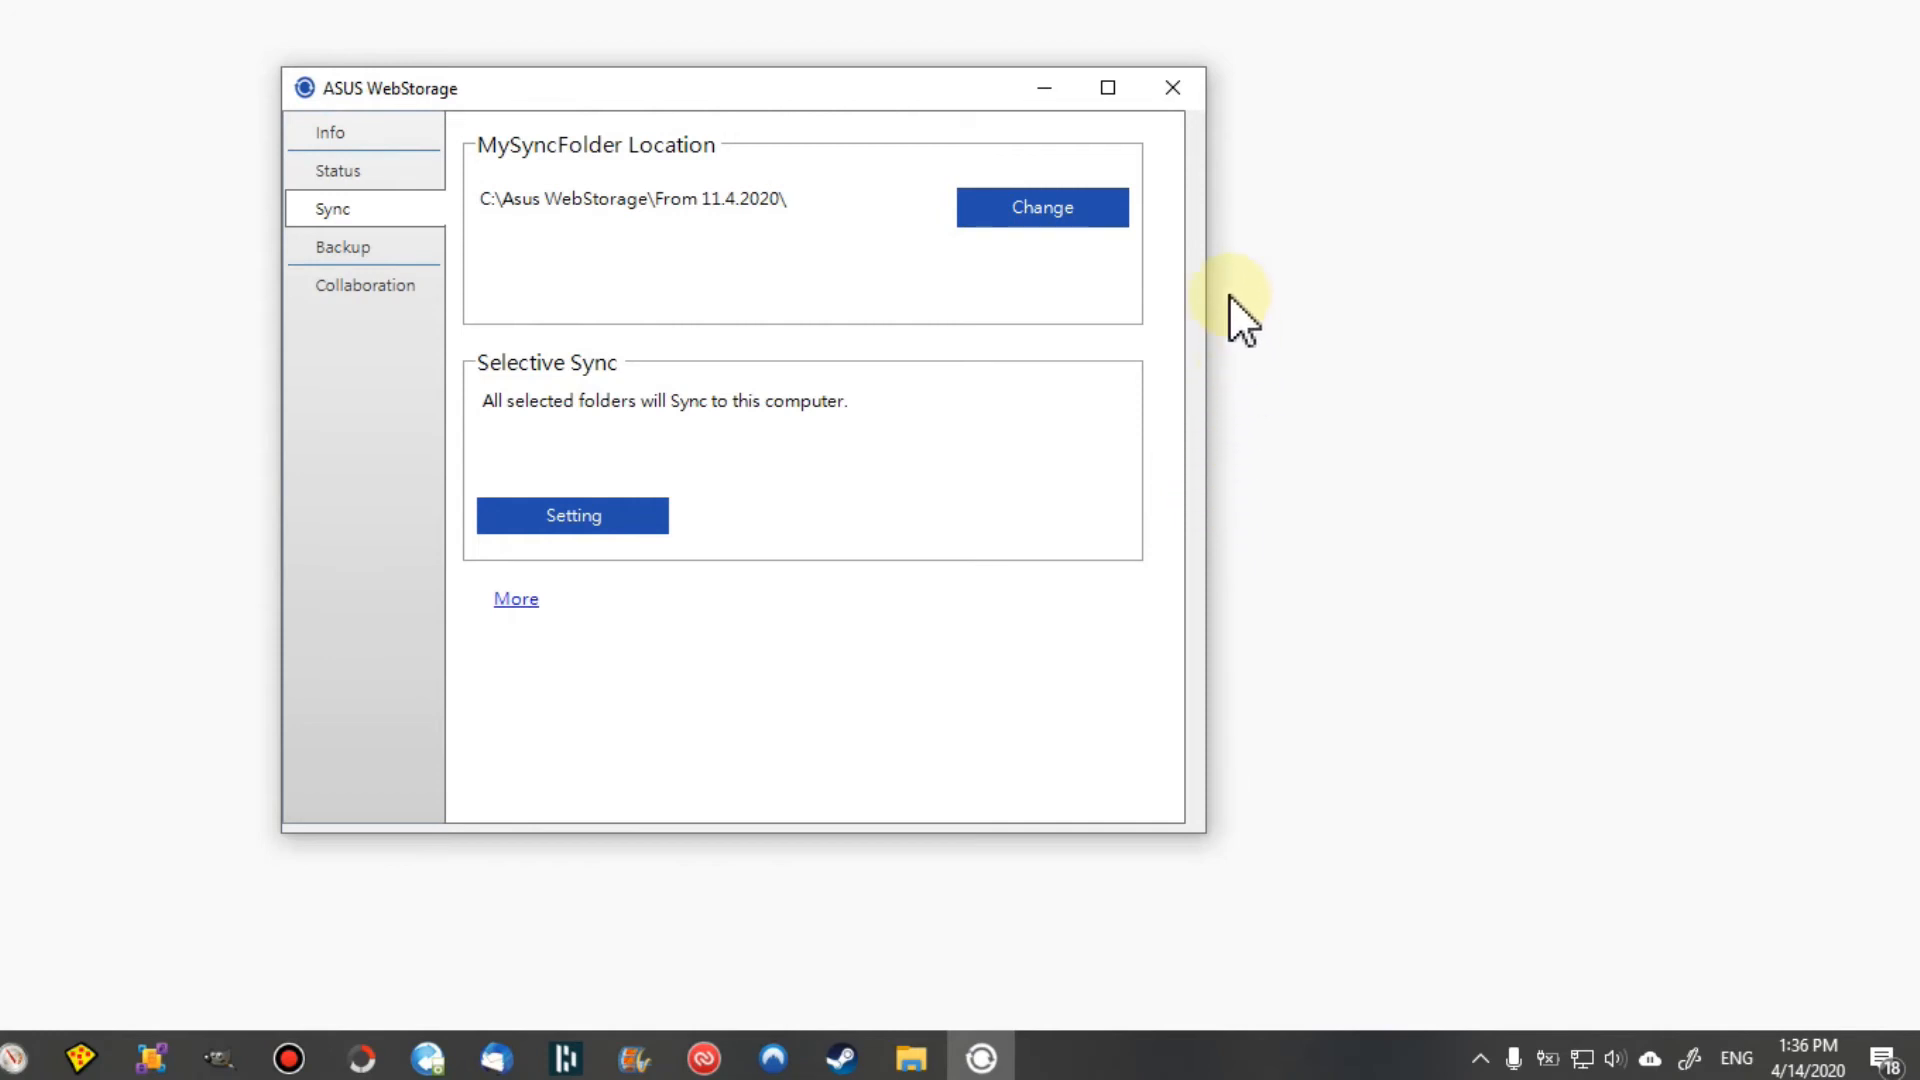
pyautogui.moveTo(1256, 362)
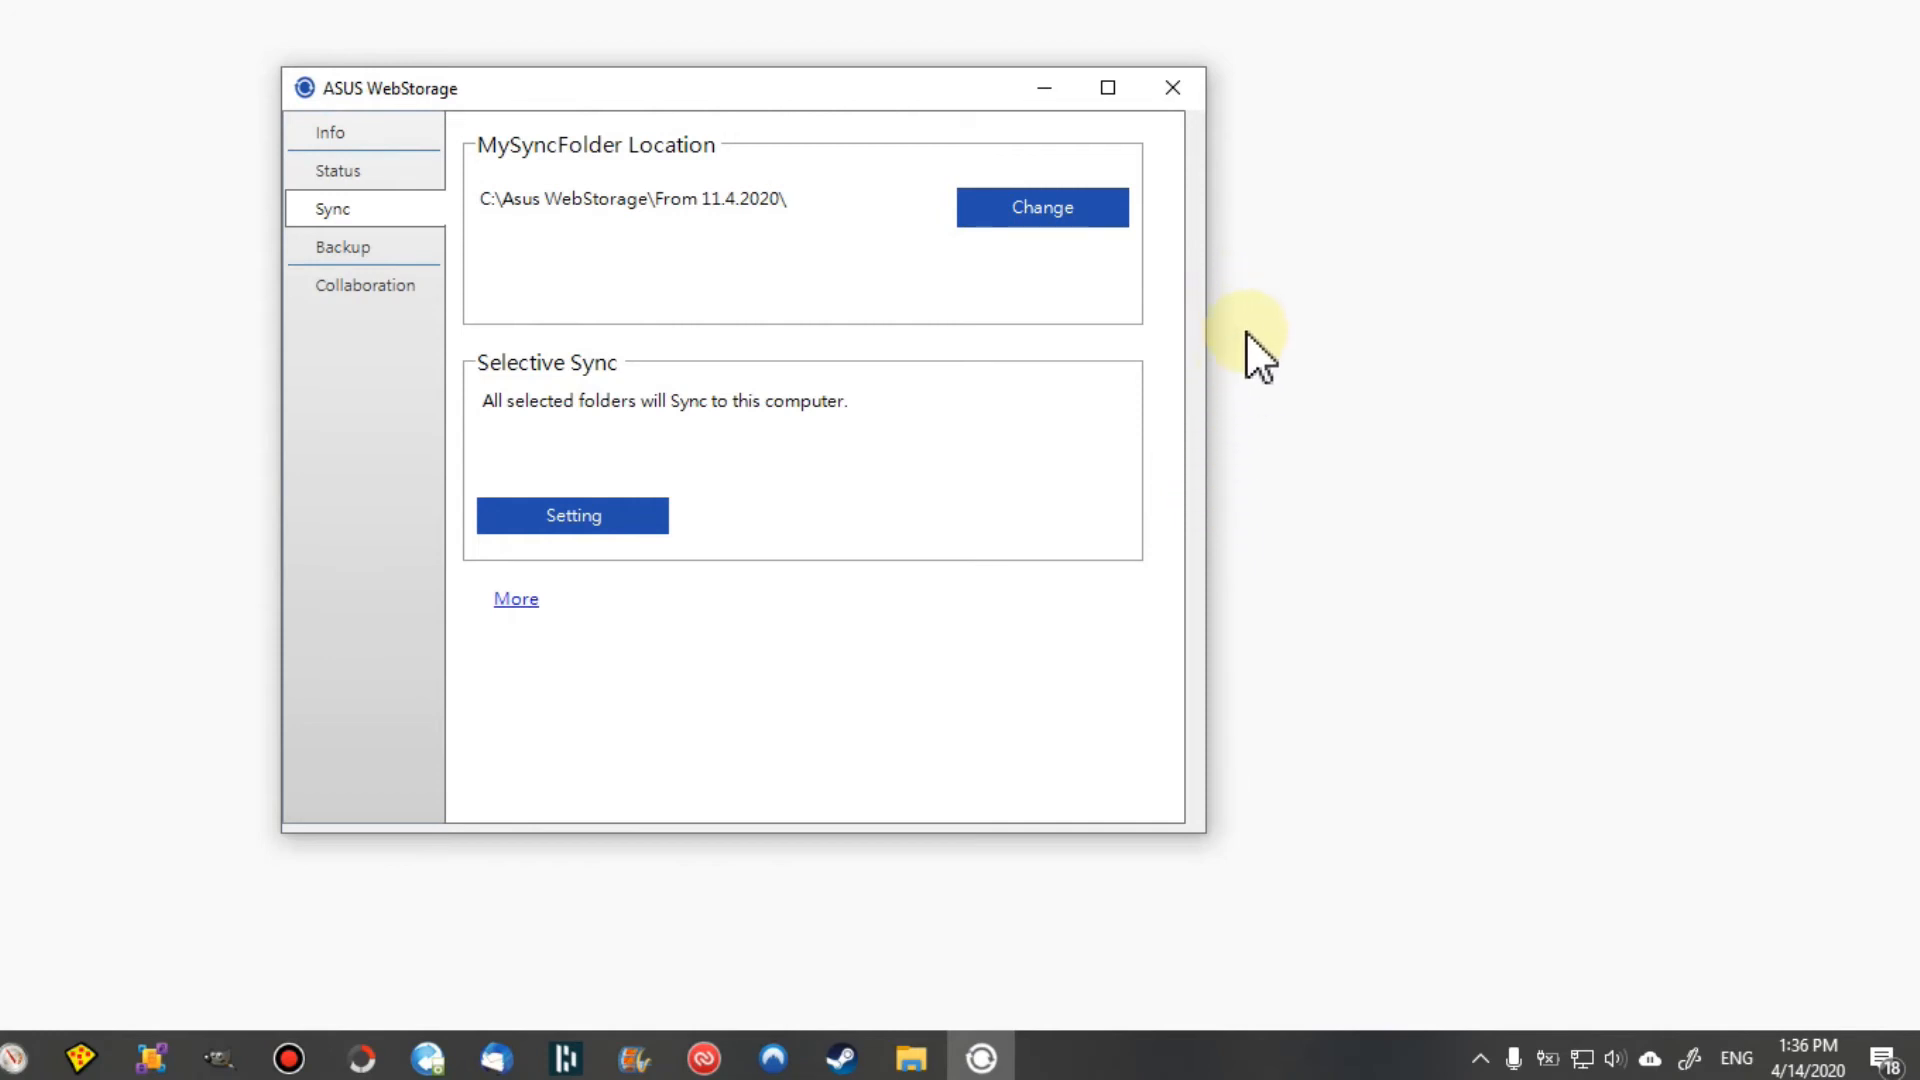
pyautogui.moveTo(1206, 358)
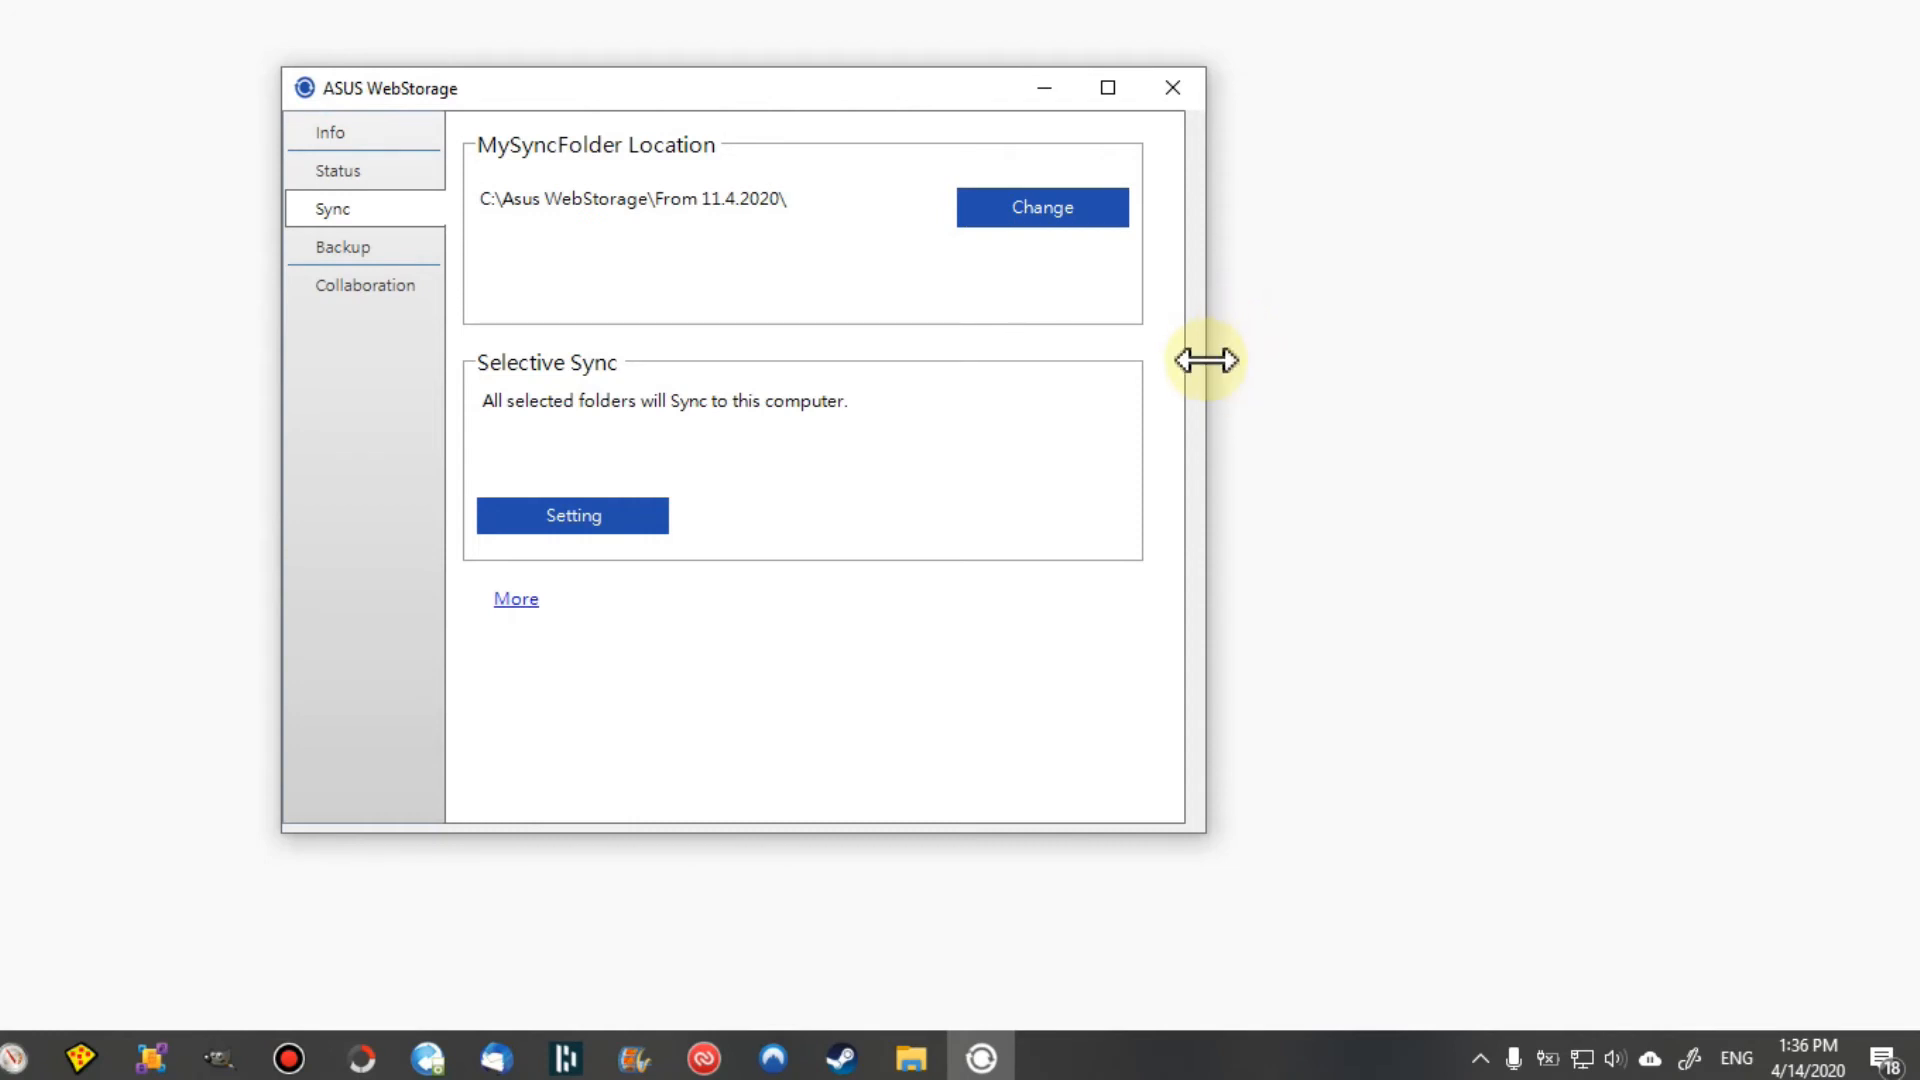
pyautogui.moveTo(1178, 398)
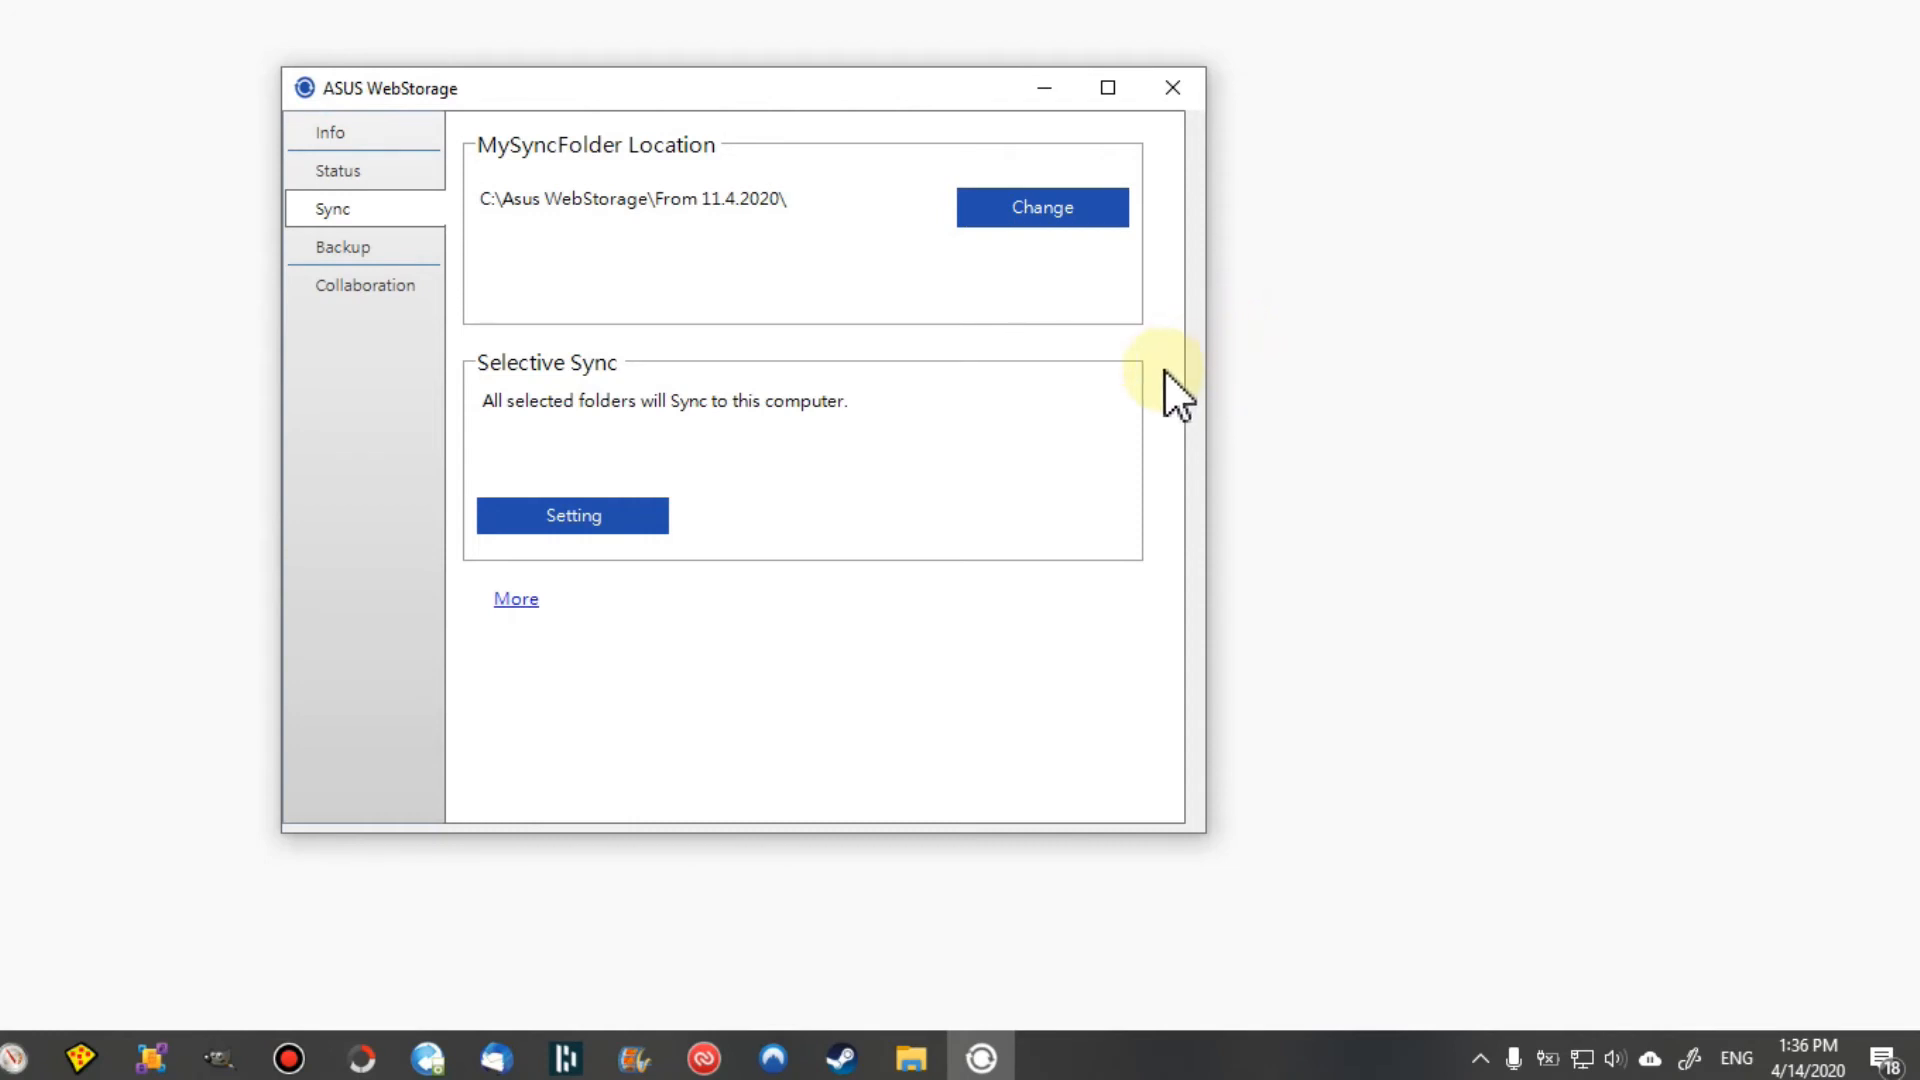
pyautogui.moveTo(1173, 404)
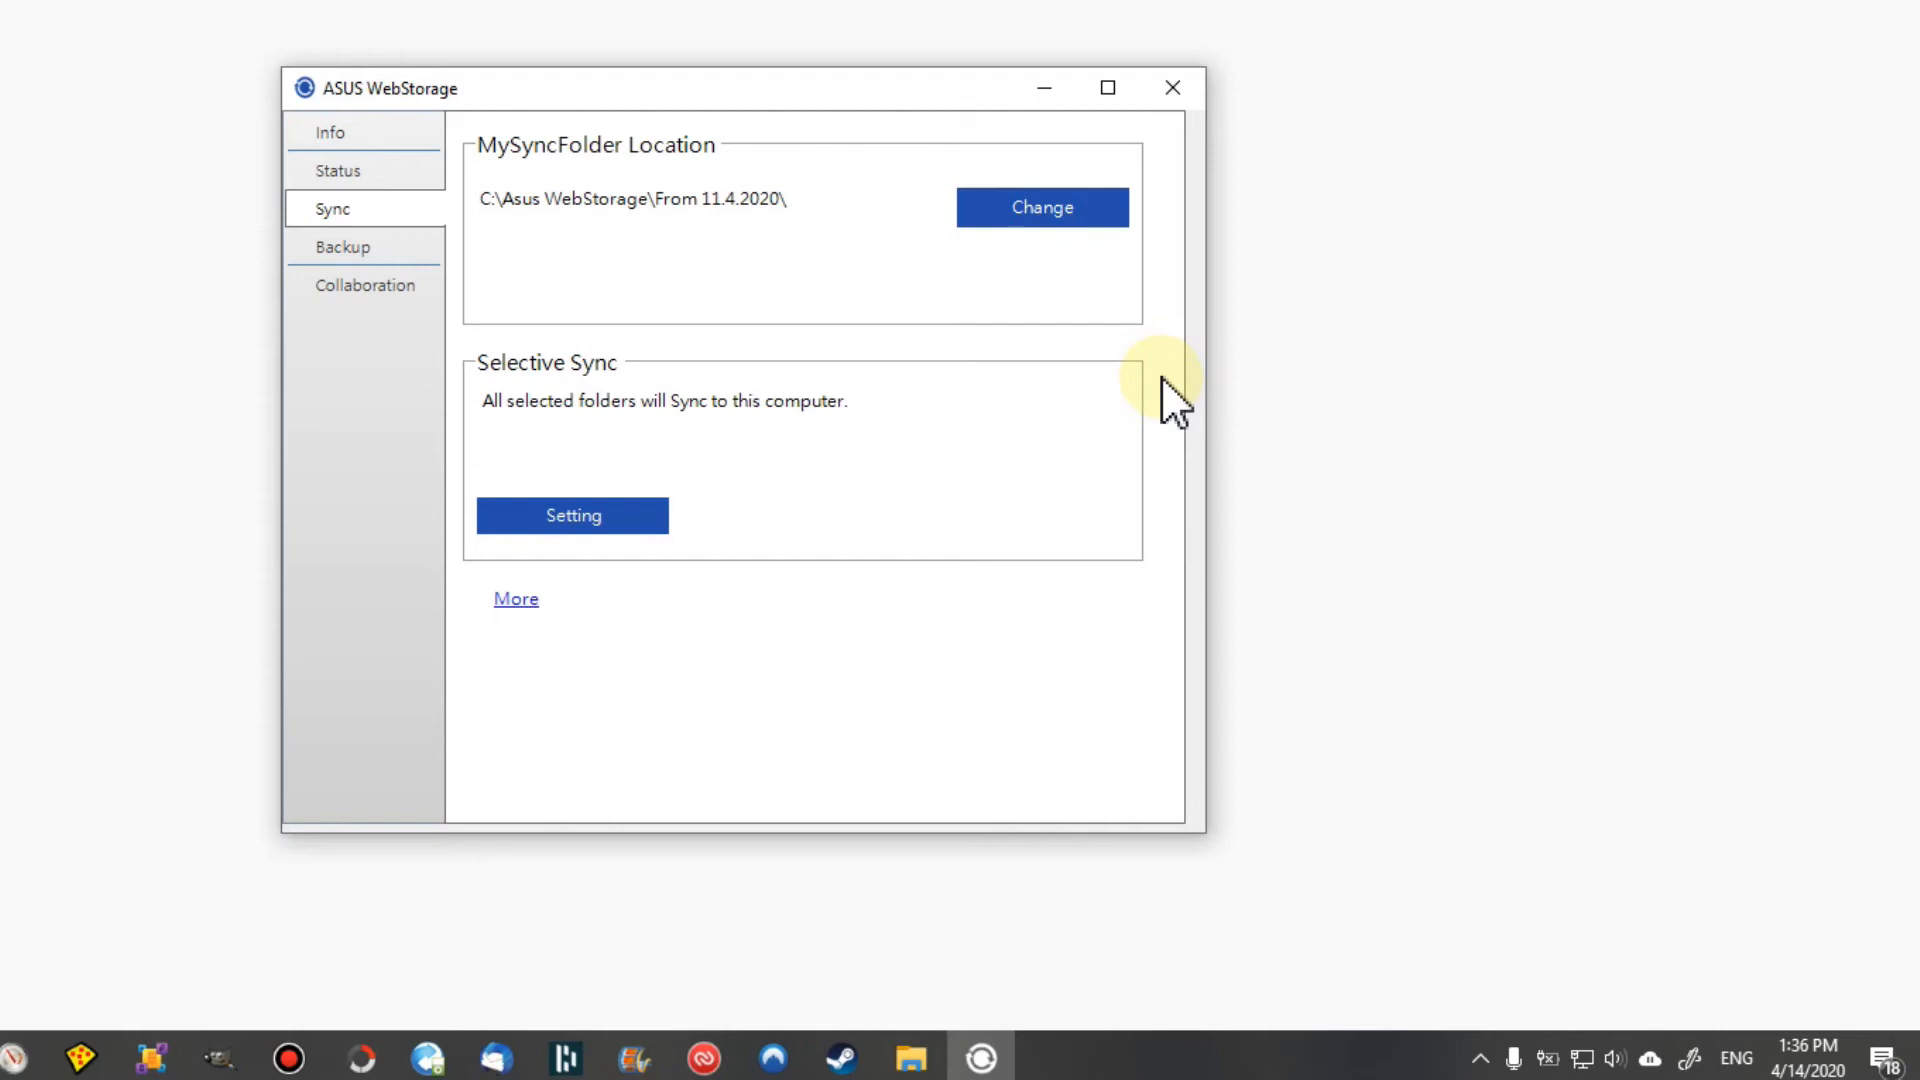
pyautogui.moveTo(1158, 398)
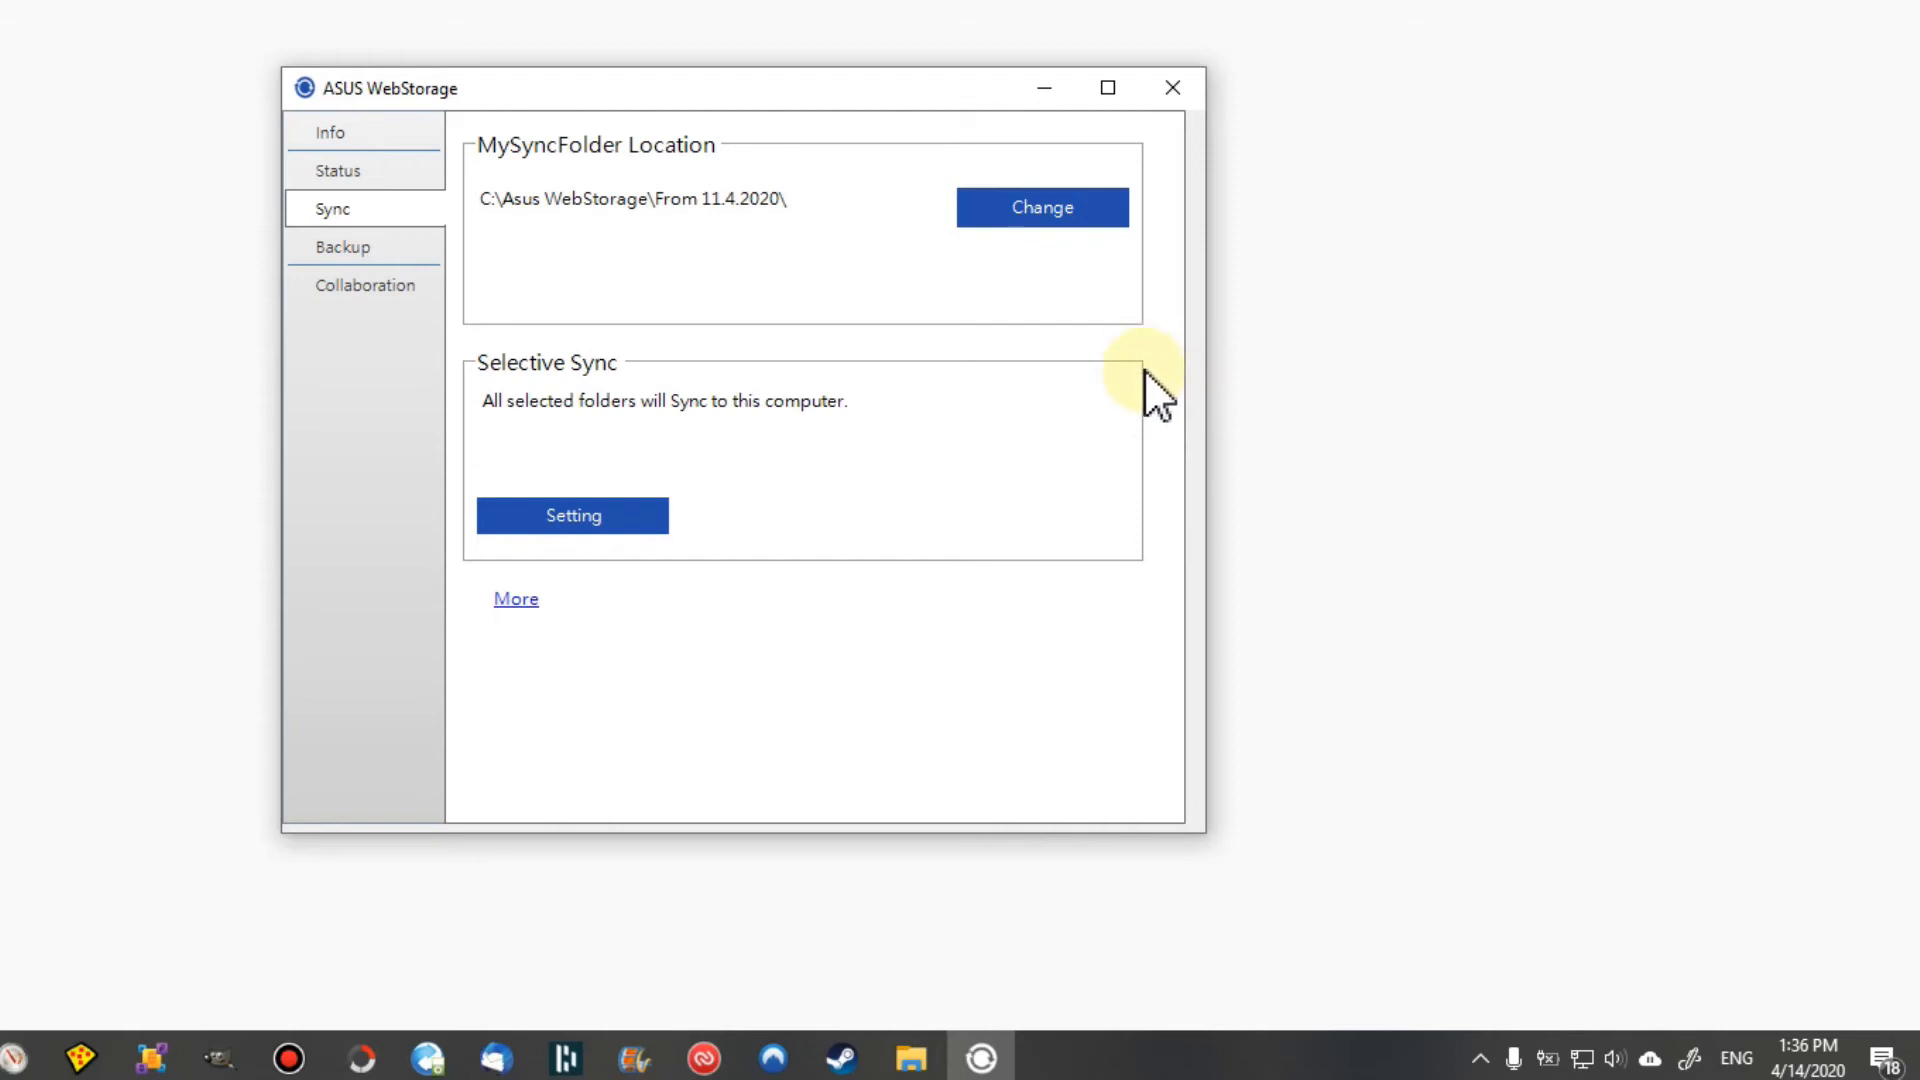
pyautogui.moveTo(1158, 404)
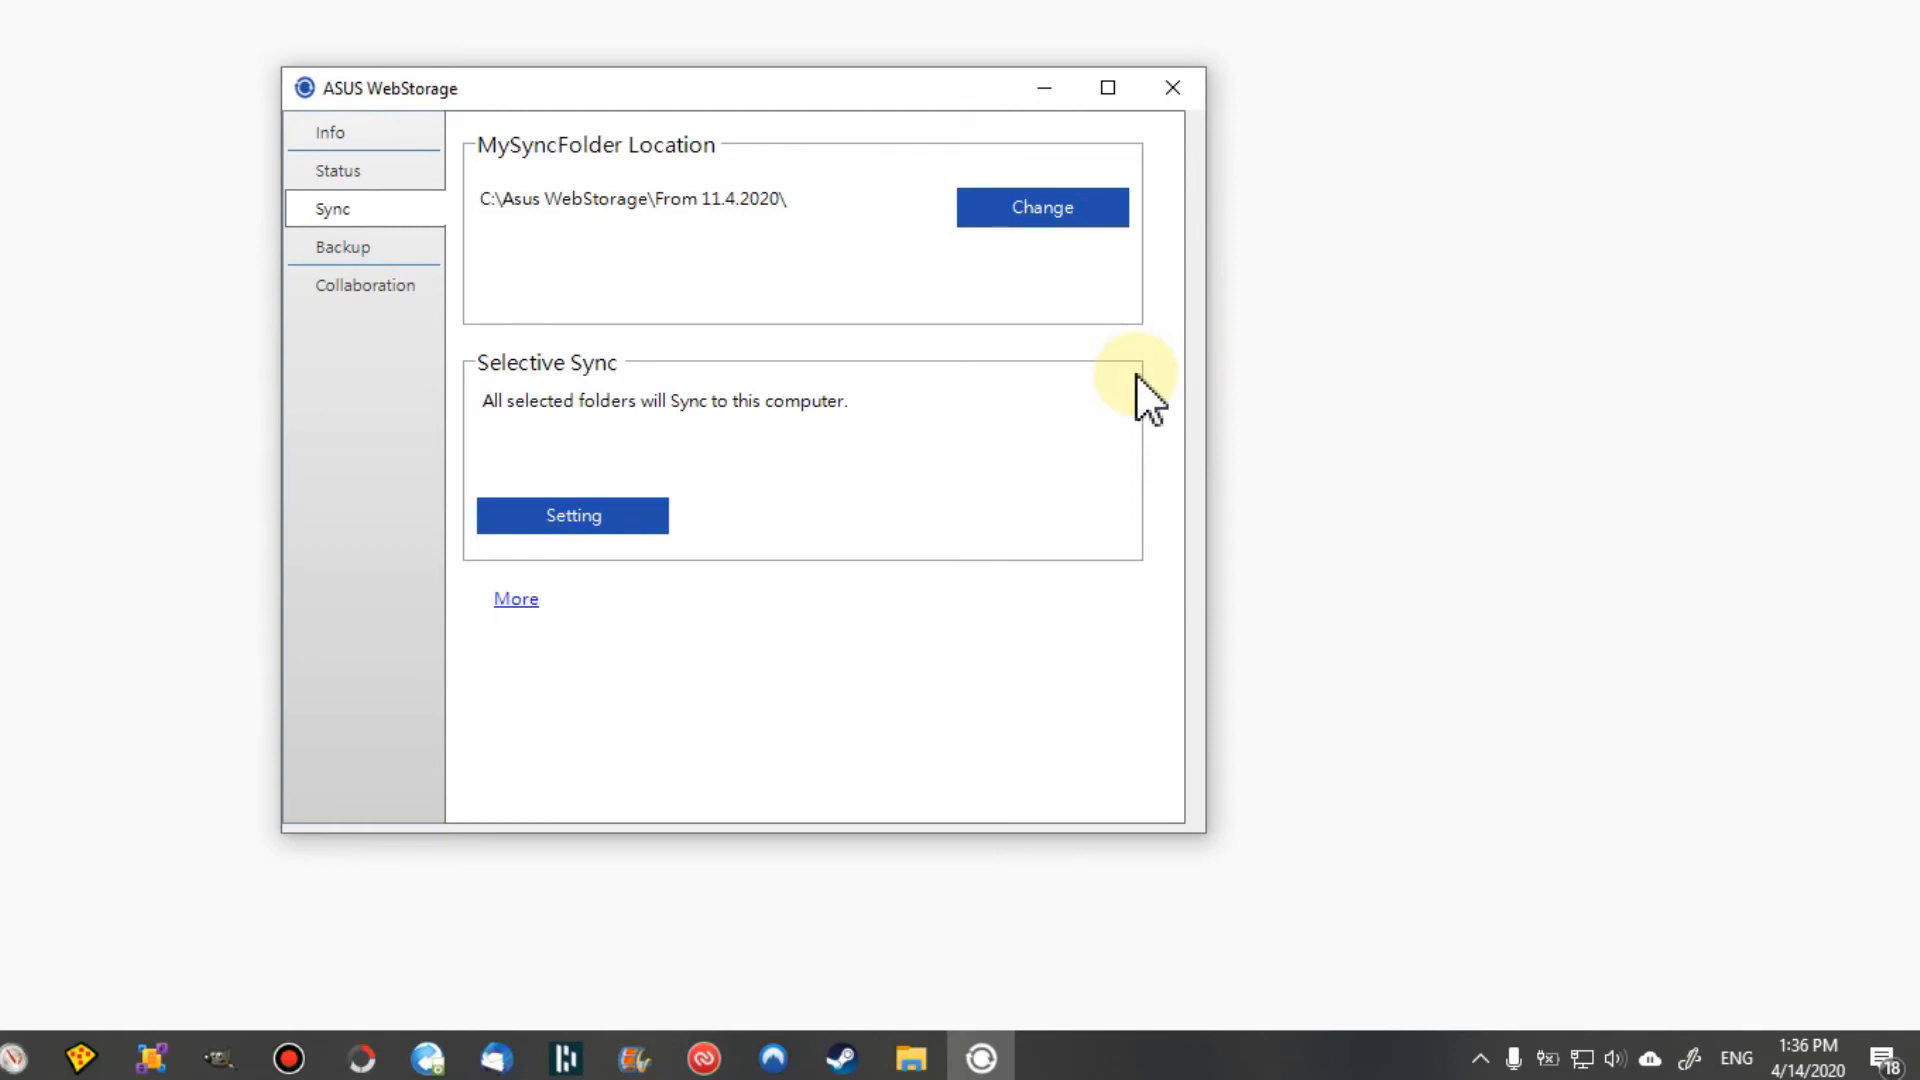
pyautogui.moveTo(1124, 386)
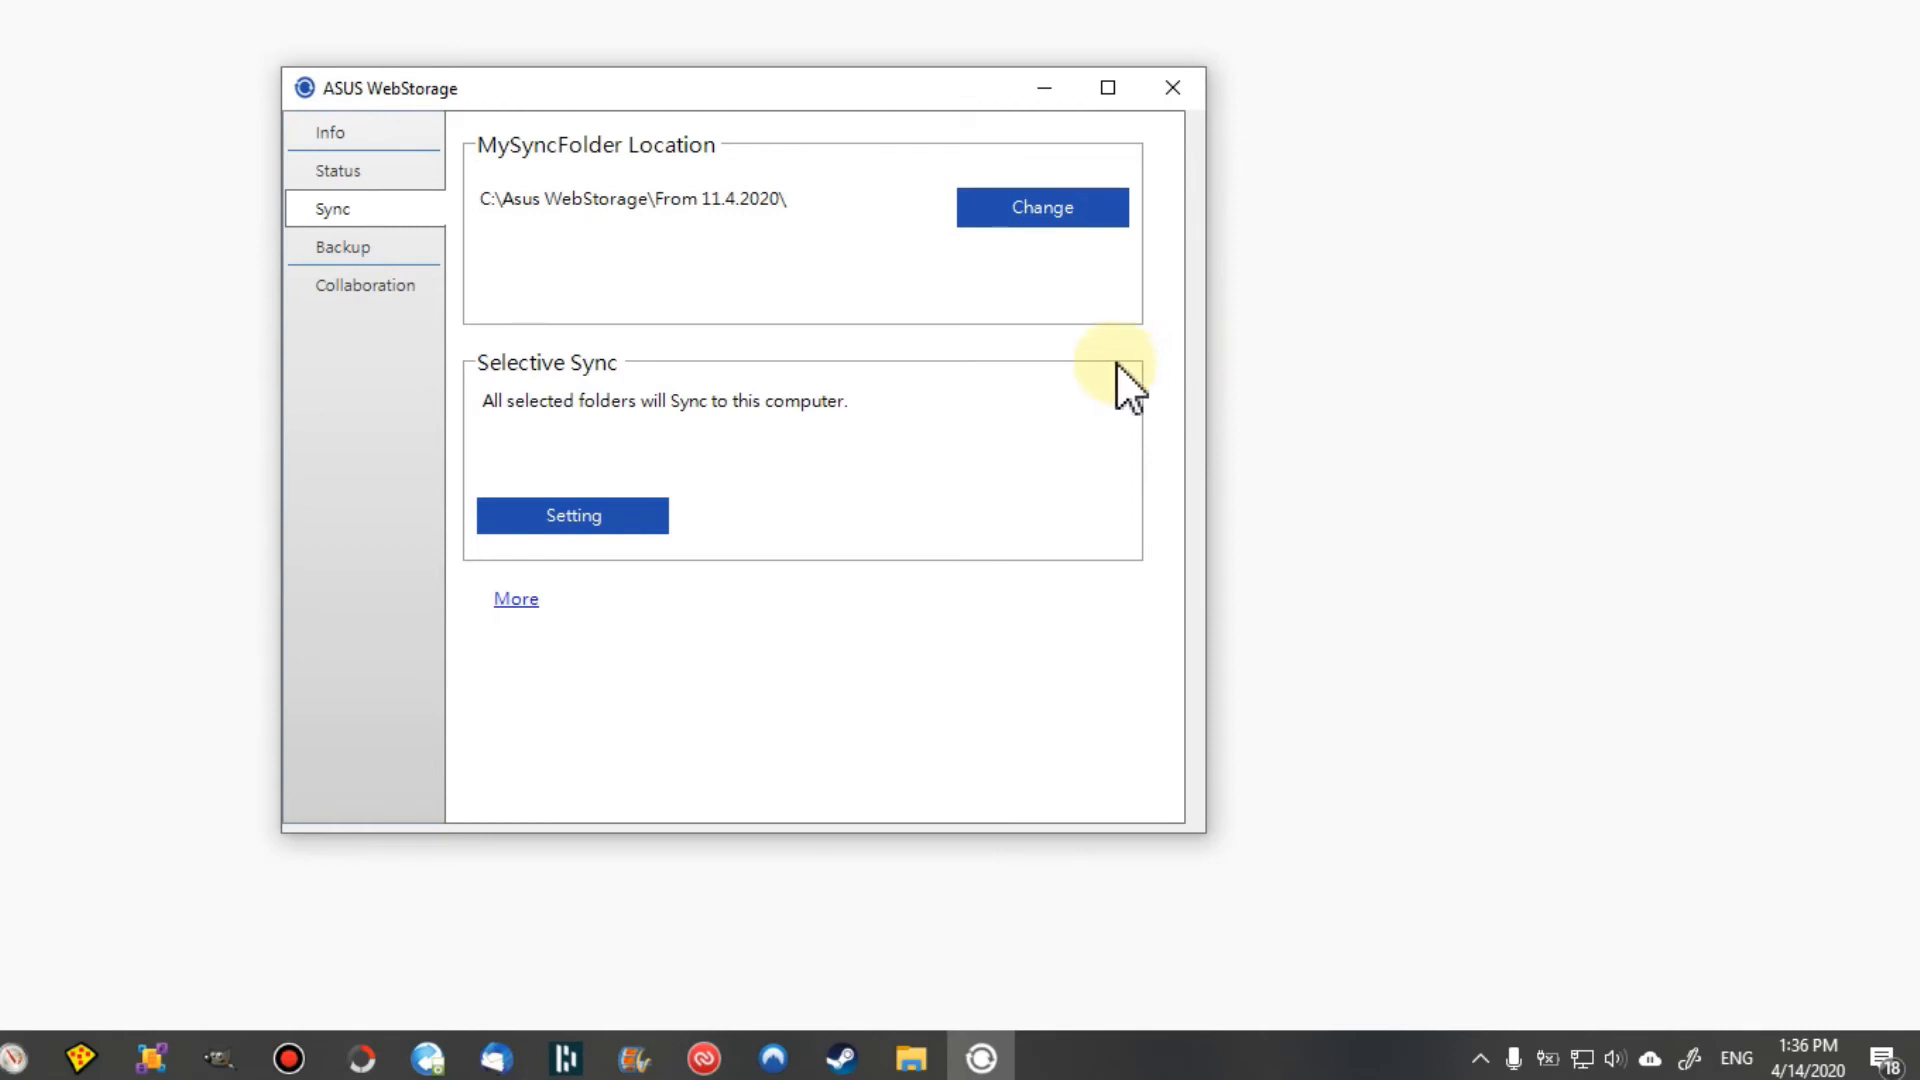
pyautogui.moveTo(1172, 88)
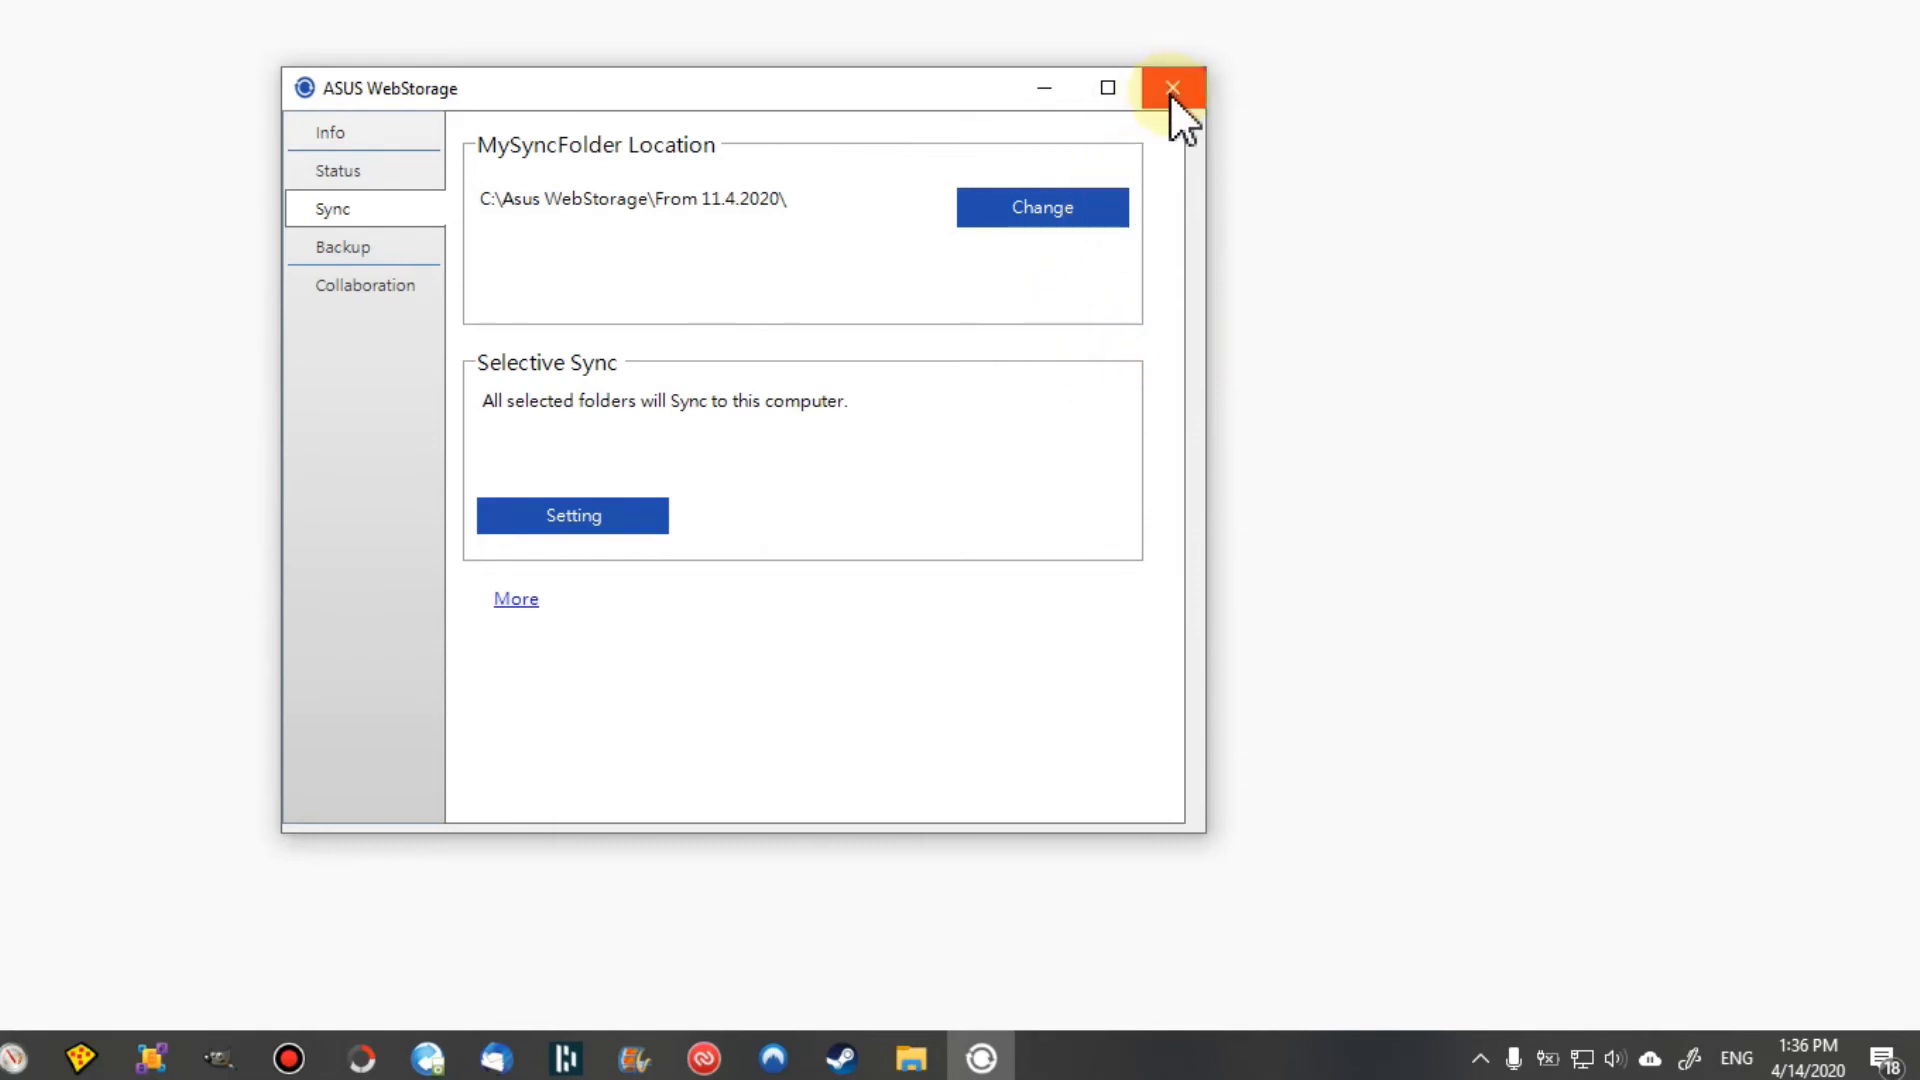
# Close the client window and answer Yes to 'Are you sure to exit?', abandoning pending transfers
pyautogui.click(1171, 88)
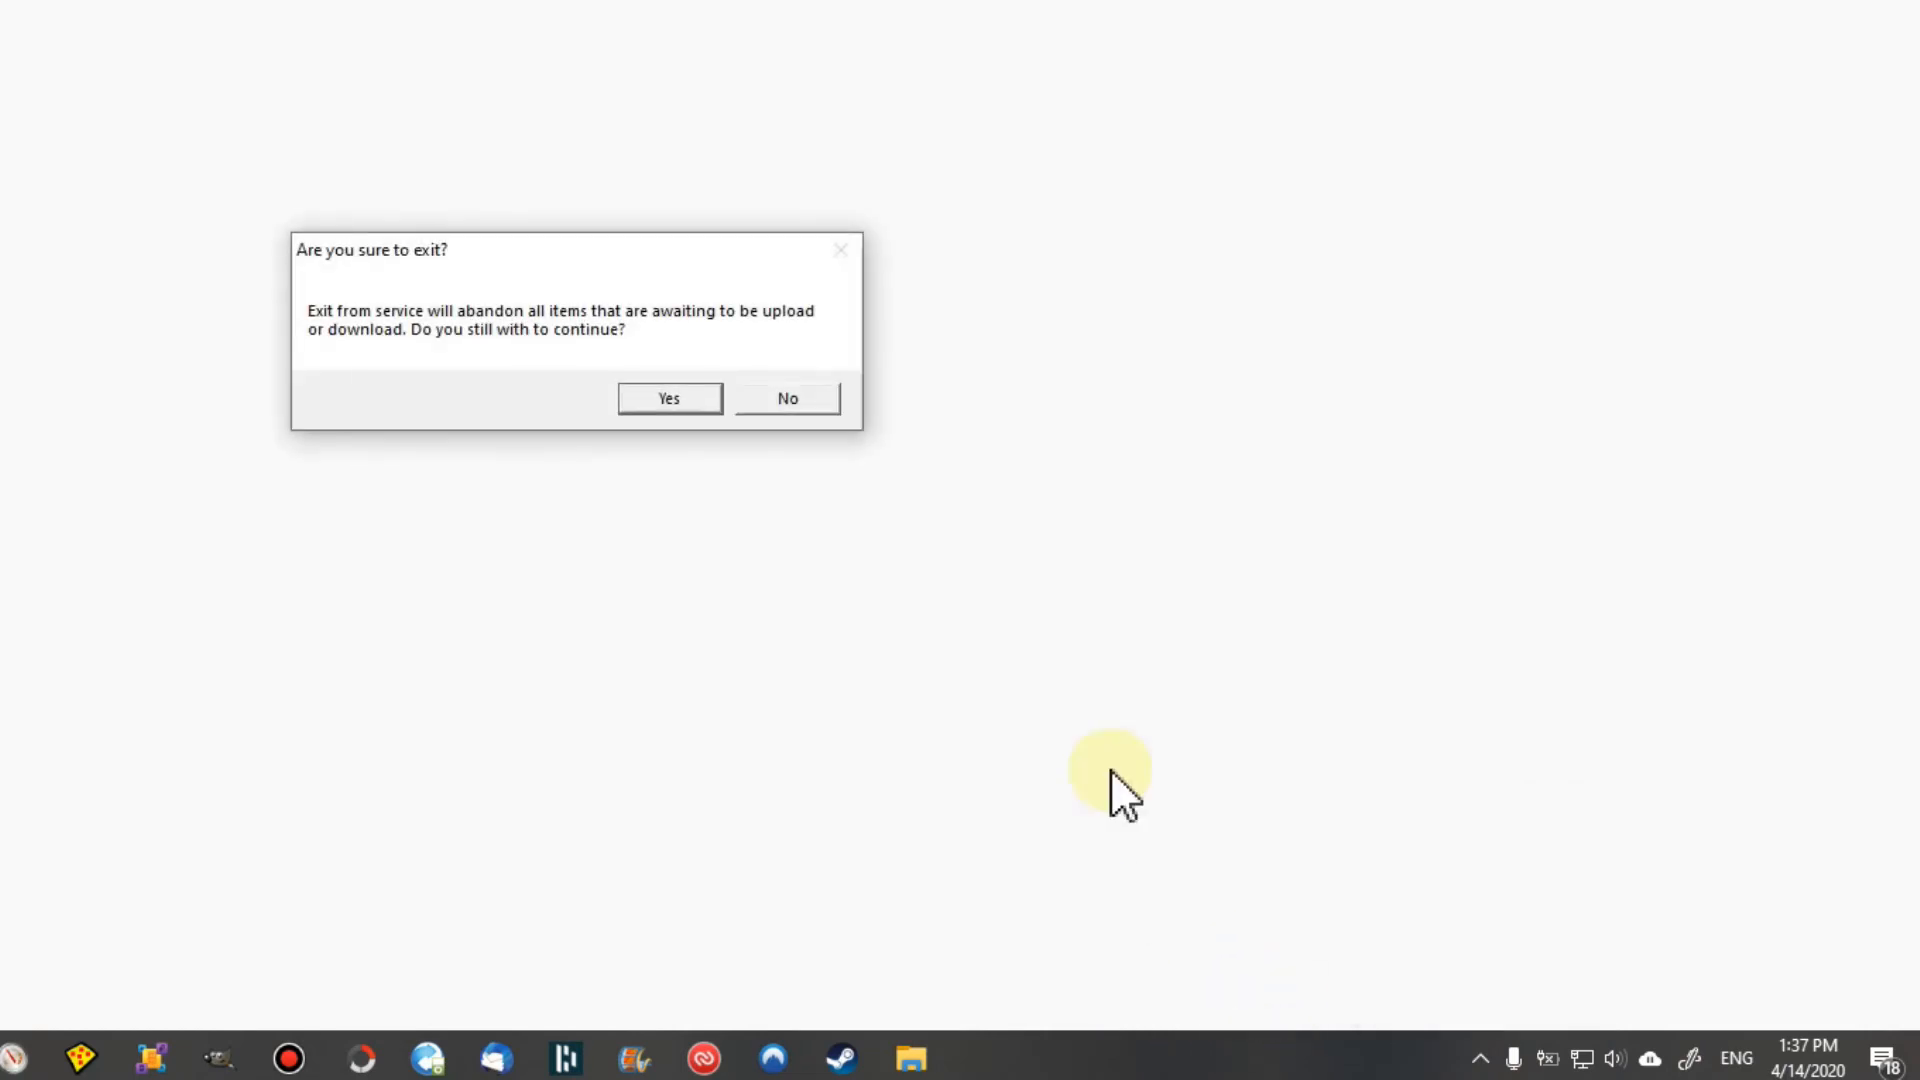
pyautogui.moveTo(669, 390)
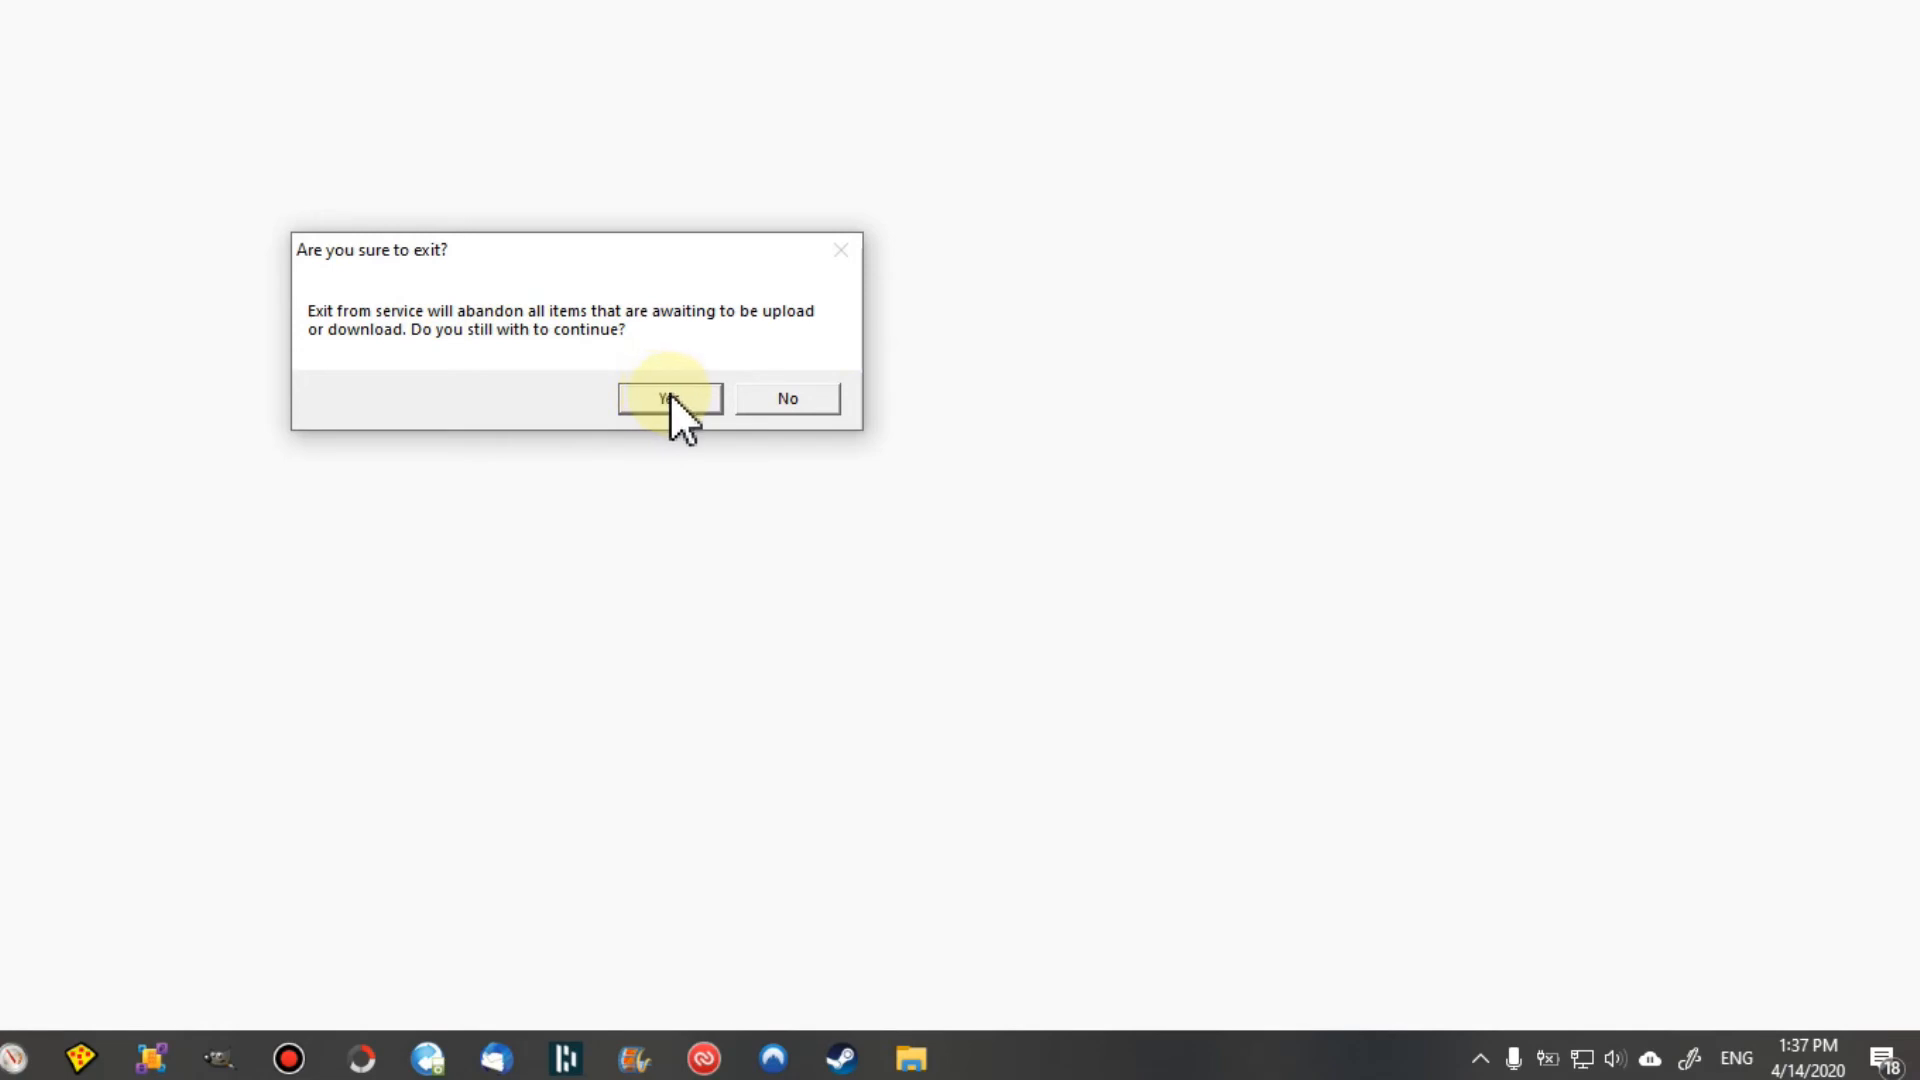
pyautogui.click(668, 398)
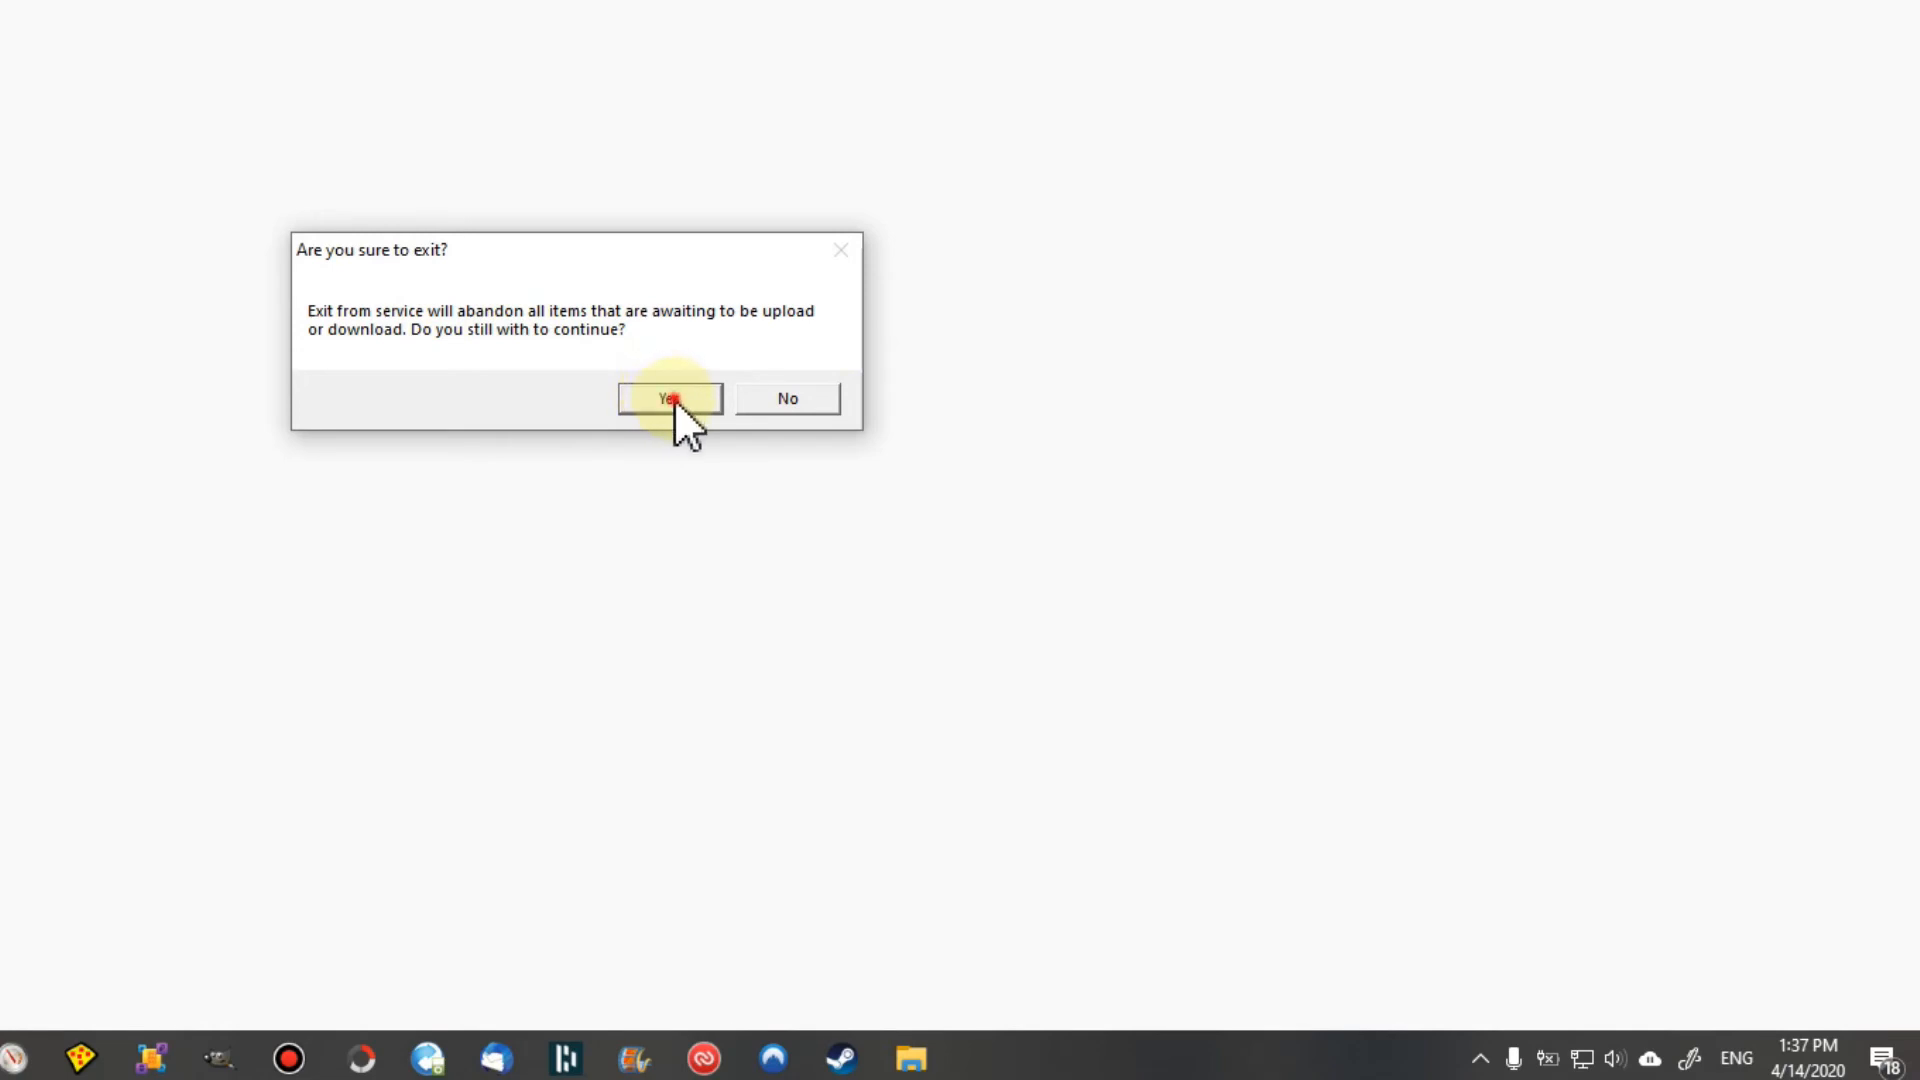
pyautogui.click(670, 398)
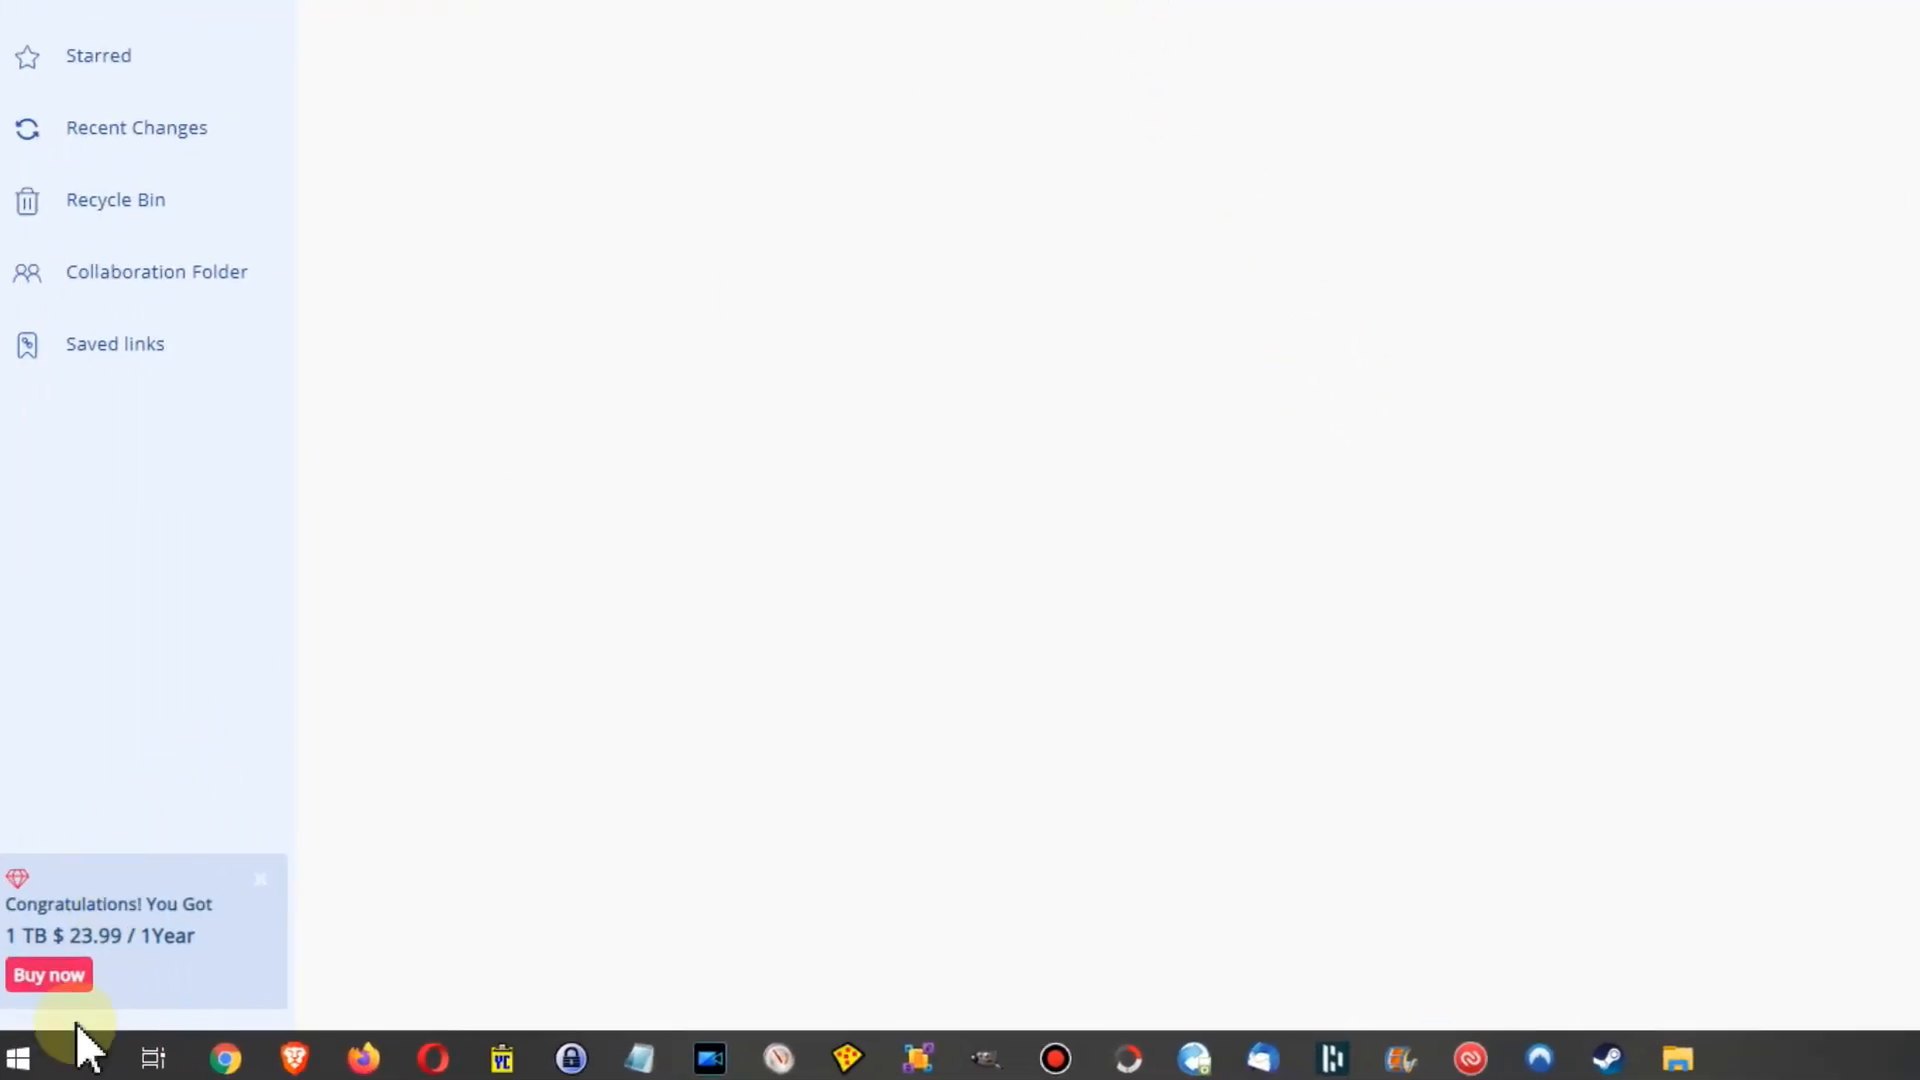
# Go from Start to Settings > Apps > Apps & features and focus the Search this list box
pyautogui.click(18, 1056)
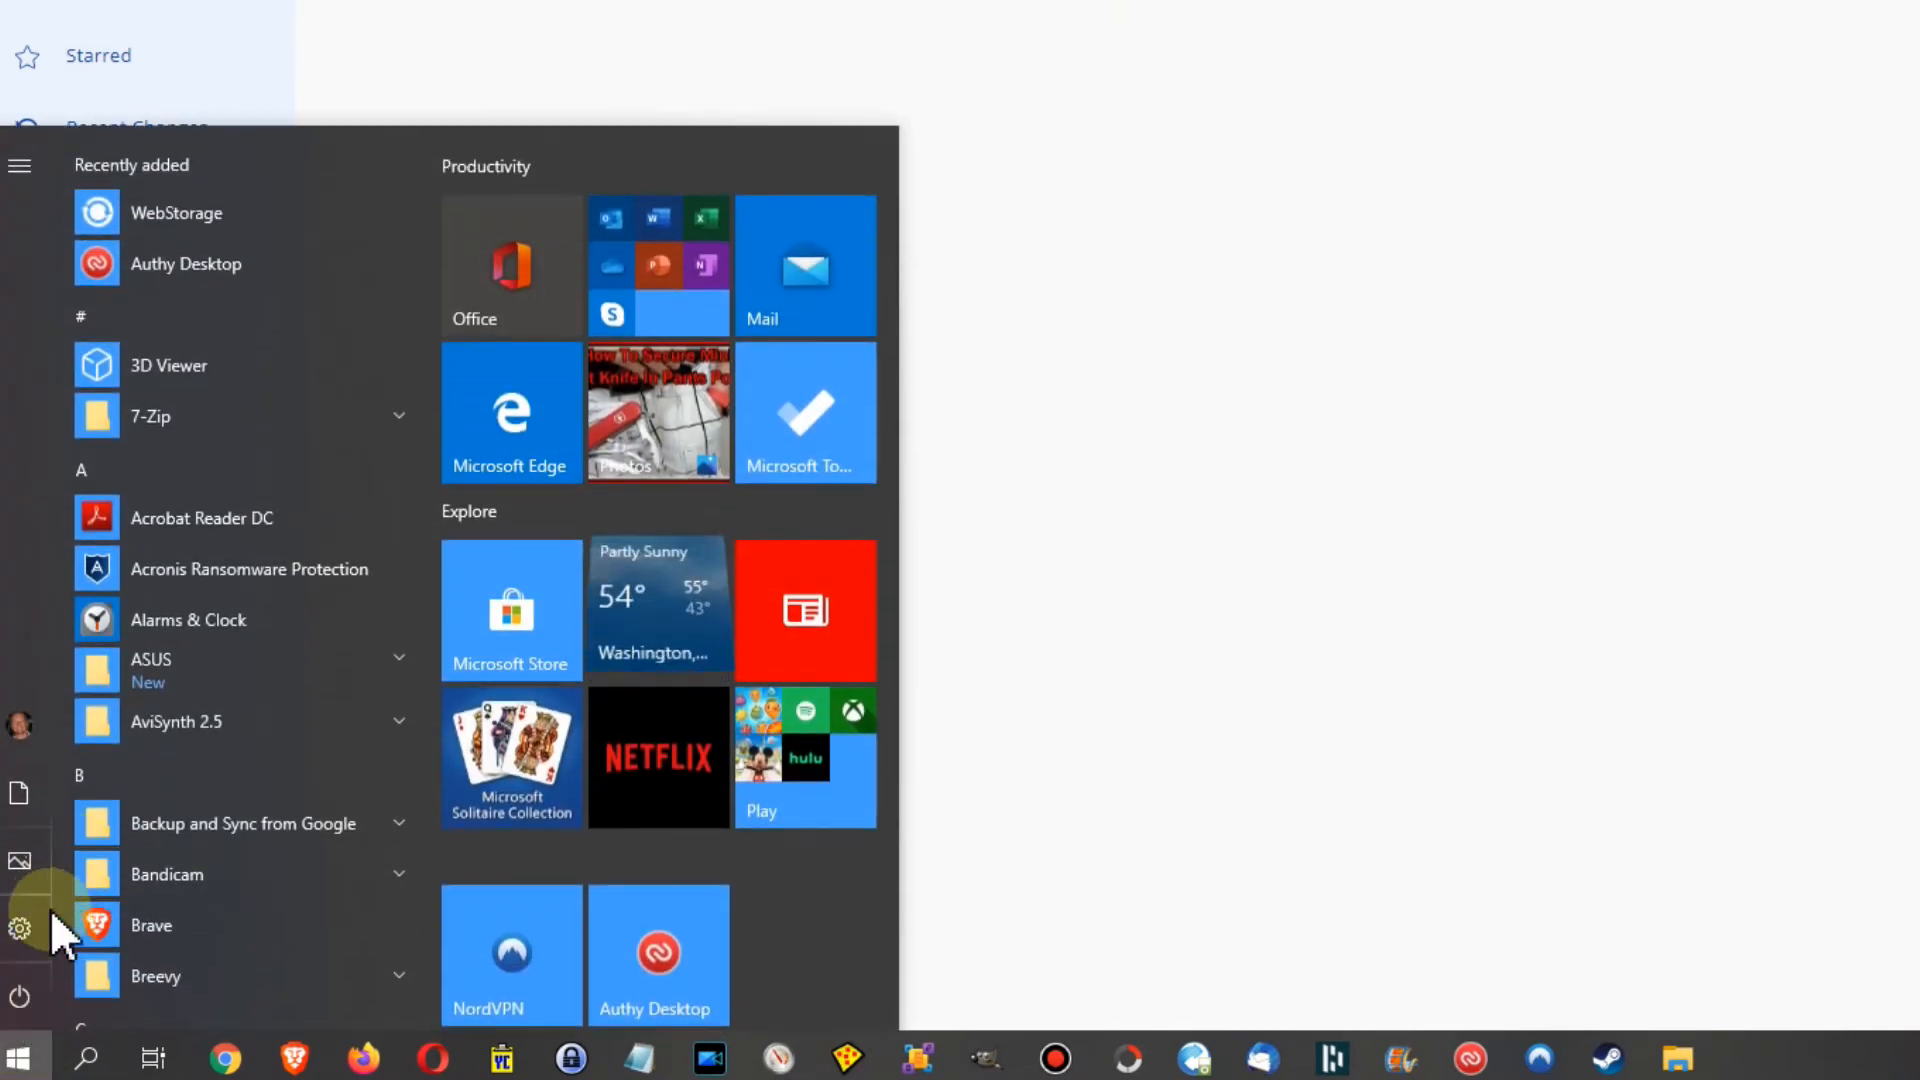
pyautogui.click(20, 926)
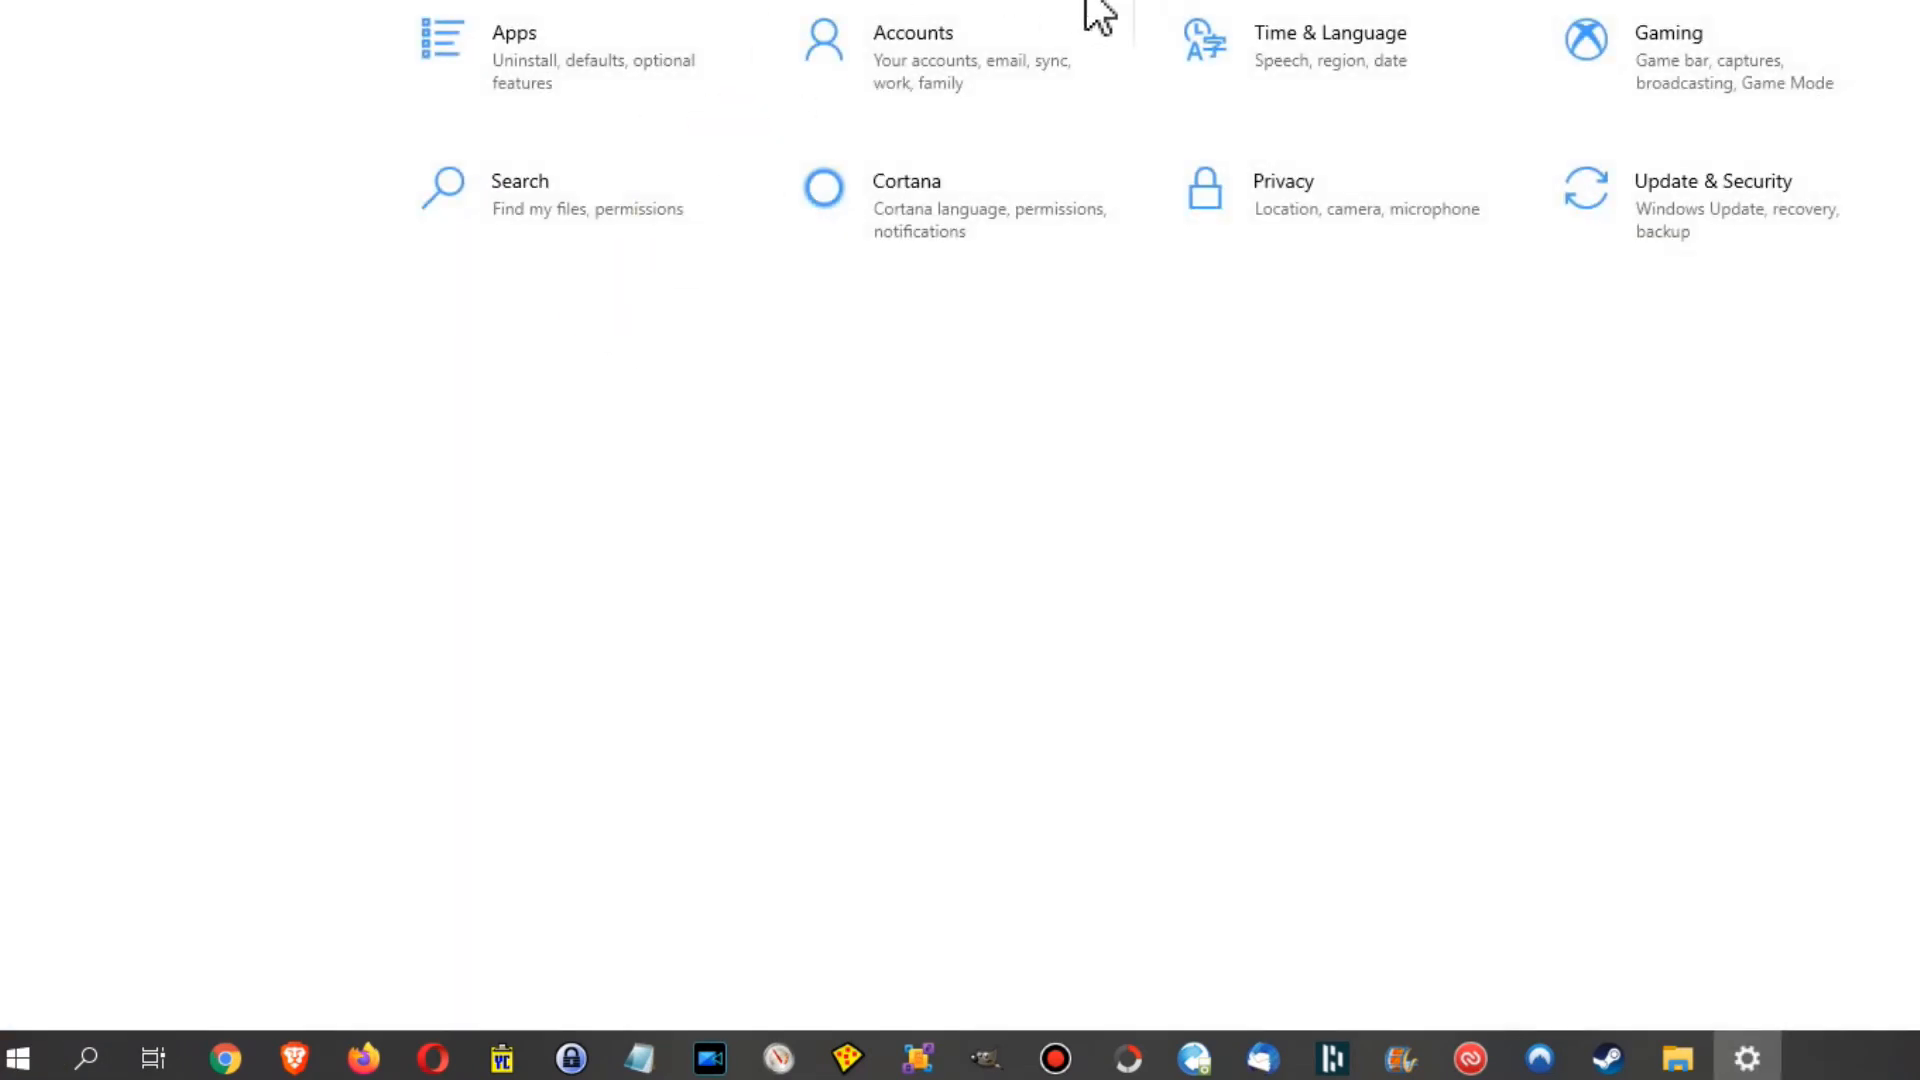
pyautogui.click(514, 32)
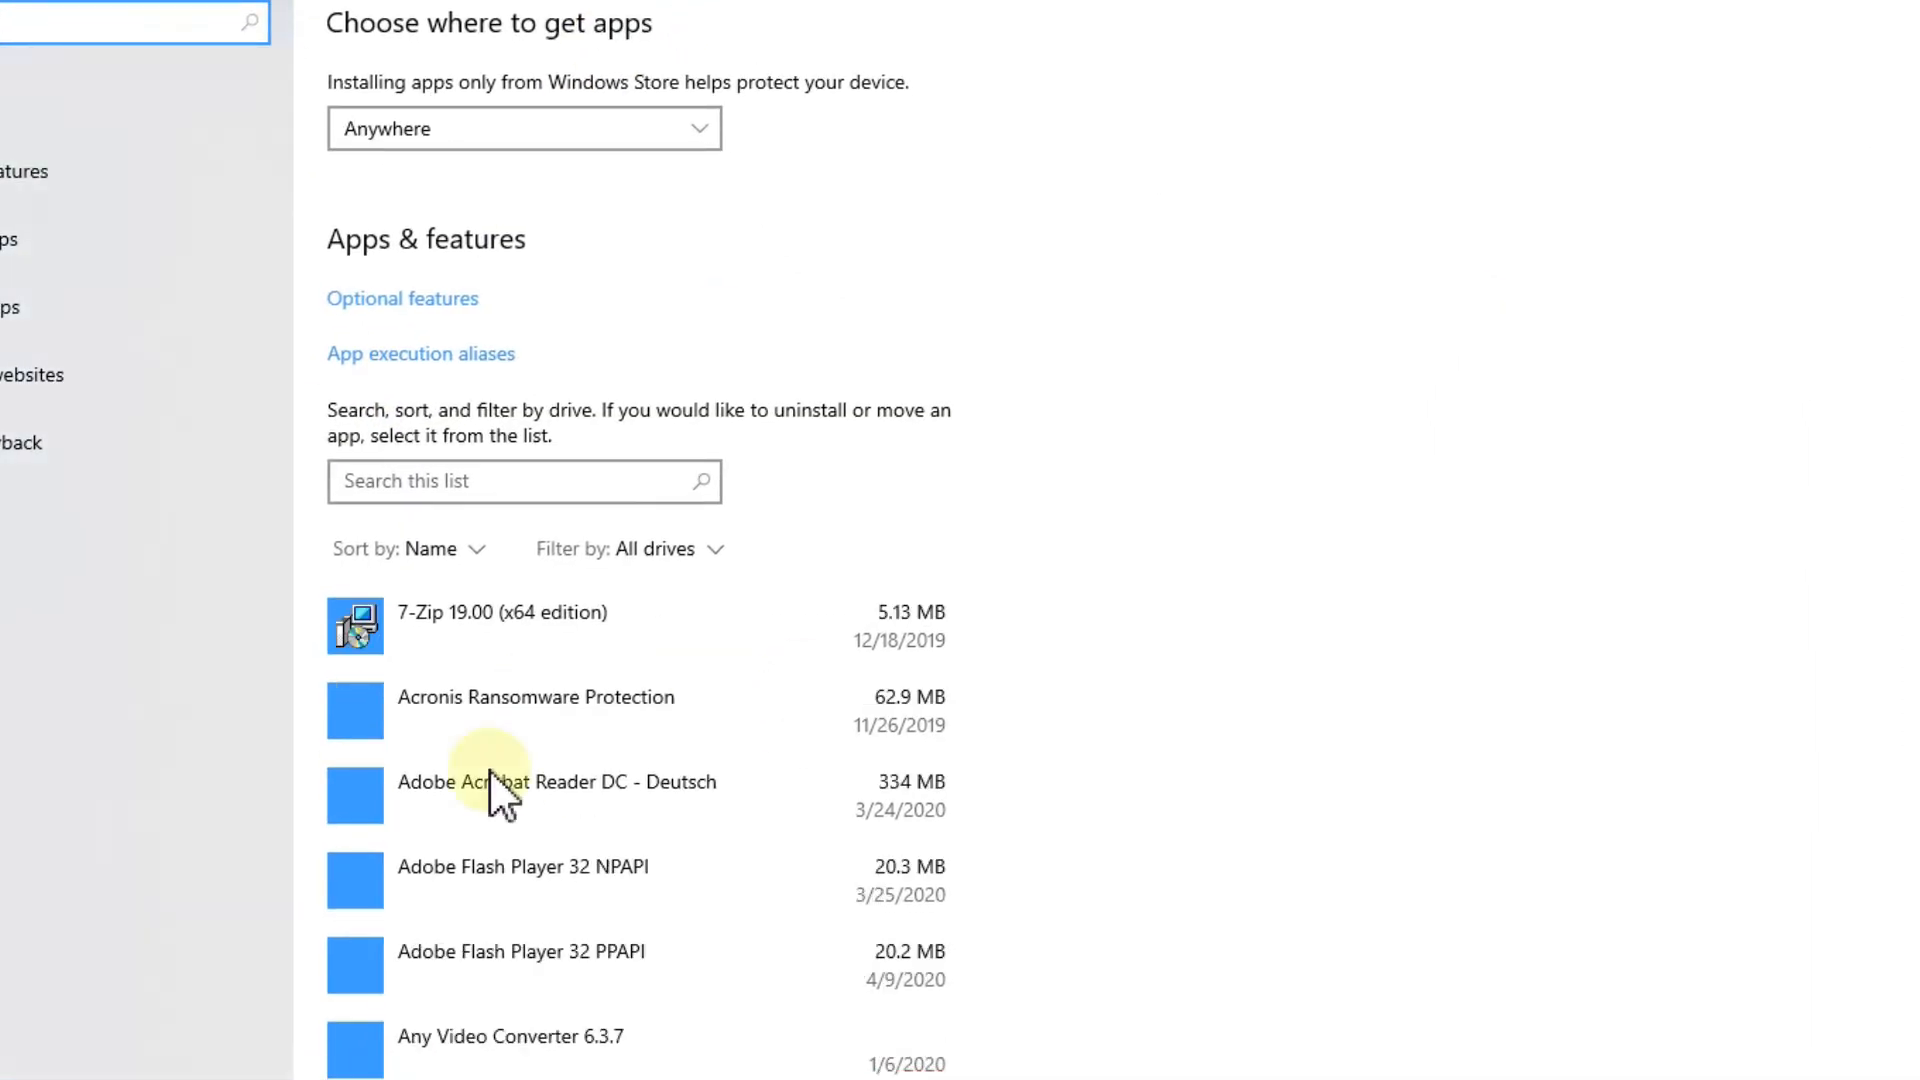
pyautogui.click(522, 480)
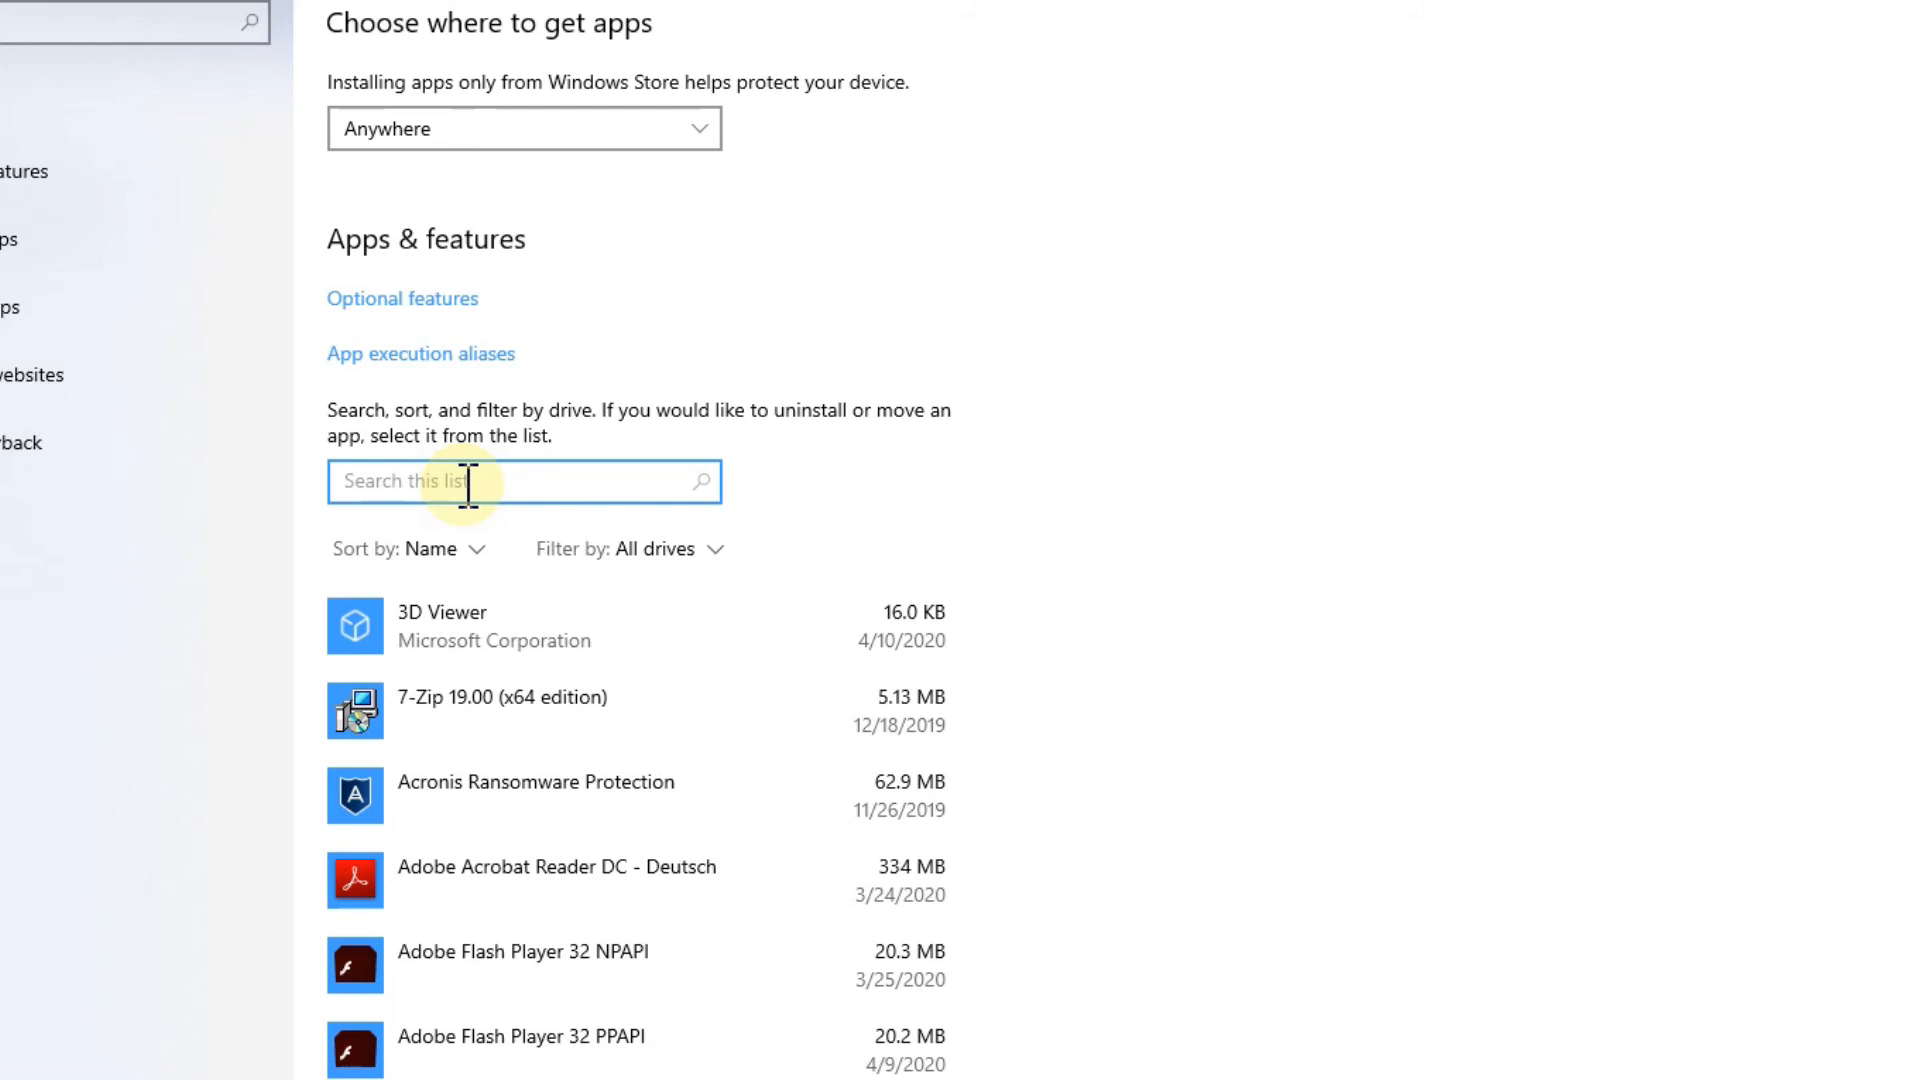
pyautogui.moveTo(532, 484)
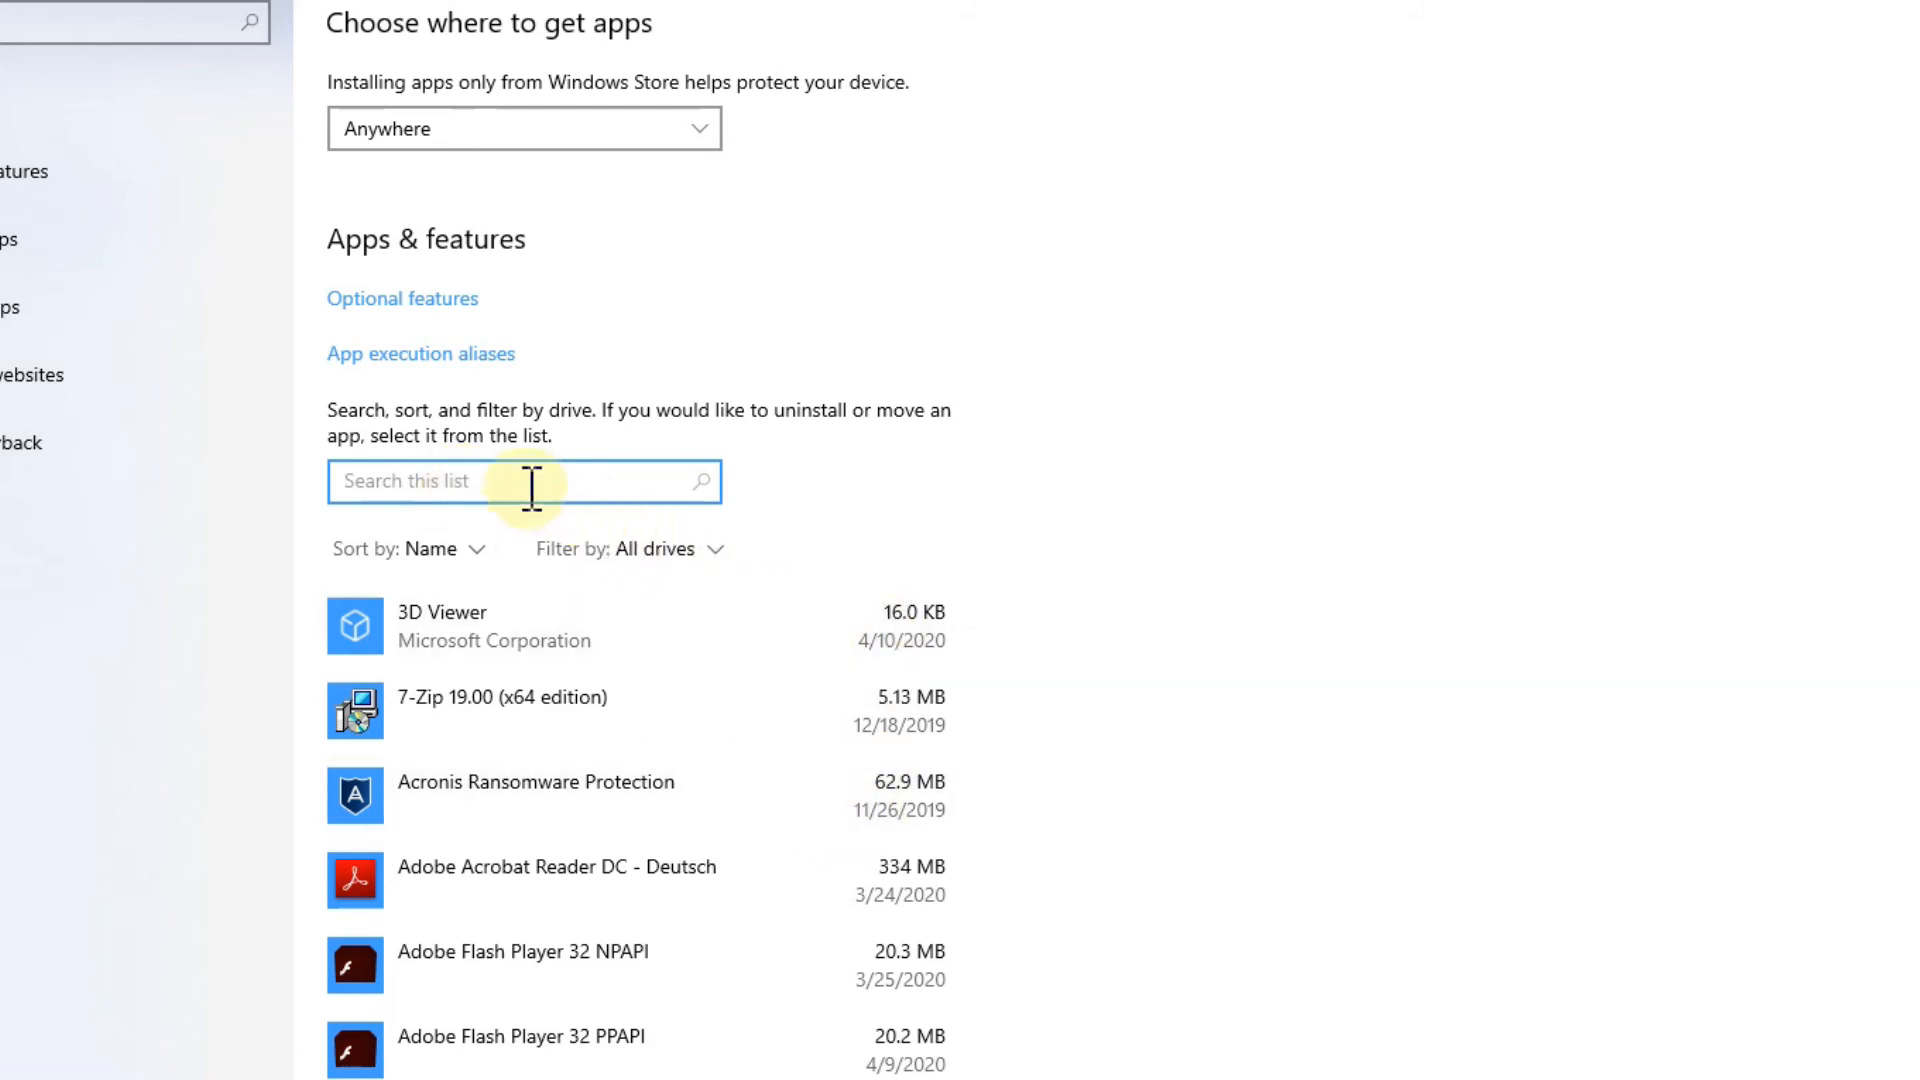
pyautogui.moveTo(1102, 466)
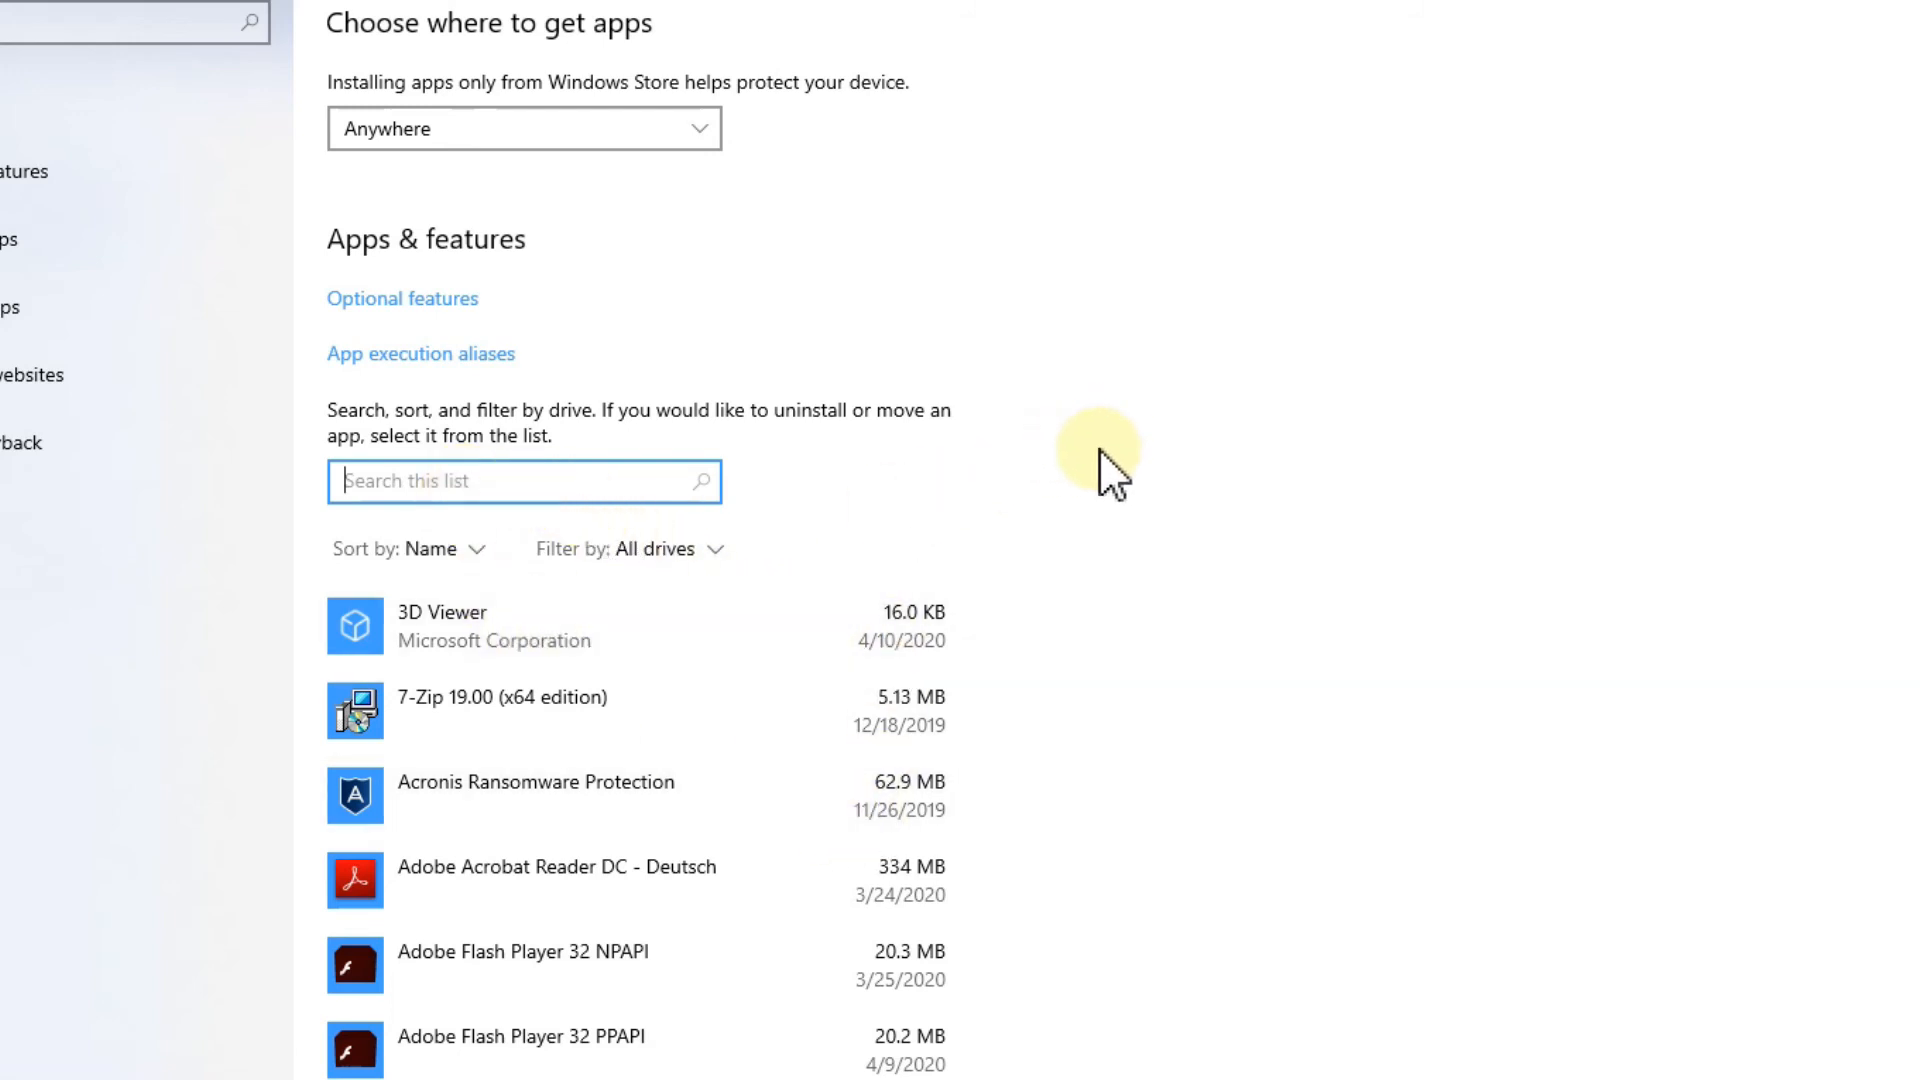
pyautogui.moveTo(1074, 628)
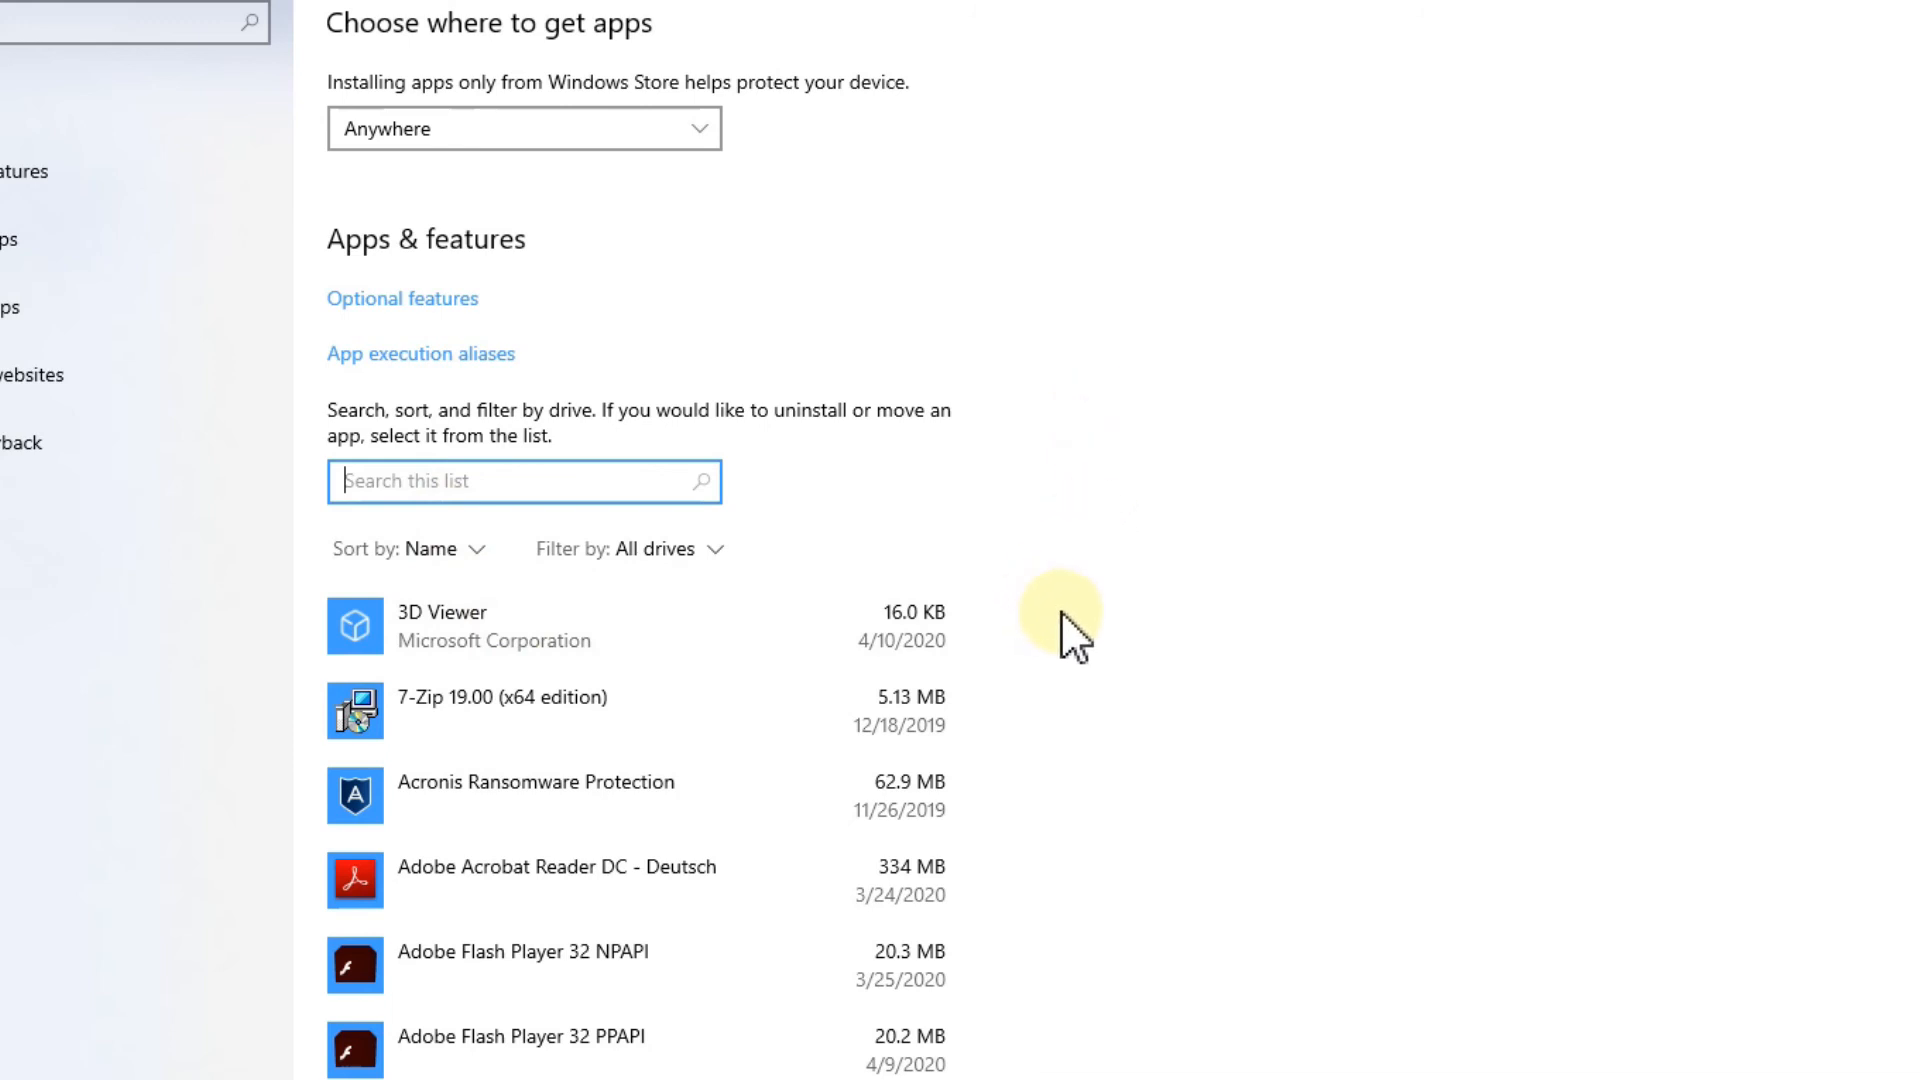
pyautogui.moveTo(1218, 386)
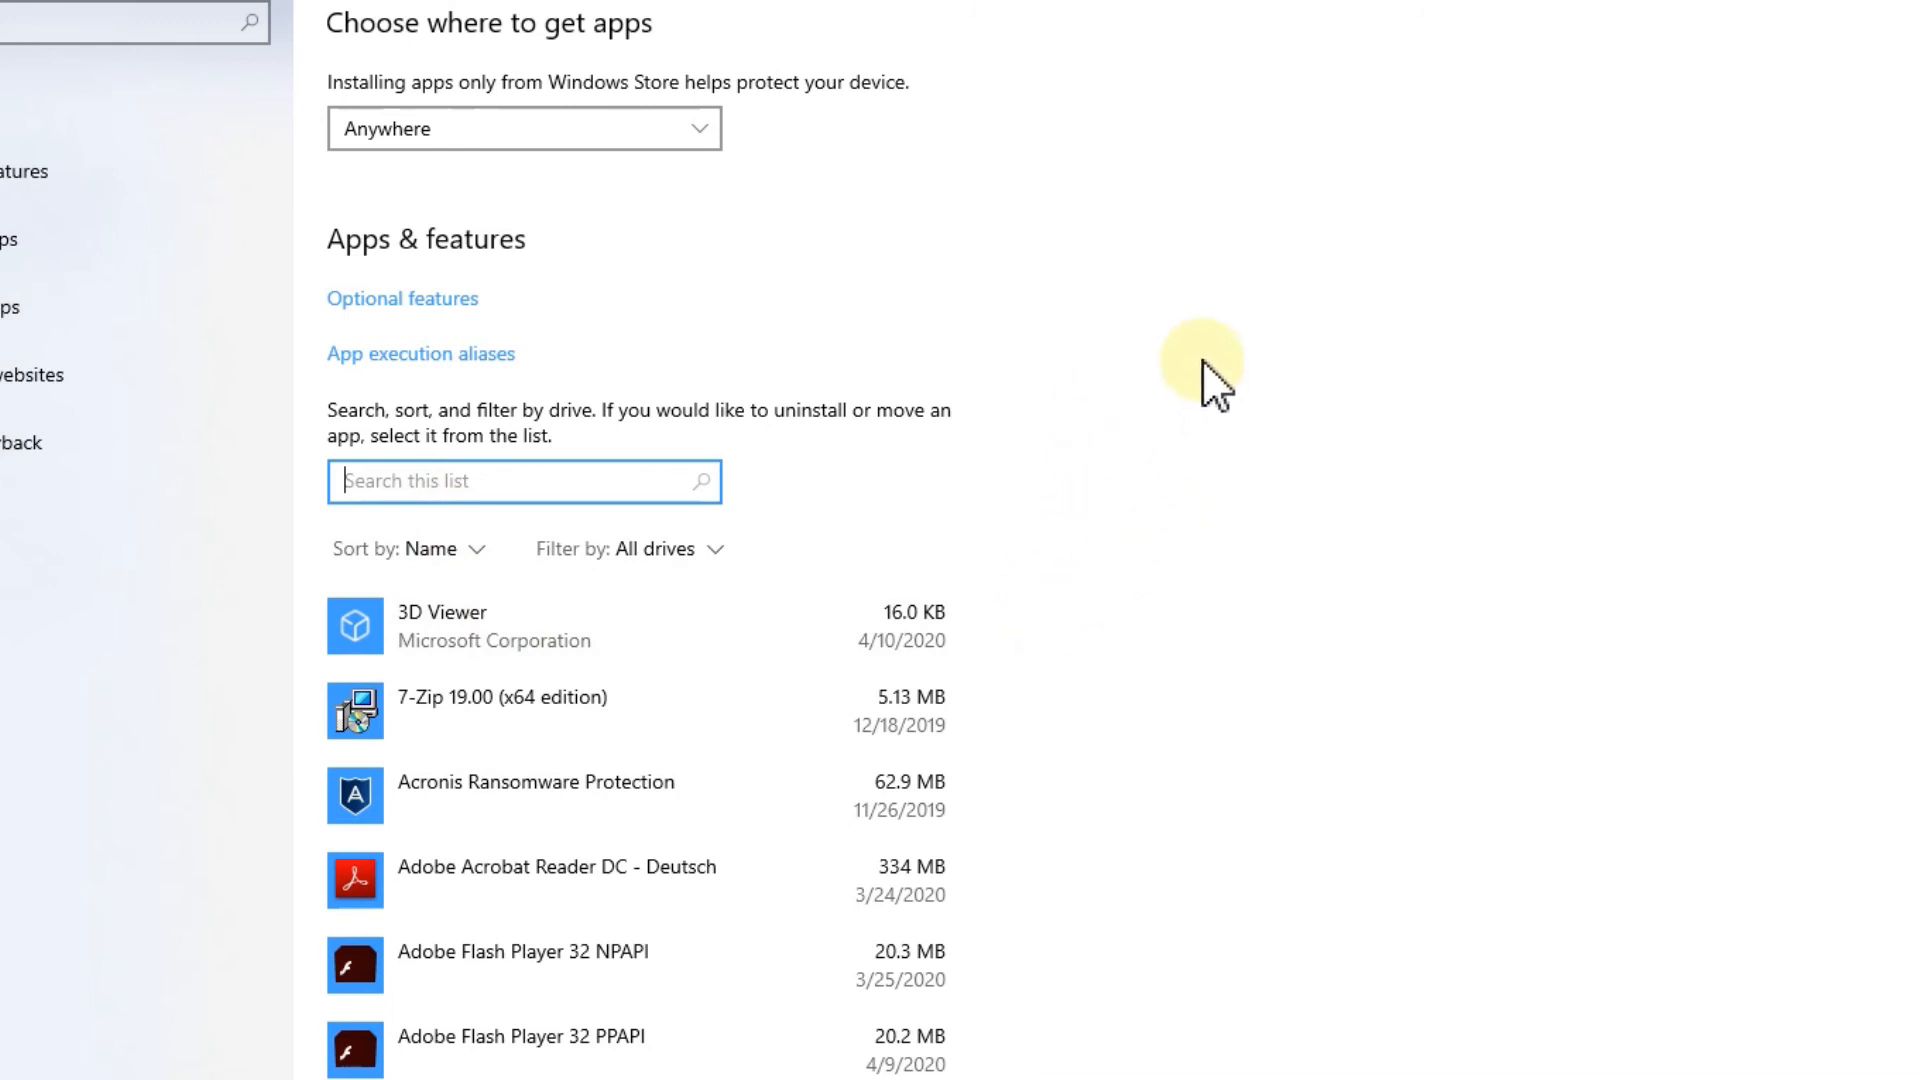
pyautogui.moveTo(532, 484)
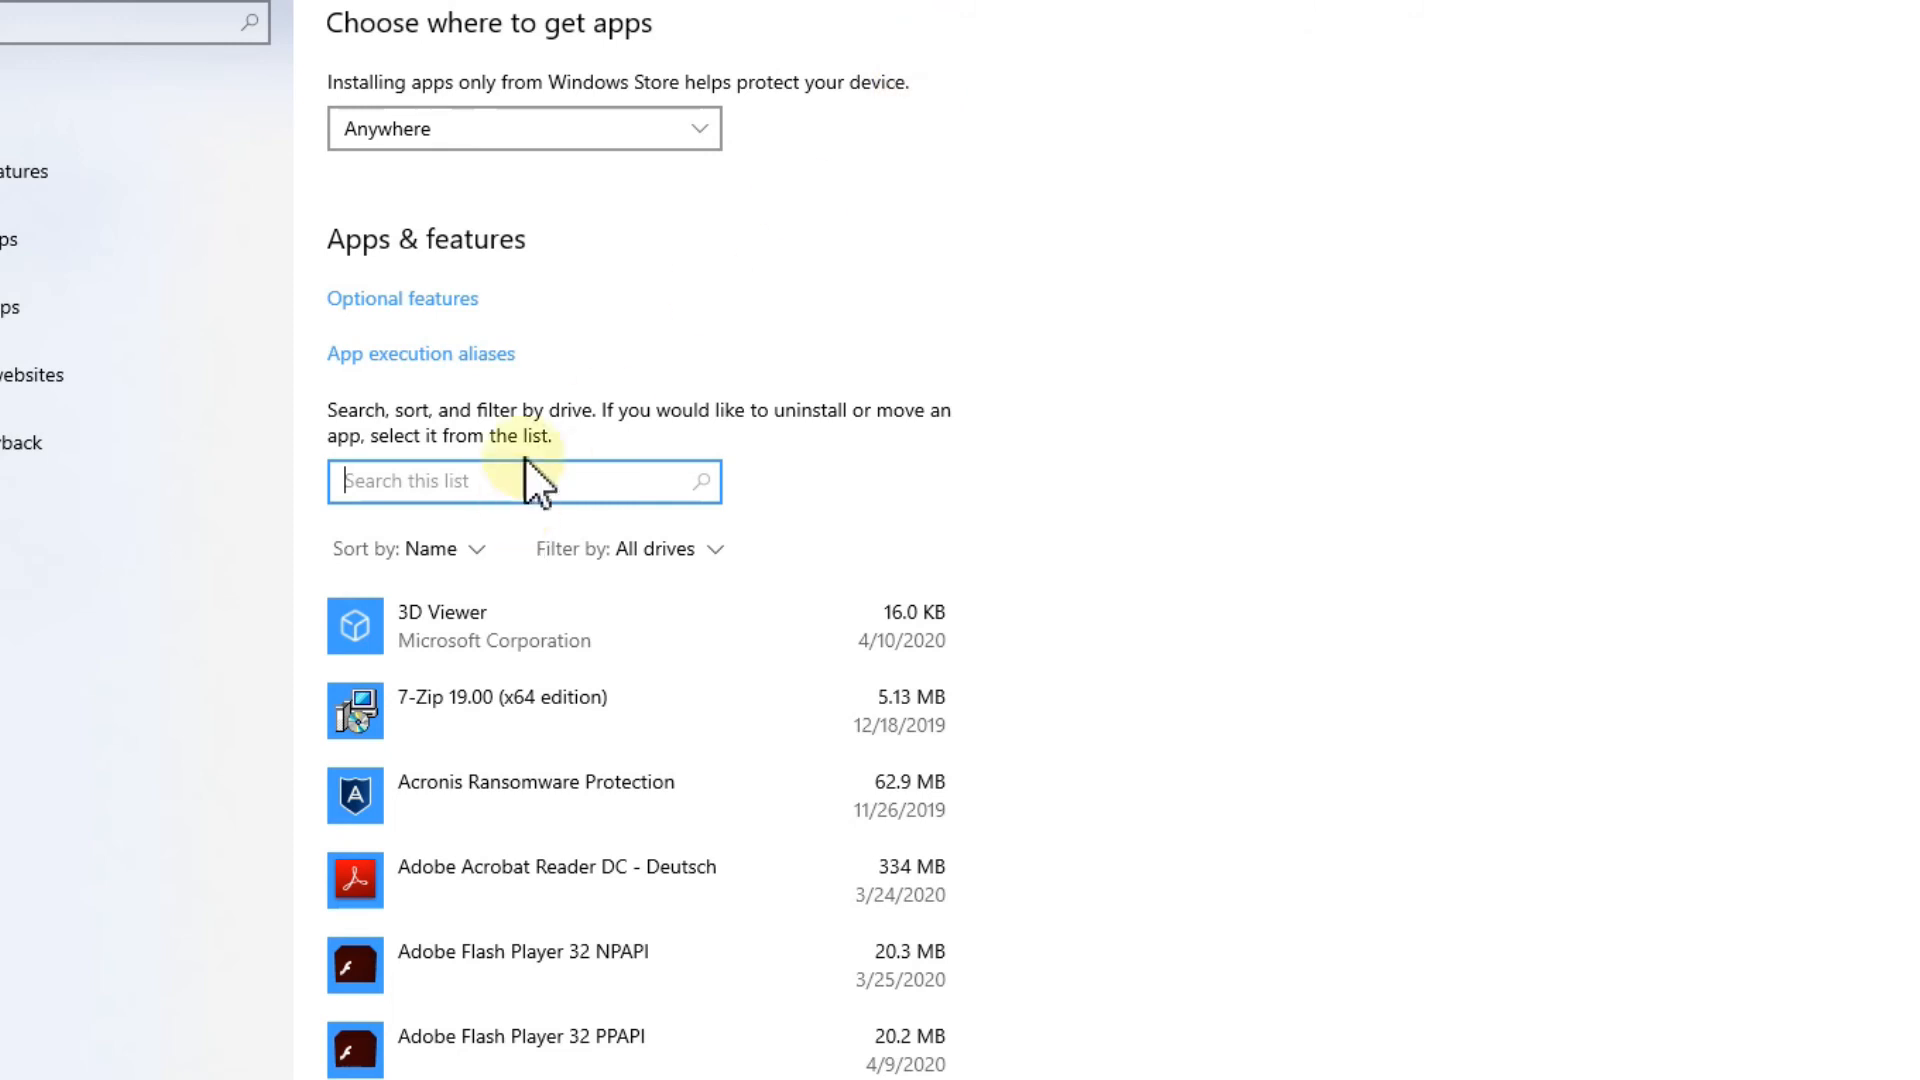
pyautogui.scroll(3)
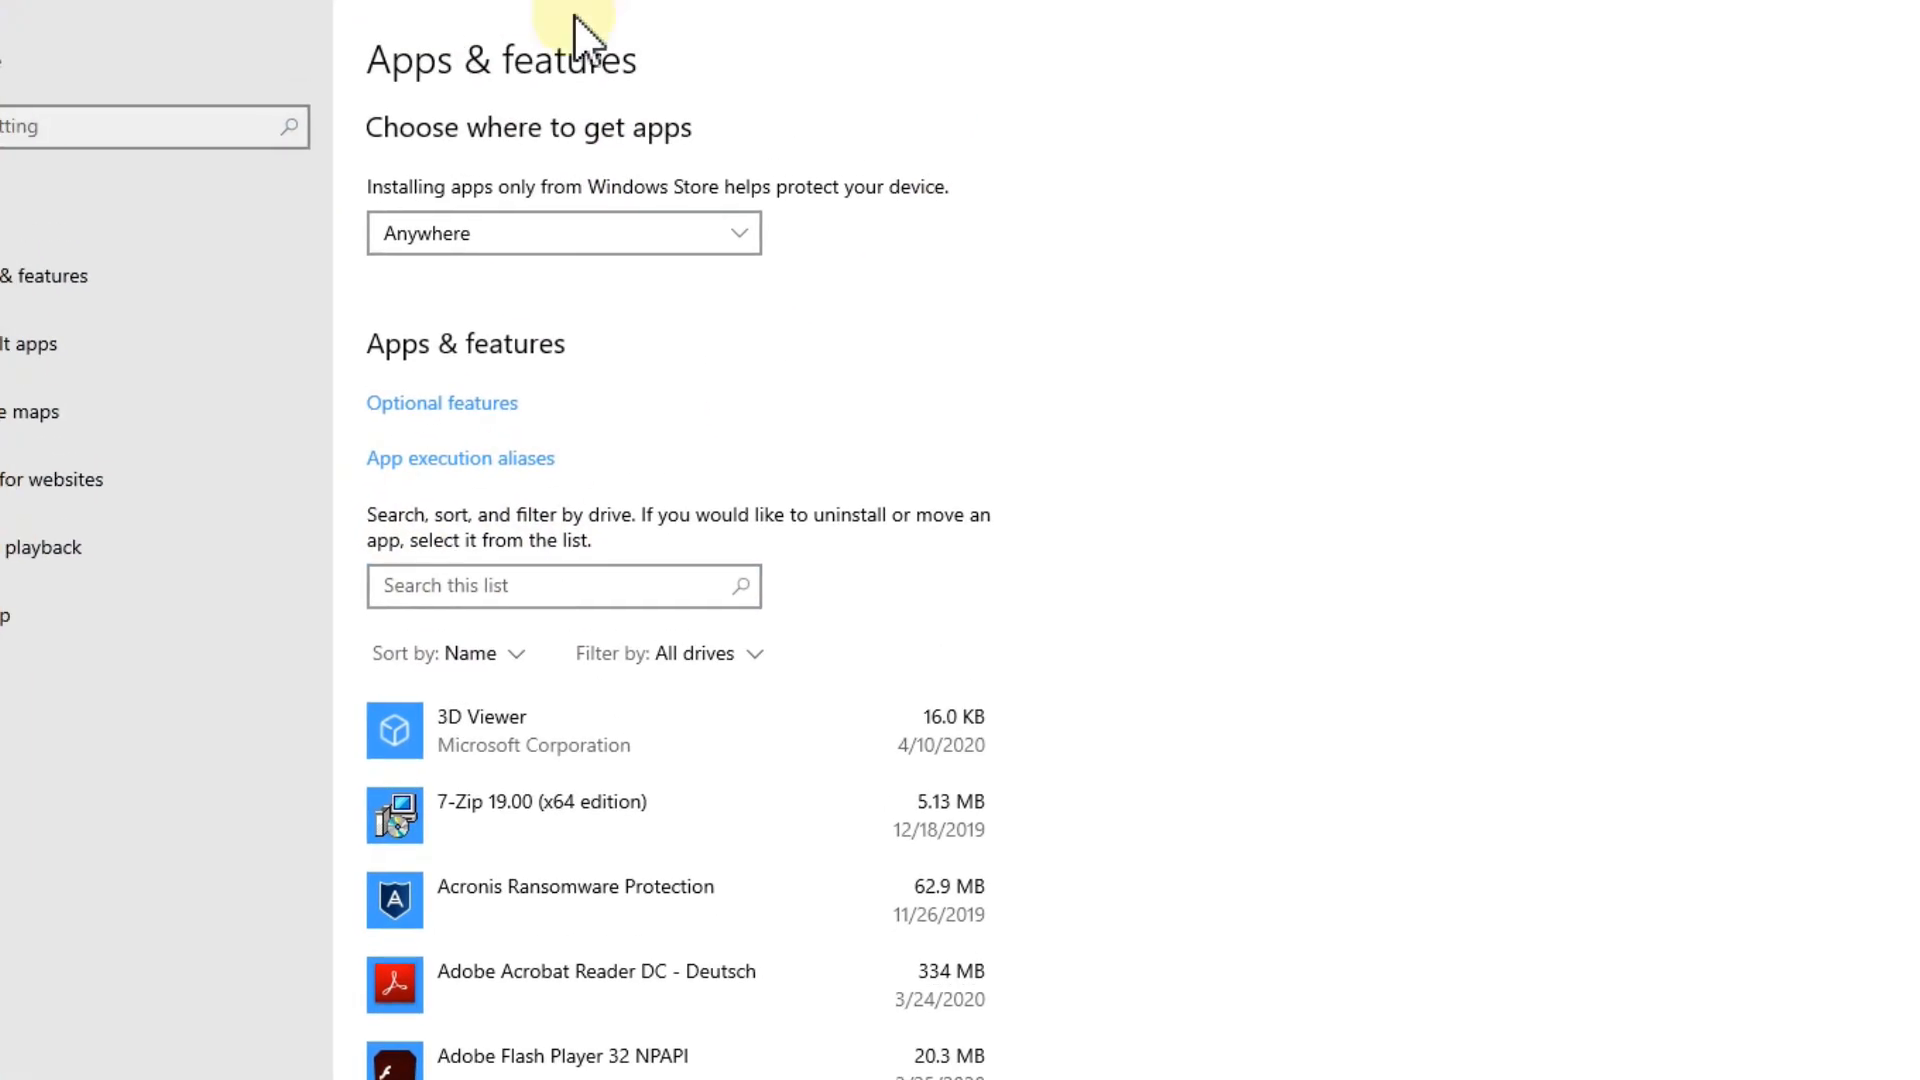
pyautogui.moveTo(496, 656)
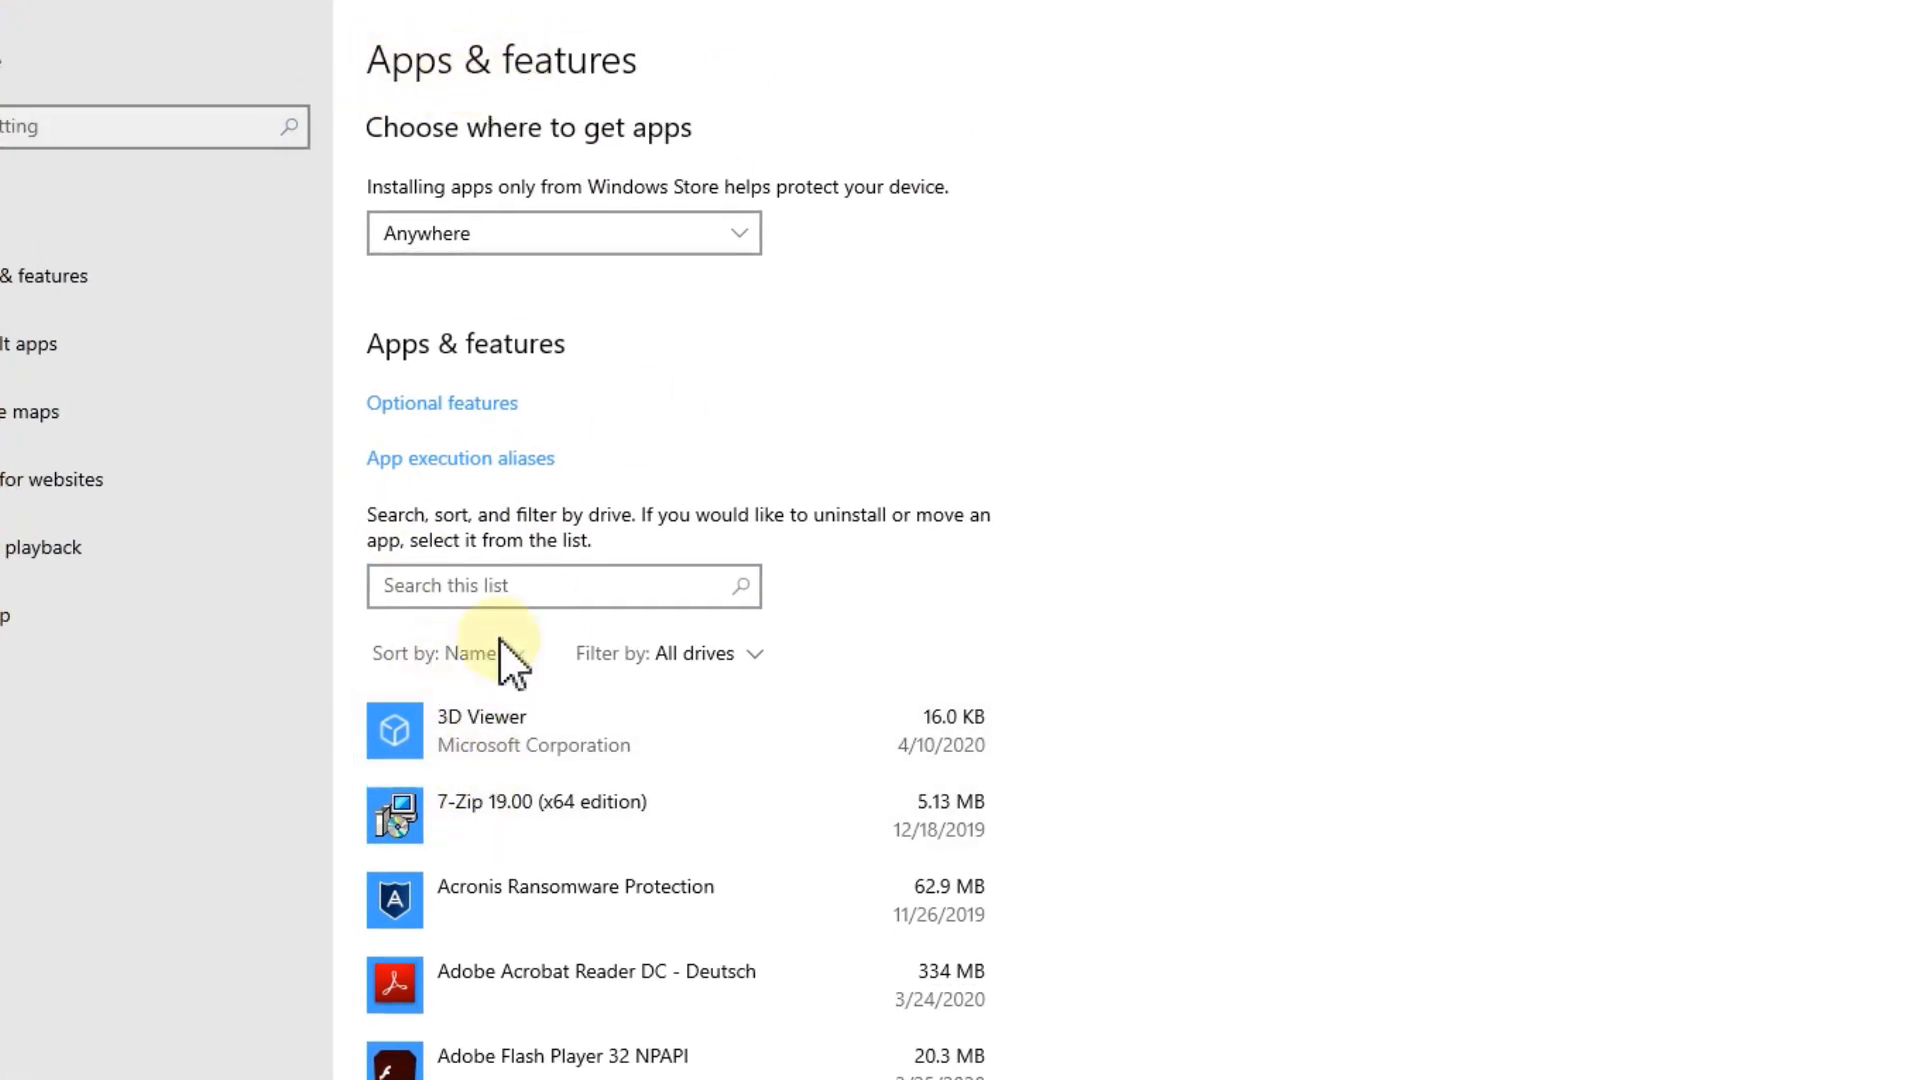
pyautogui.scroll(-3)
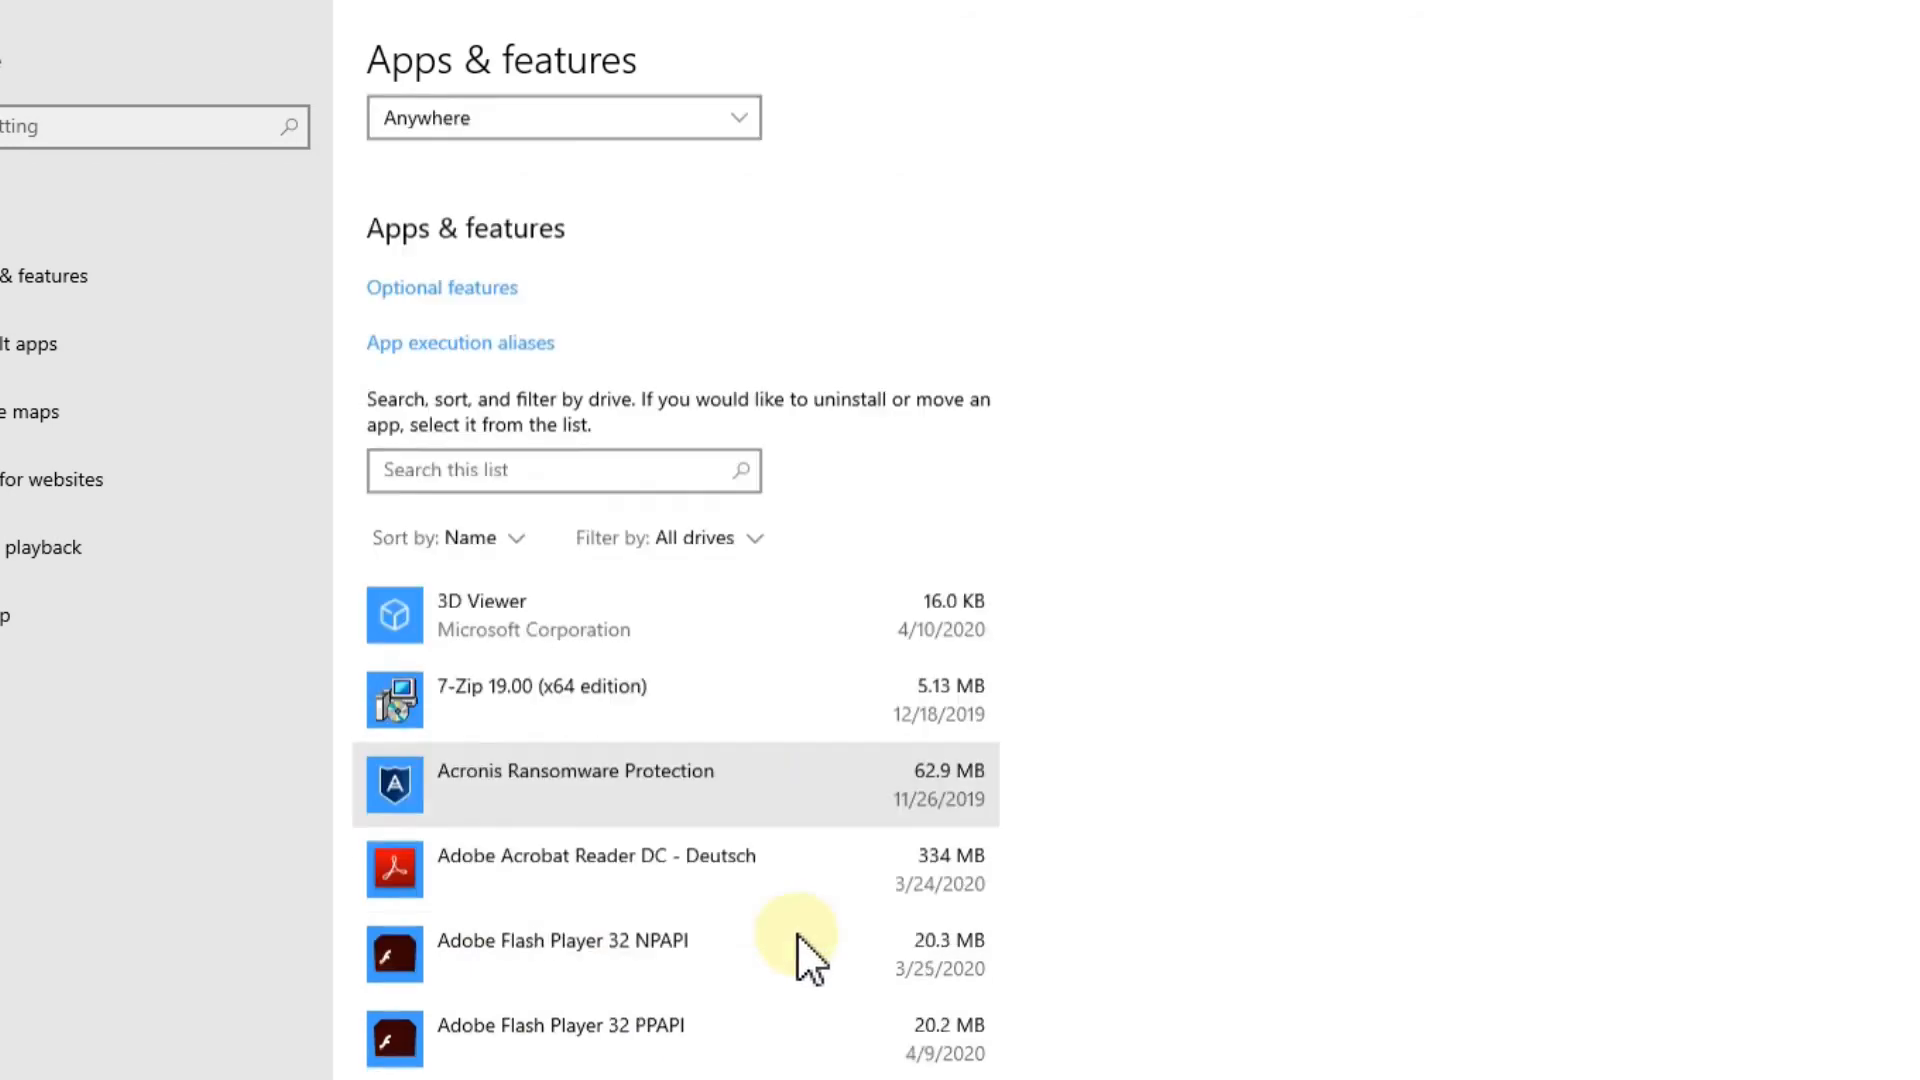
pyautogui.scroll(-3)
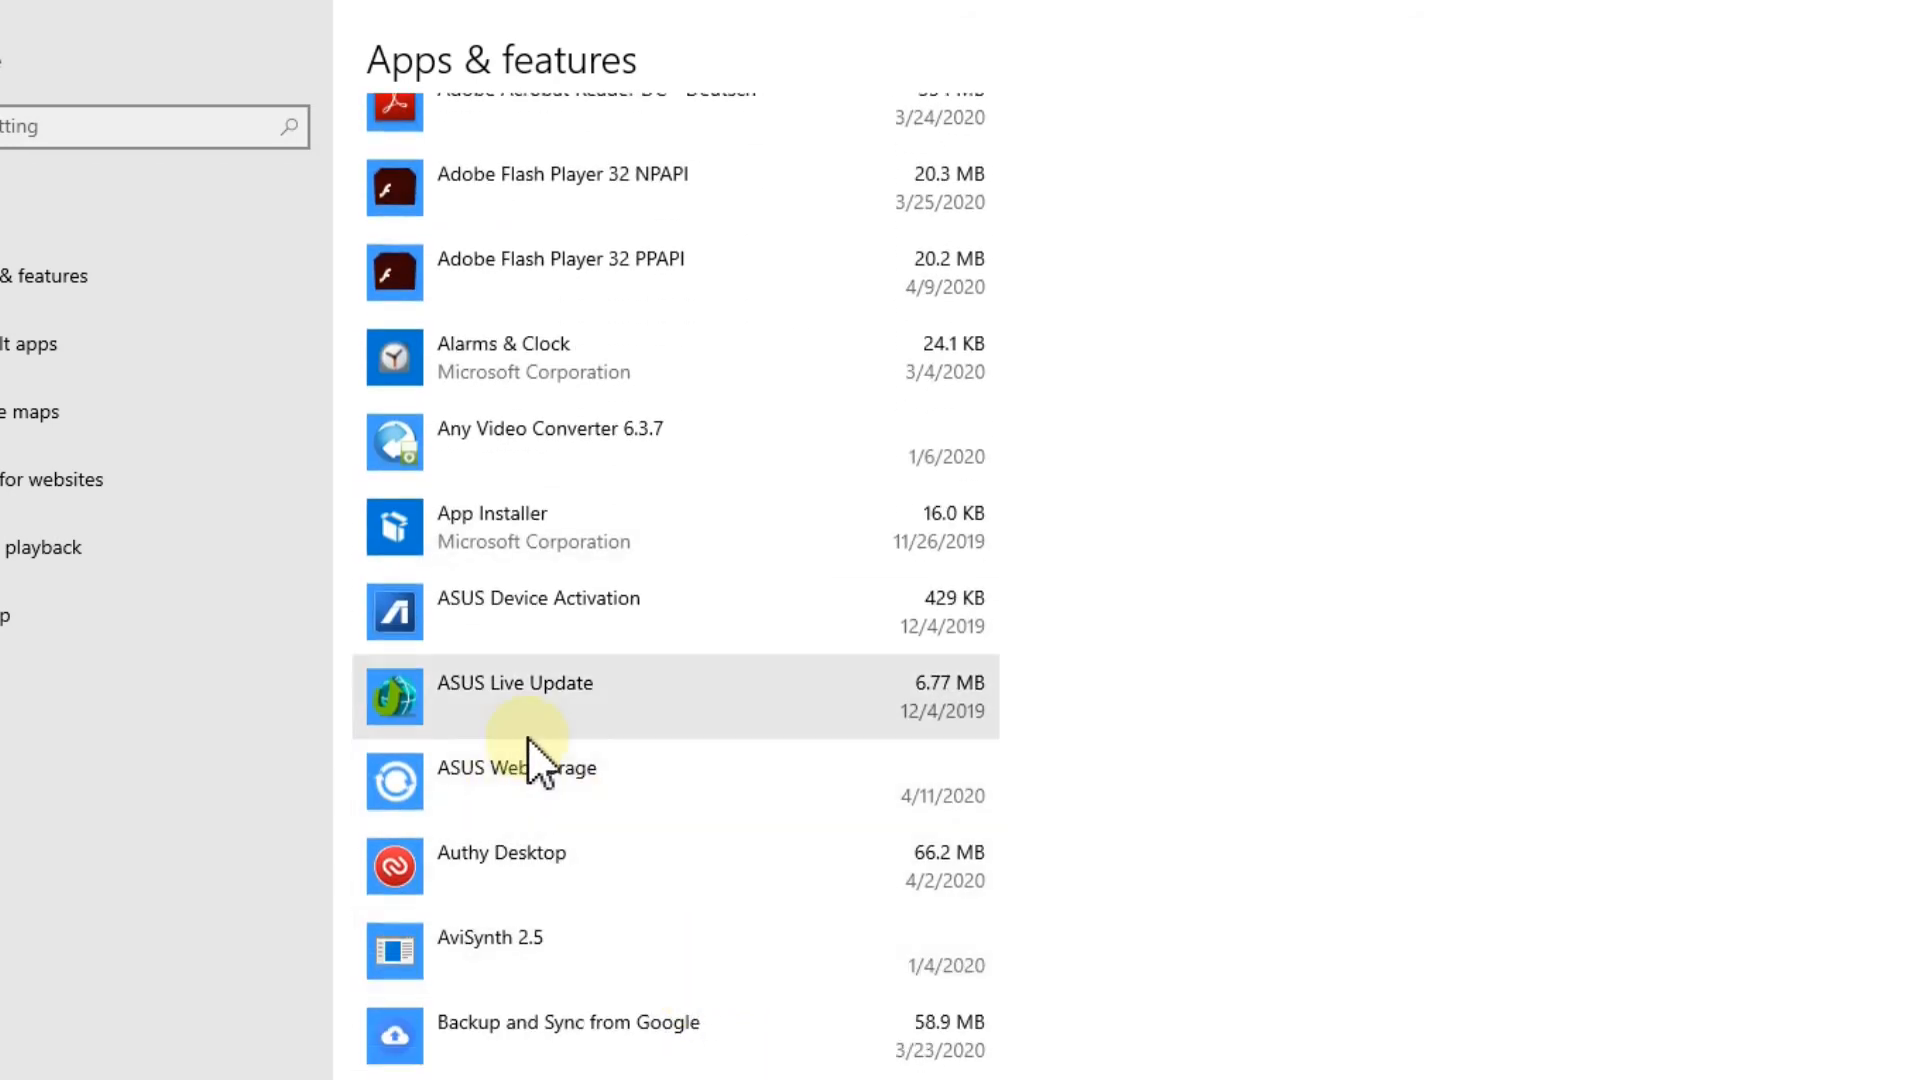
pyautogui.moveTo(446, 783)
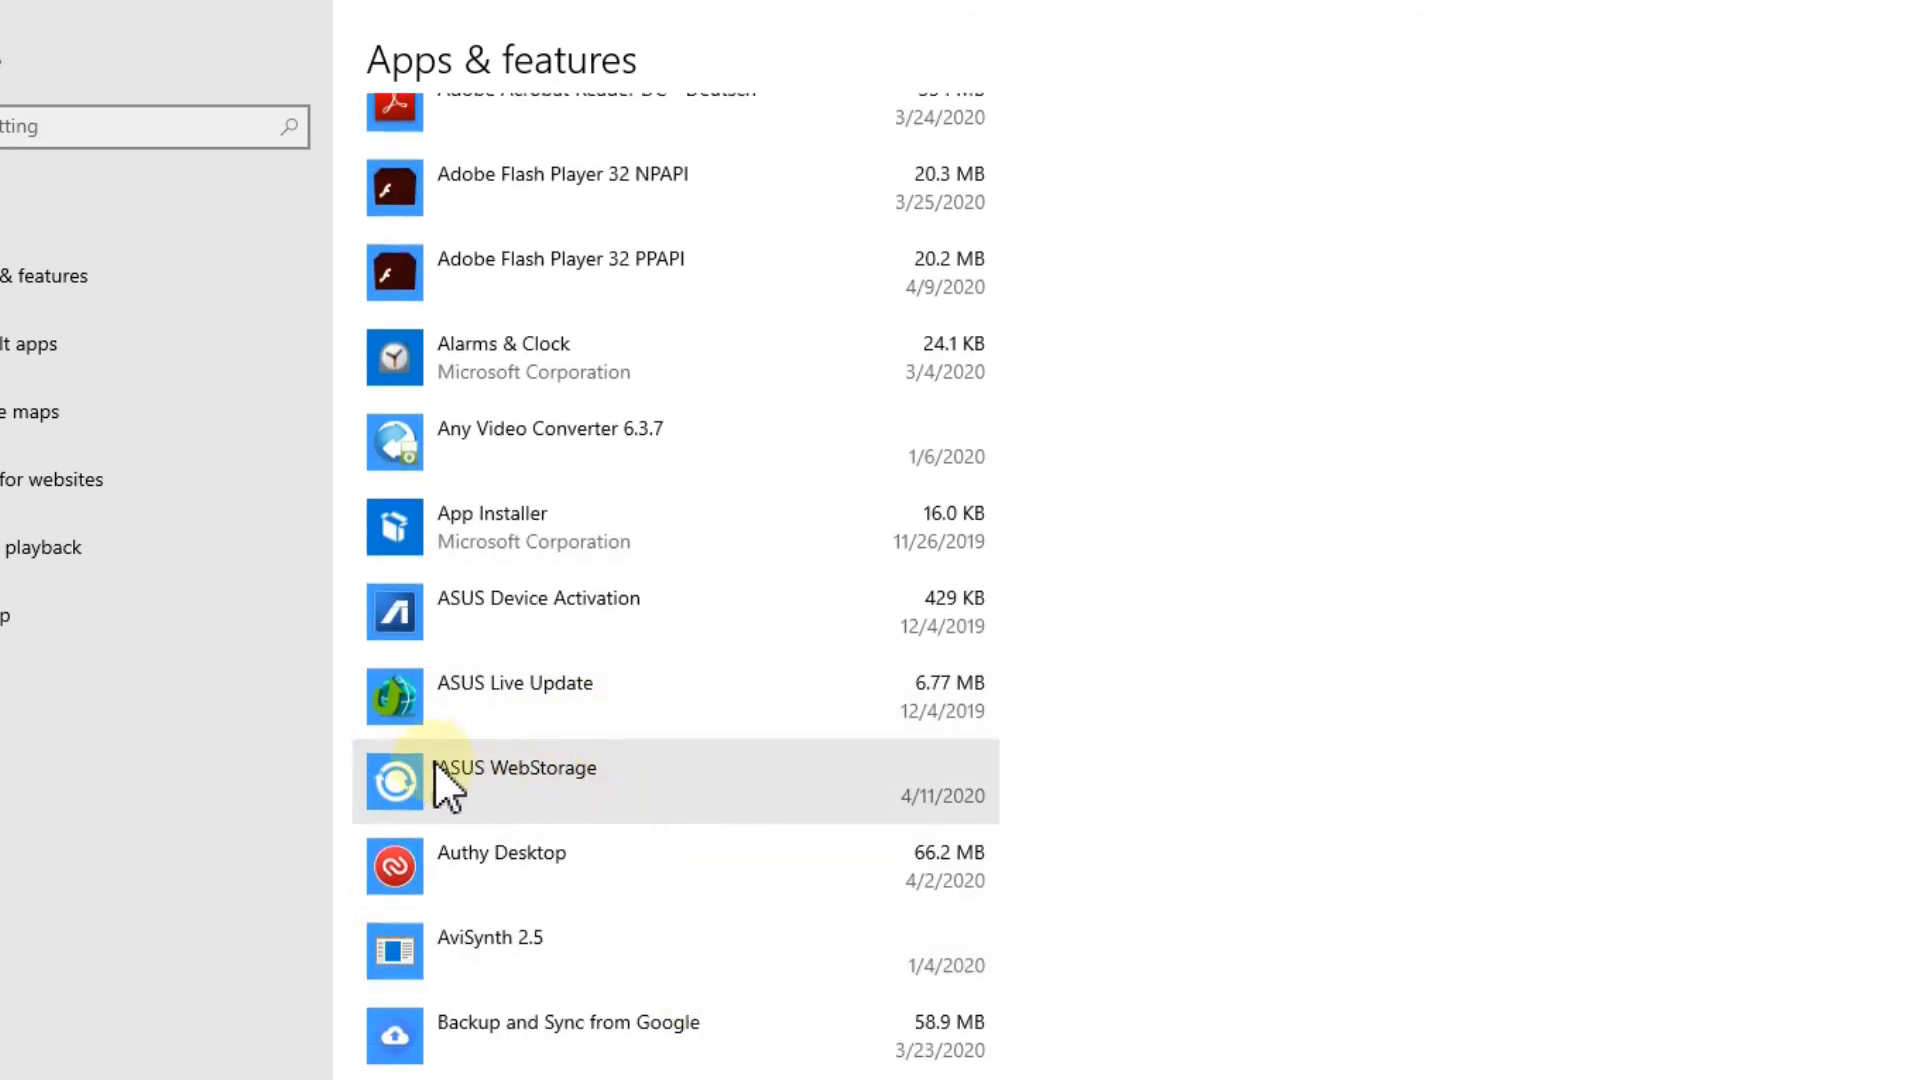
pyautogui.scroll(3)
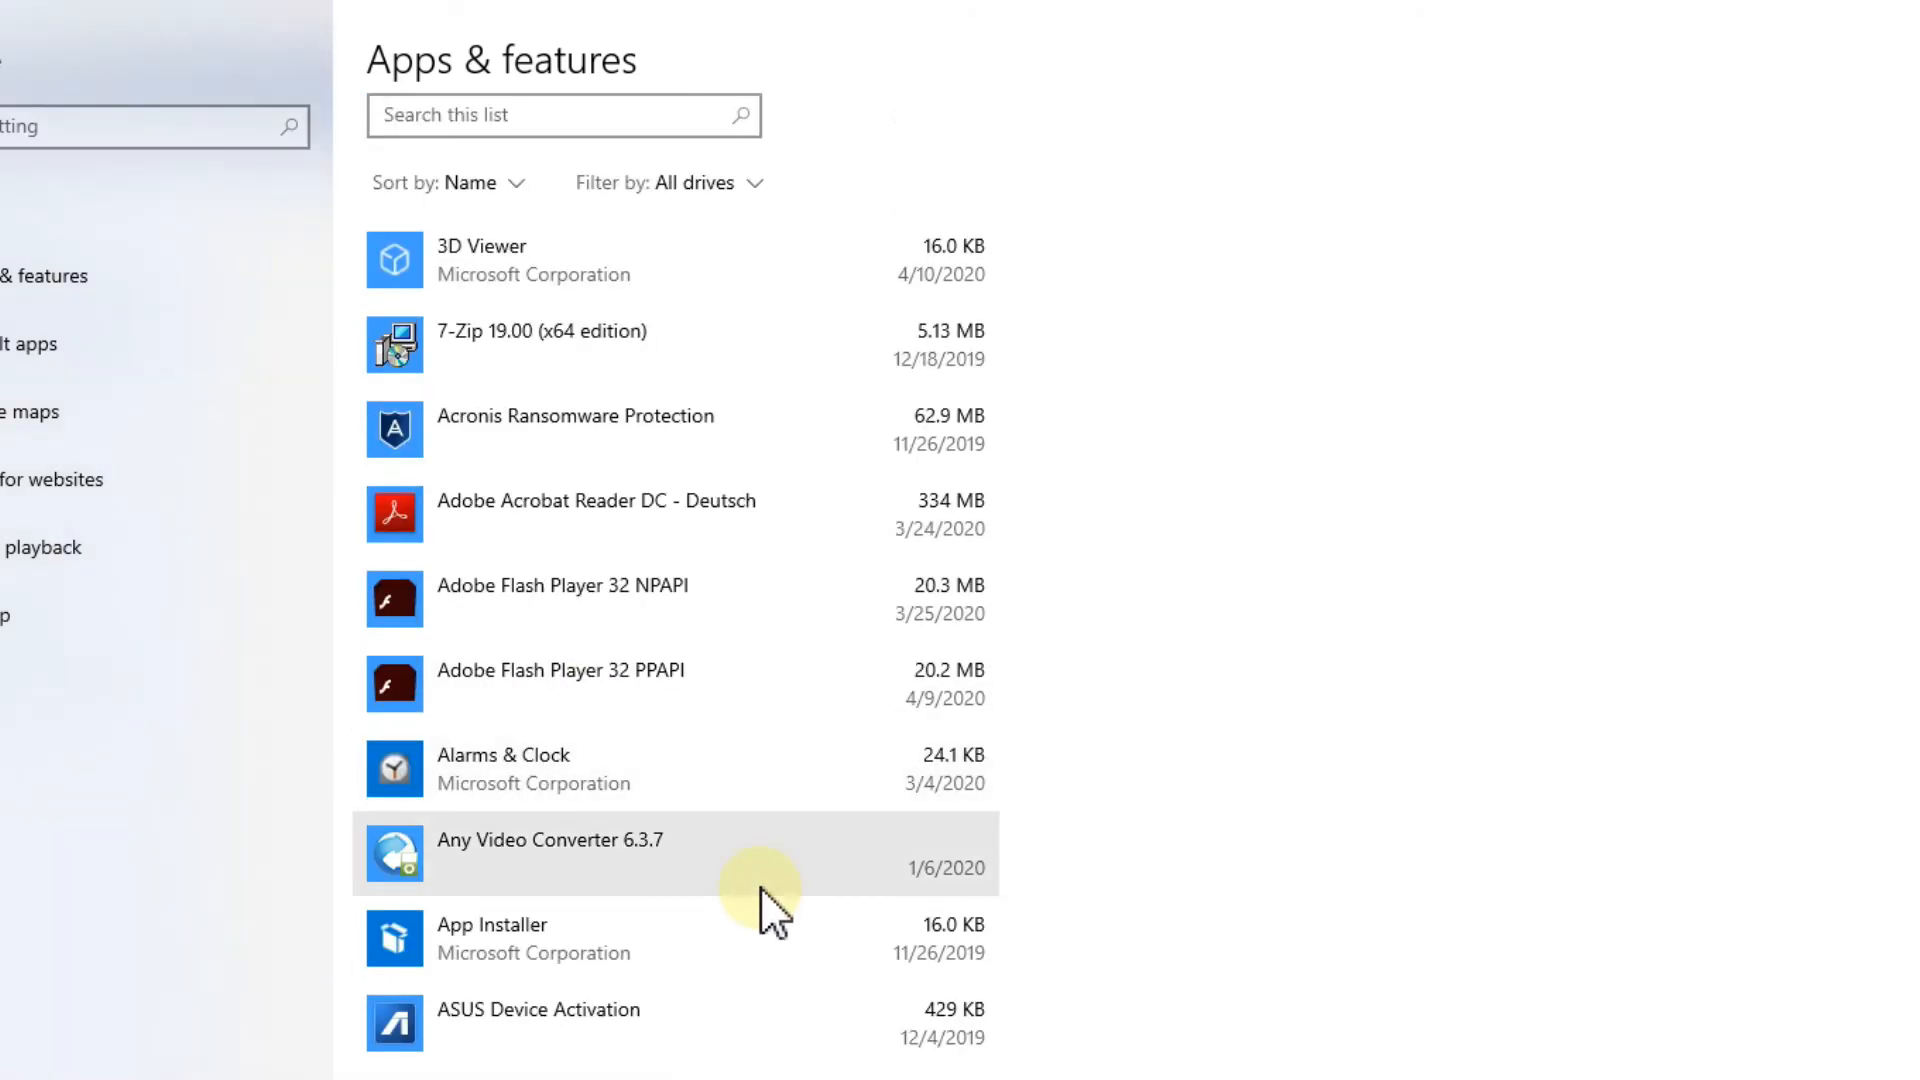
pyautogui.scroll(-3)
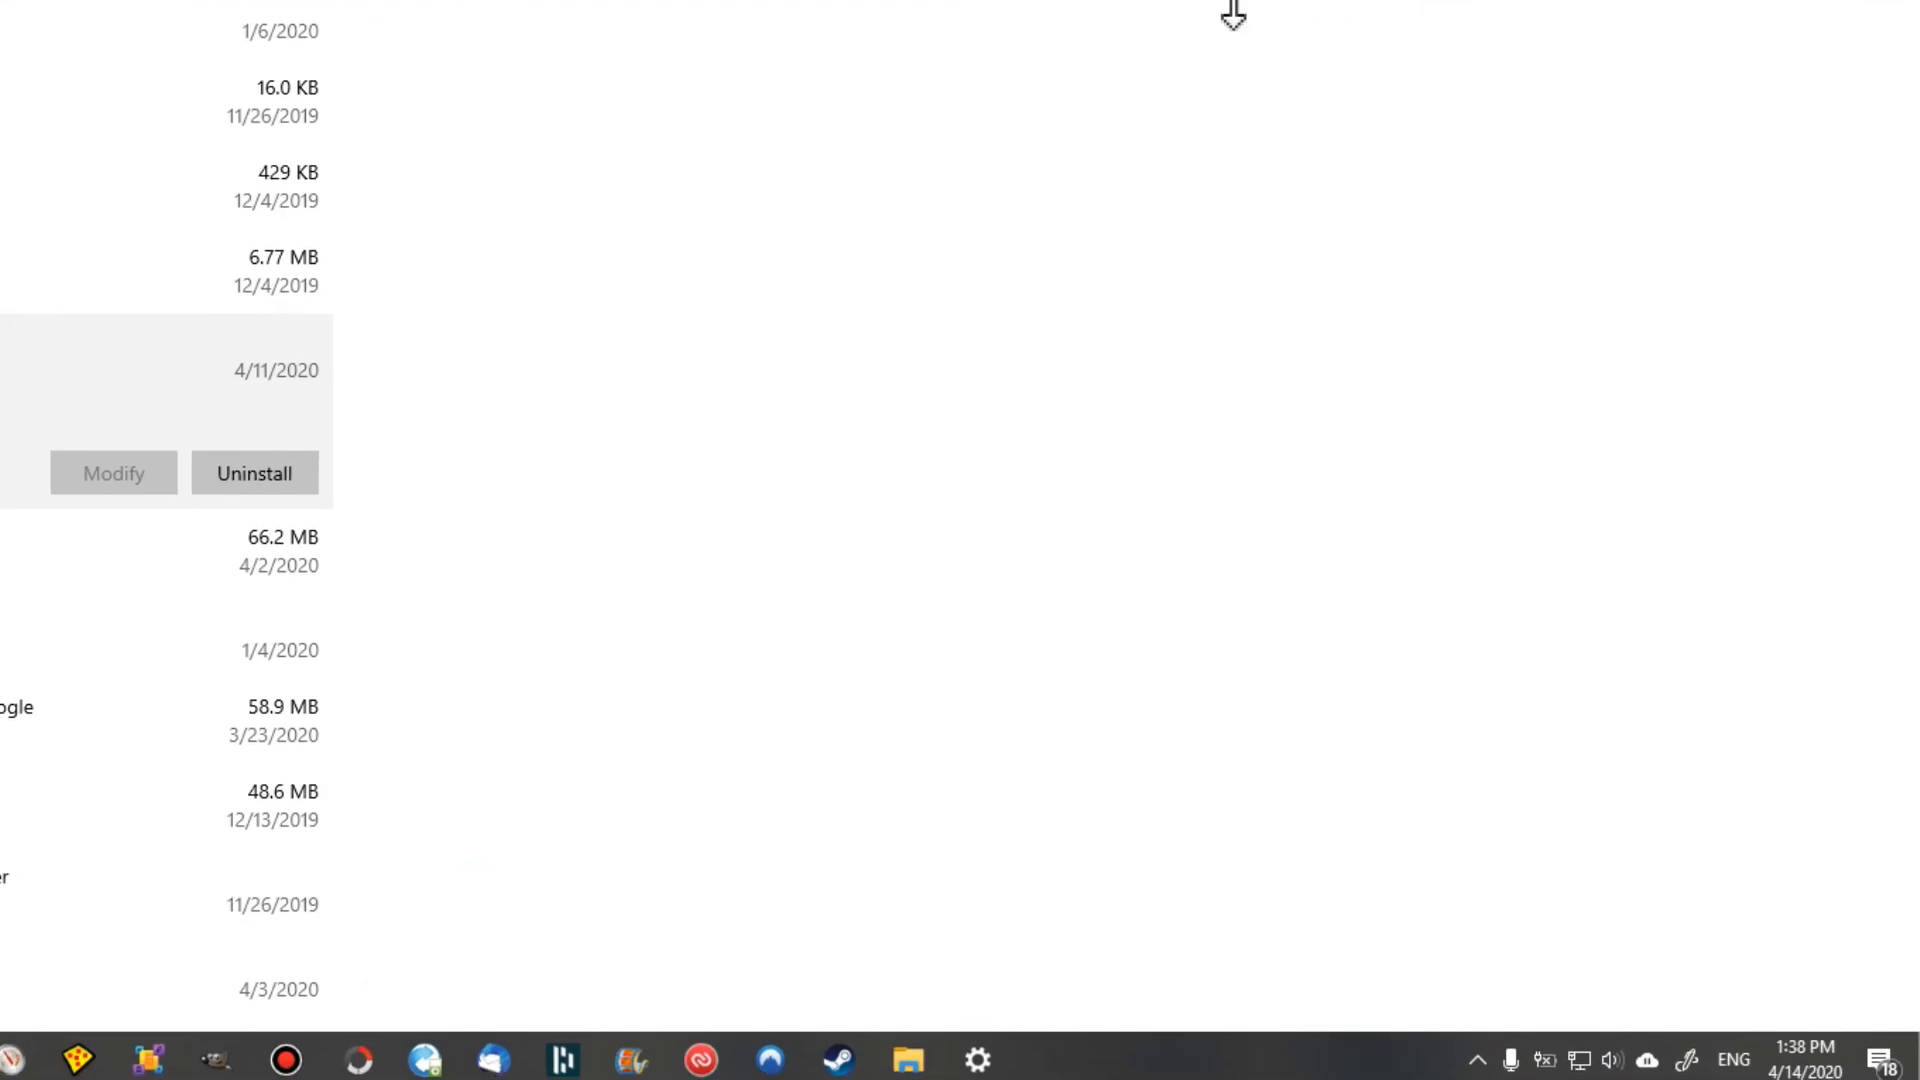
pyautogui.moveTo(1144, 80)
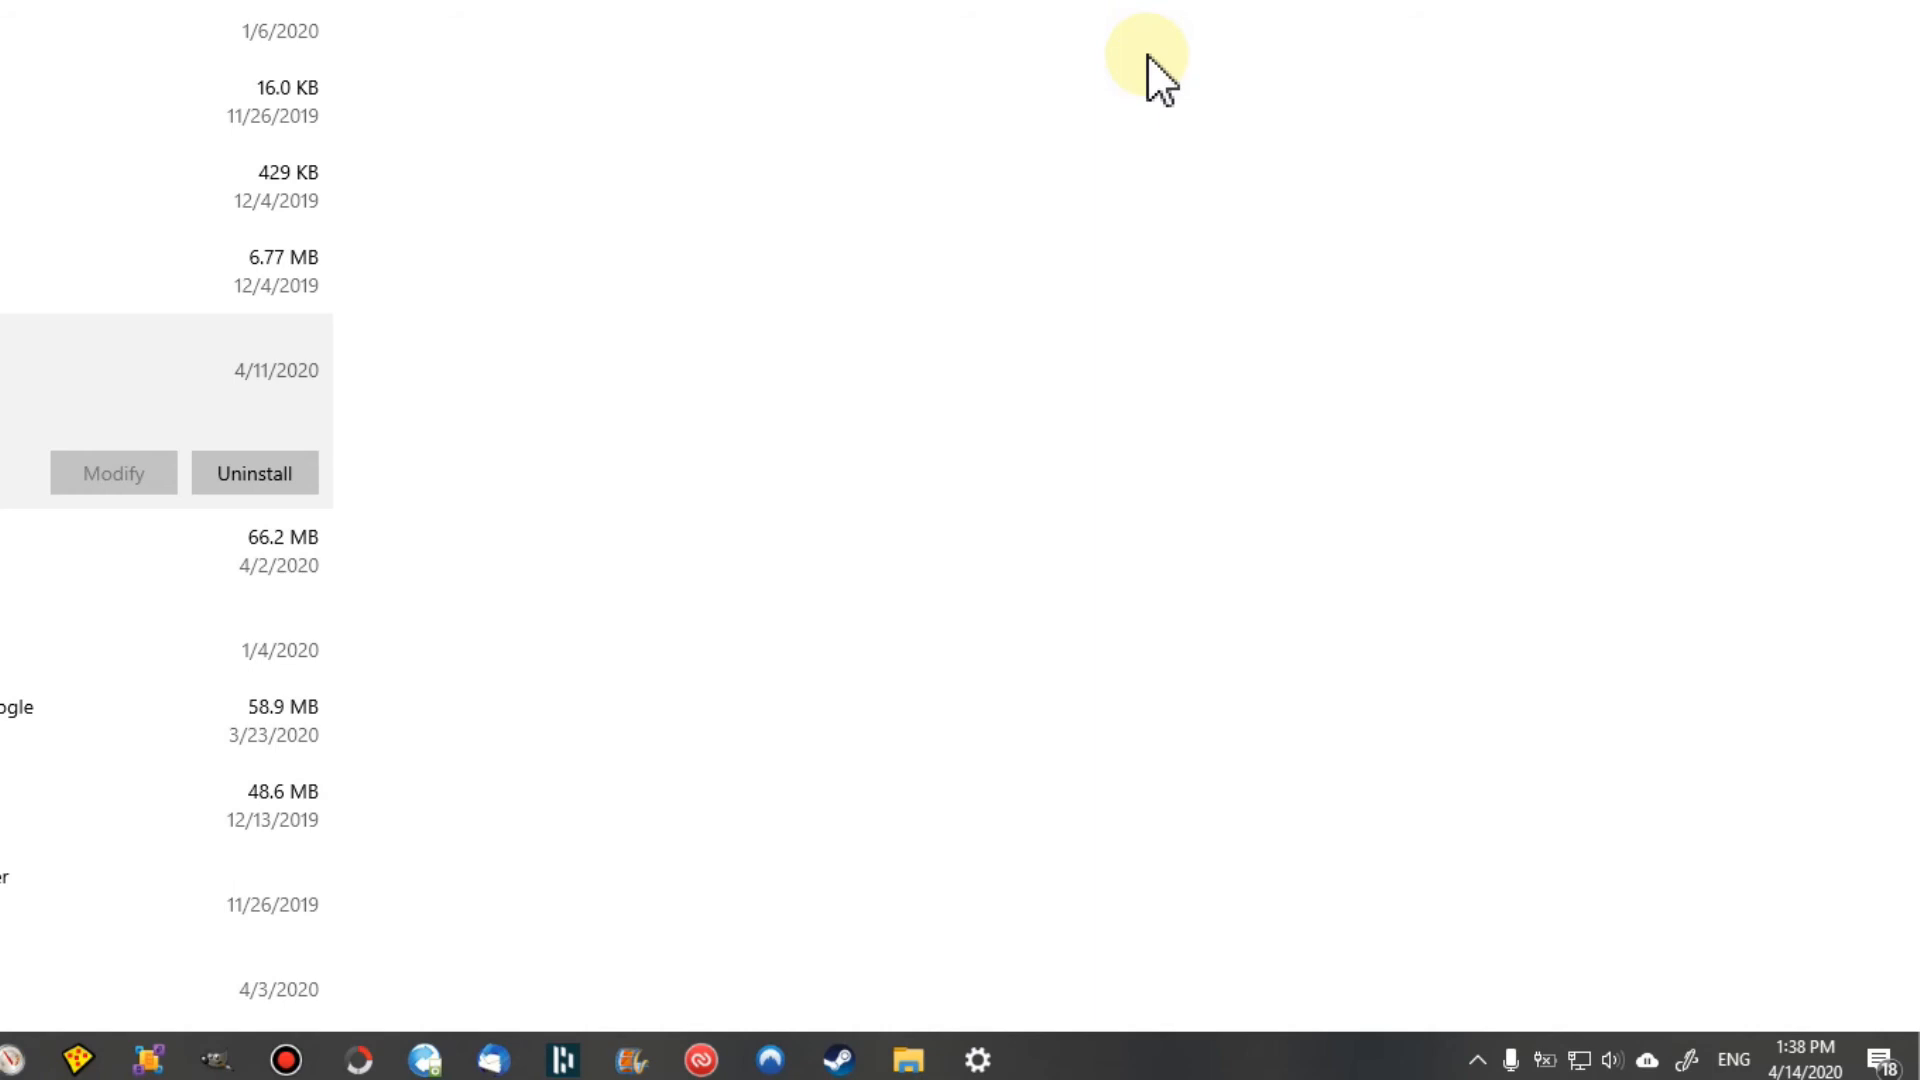
pyautogui.moveTo(1174, 72)
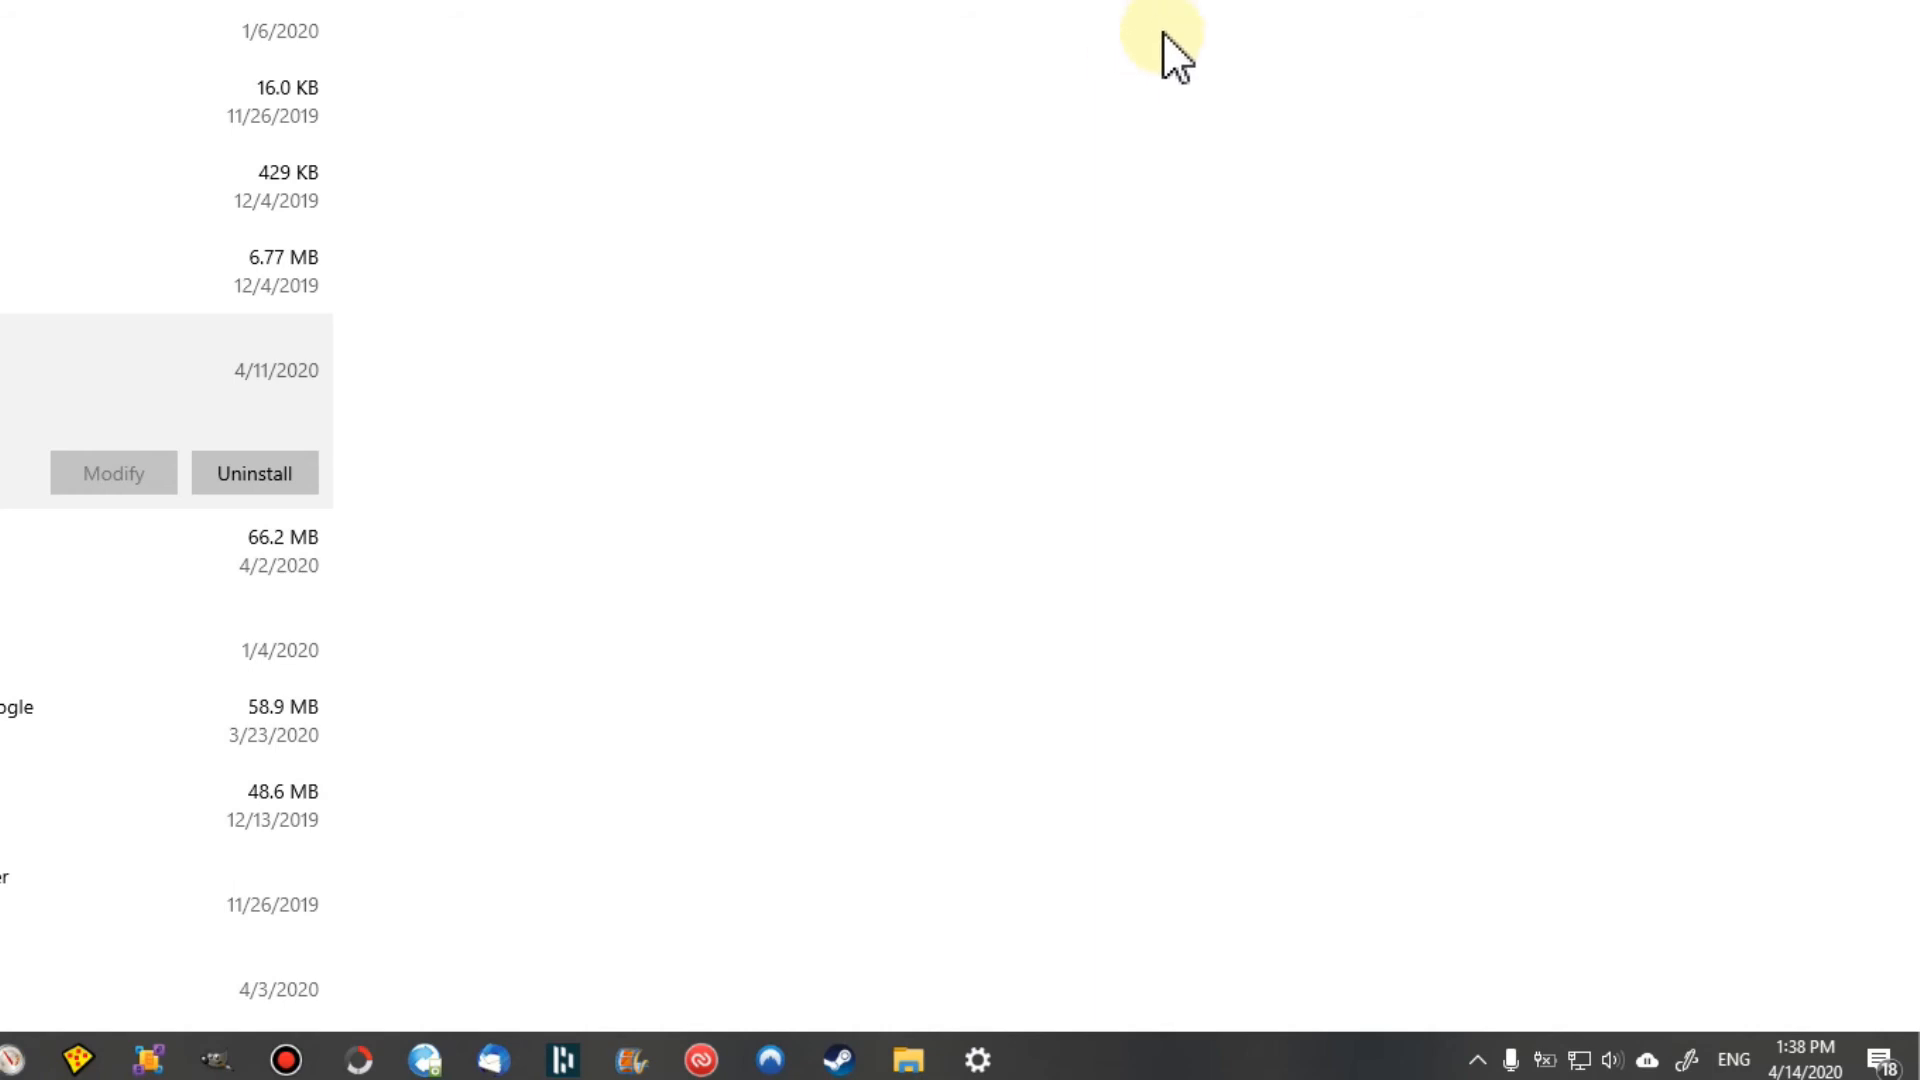
pyautogui.moveTo(1176, 68)
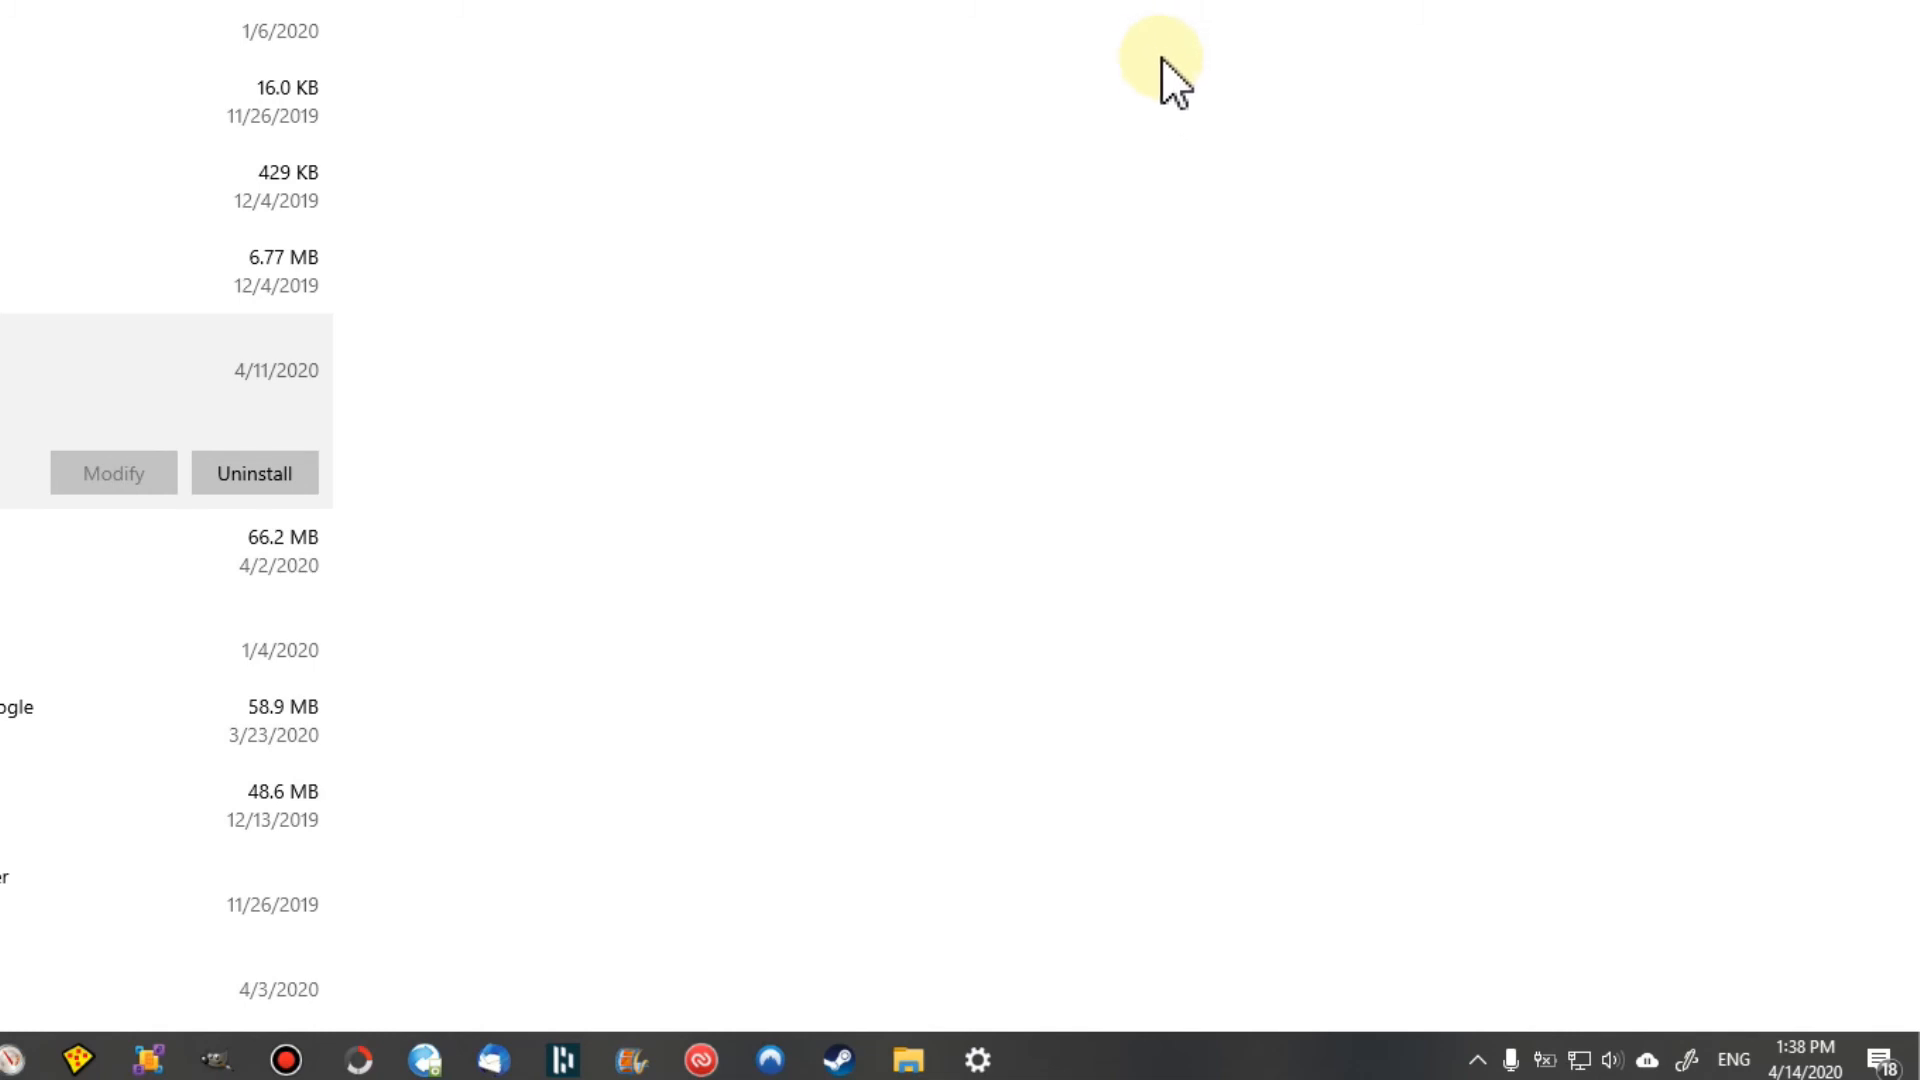
pyautogui.moveTo(1218, 294)
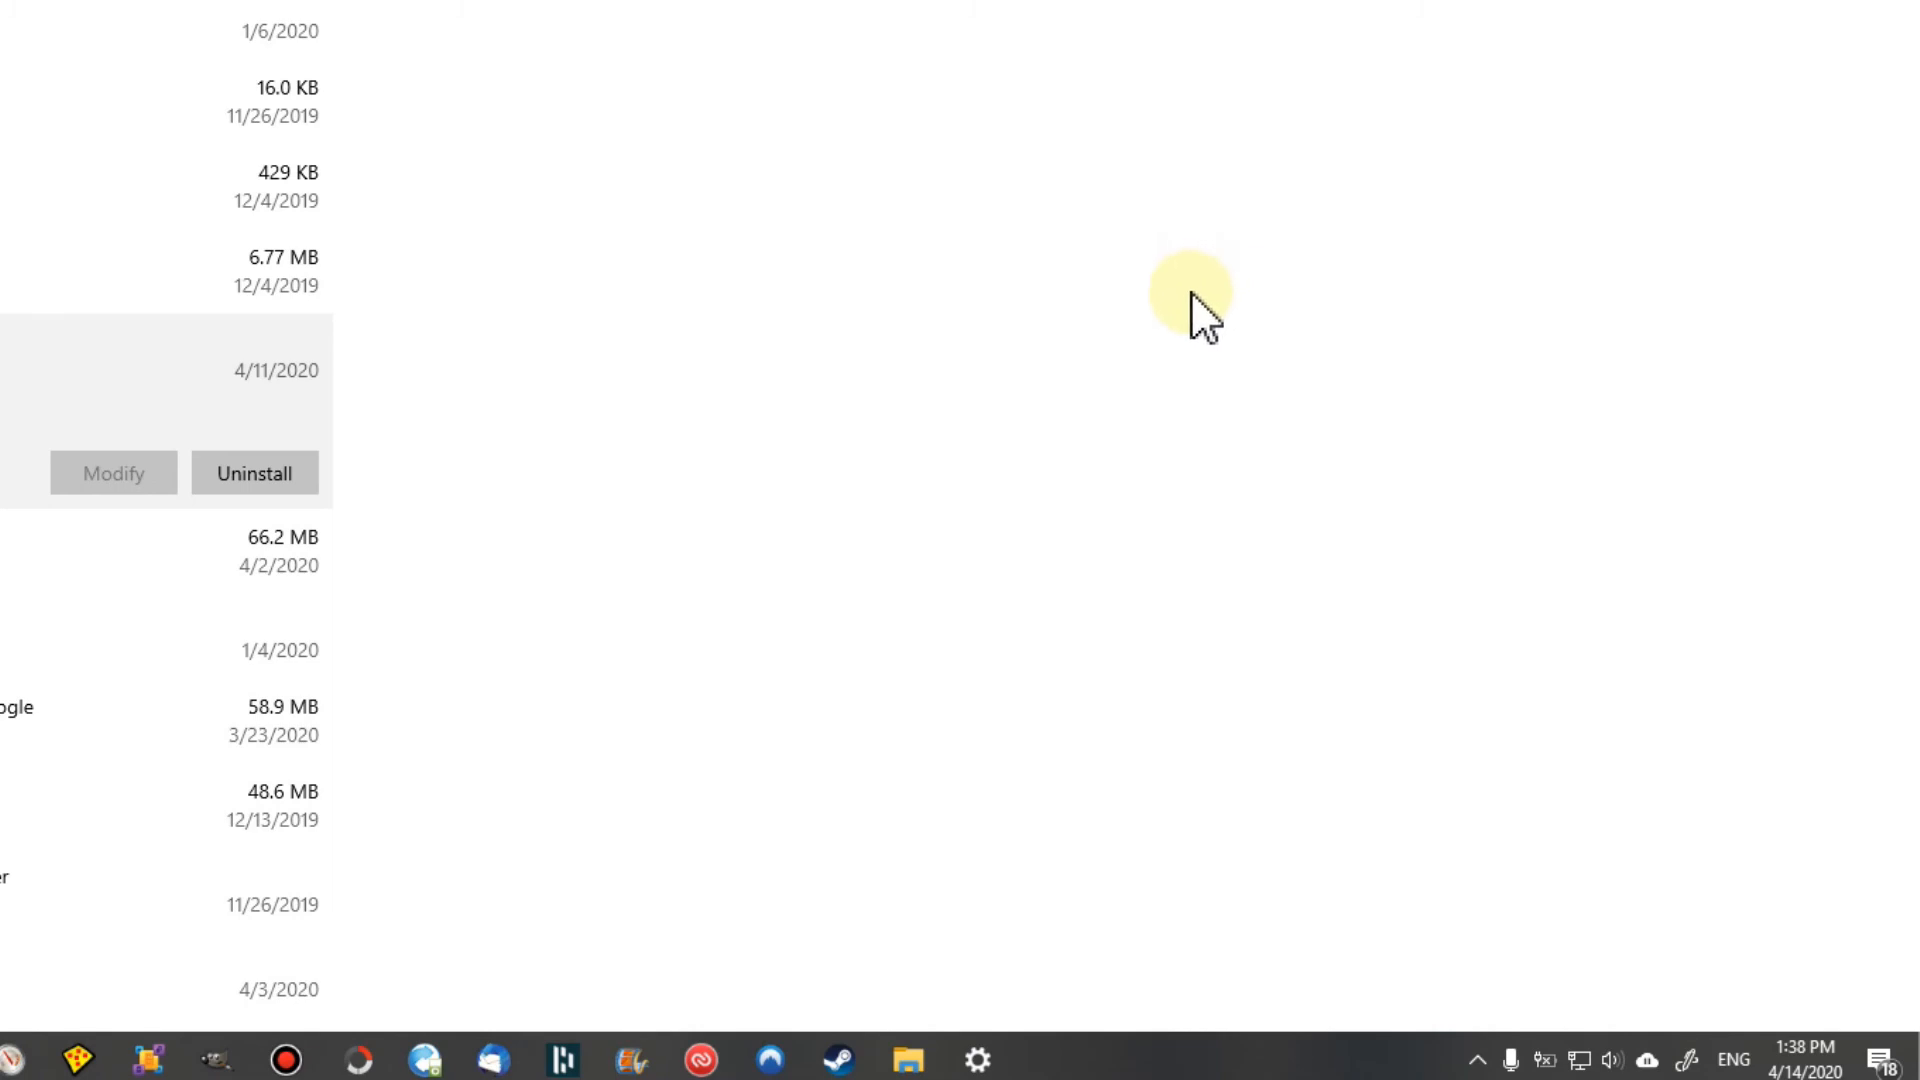
pyautogui.moveTo(903, 520)
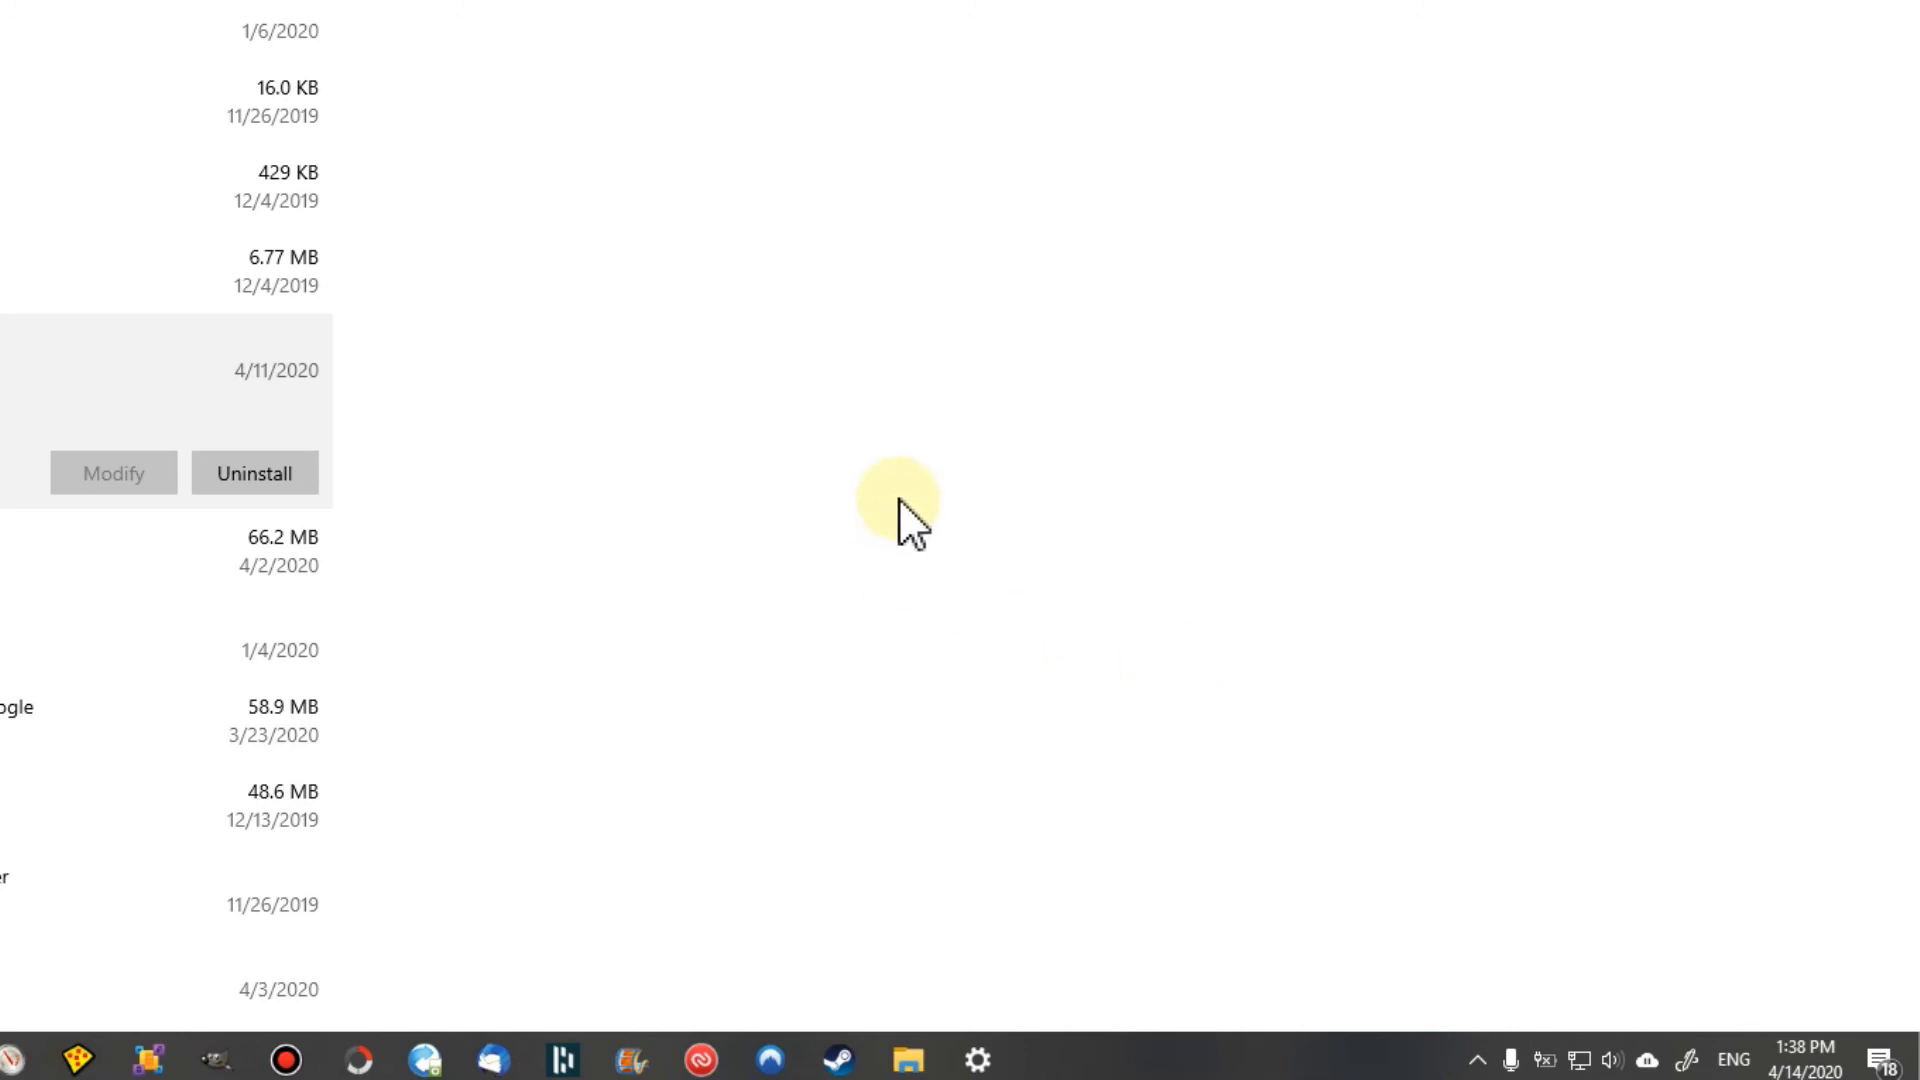
pyautogui.moveTo(1586, 858)
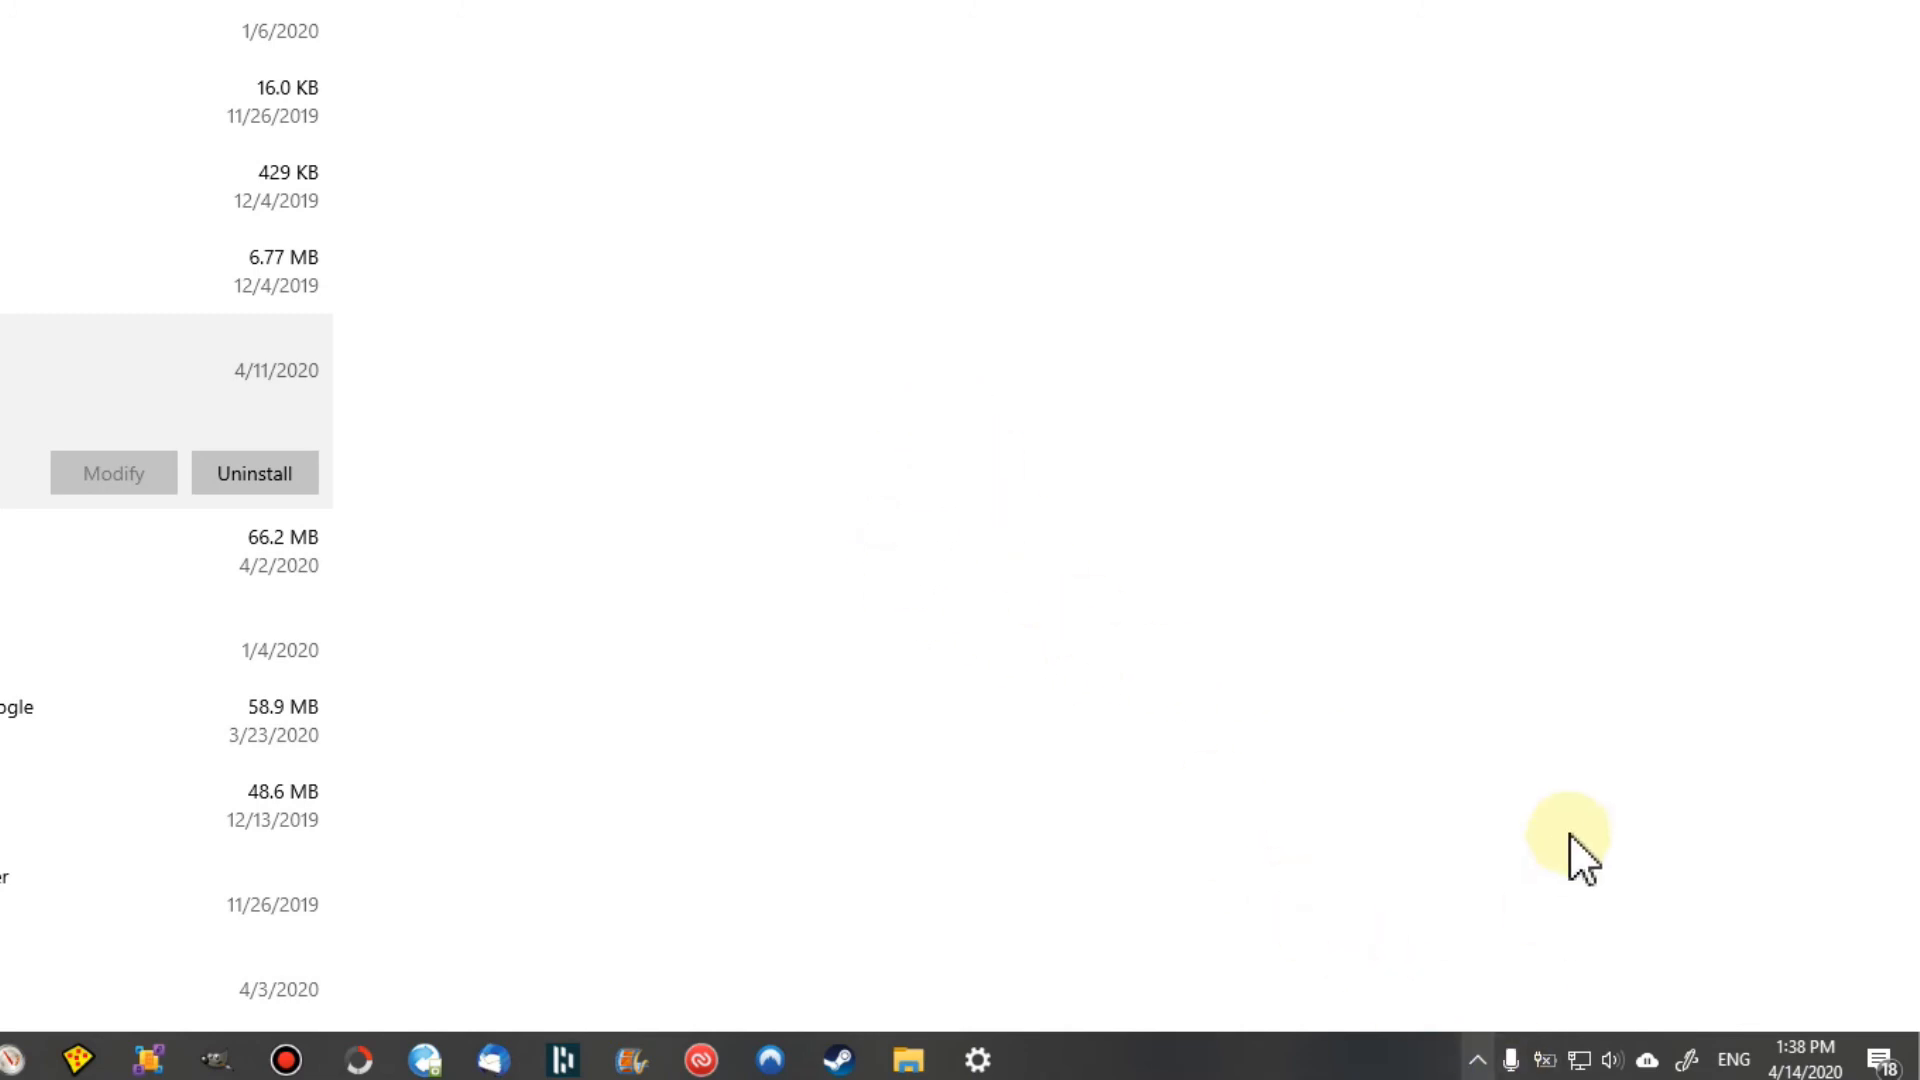
pyautogui.moveTo(1481, 238)
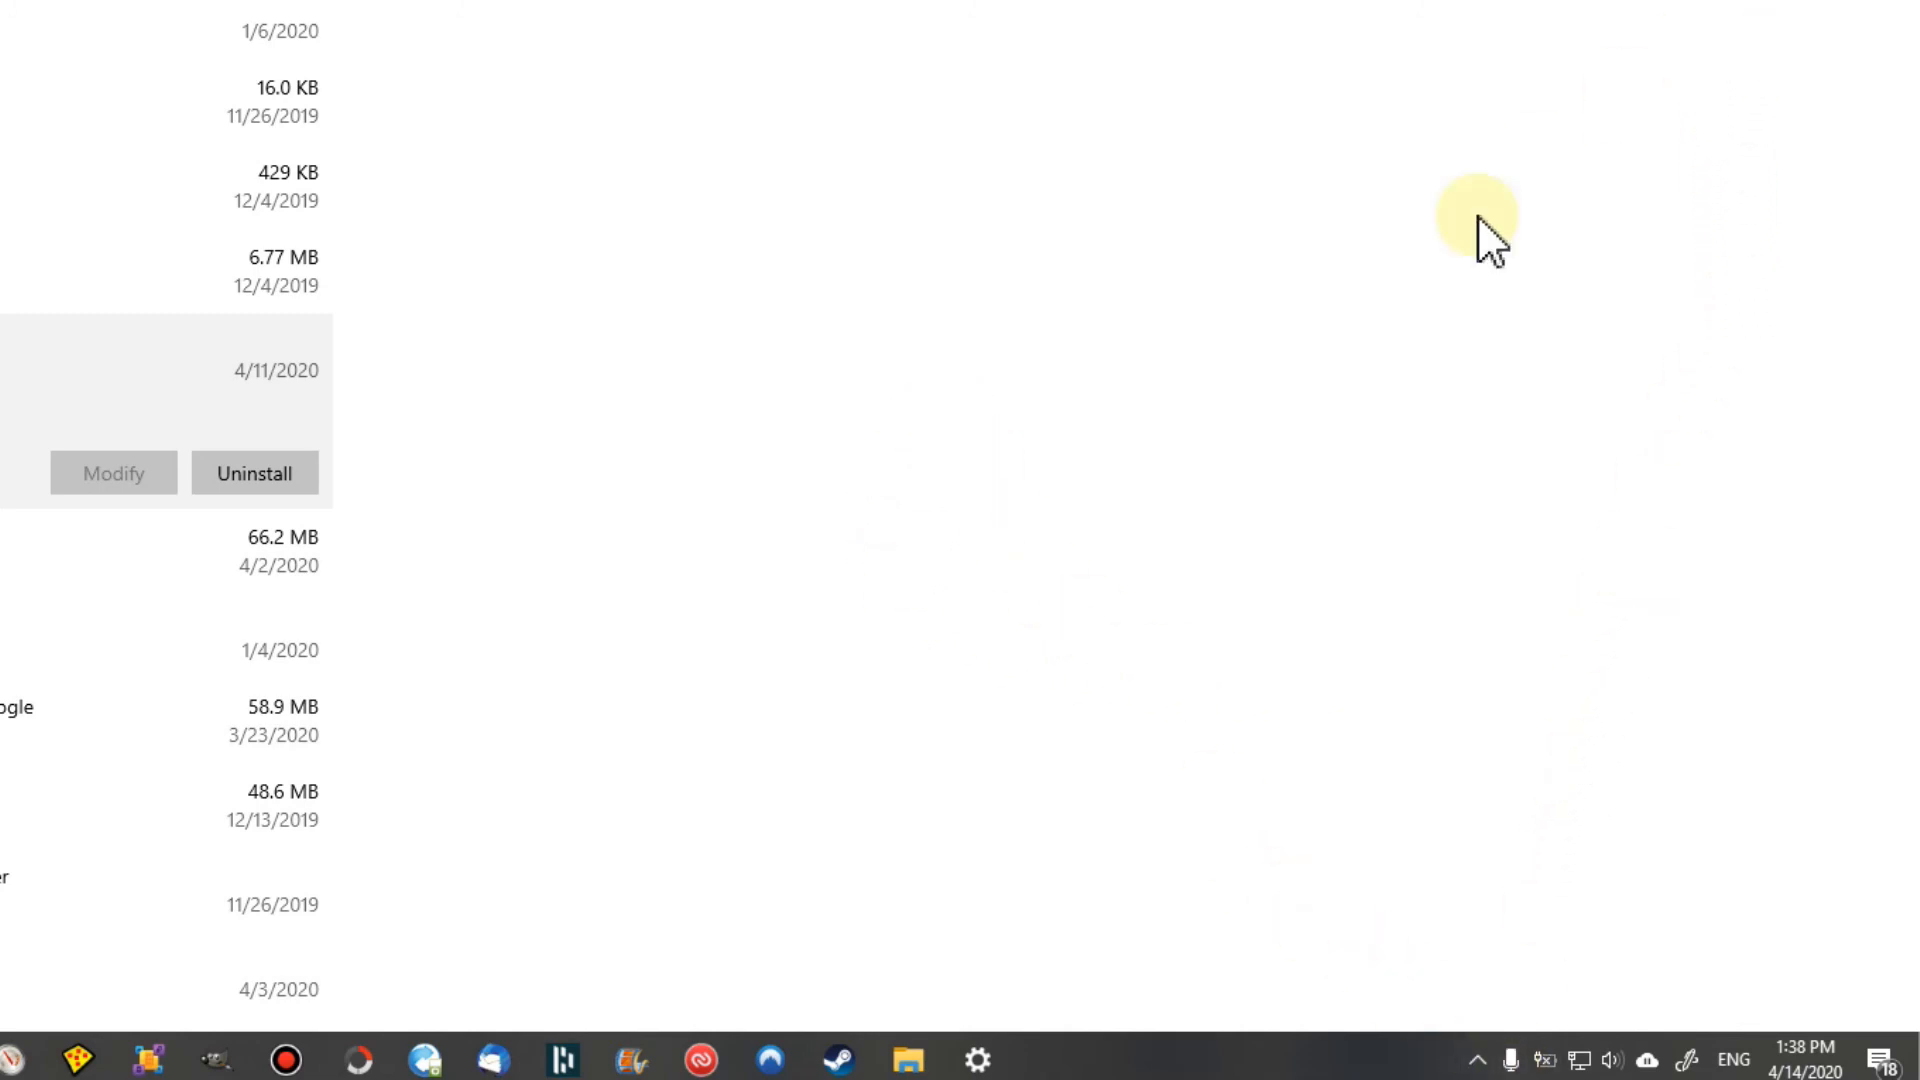
pyautogui.moveTo(1415, 298)
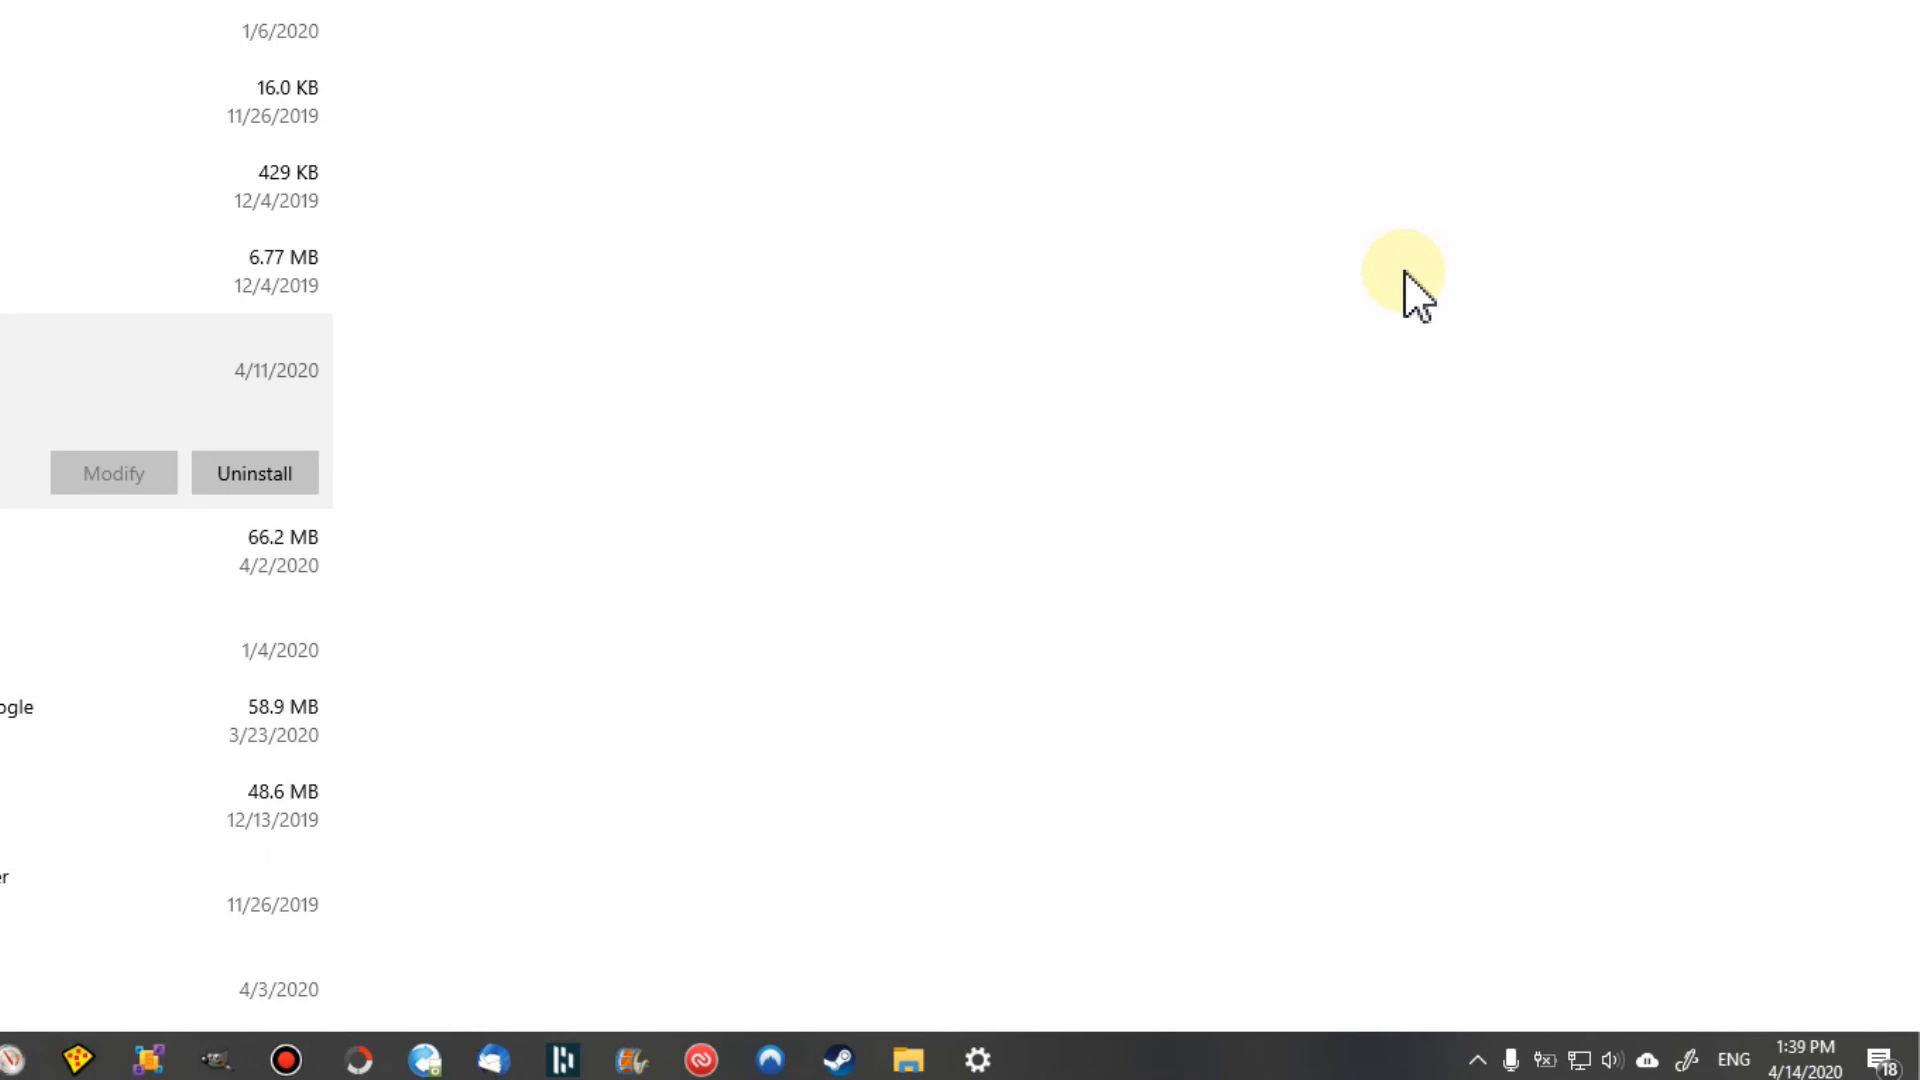
pyautogui.moveTo(1404, 278)
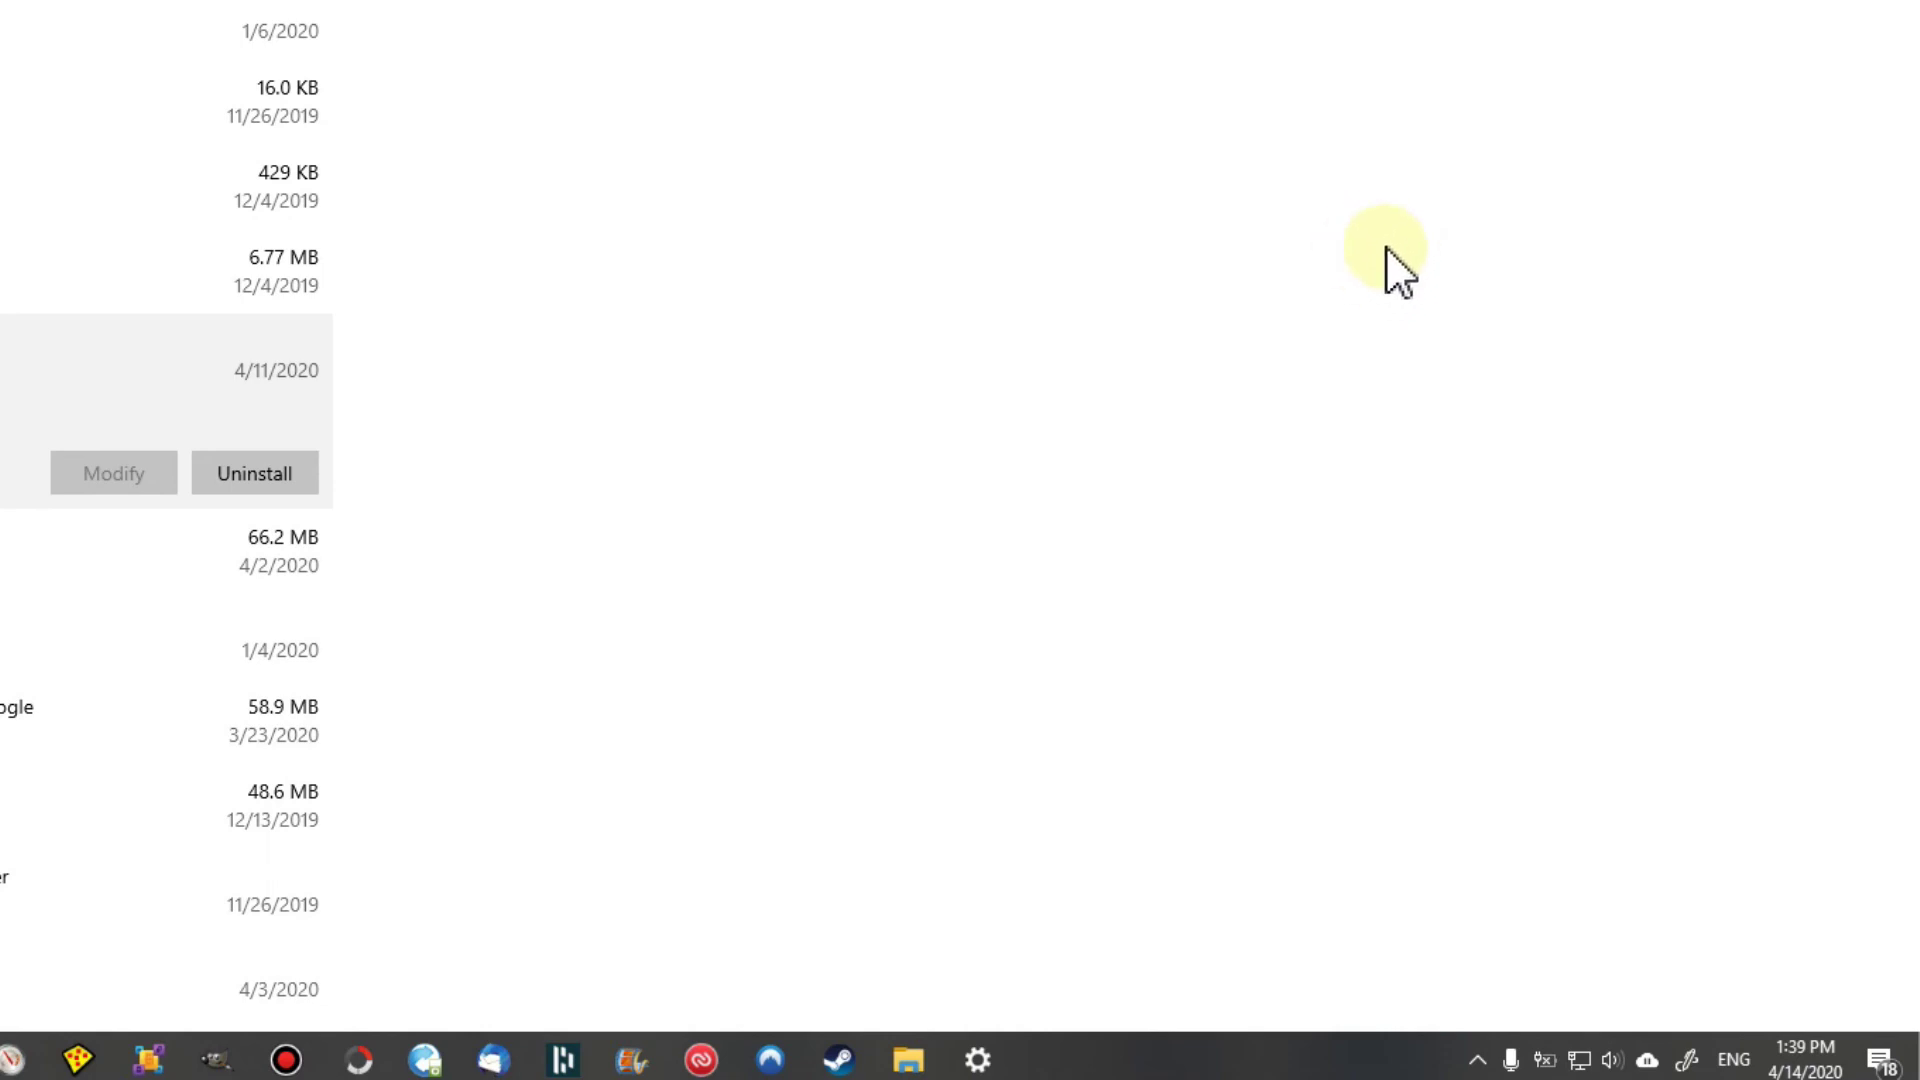
pyautogui.moveTo(1610, 386)
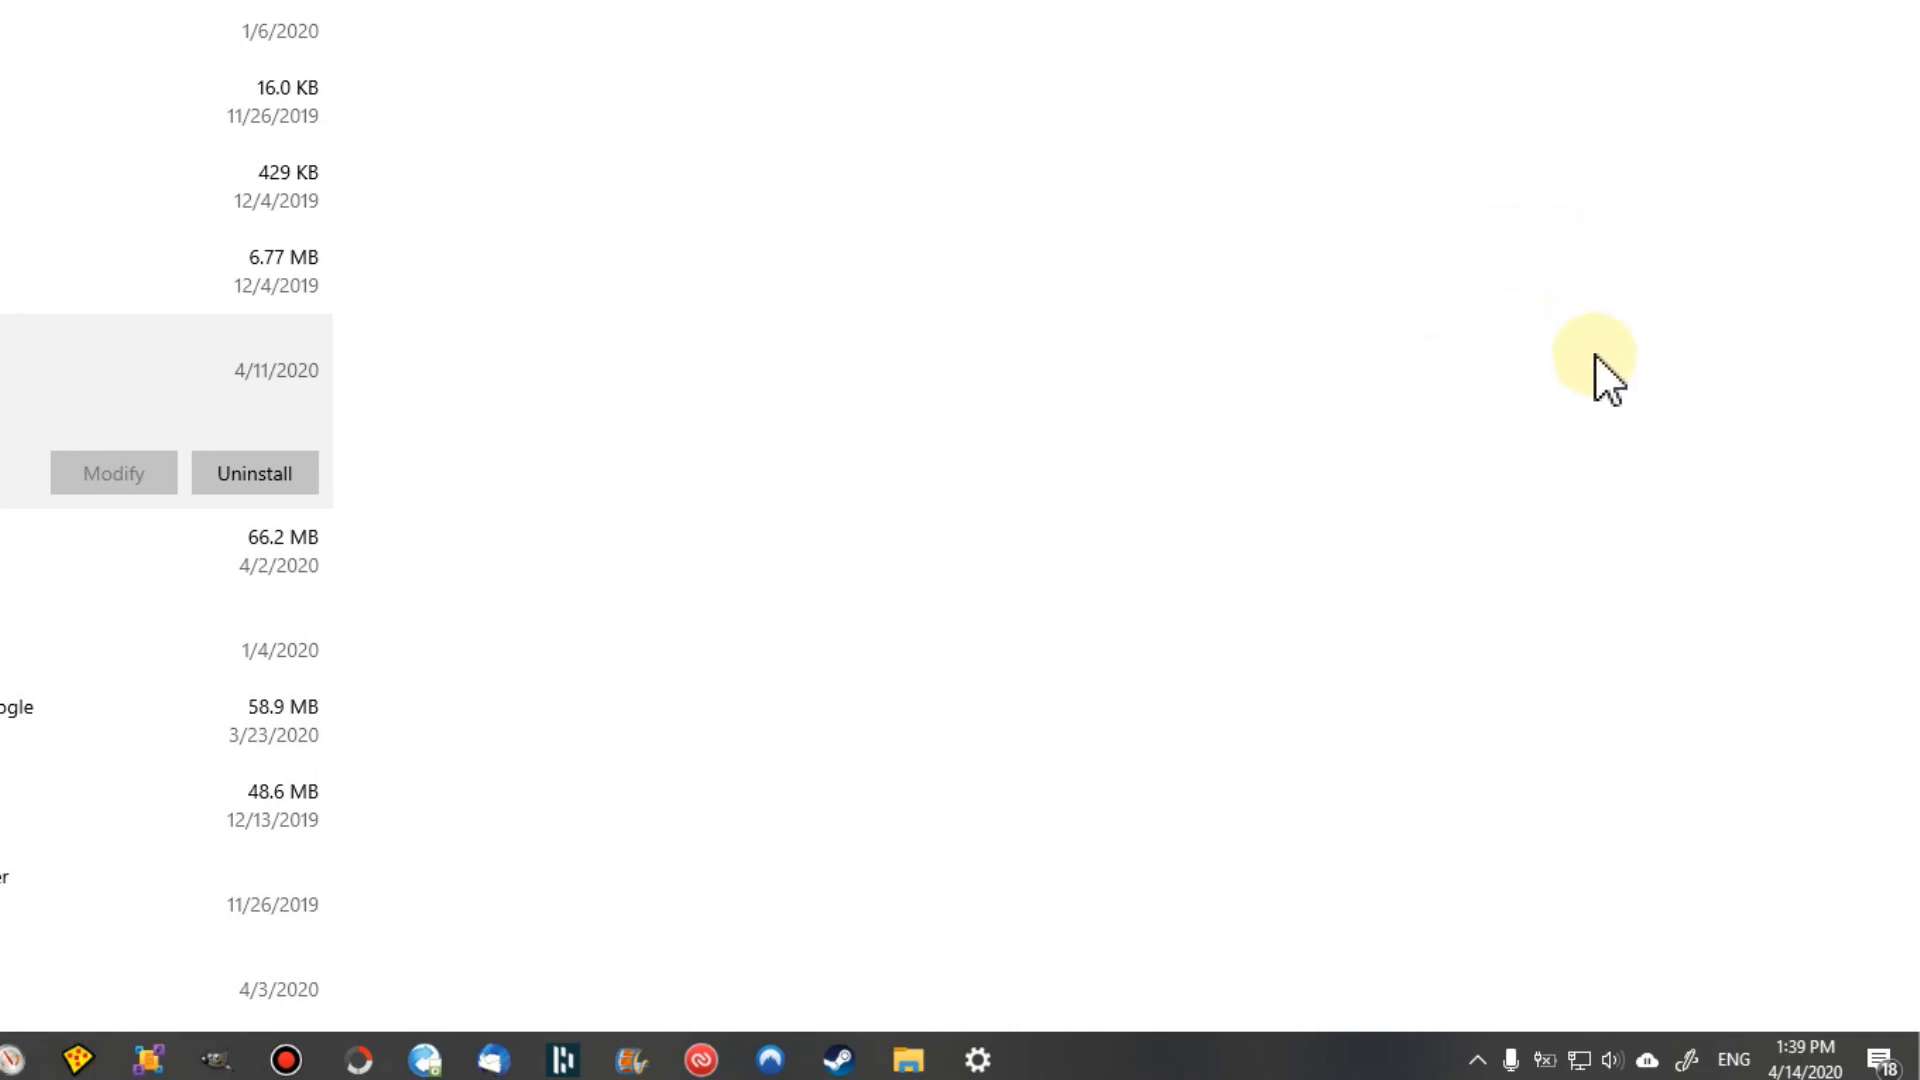
pyautogui.moveTo(926, 316)
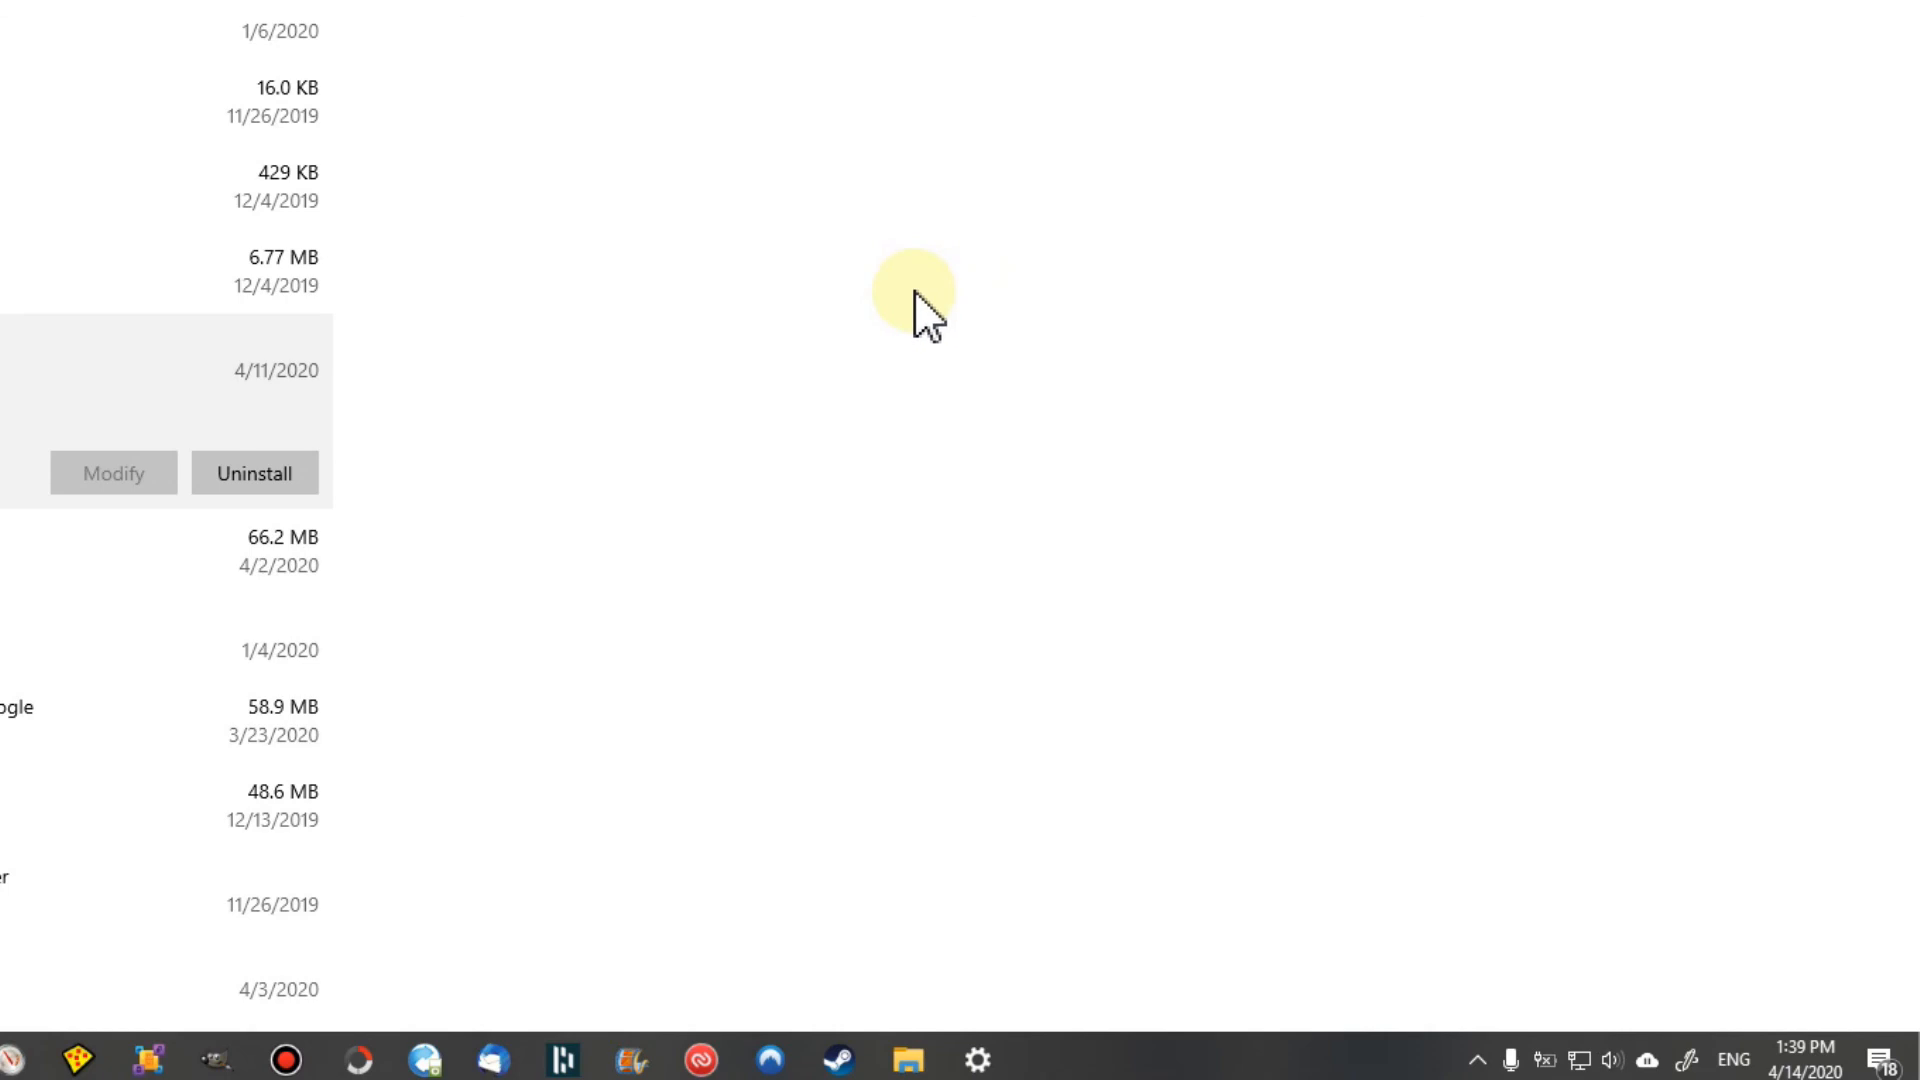
pyautogui.moveTo(930, 336)
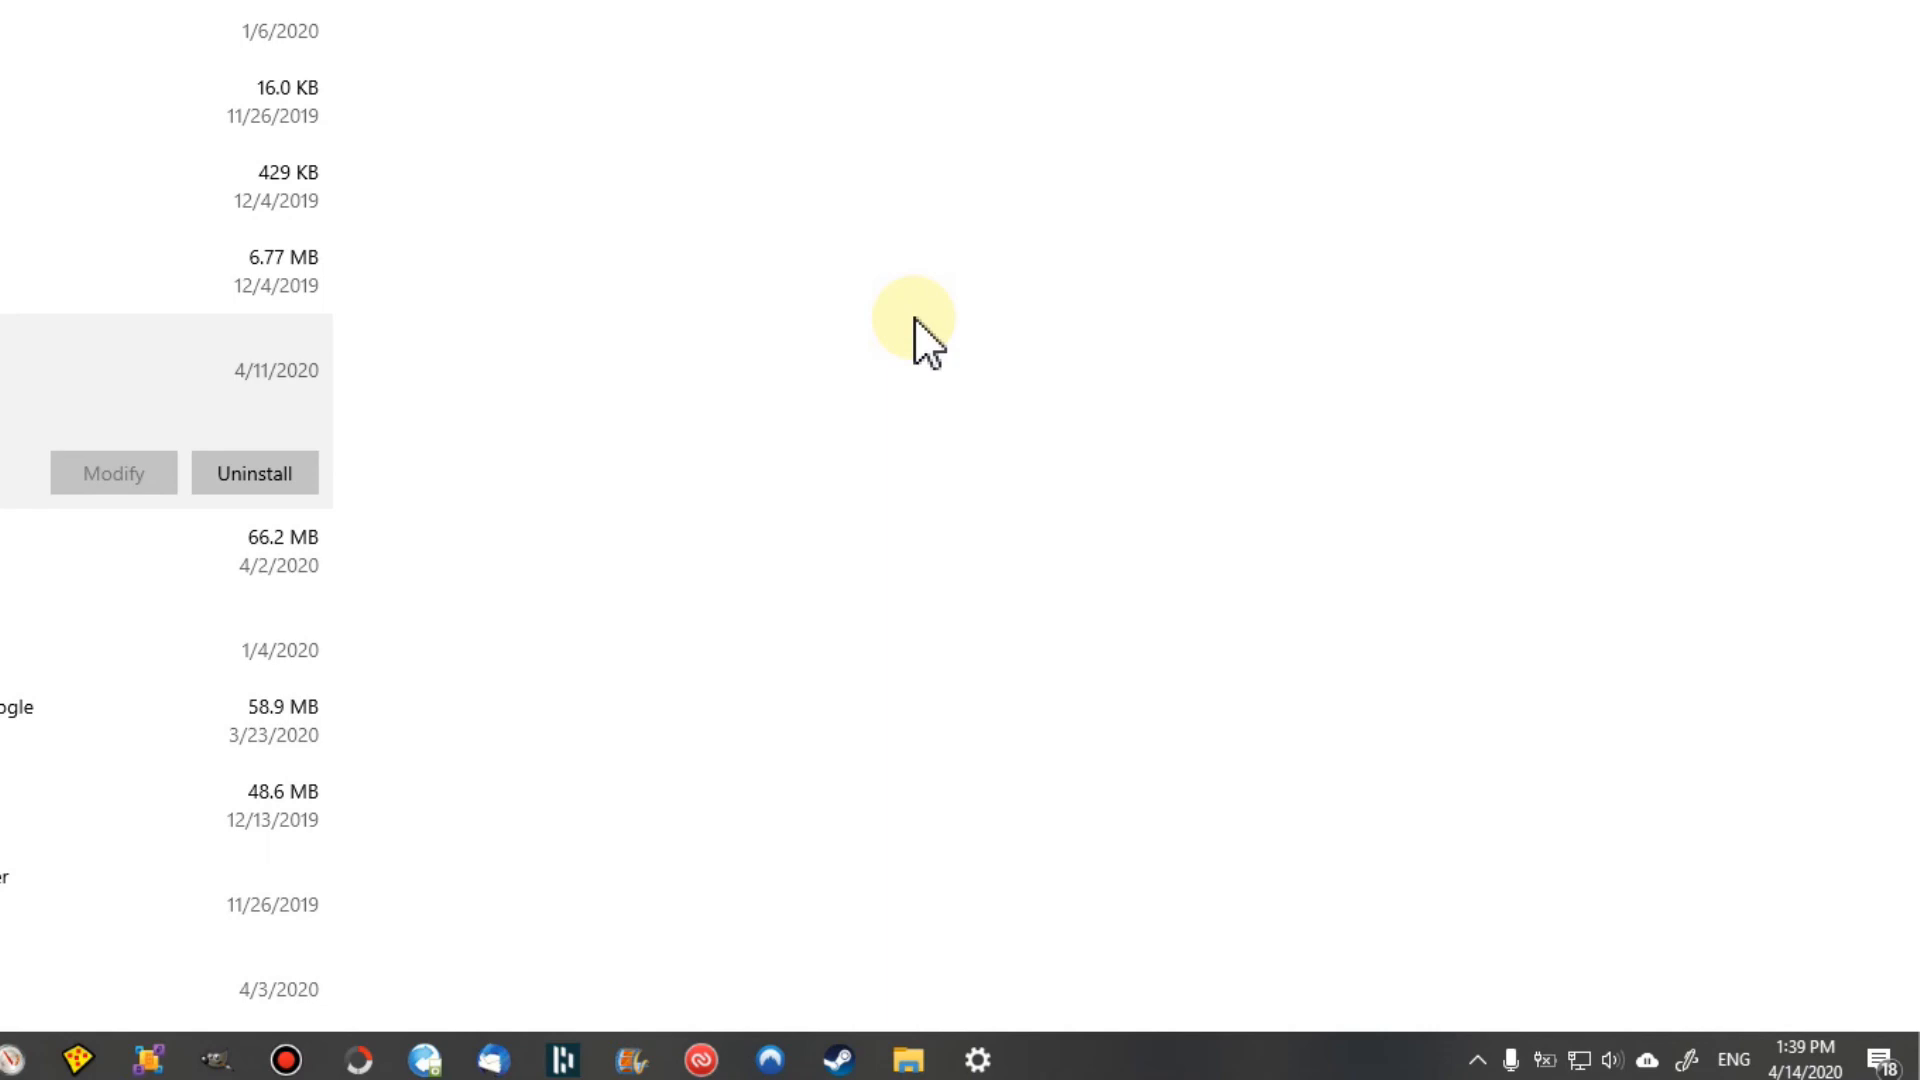
pyautogui.moveTo(941, 368)
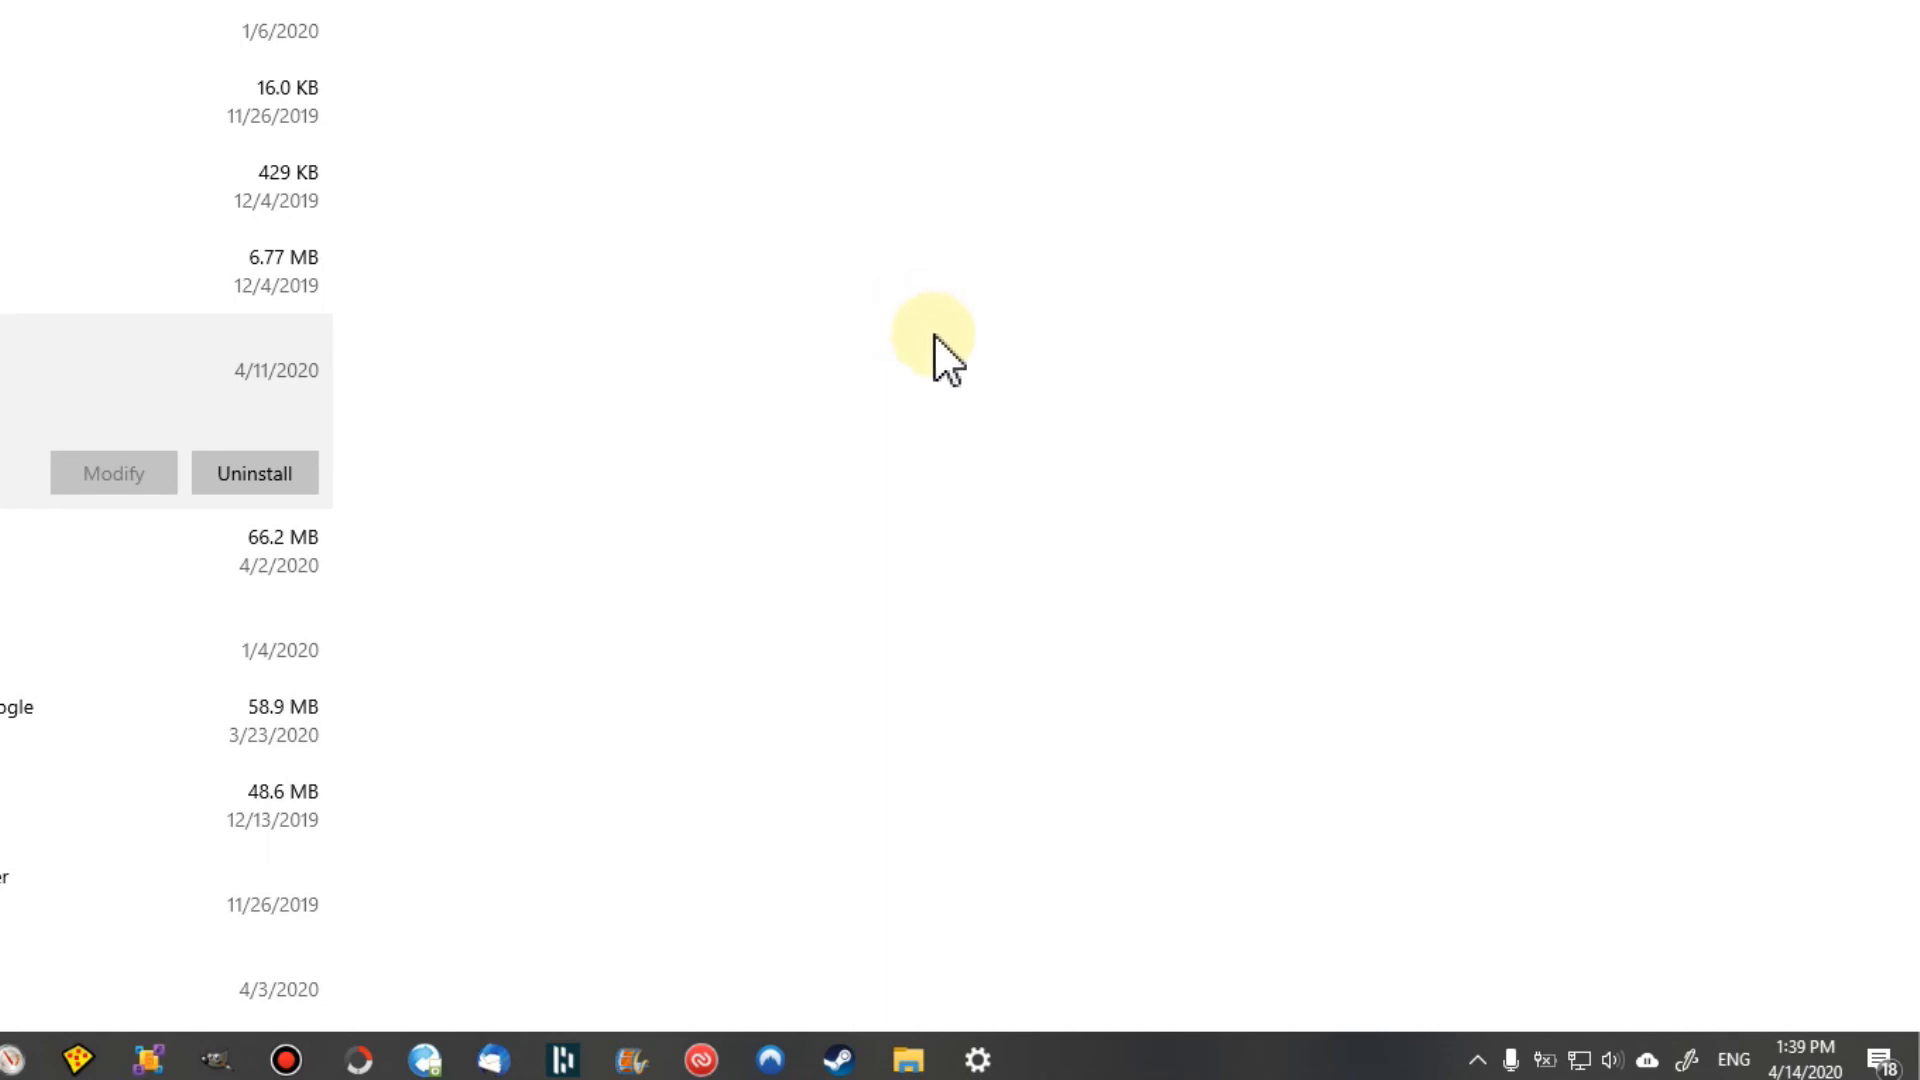